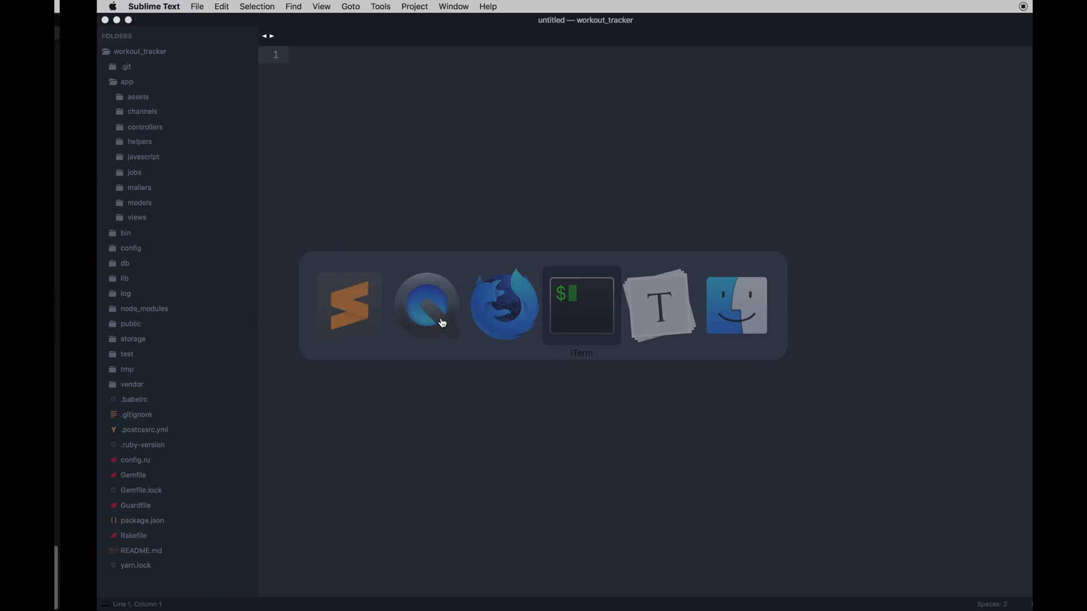
Enter 'bundle exec rails webpacker:install:vue' at the workout_tracker shell prompt without running it.
left_click(580, 305)
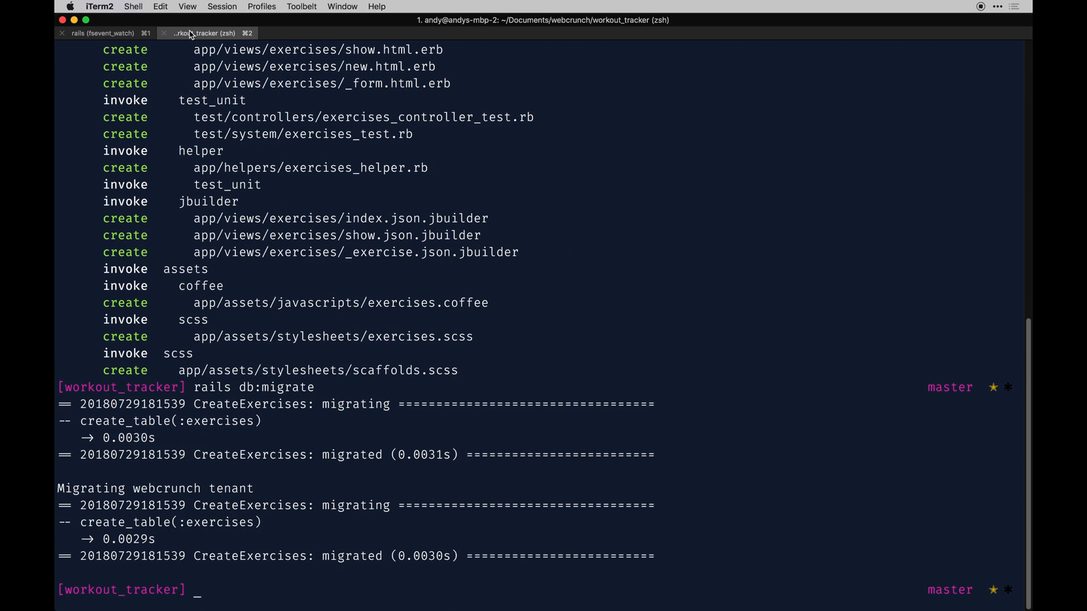
mouse_move(229, 106)
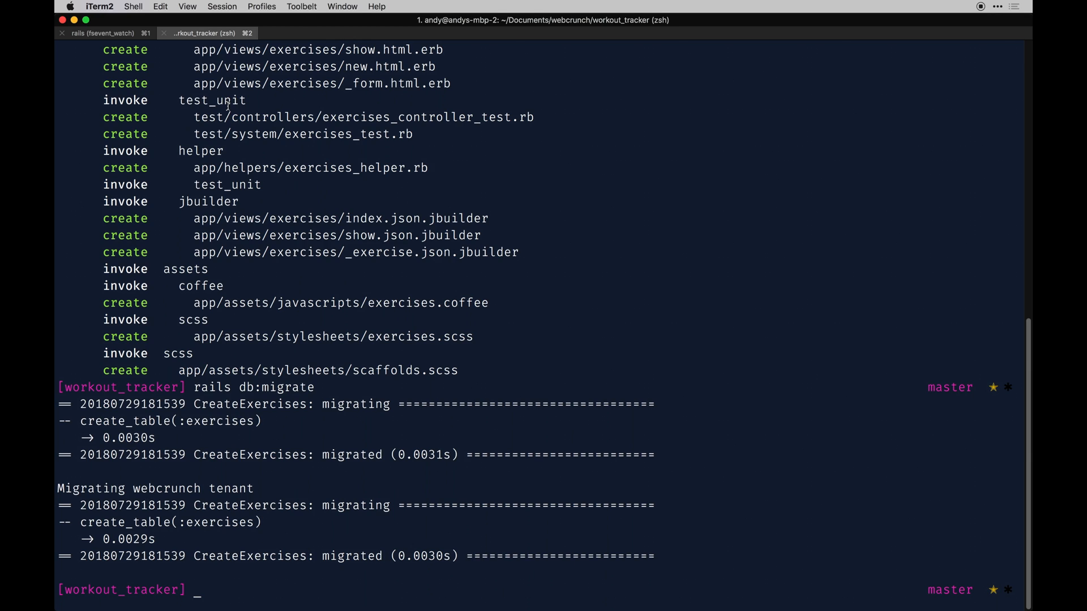
type("bundle")
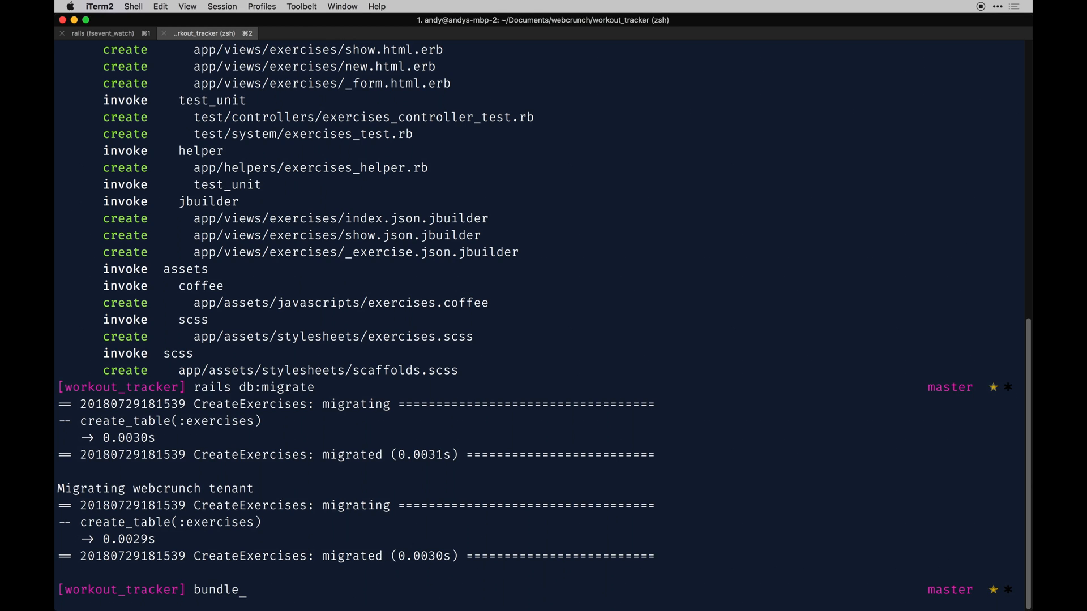
type("exec")
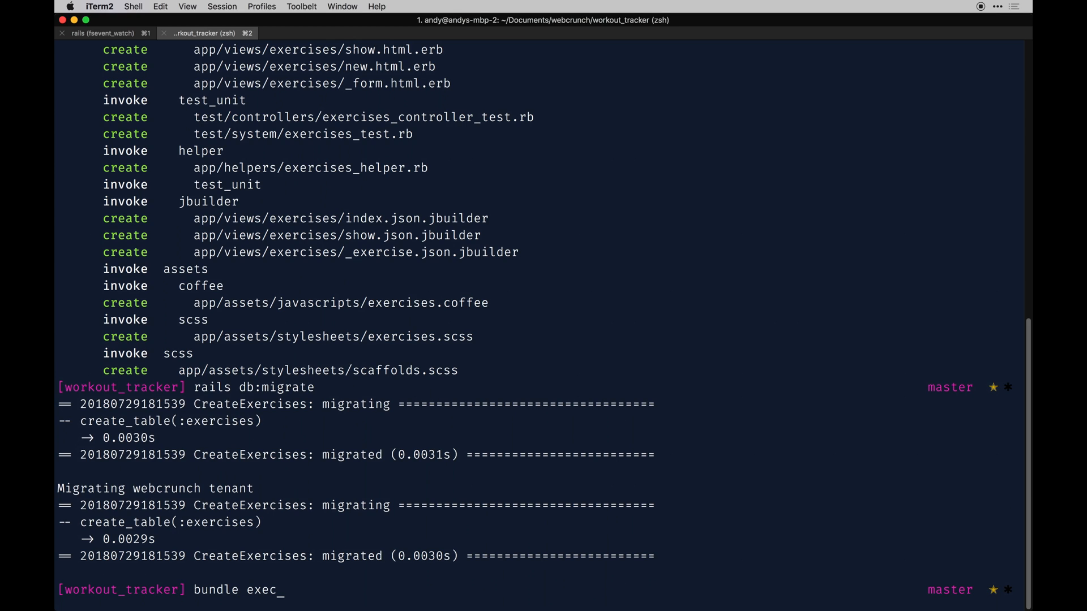
type("rails we")
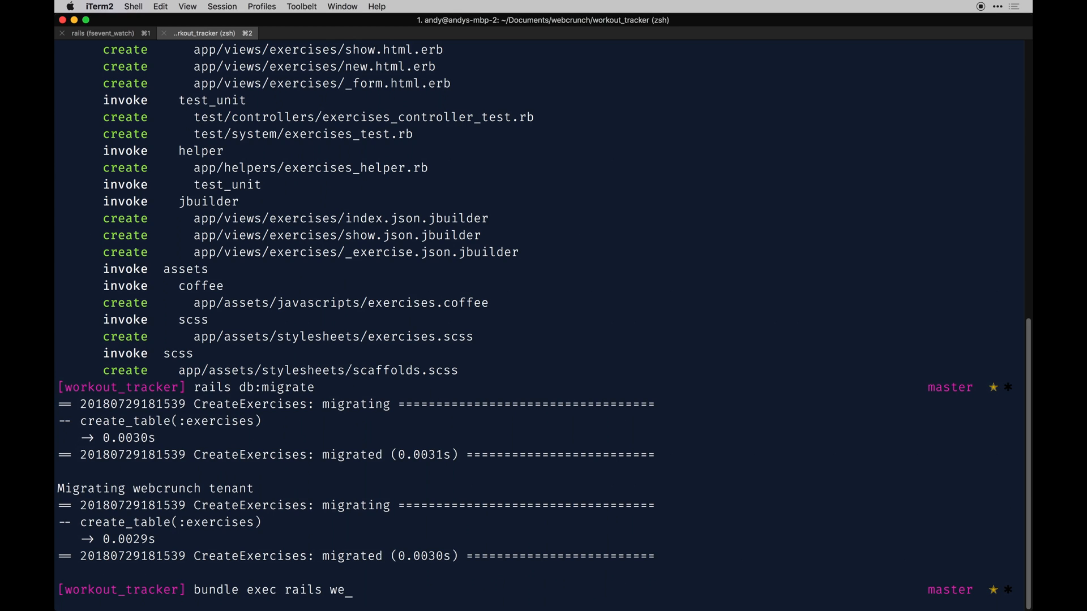
type("bpacker:")
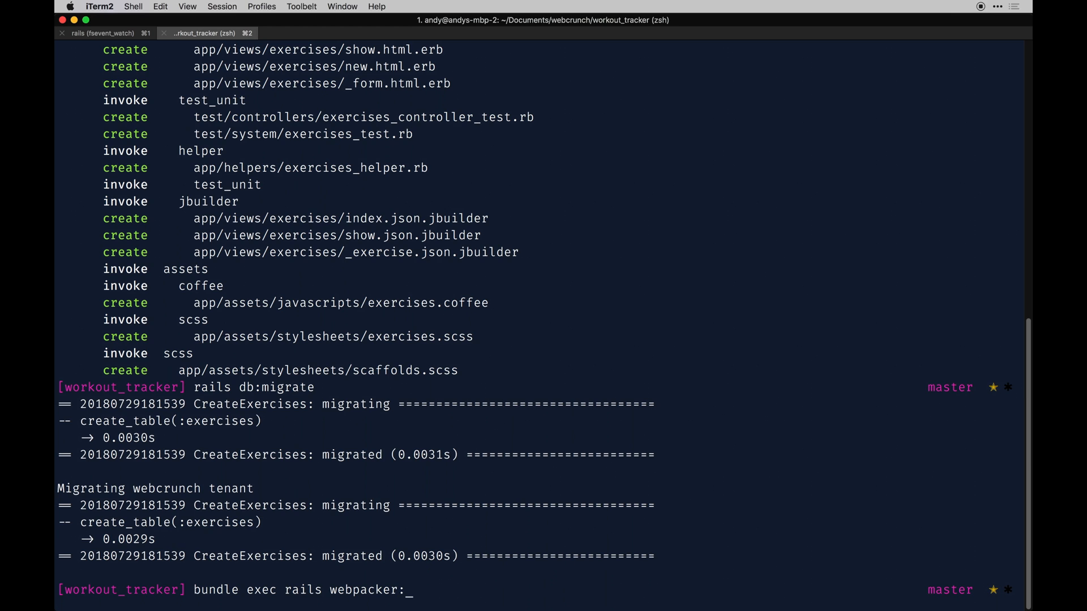
type("install:")
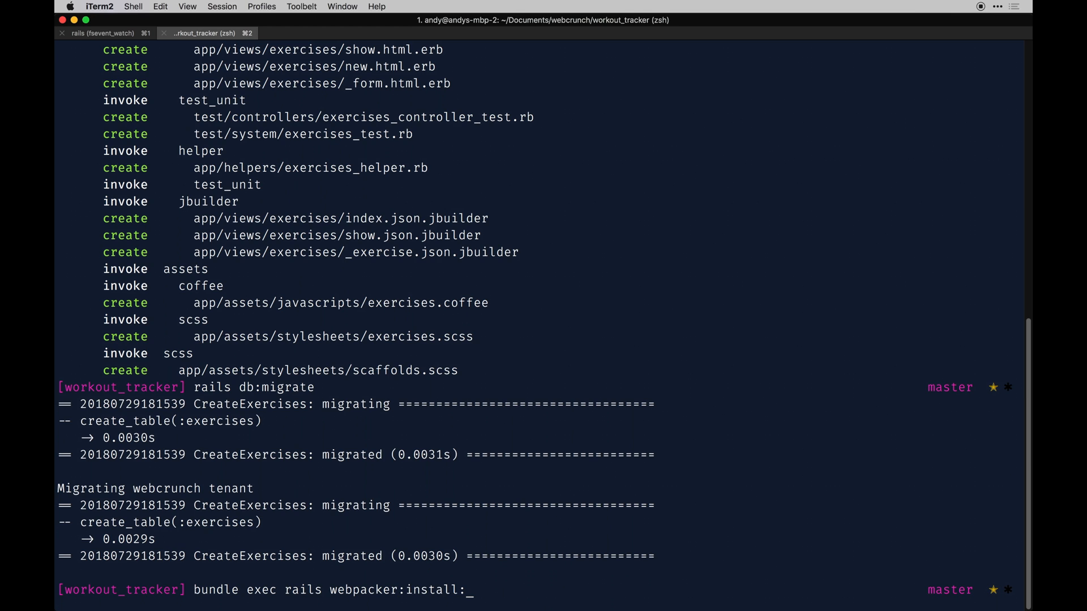
type("vue")
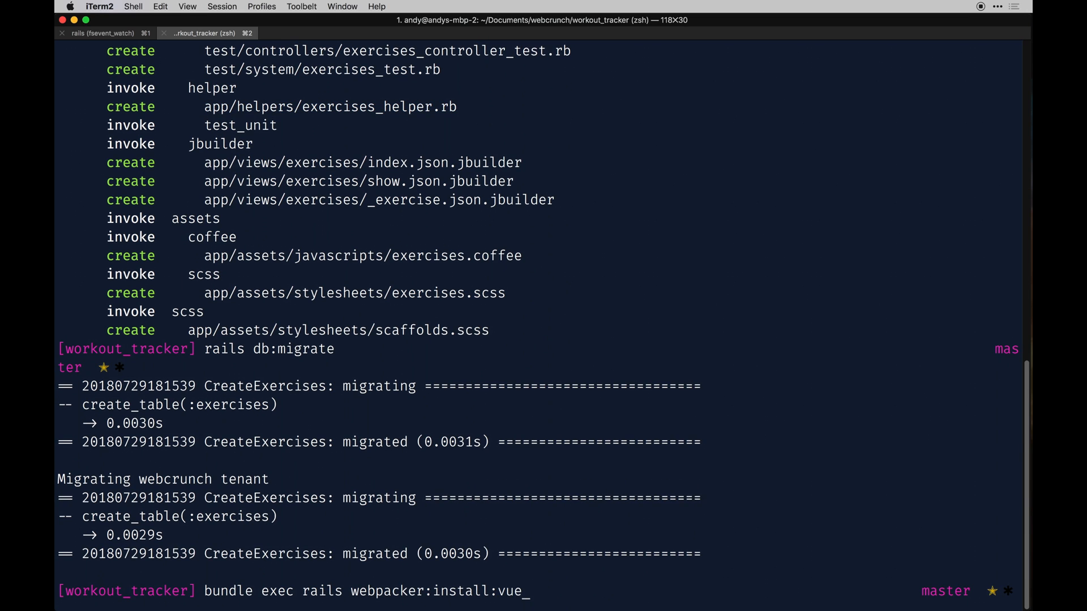
Run the Vue webpacker install and mark the suggested unsafe-eval CSP snippet in its output.
key("Return")
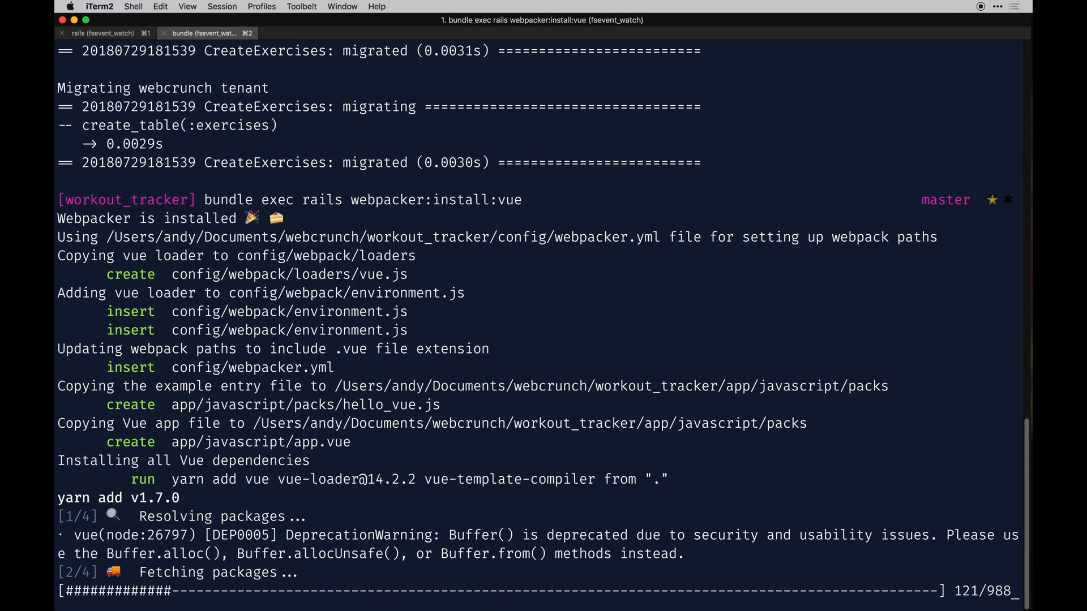
scroll("down", 3)
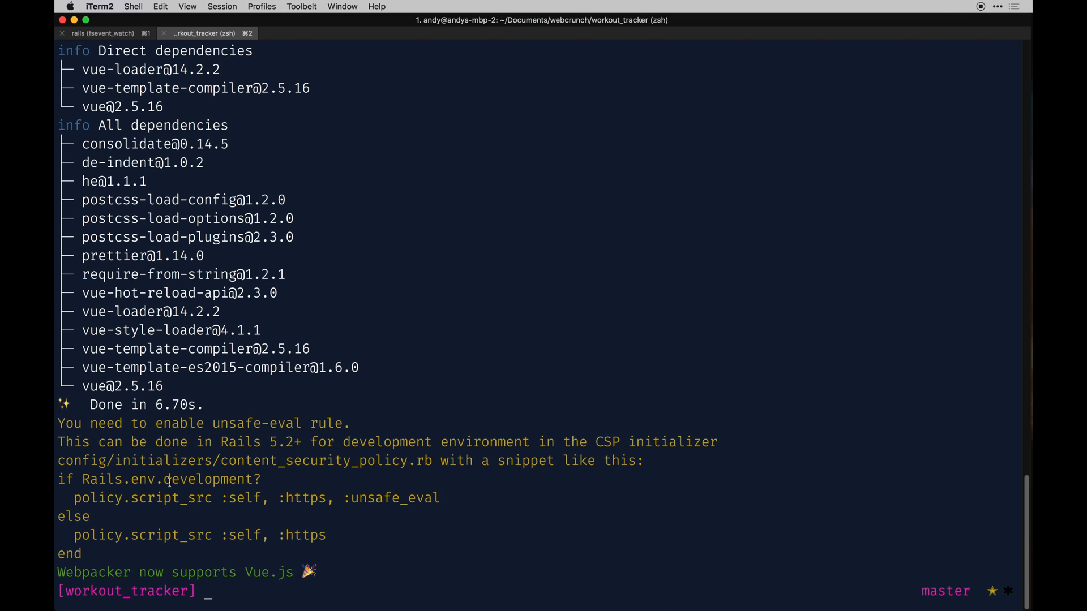
mouse_move(227, 460)
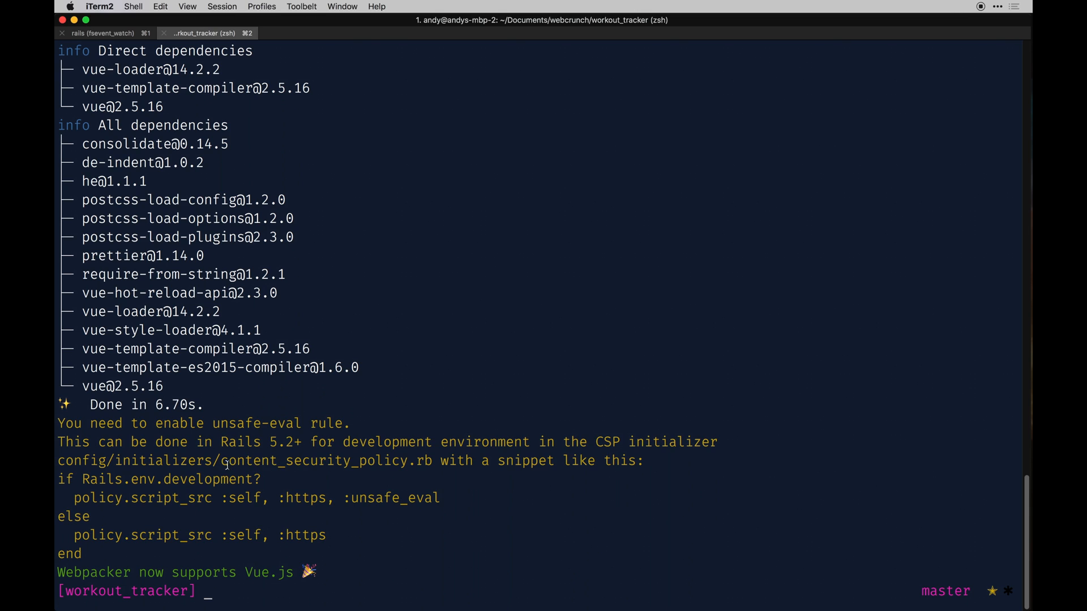
double_click(316, 460)
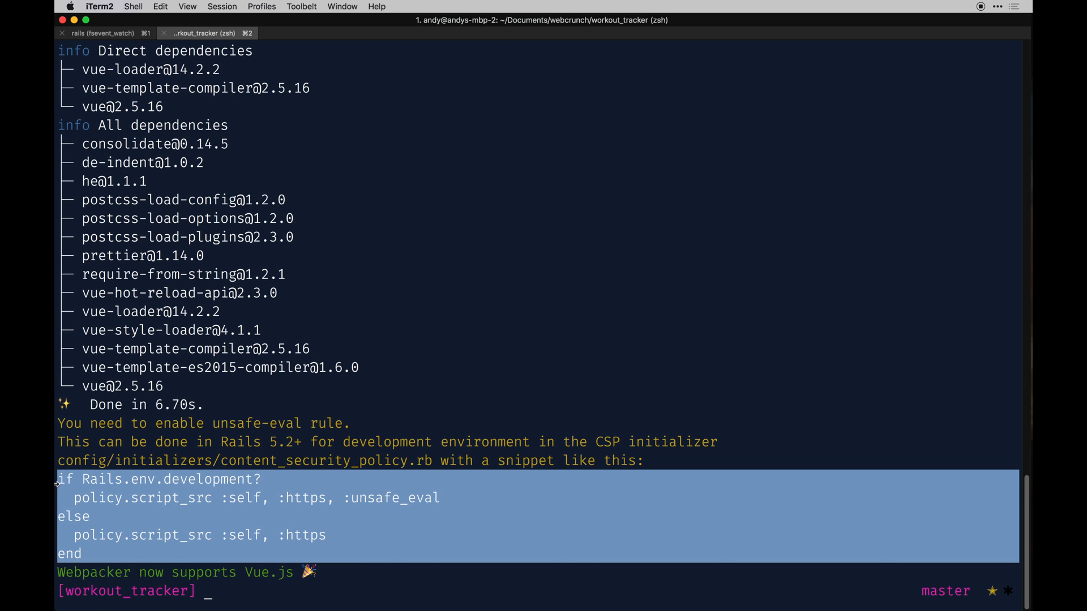
mouse_move(482, 593)
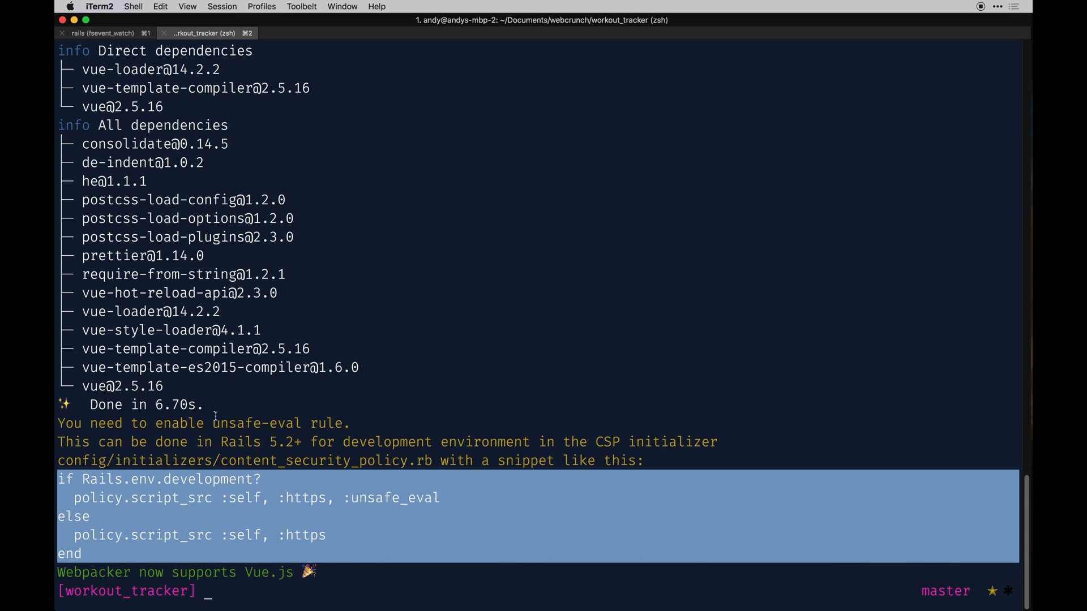
mouse_move(481, 594)
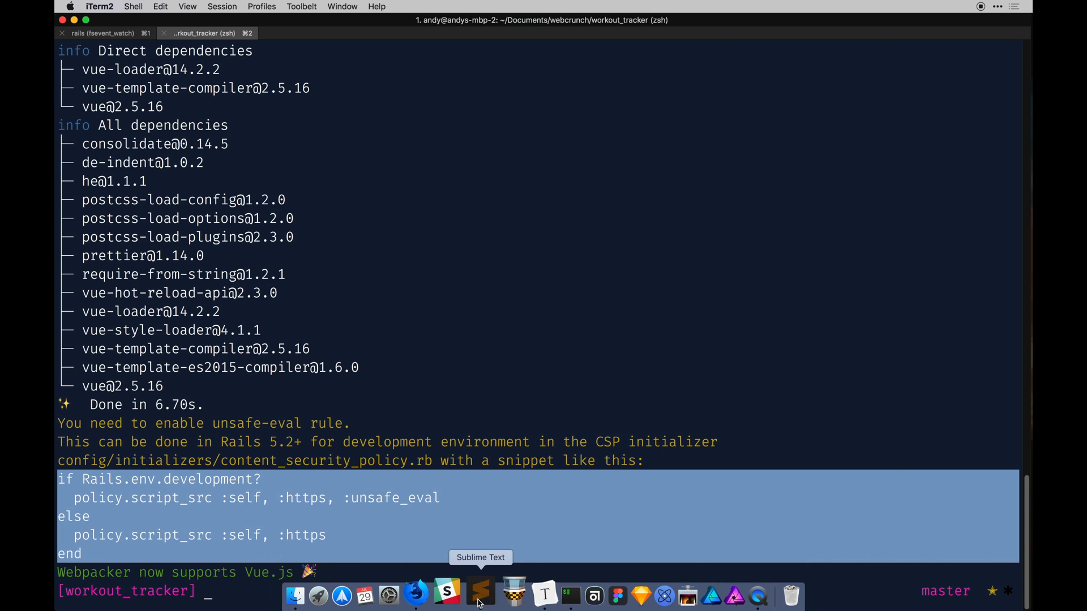
Paste the unsafe_eval development snippet into config/initializers/content_security_policy.rb.
left_click(480, 595)
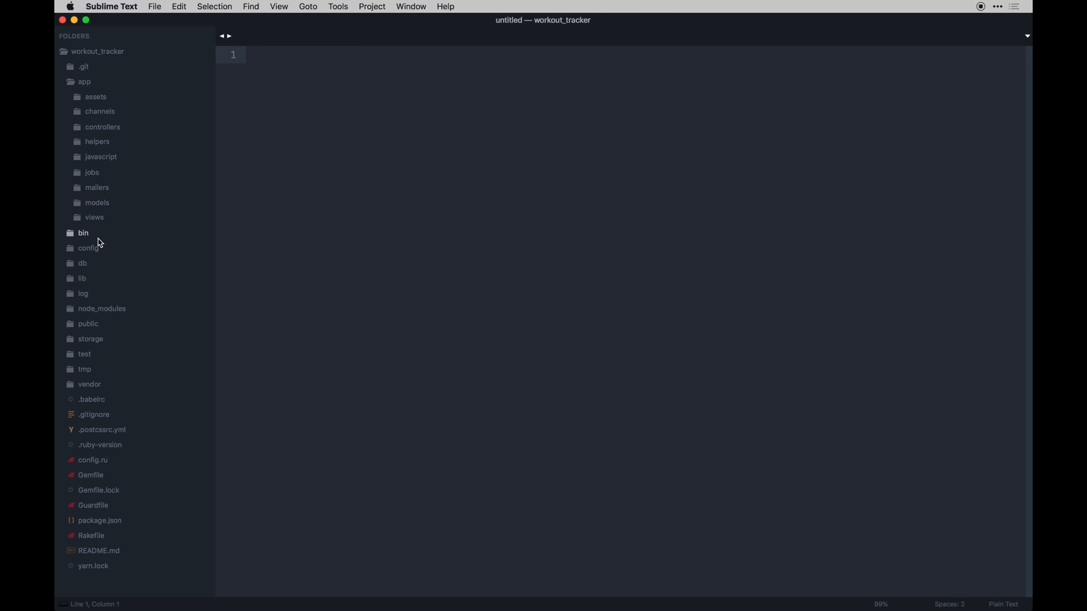
left_click(88, 248)
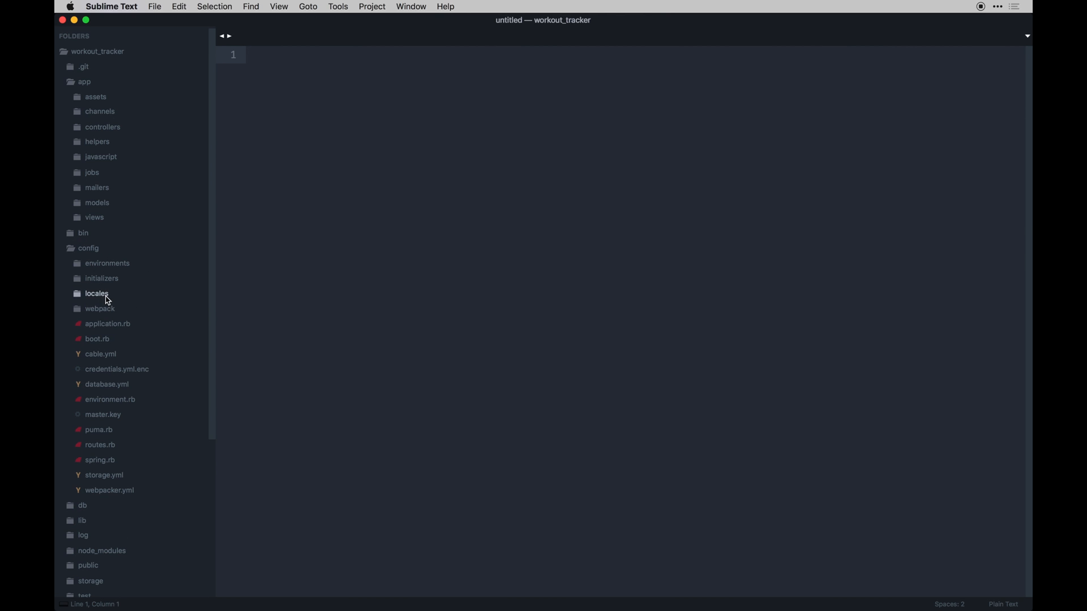
left_click(102, 277)
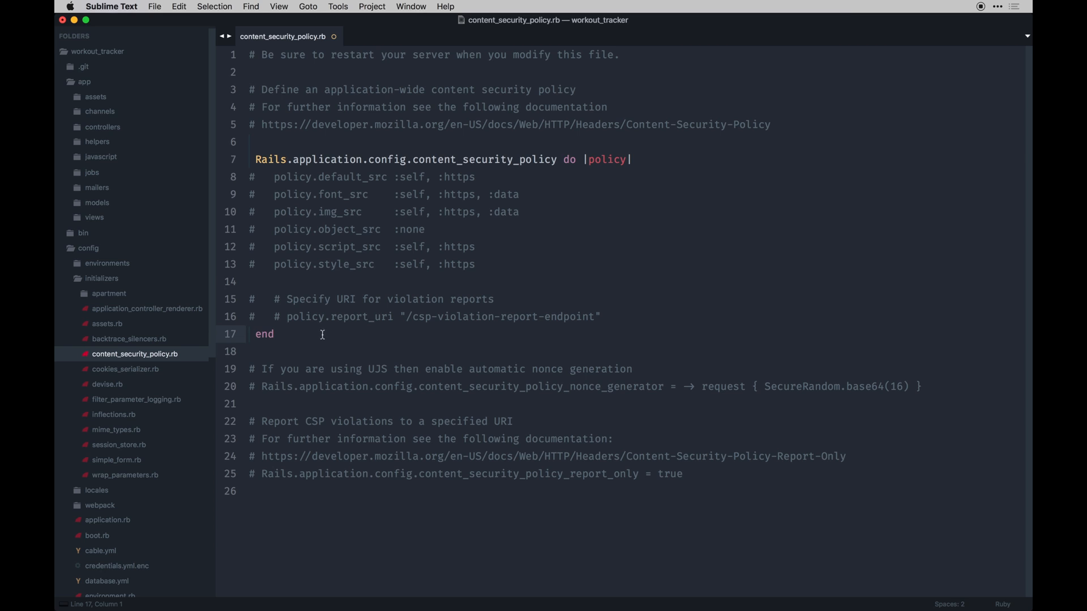
right_click(617, 313)
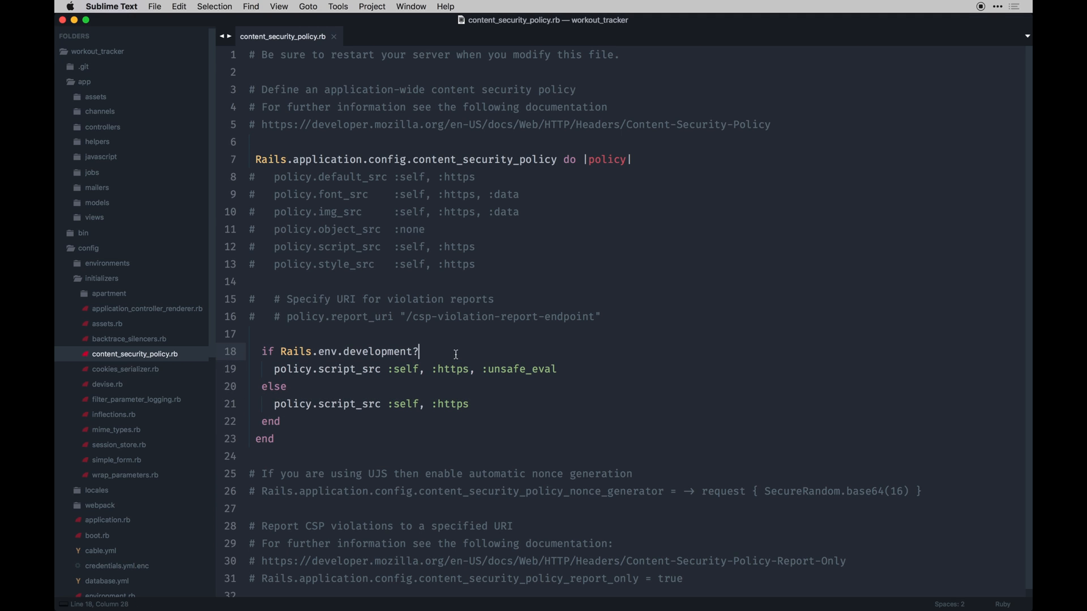
Restart the Rails server with rails s and reload the Workout Tracker home page.
key("cmd+tab")
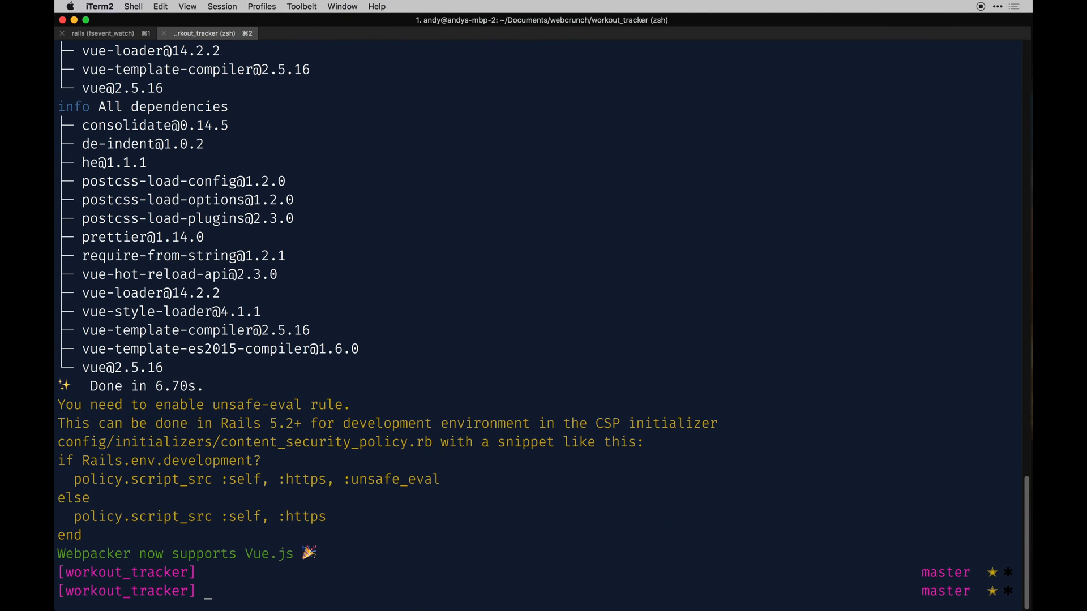
left_click(100, 33)
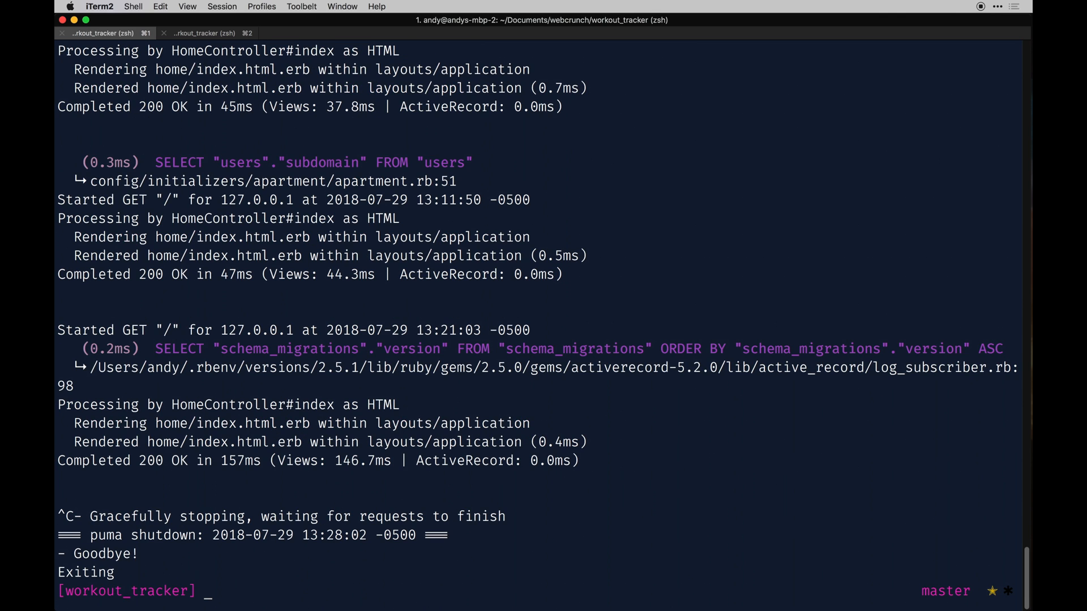
type("rails s")
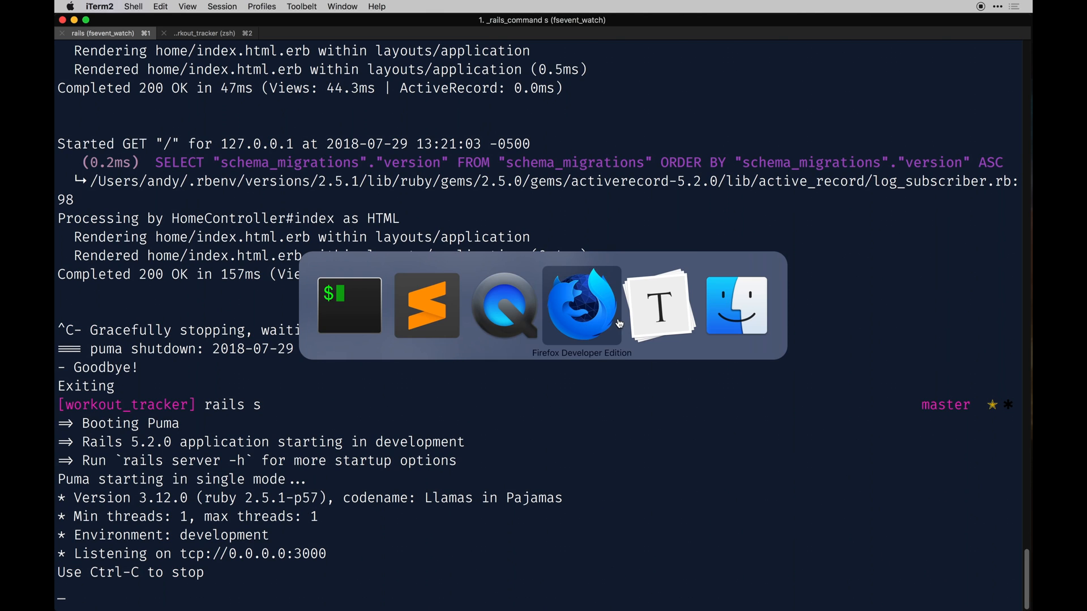
left_click(581, 305)
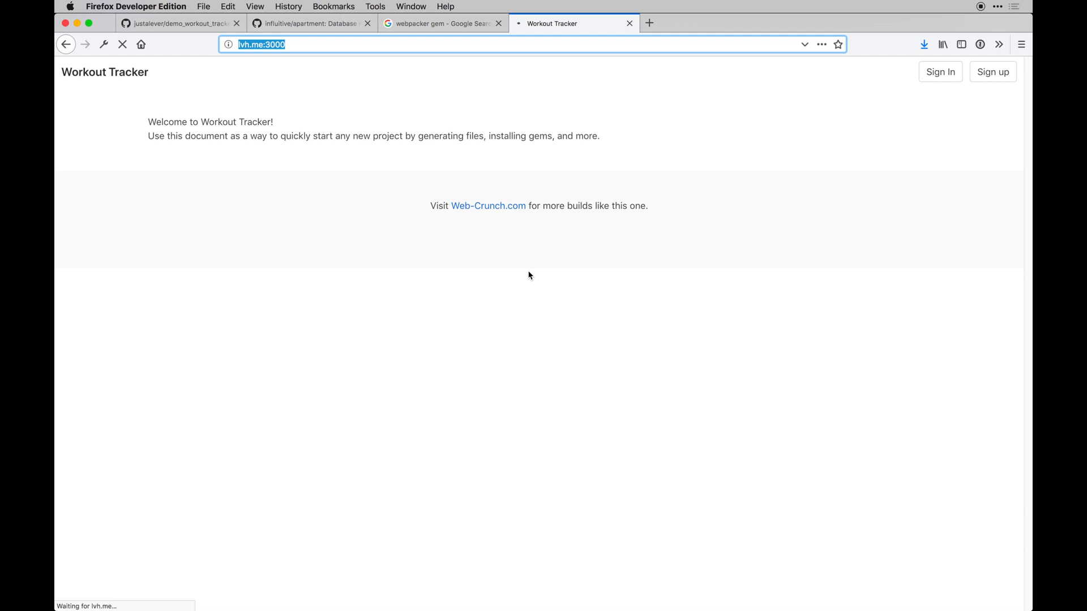
left_click(498, 23)
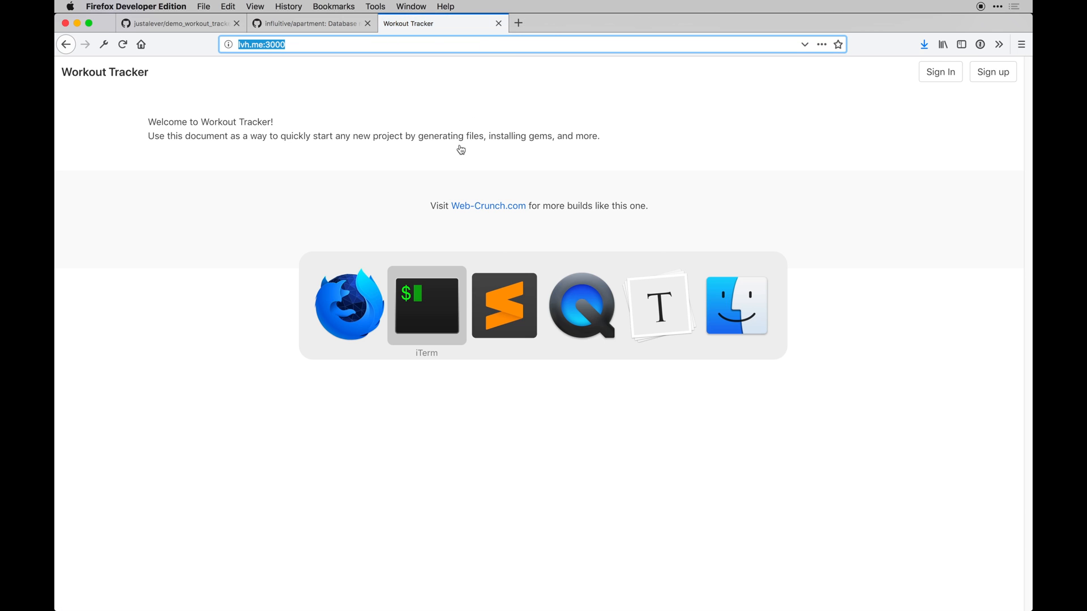
left_click(503, 306)
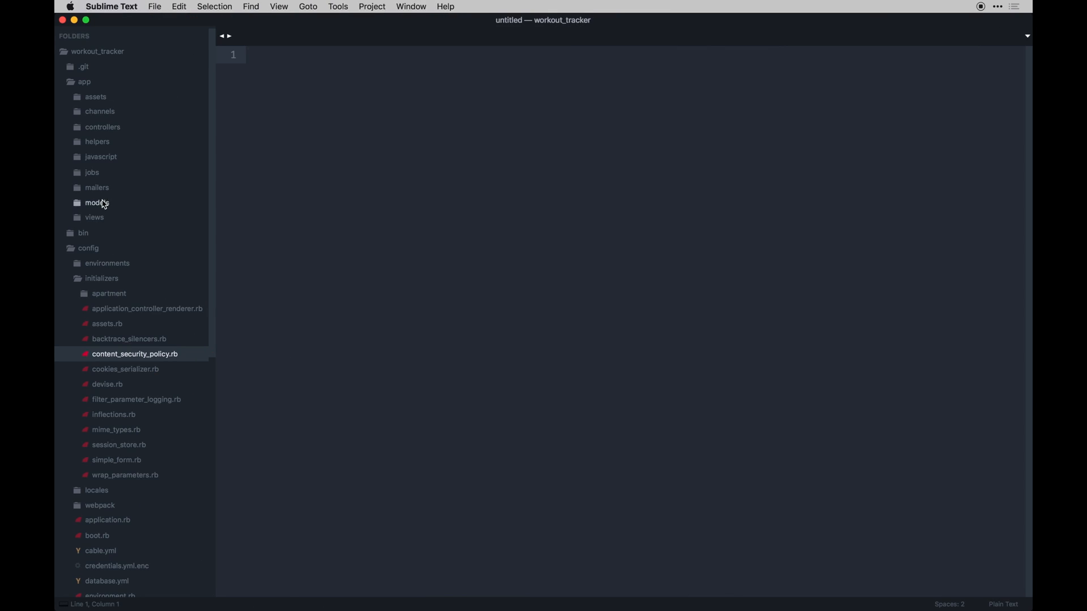
Delete app.vue from app/javascript/packs, view hello_vue.js, then show the demo workouts_controller.rb.
left_click(100, 156)
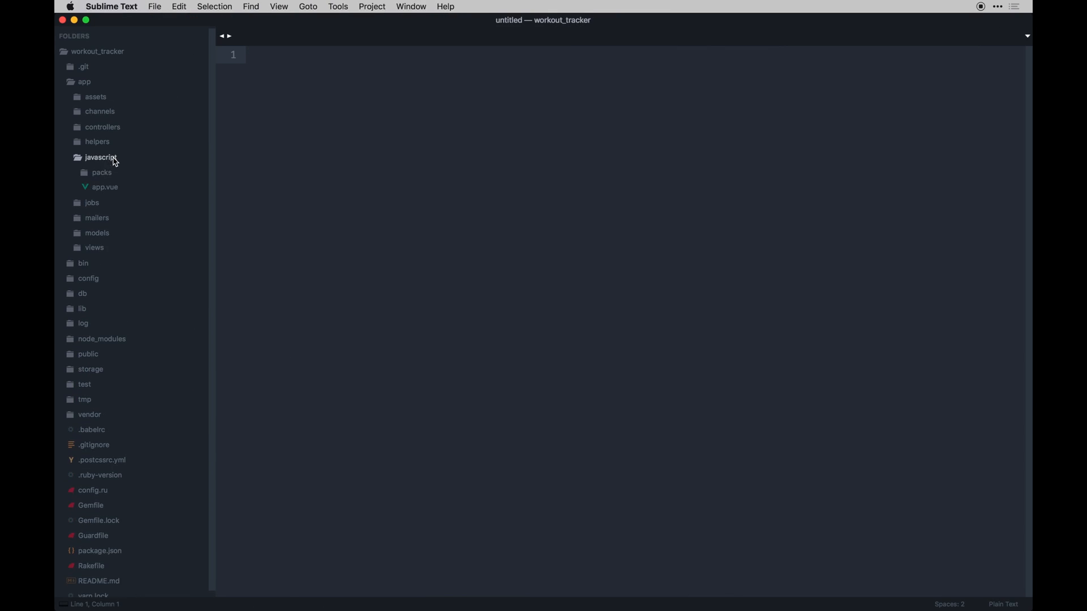
left_click(105, 186)
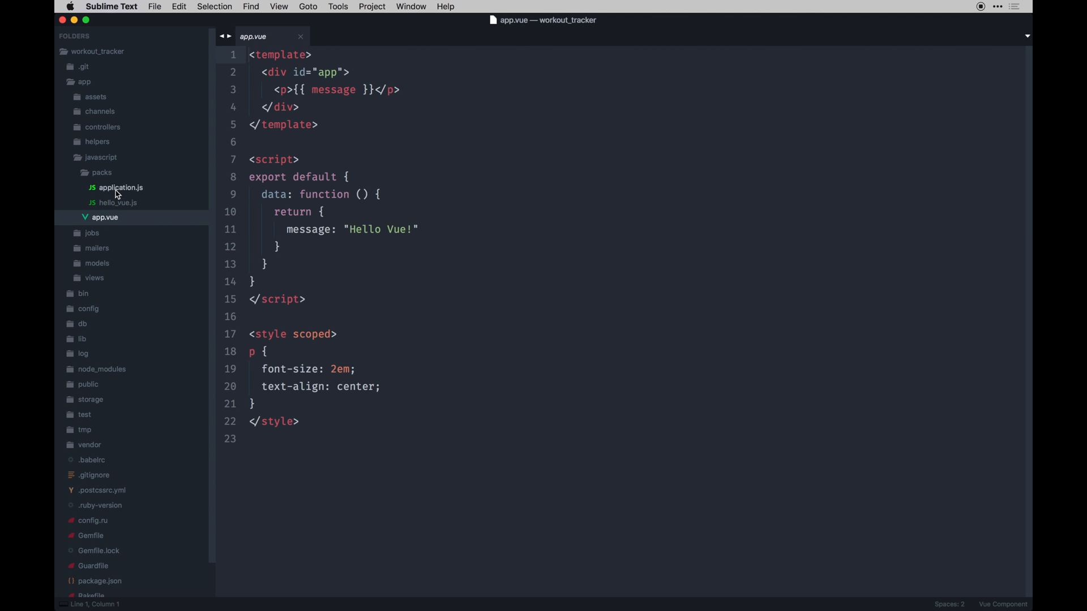
mouse_move(124, 231)
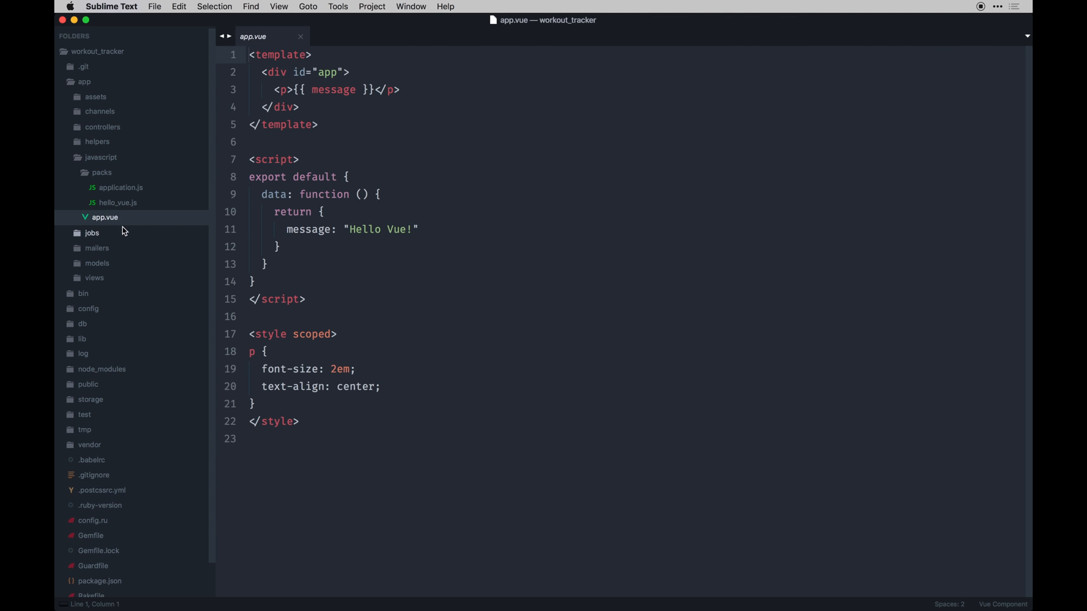
right_click(105, 217)
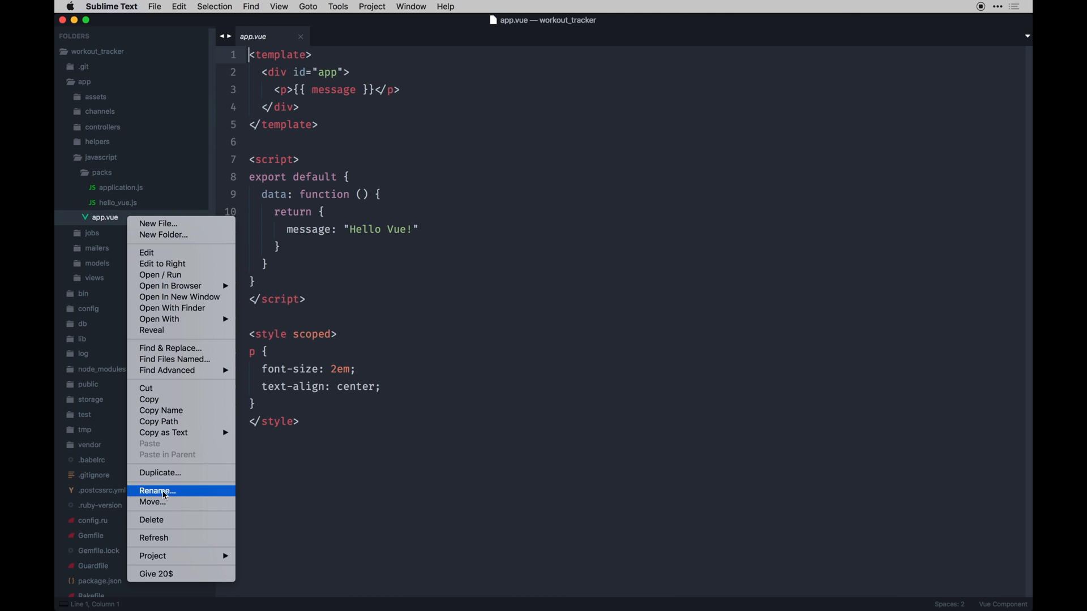
left_click(151, 519)
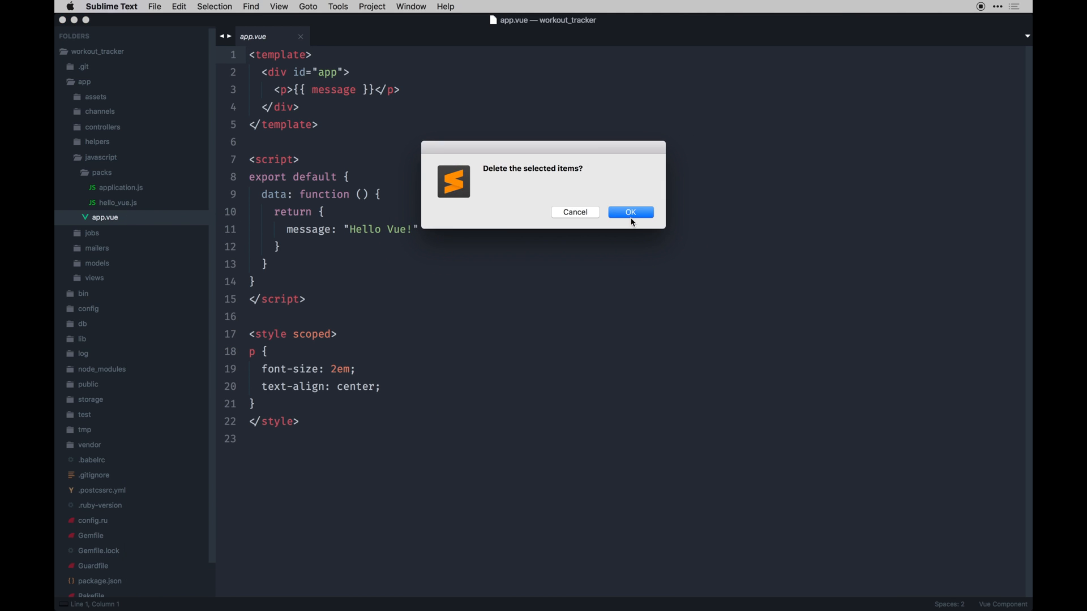
left_click(629, 212)
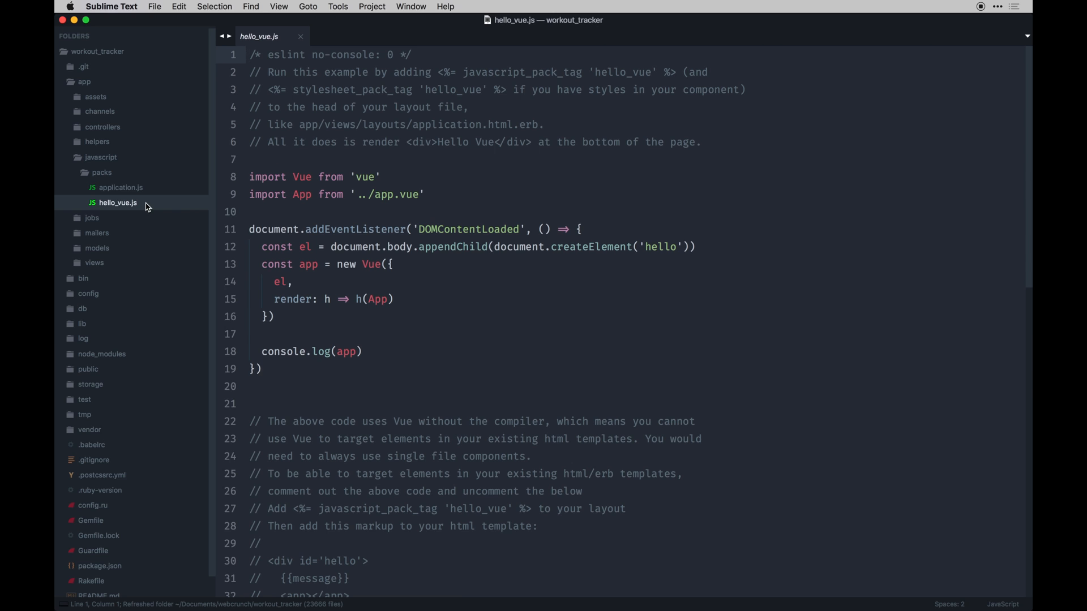
mouse_move(380, 281)
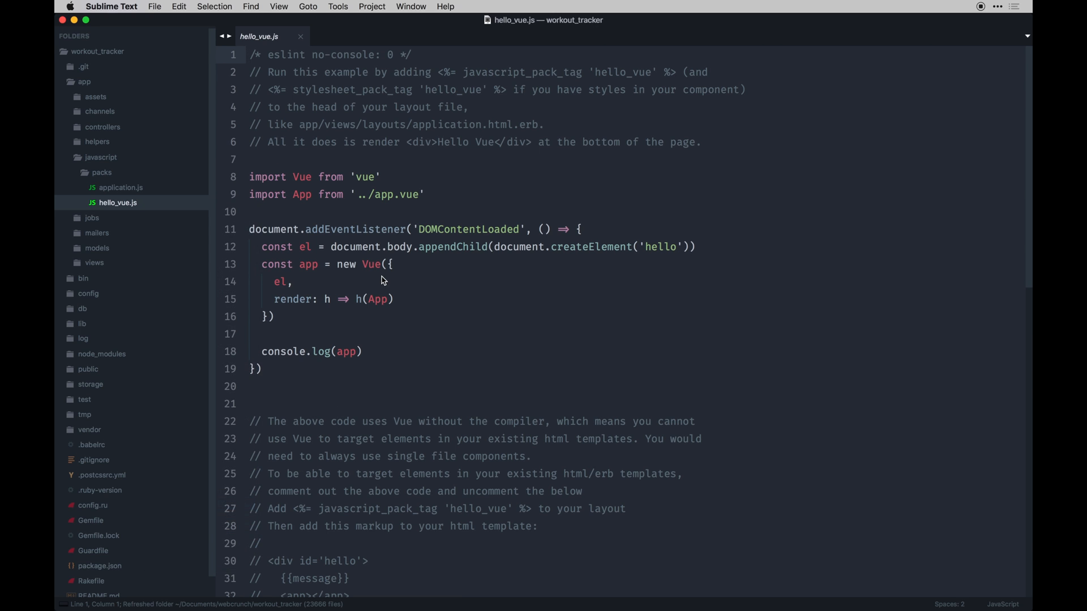
left_click(101, 172)
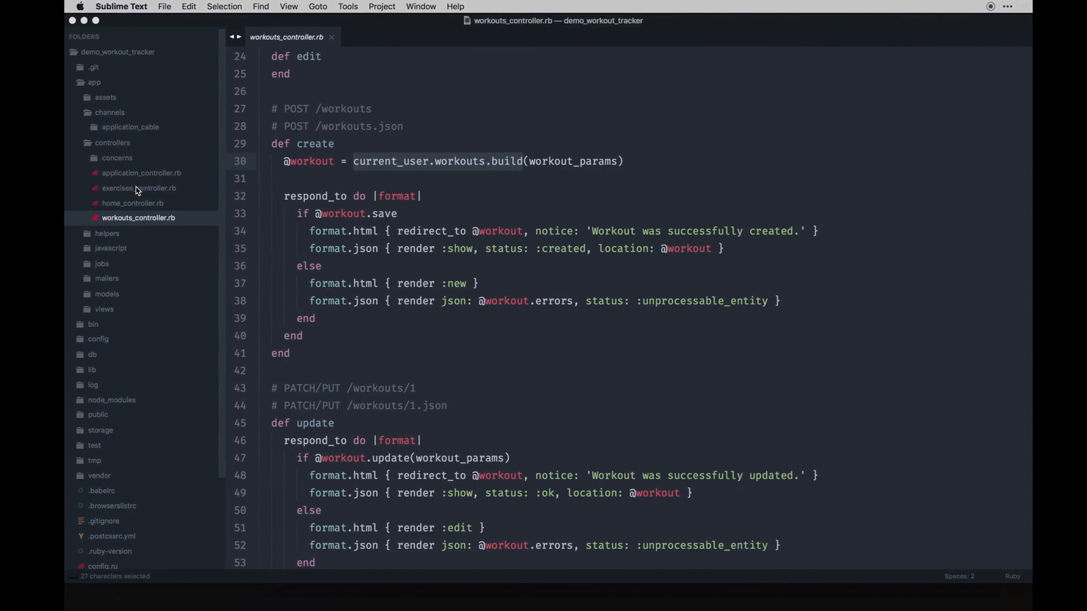
Rename the demo project's application.js pack to workouts.js.
left_click(117, 157)
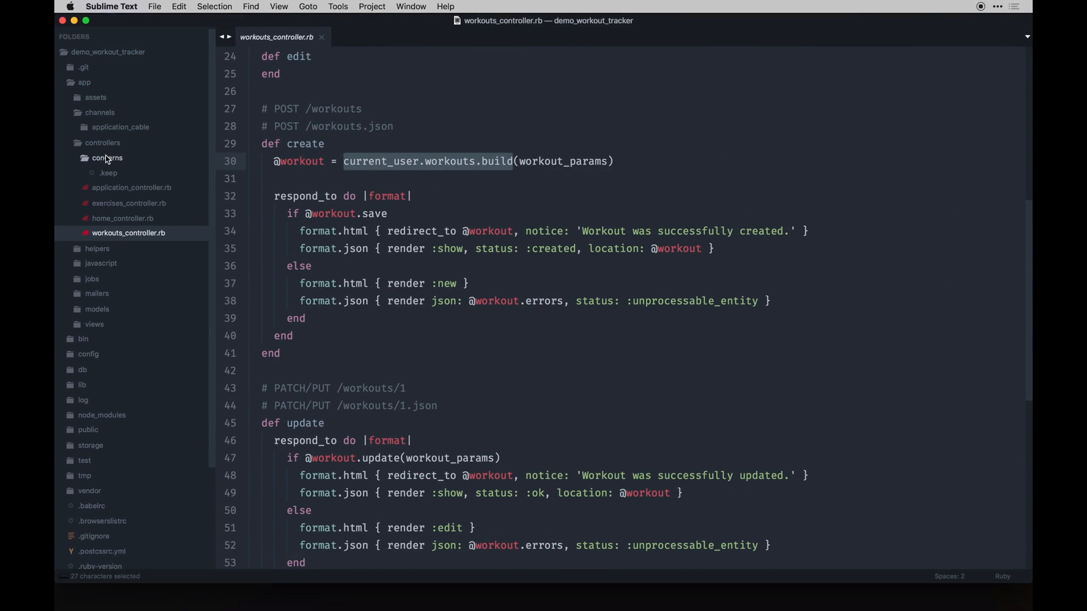
left_click(102, 142)
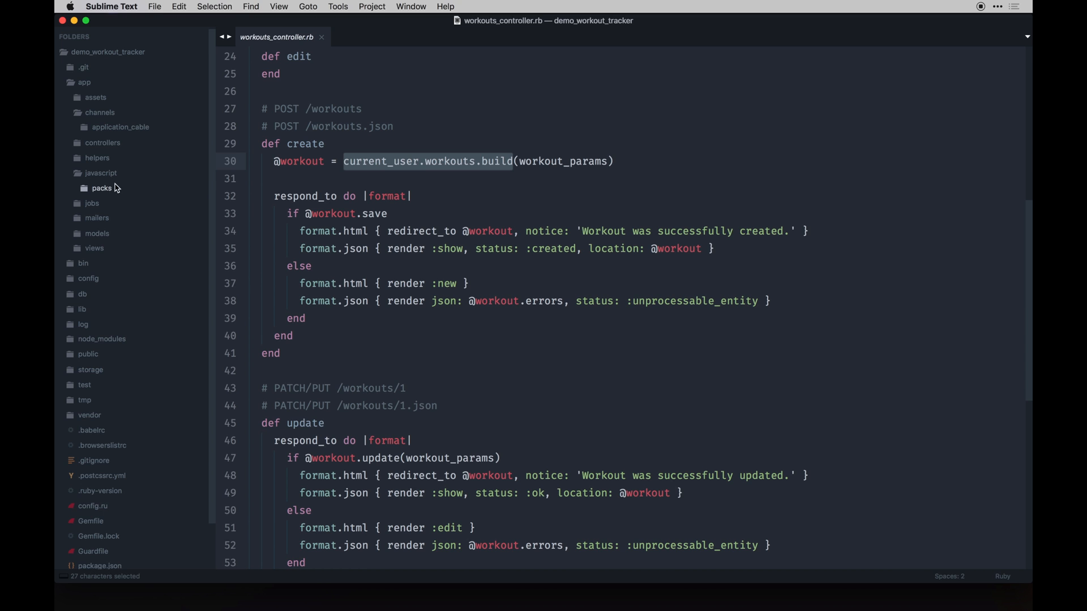
left_click(102, 188)
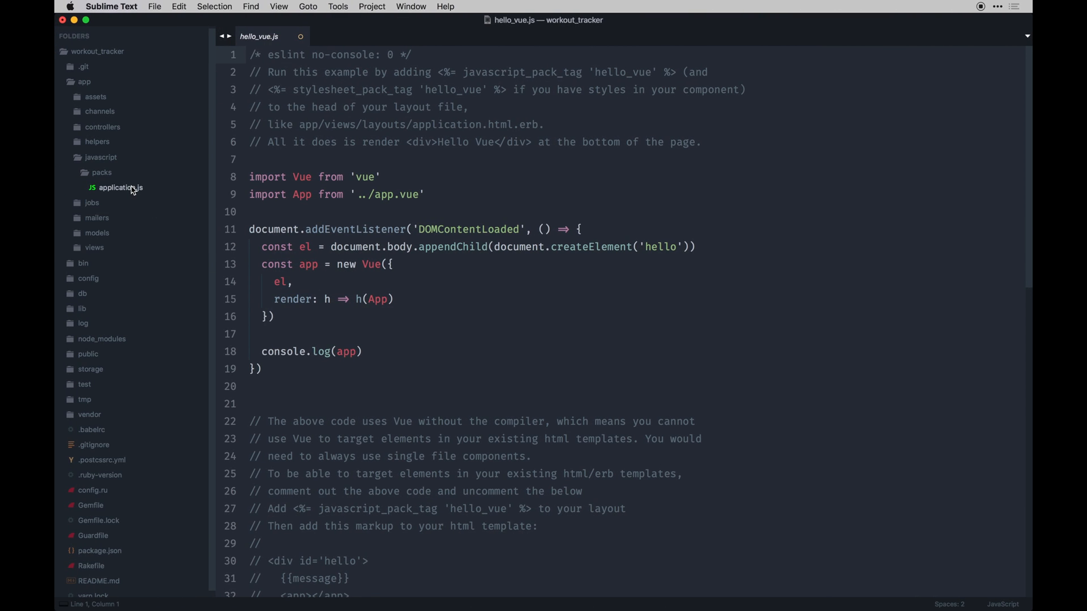
right_click(121, 187)
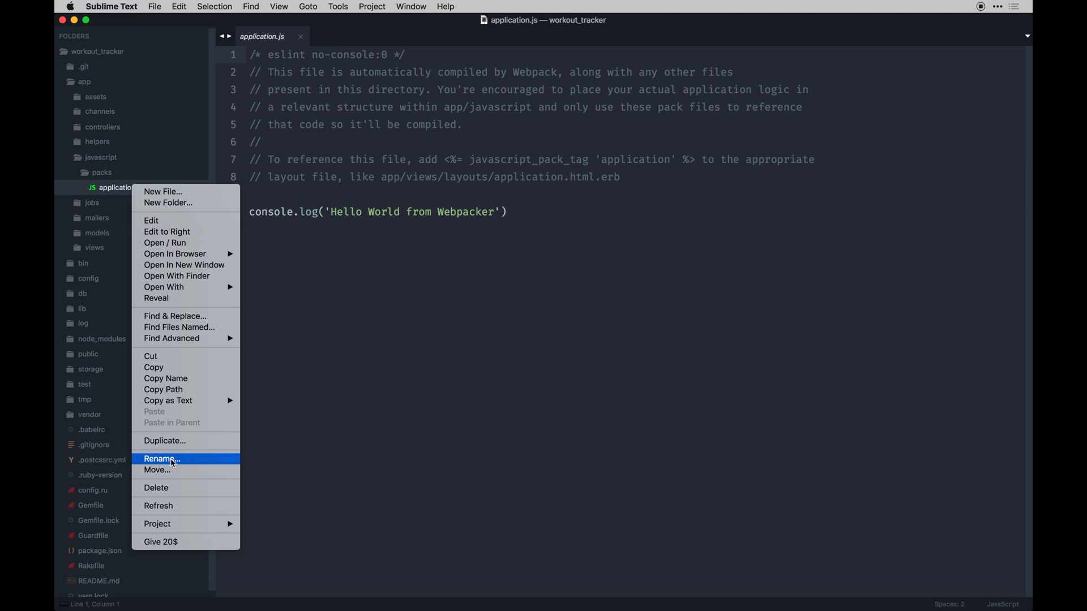
left_click(161, 459)
type("workouts")
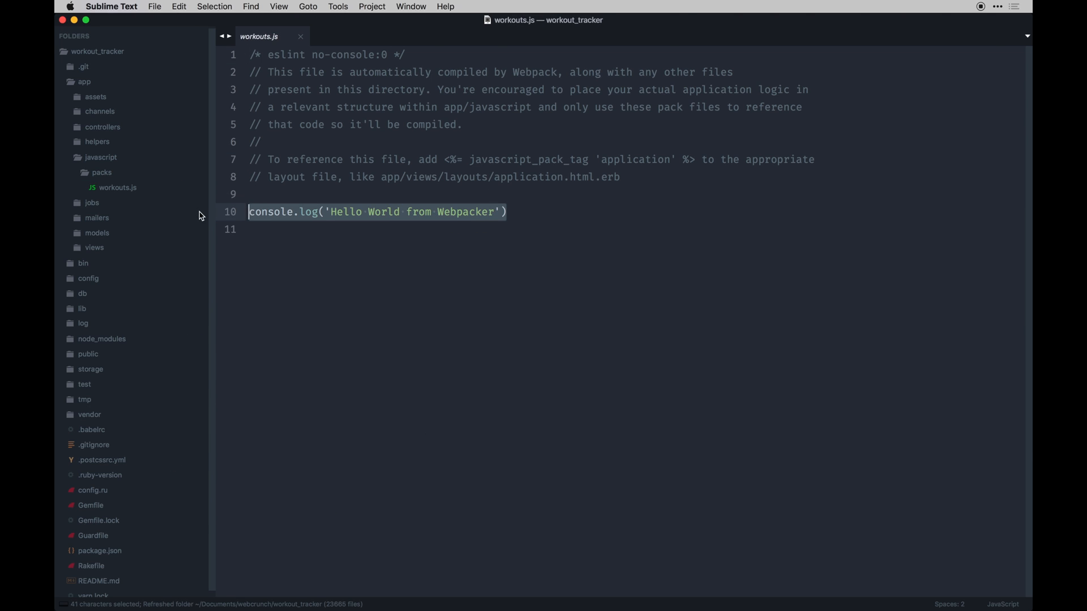
Remove the Hello World console.log line from workouts.js and reveal app/views/layouts.
key("delete")
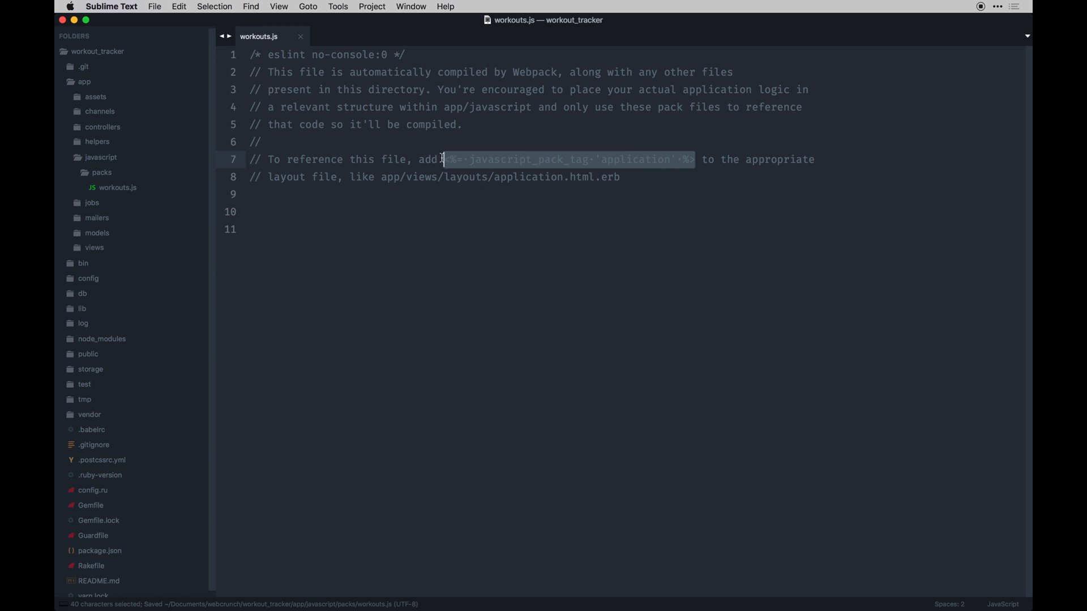
mouse_move(442, 161)
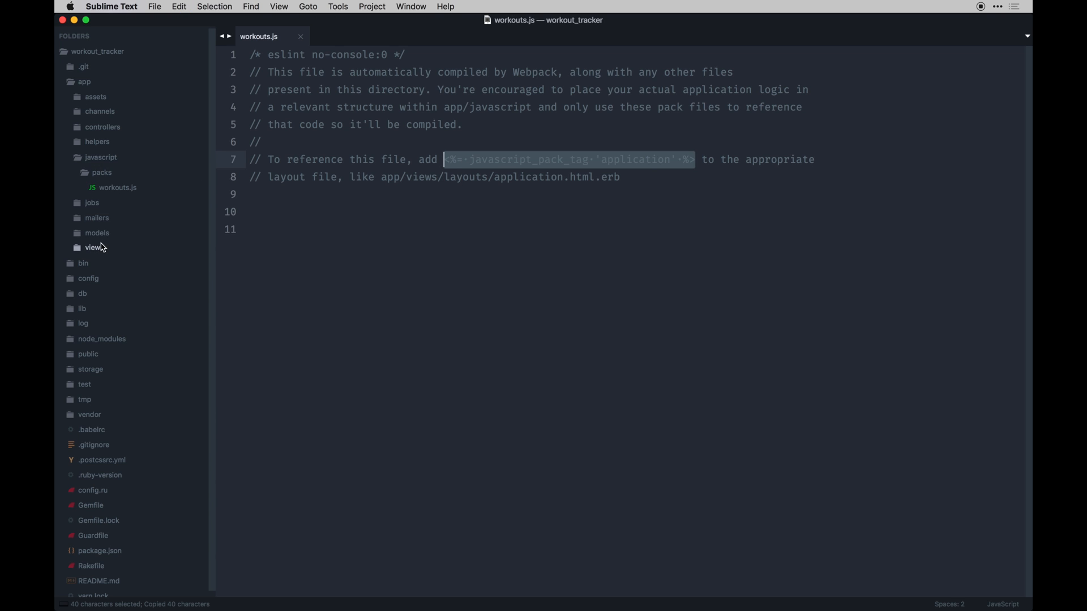
left_click(94, 247)
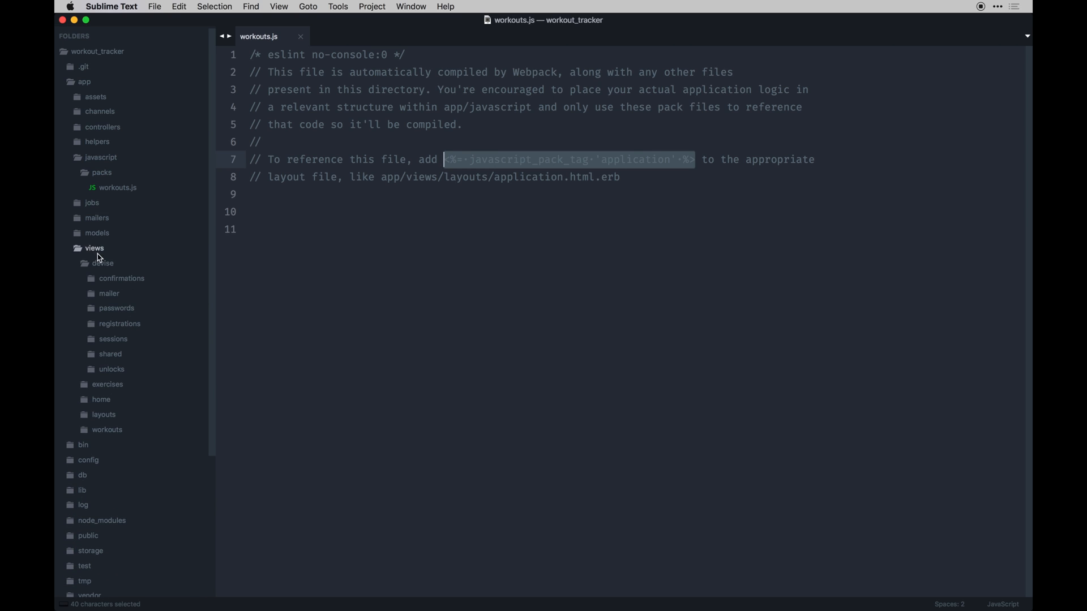
left_click(132, 324)
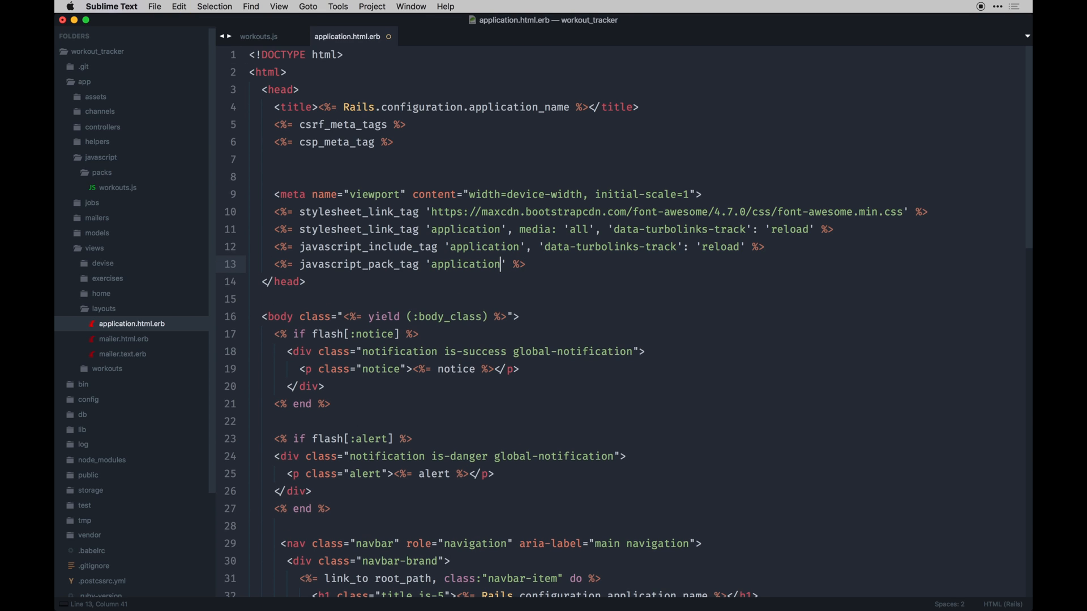
Change the javascript_pack_tag pack name from 'application' to 'workouts'.
key("backspace")
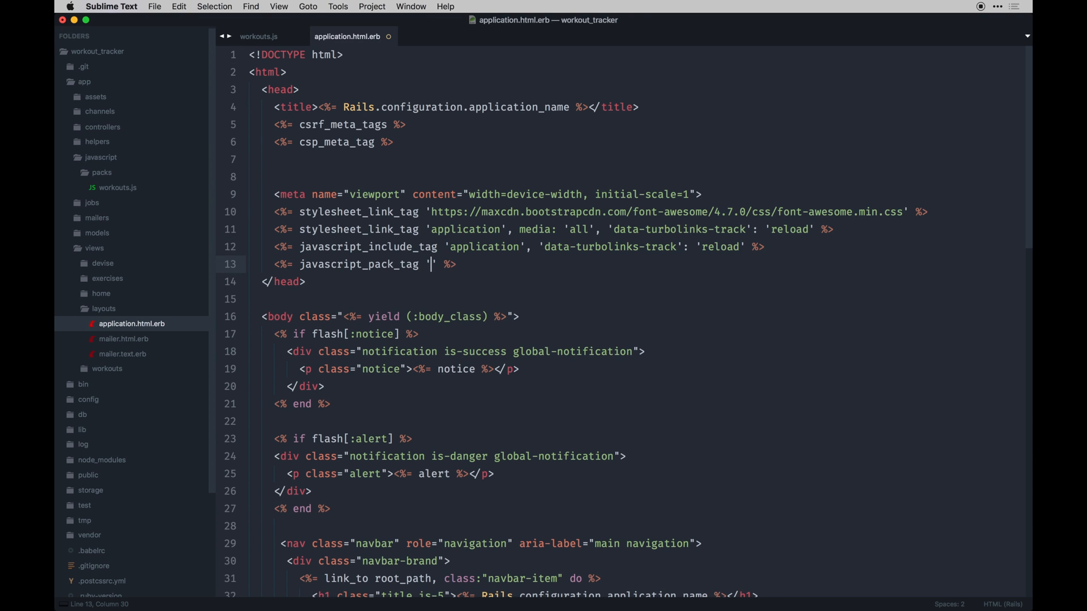
type("workouts")
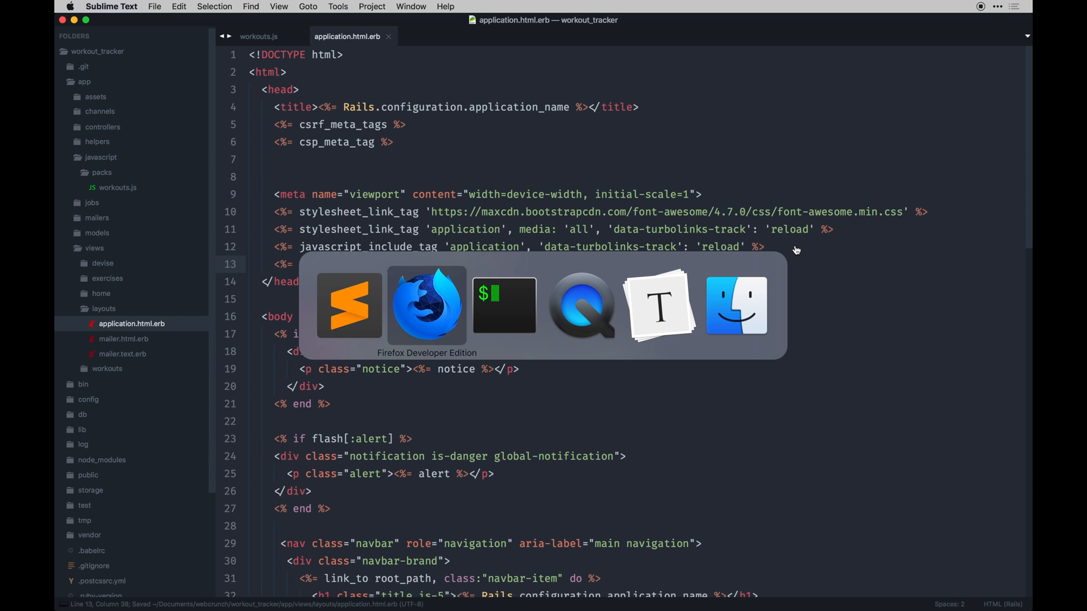
Reload lvh.me:3000 in Firefox and check the Rails server log in iTerm2.
left_click(427, 305)
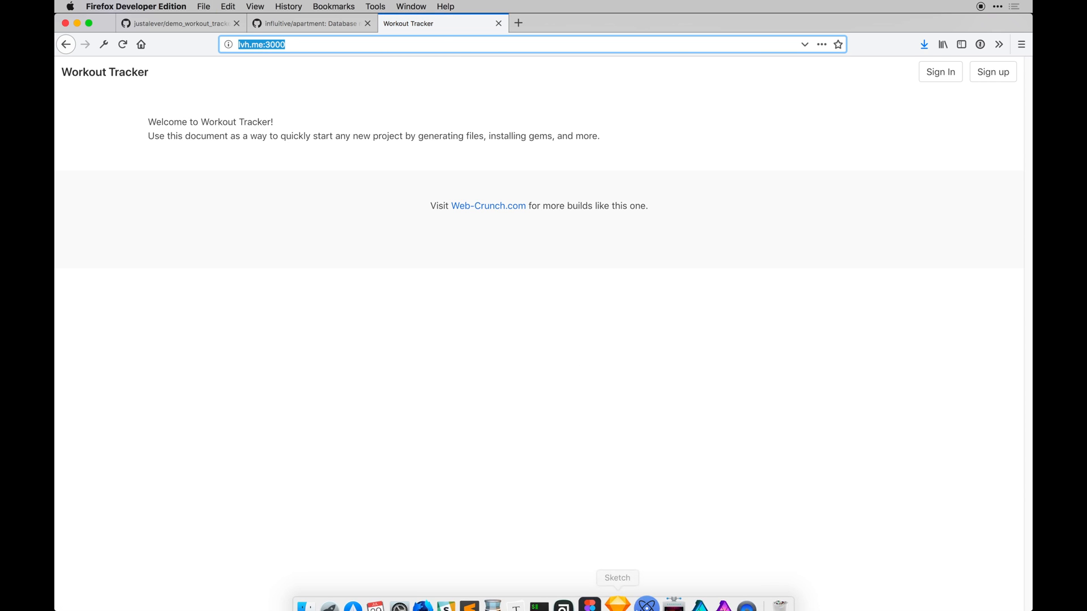
mouse_move(522, 360)
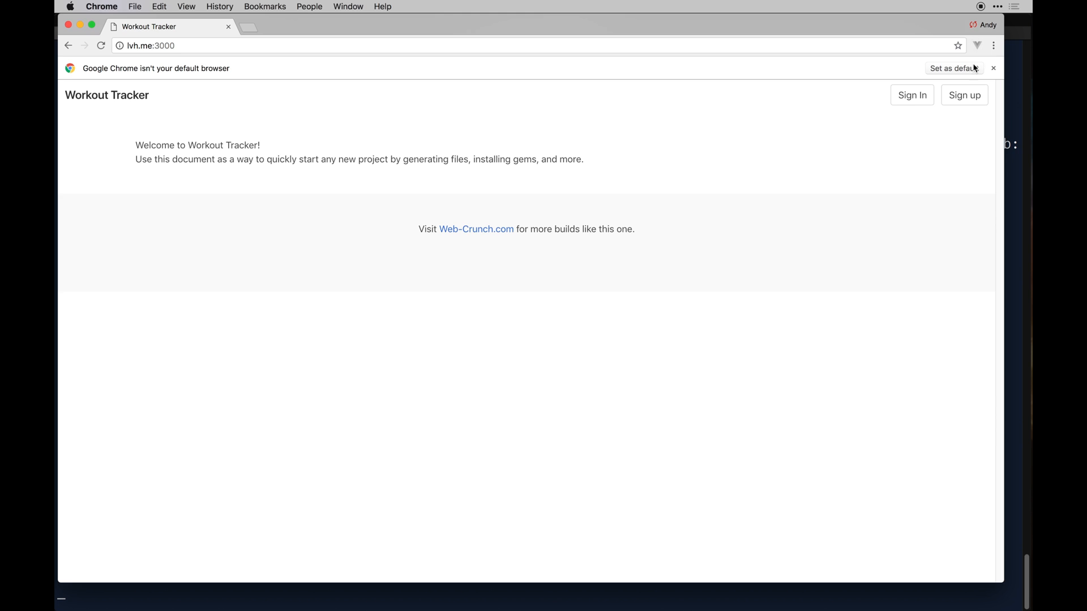
left_click(992, 68)
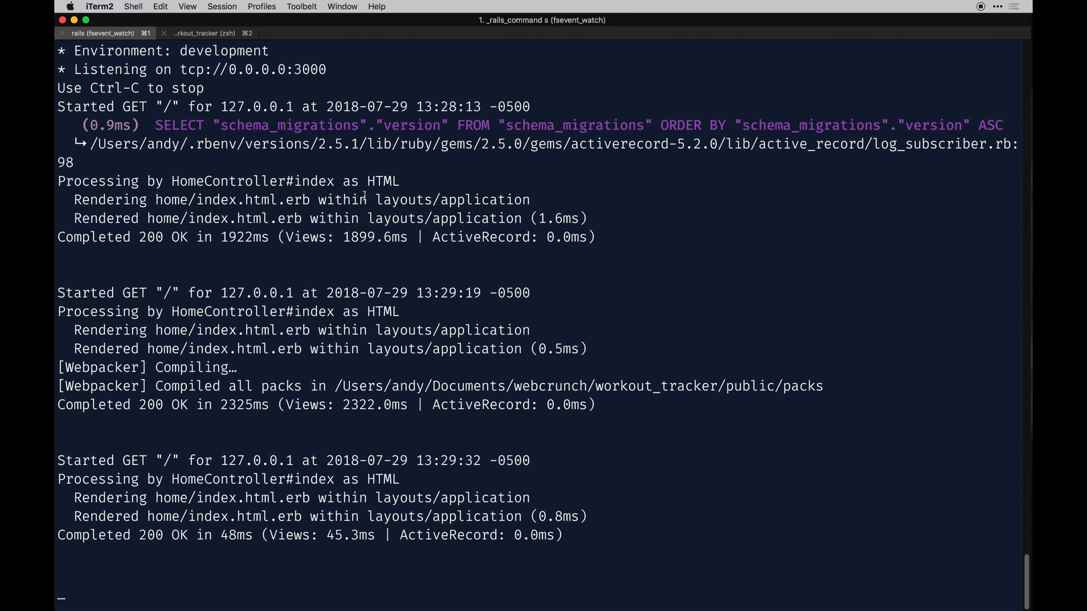
Run the ./bin/webpack command in the project shell session to compile the workouts pack.
left_click(204, 33)
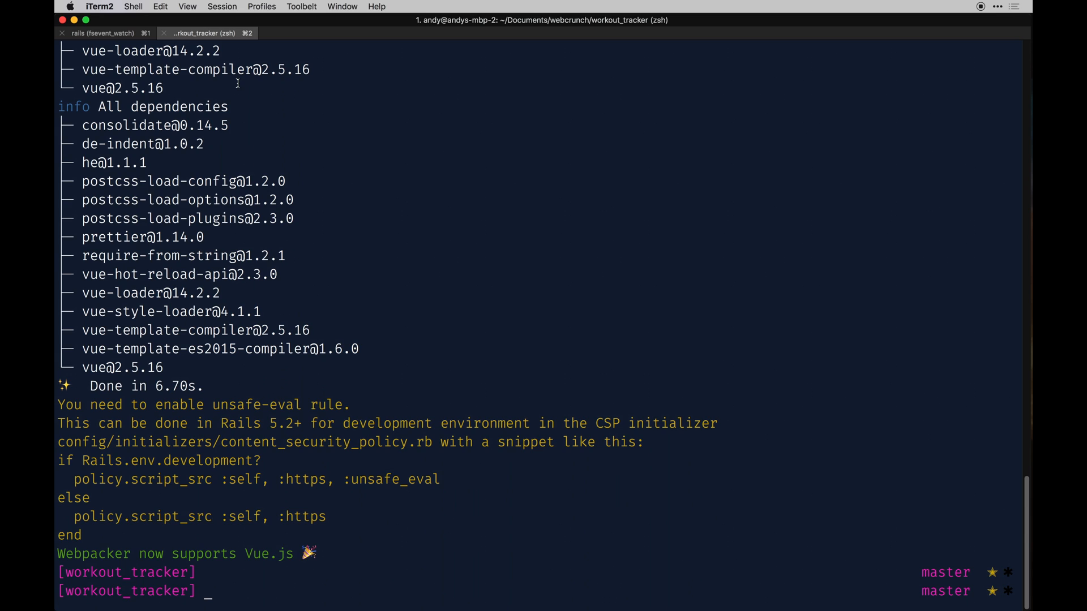
type(".")
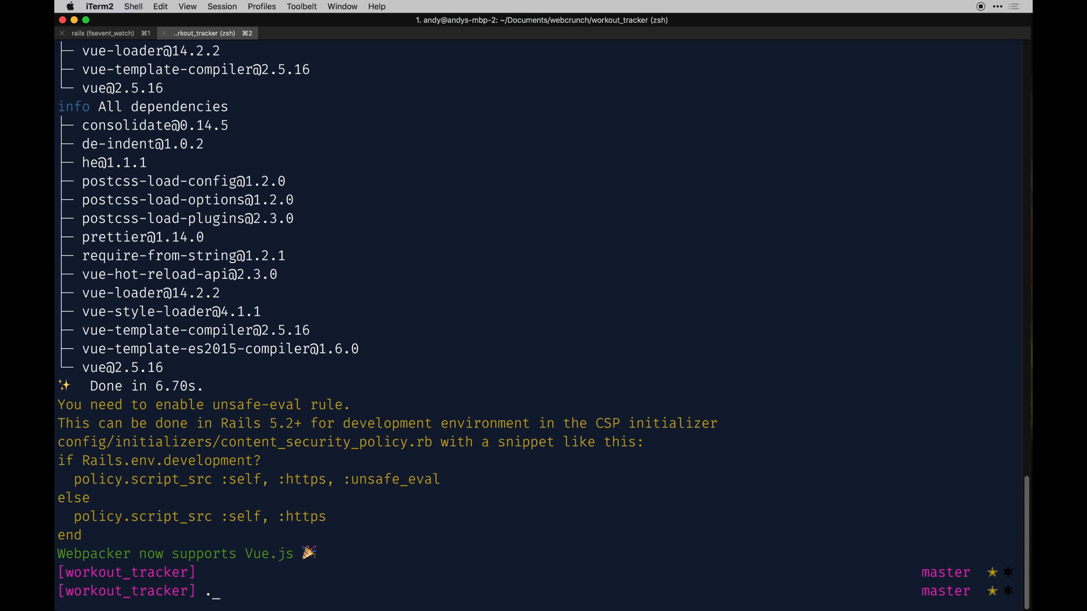
type("/bin")
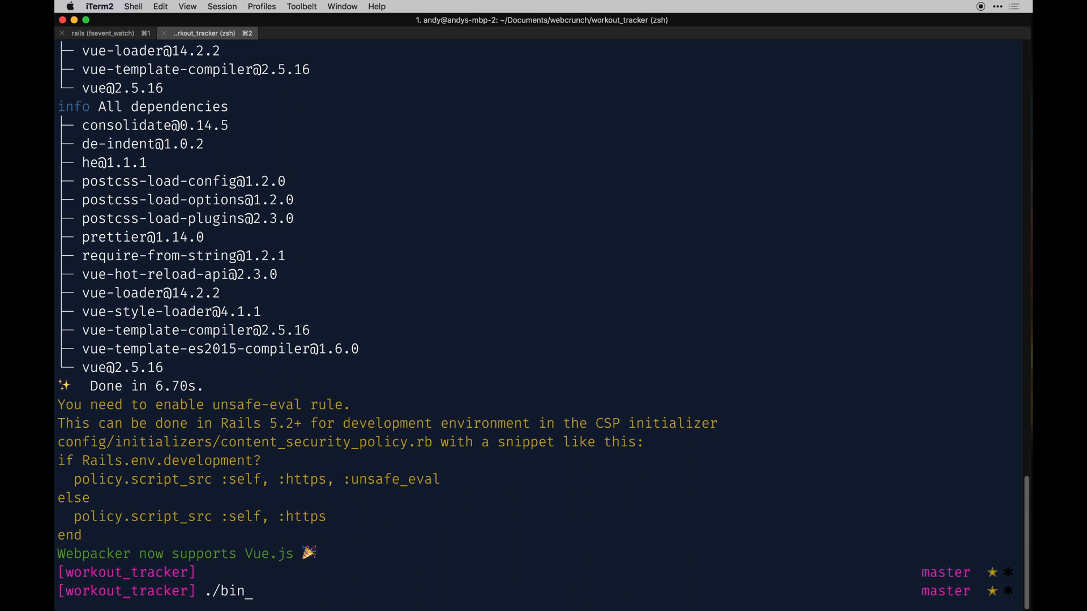
type(".")
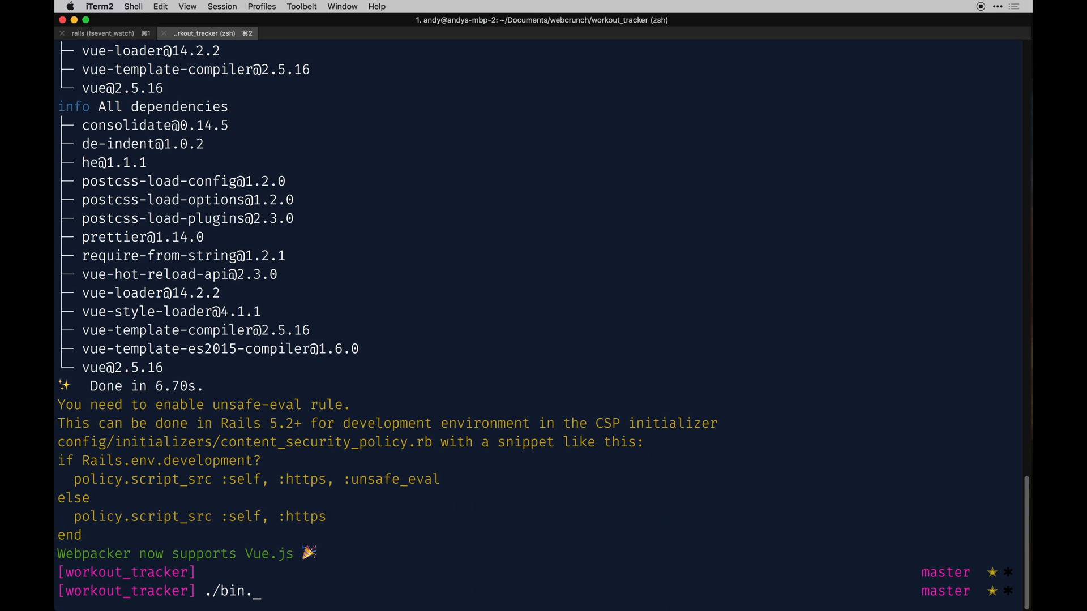
type("weba")
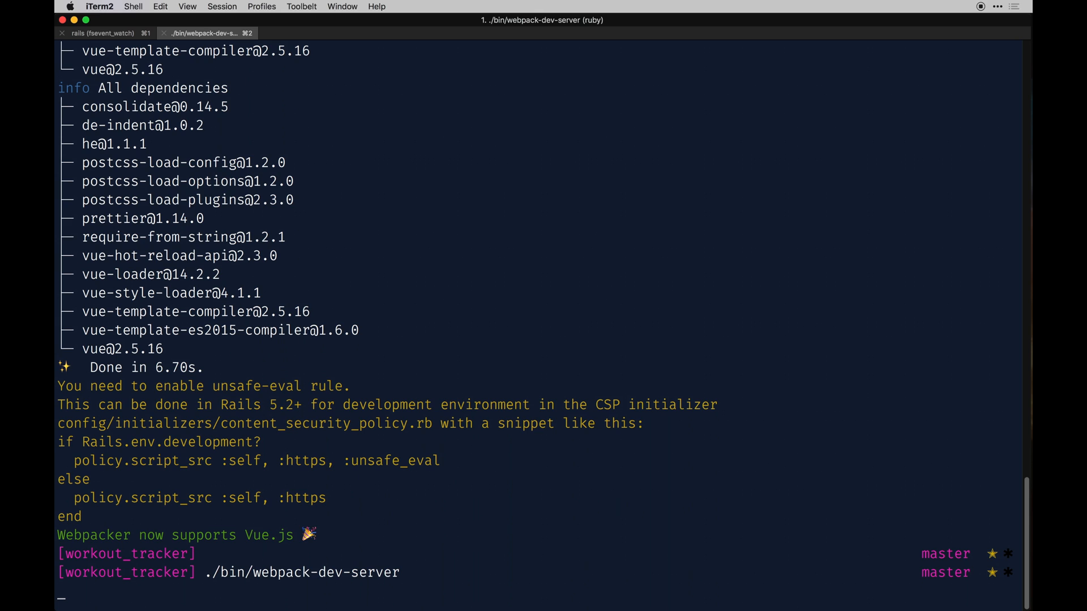
key("Return")
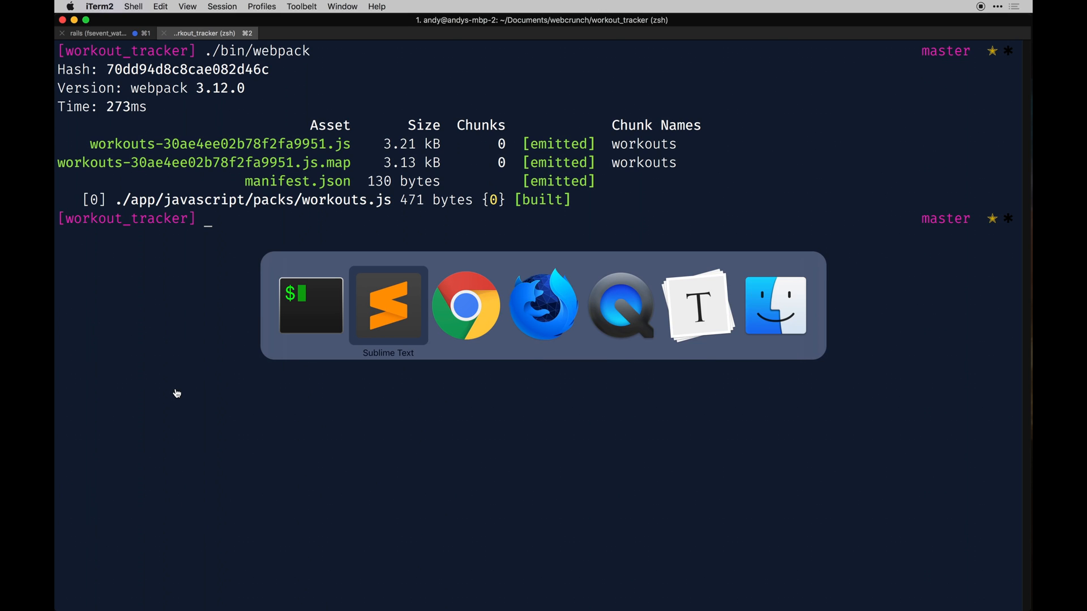
Load the new workout page in Firefox, hit the exercises NoMethodError, and return to the editor.
left_click(543, 304)
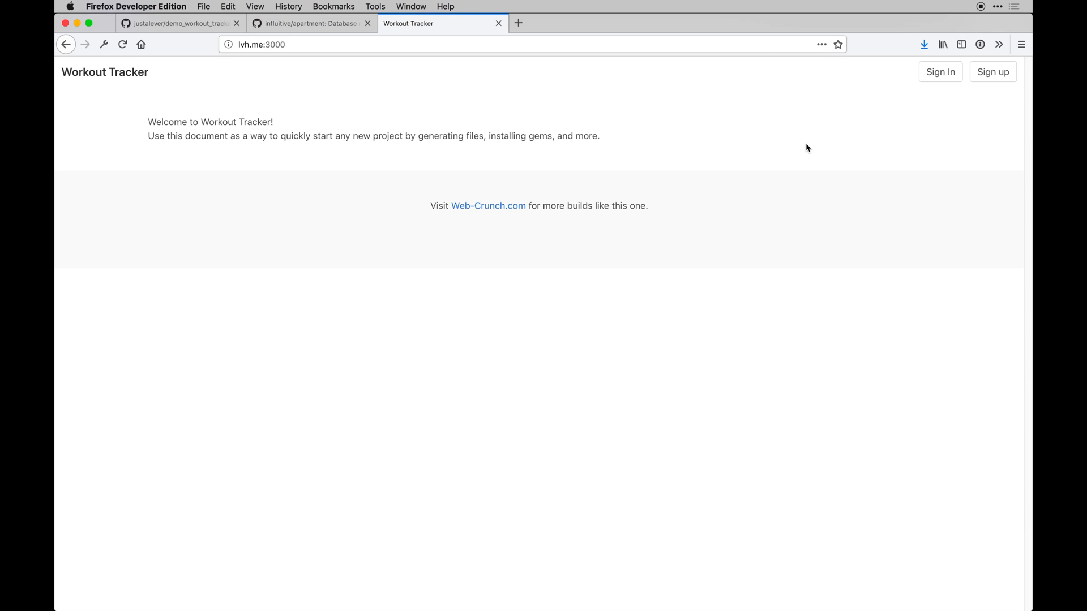
mouse_move(465, 305)
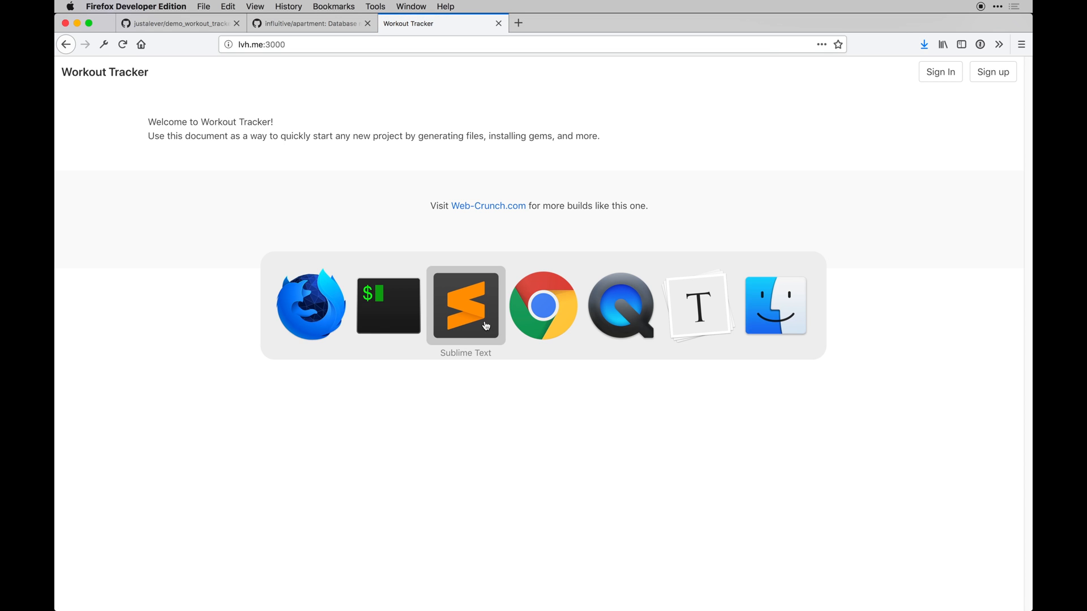
left_click(466, 305)
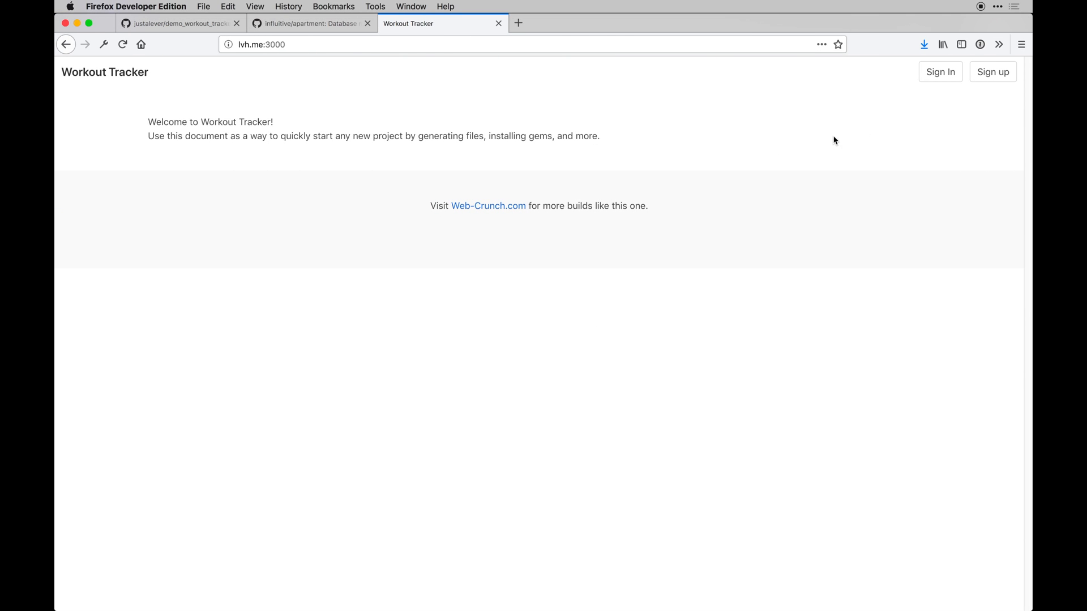
left_click(939, 71)
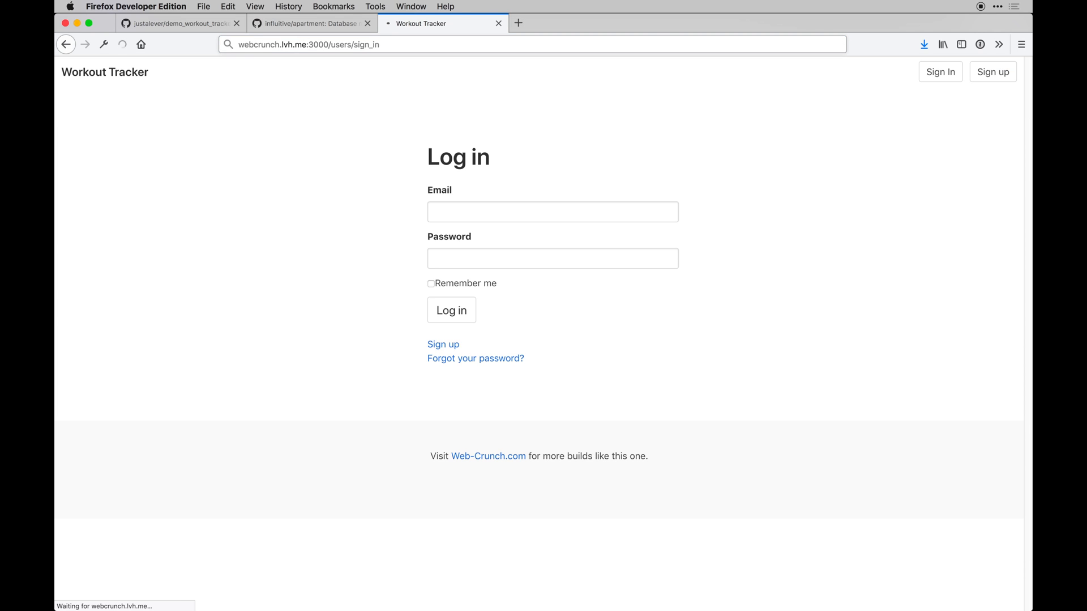
left_click(451, 310)
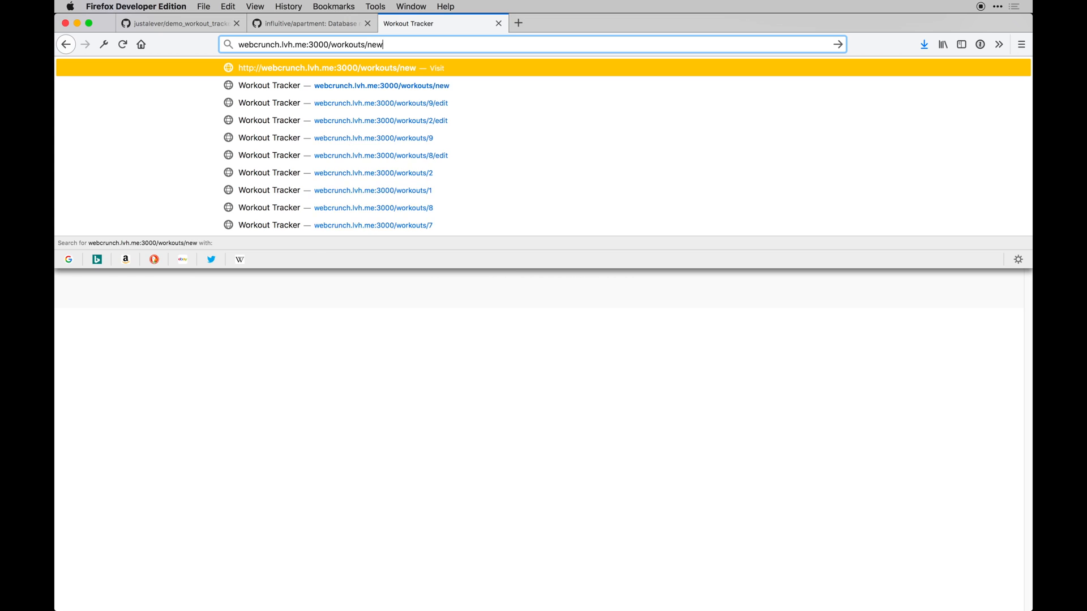
key("Return")
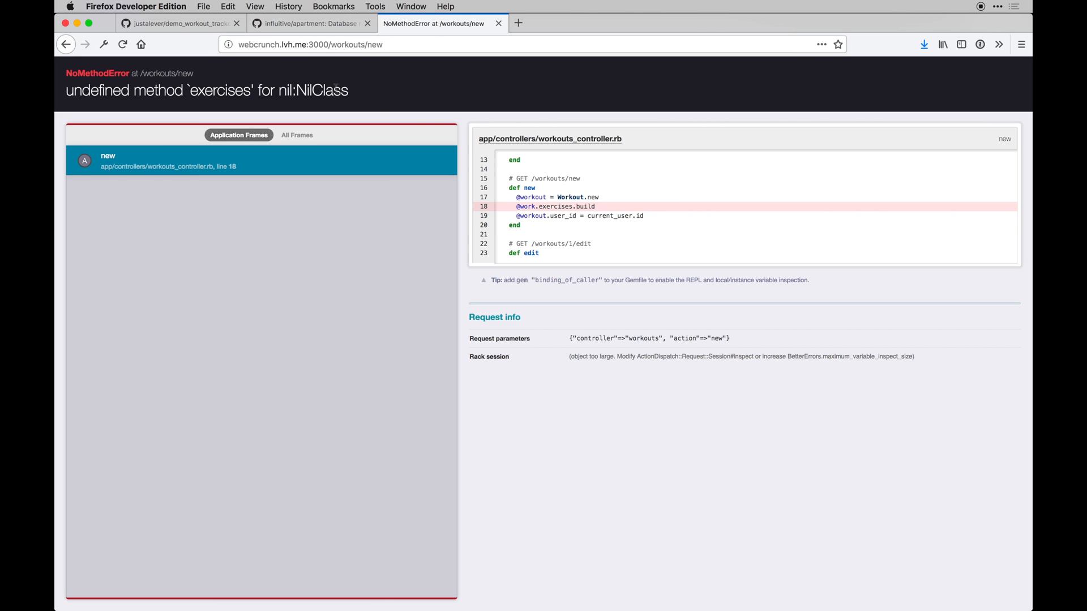
mouse_move(572, 216)
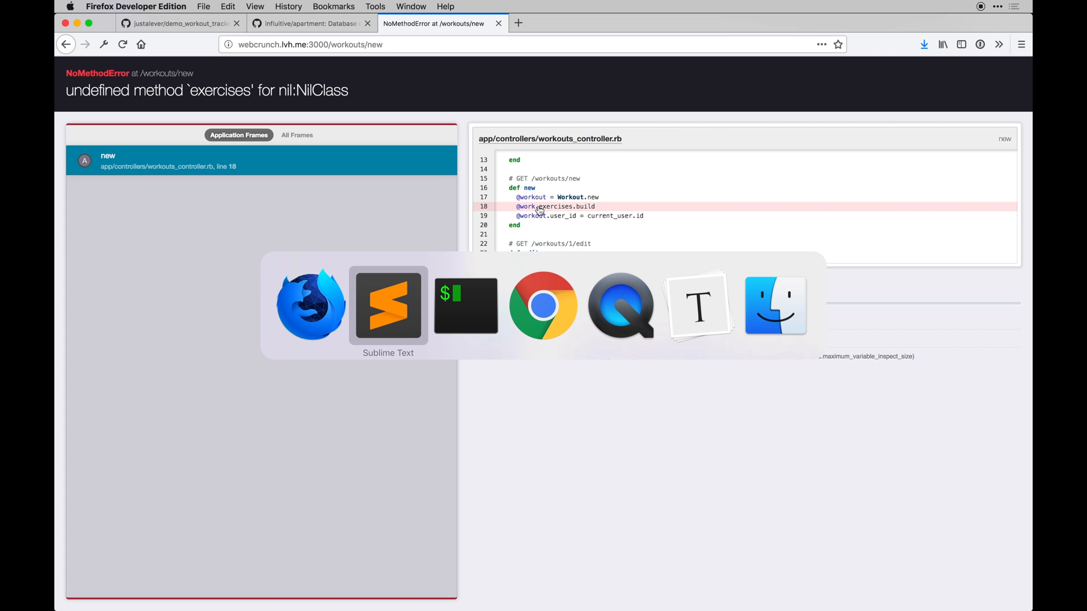
left_click(387, 306)
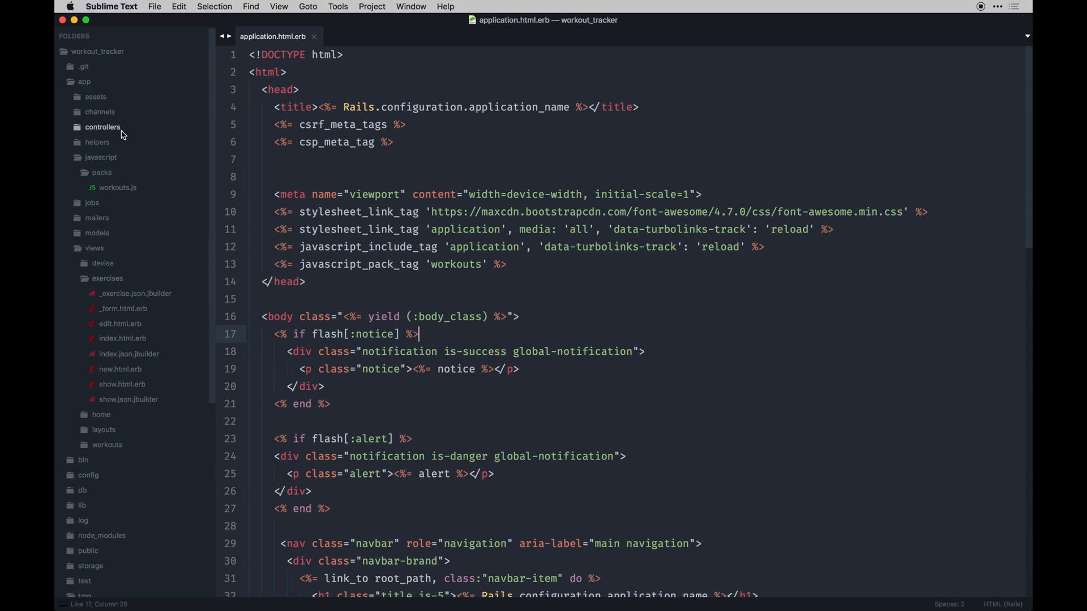
Confirm the New Workout page shows its title and date form, then raise the demo_workout_tracker window.
left_click(102, 127)
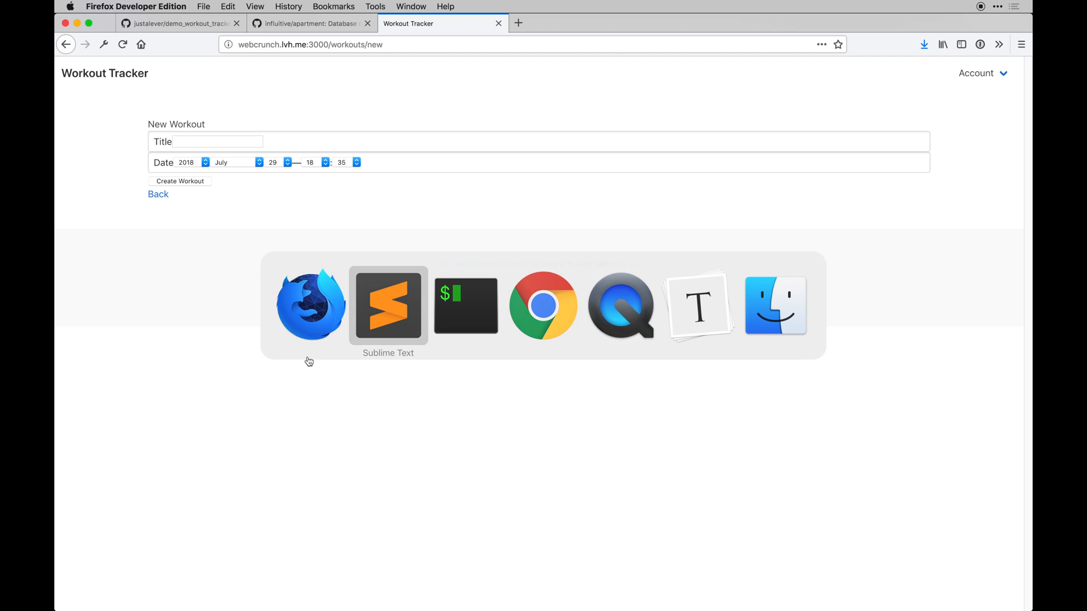
left_click(387, 305)
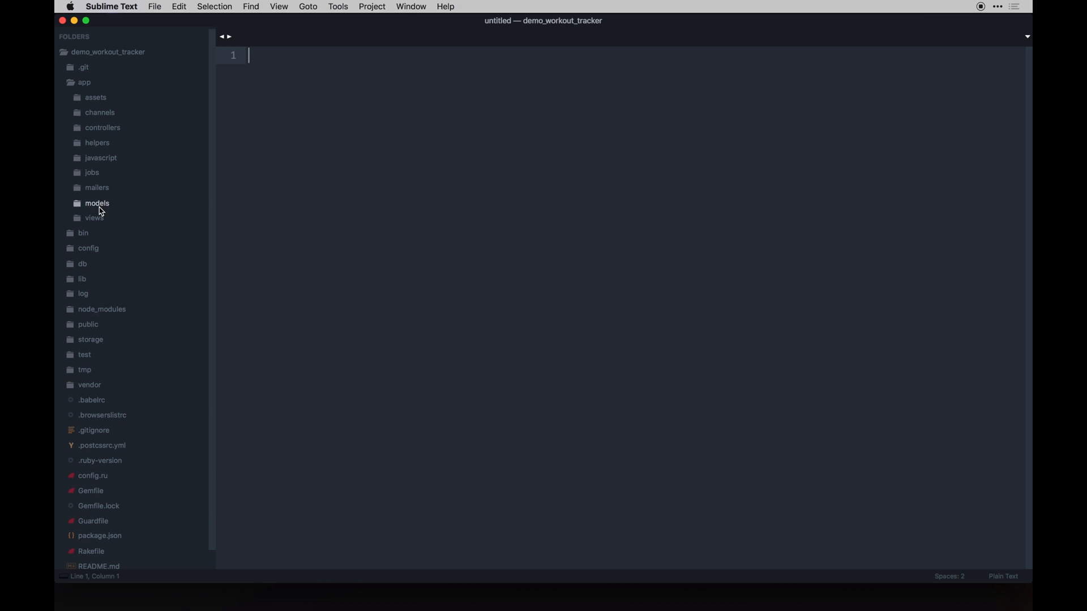
Copy the demo's new and edit workout views into workout_tracker, then open _form.html.erb.
left_click(94, 219)
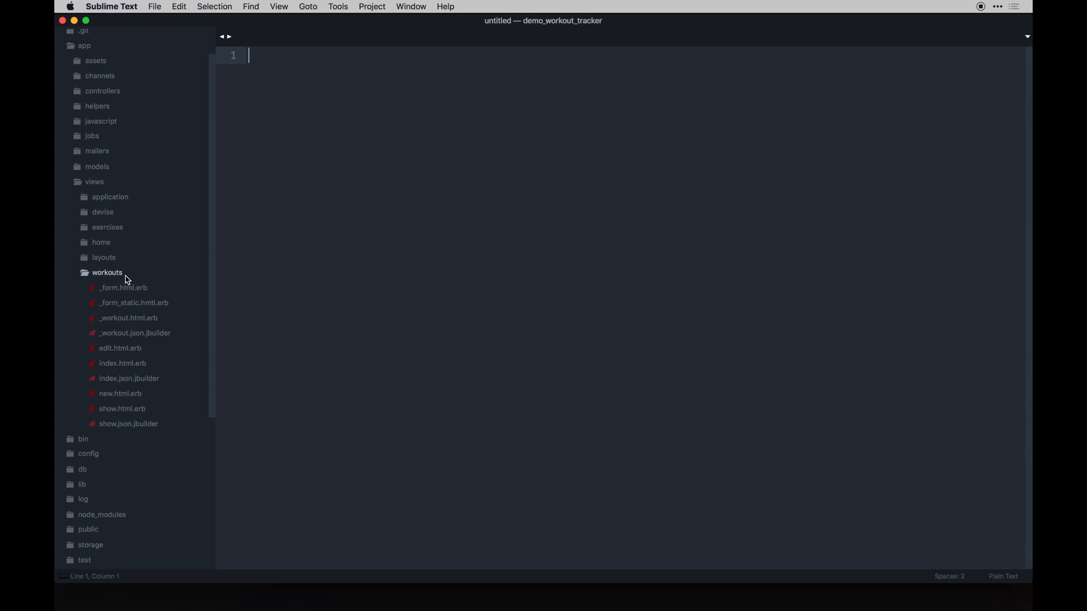
mouse_move(134, 339)
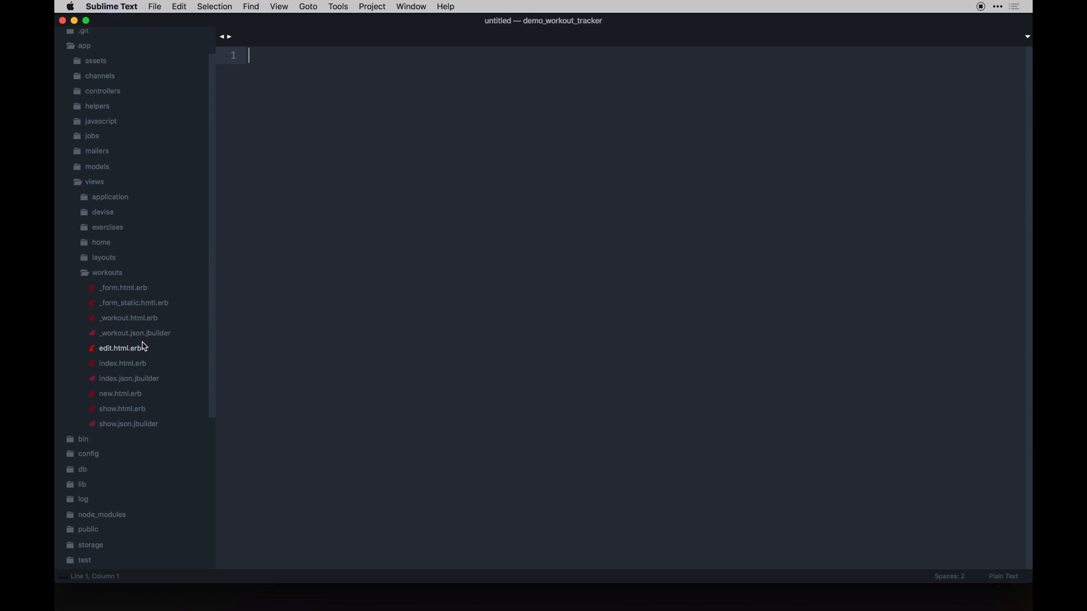
left_click(120, 394)
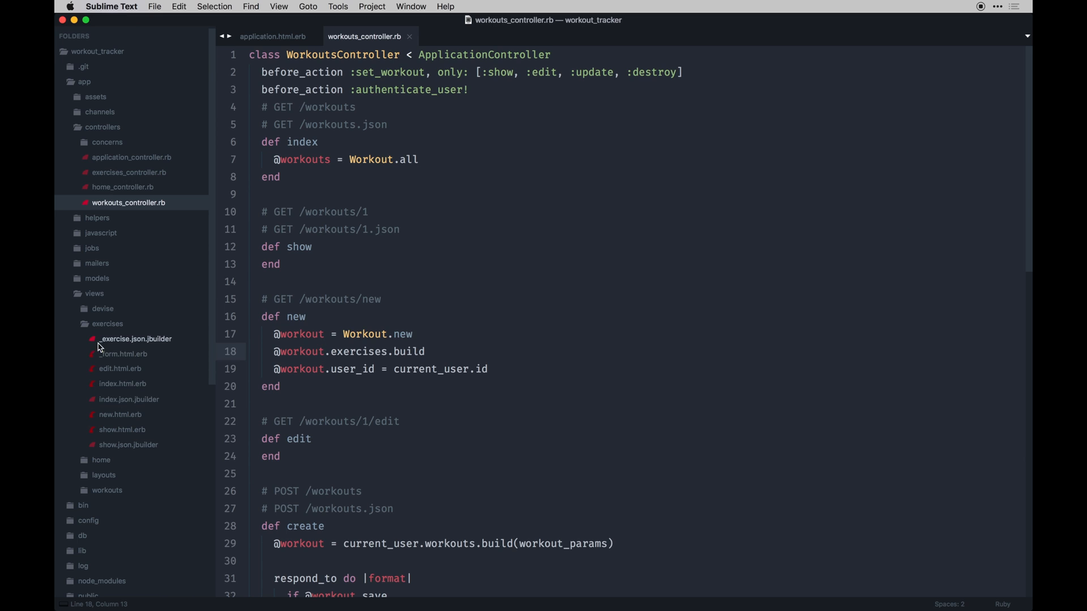
left_click(107, 323)
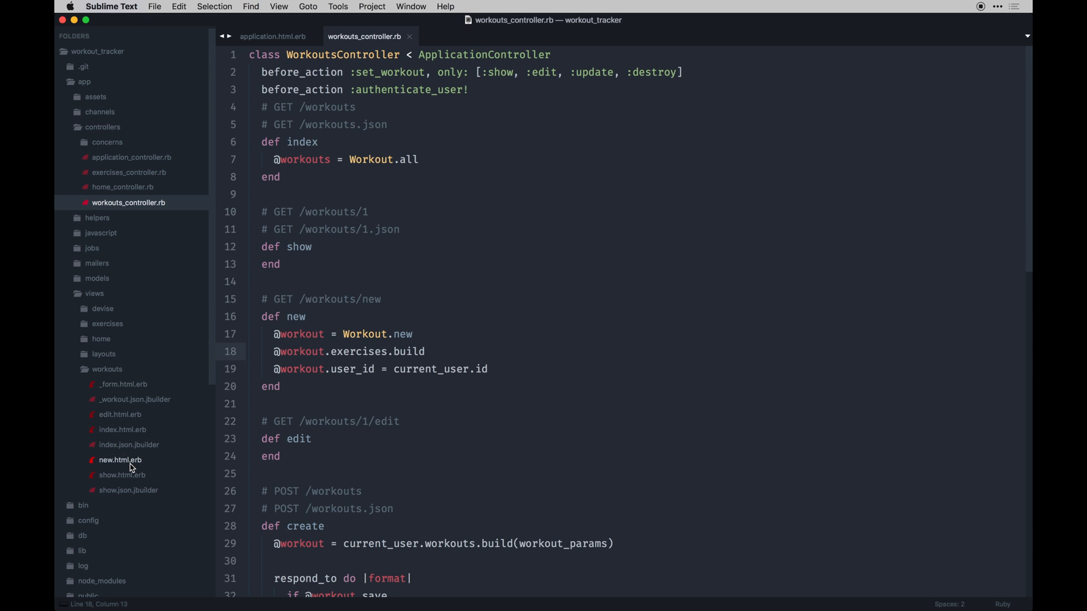
left_click(120, 460)
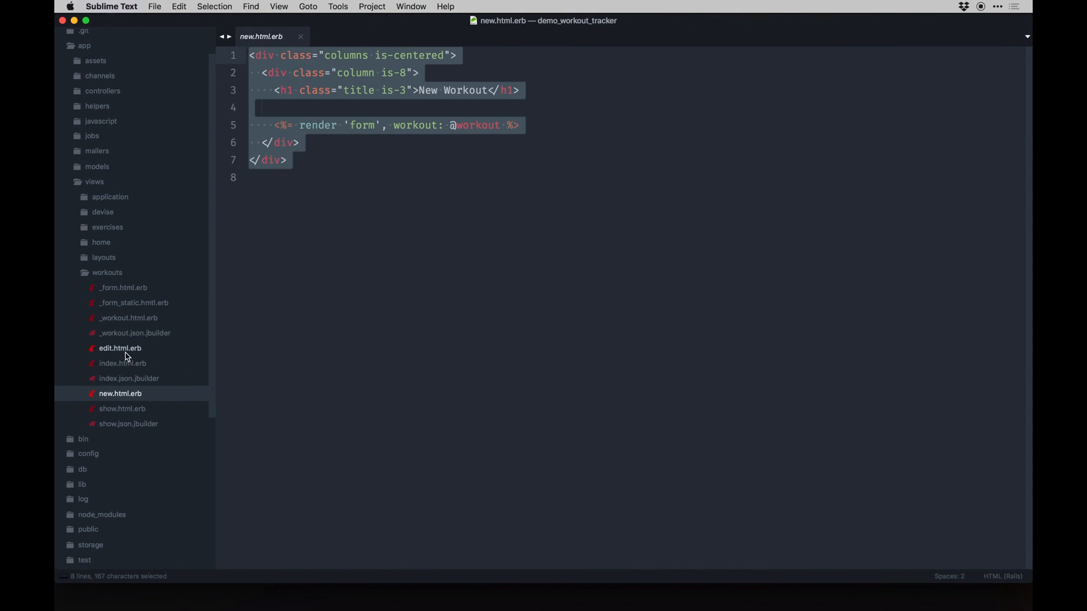
left_click(120, 348)
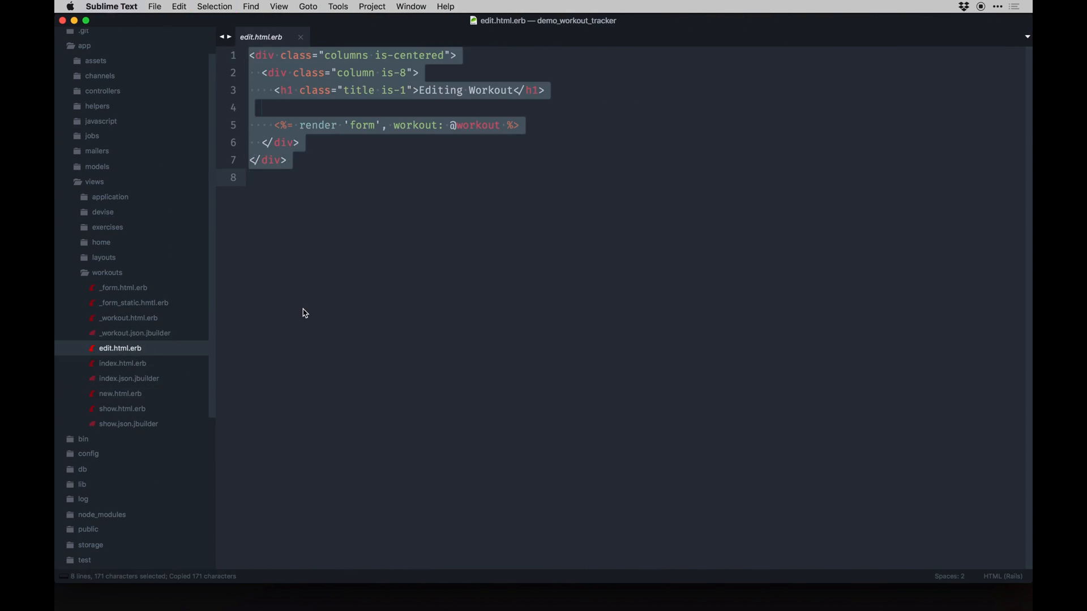
mouse_move(353, 142)
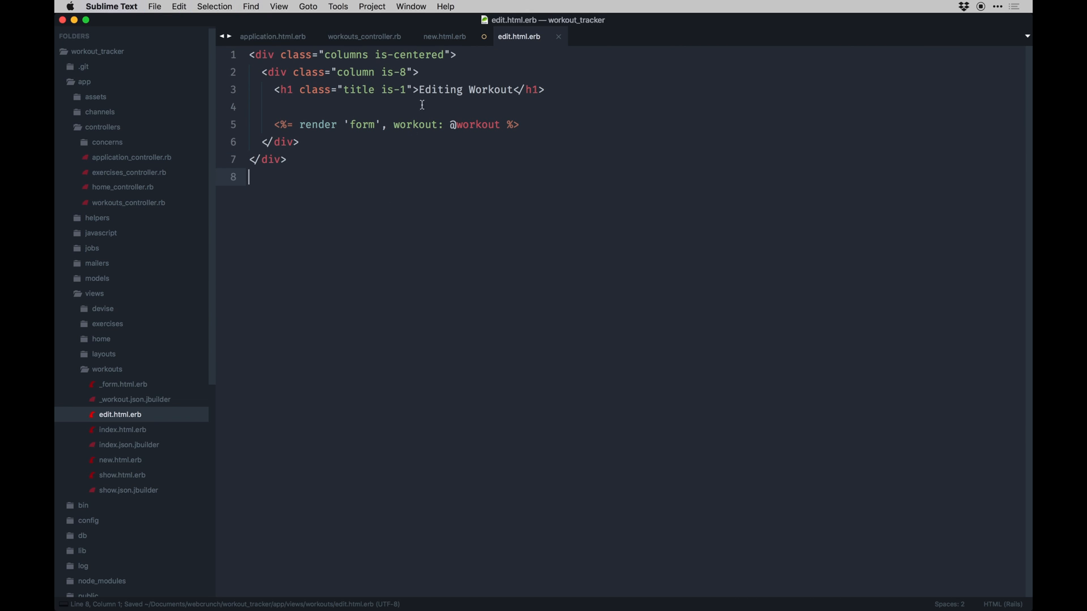
left_click(443, 36)
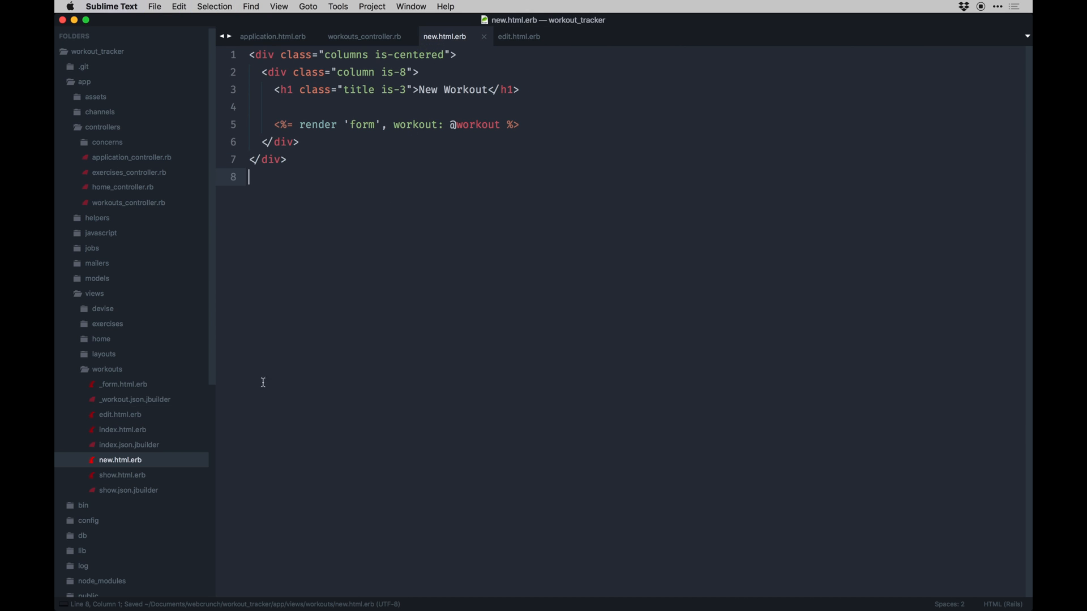
left_click(123, 384)
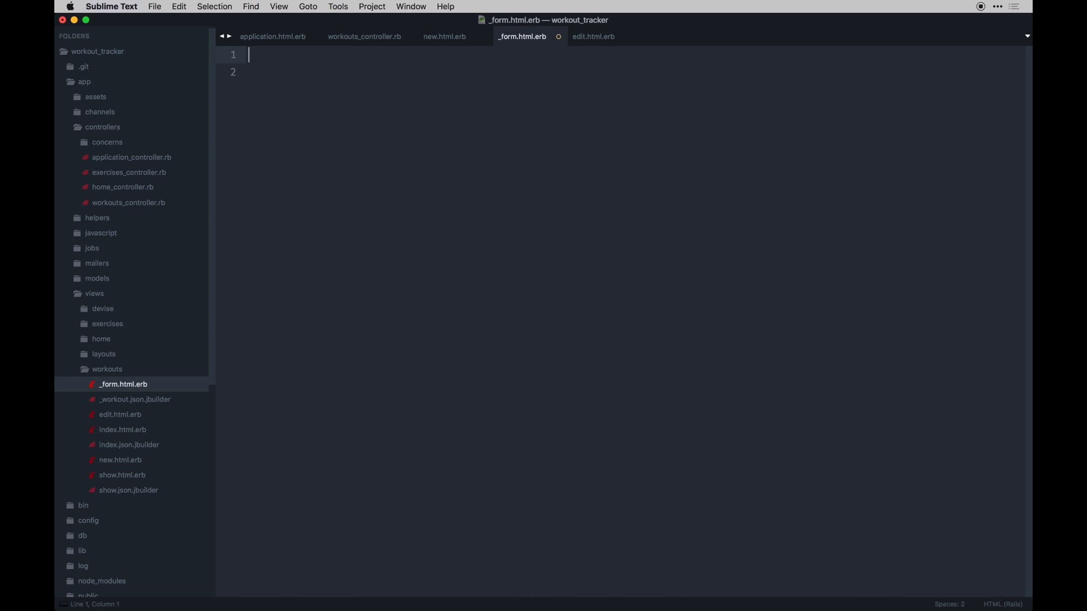
Type <%= content_tag :div, id: "workout-form" with a data hash starting id: workout.id.
type("<%")
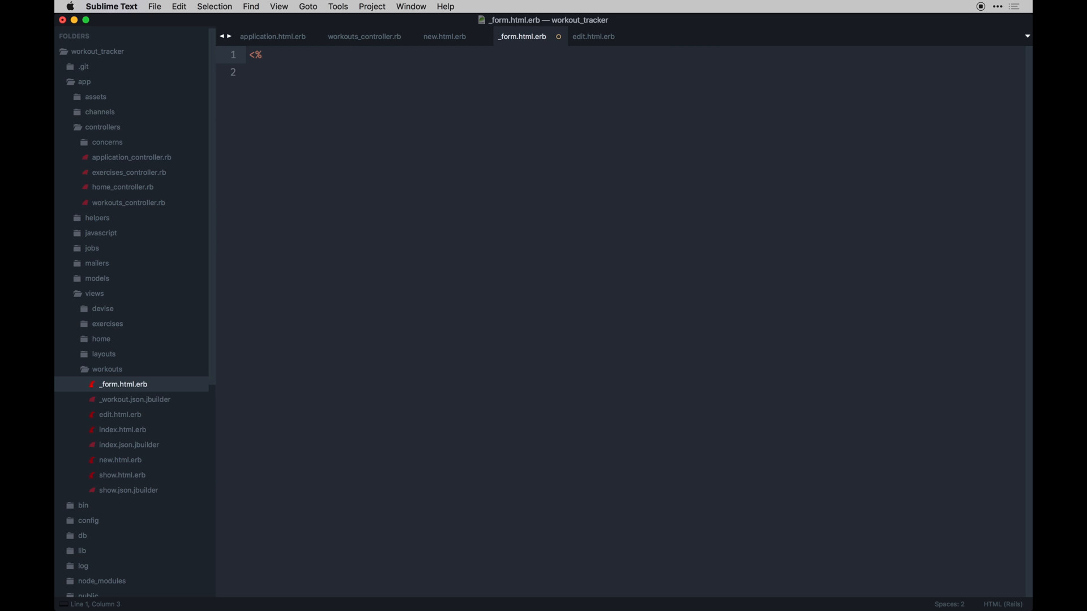
type("= c")
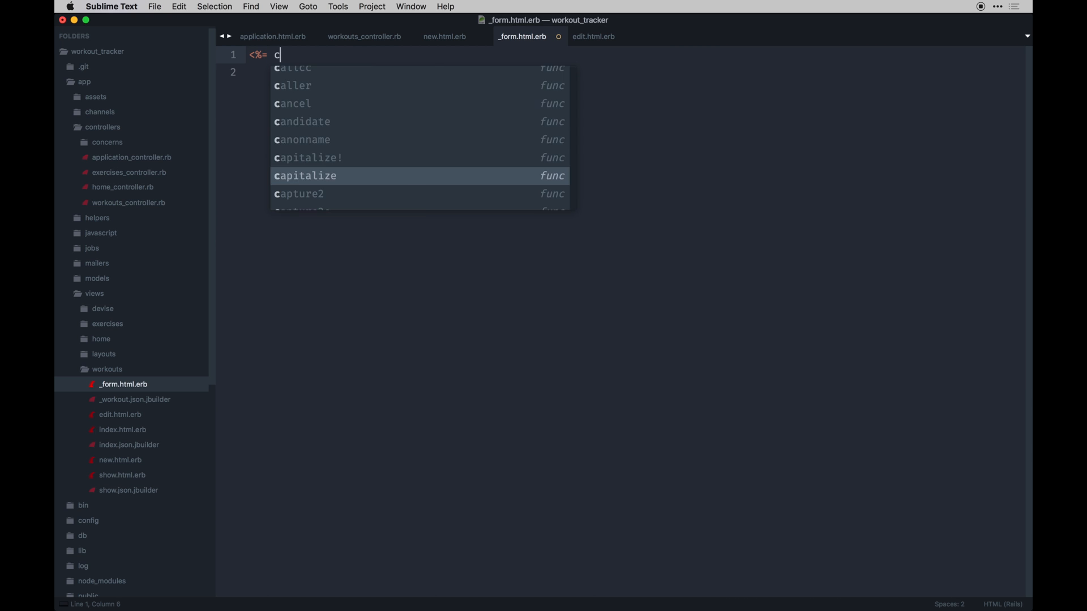
type("ontent_tag")
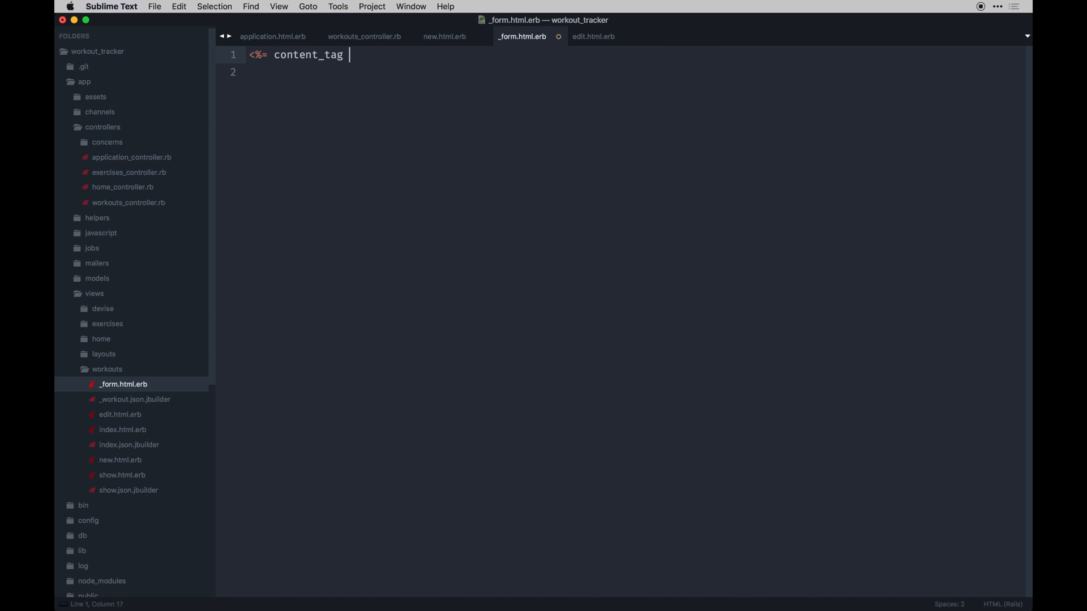
type(":div,")
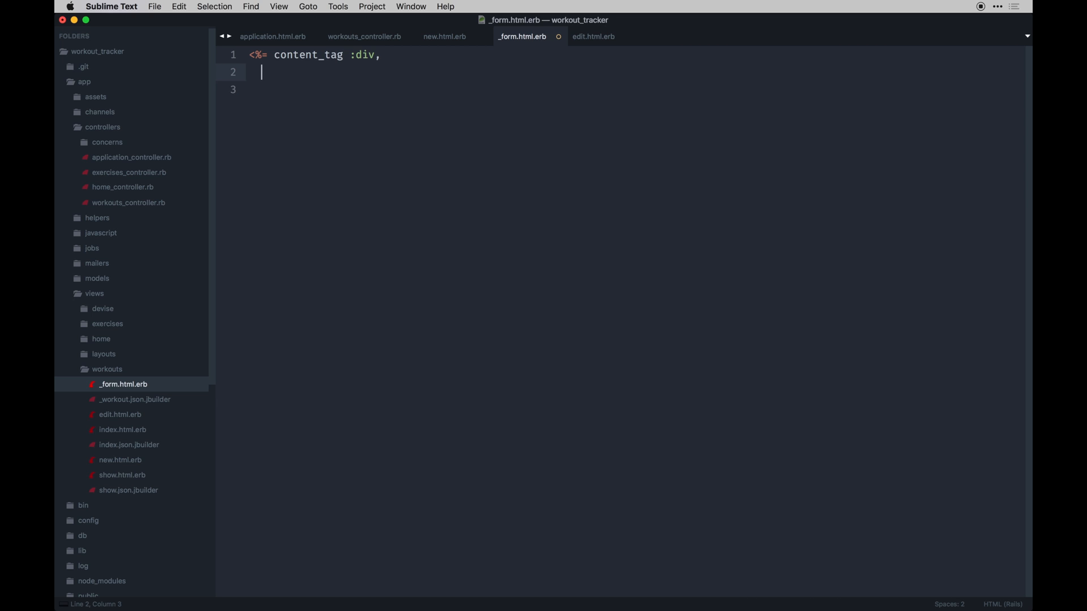
type("id:")
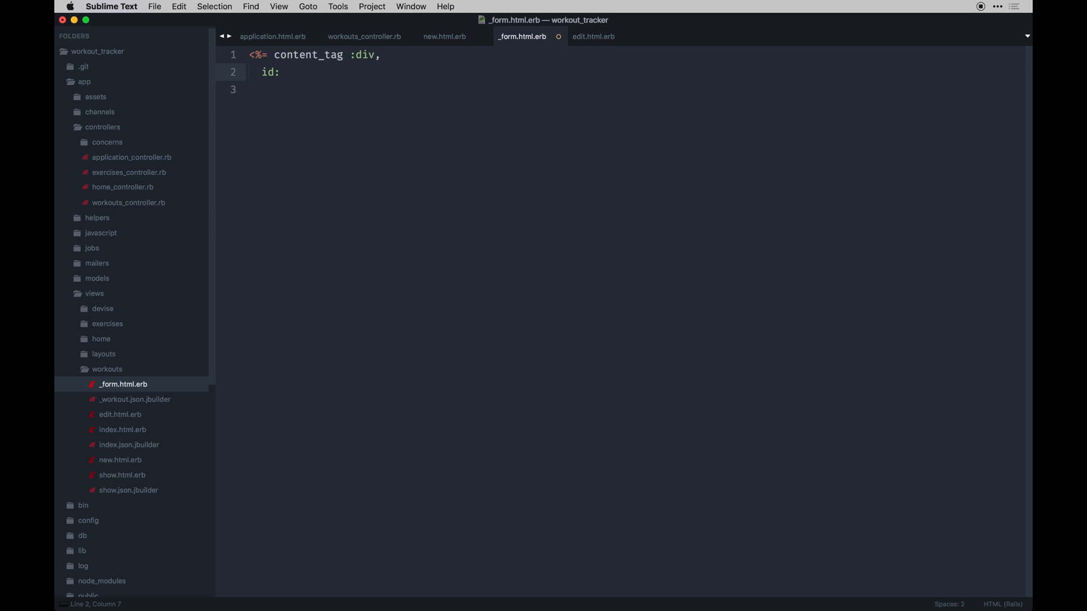
type("\"workout\"")
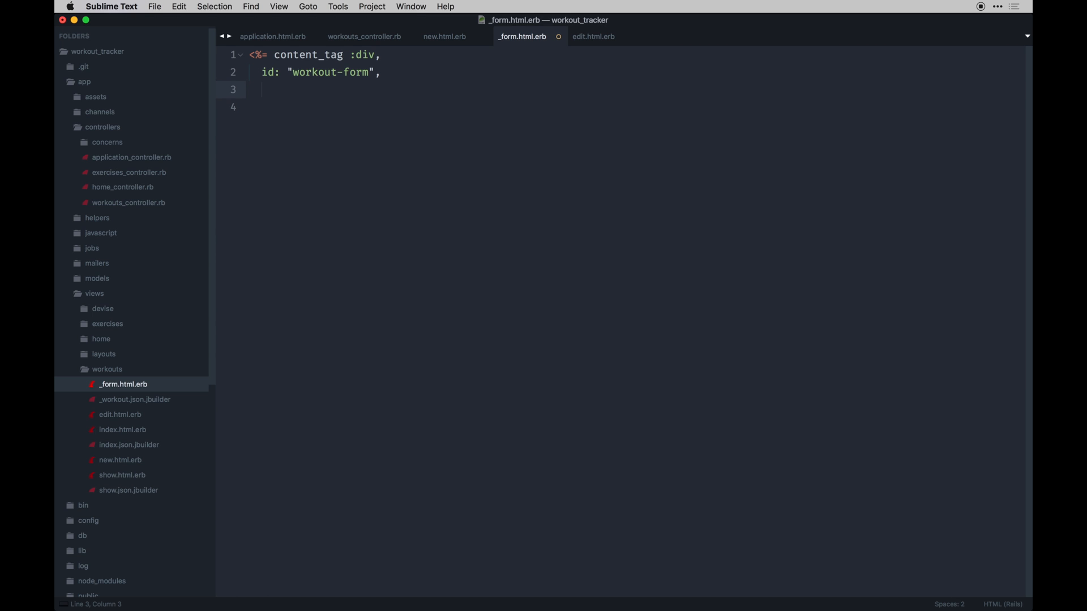
type("data: {}")
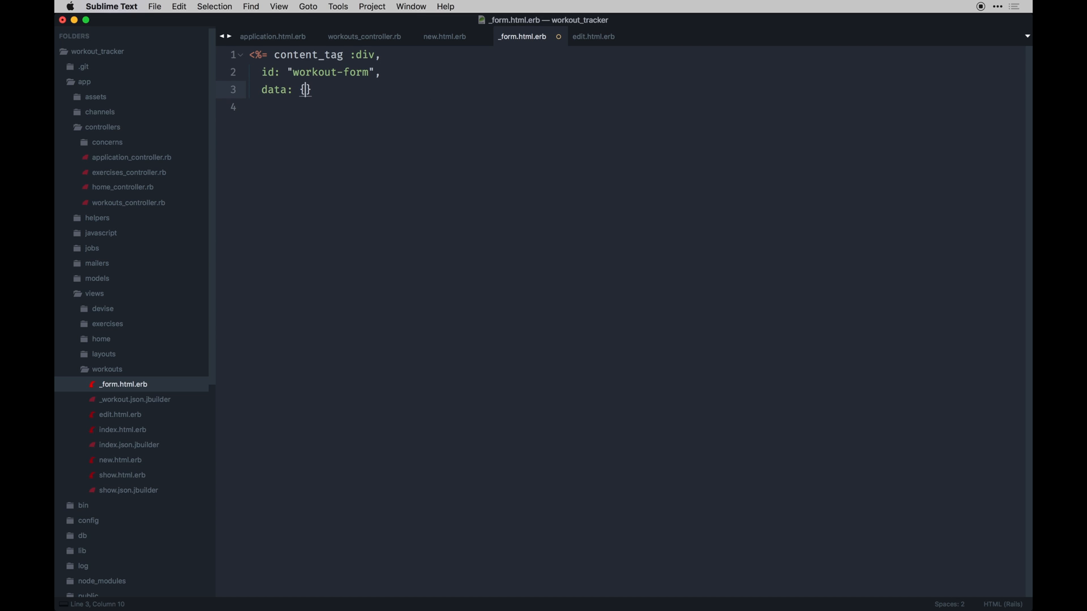
key("enter")
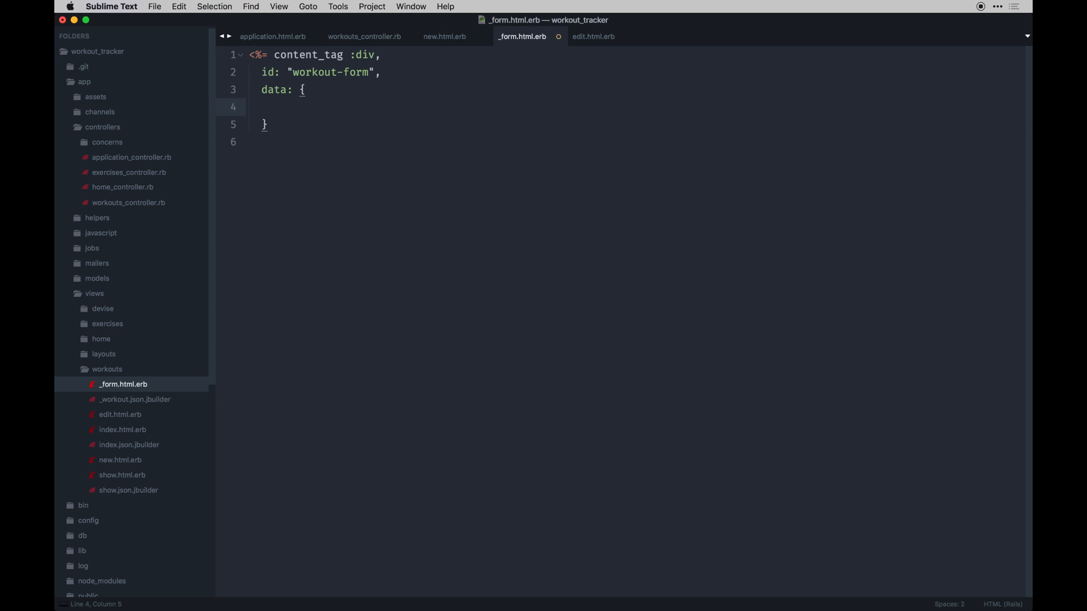
type("id:")
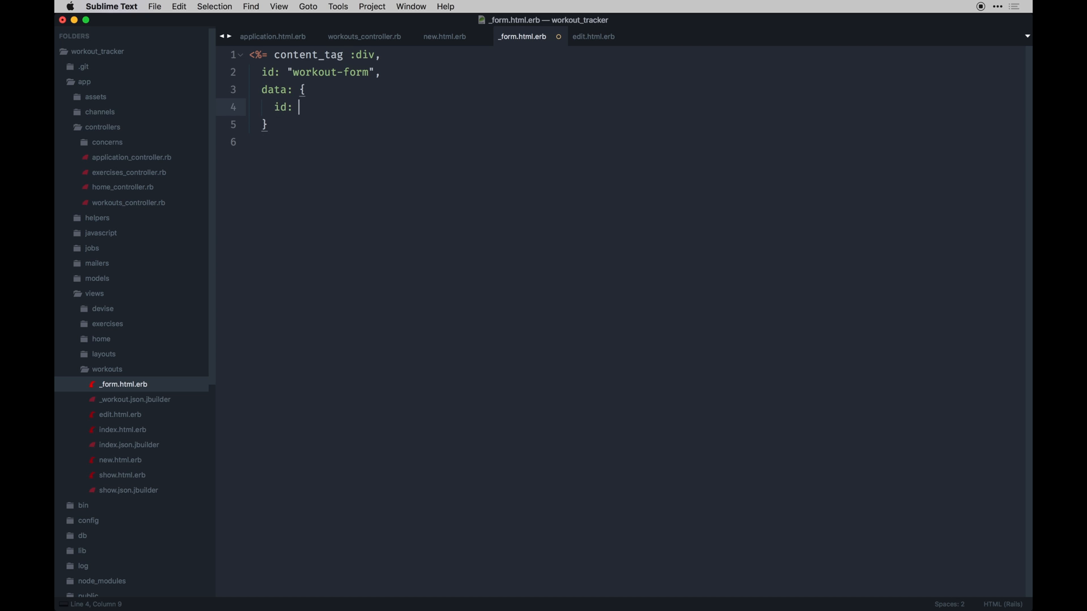
type("workout.")
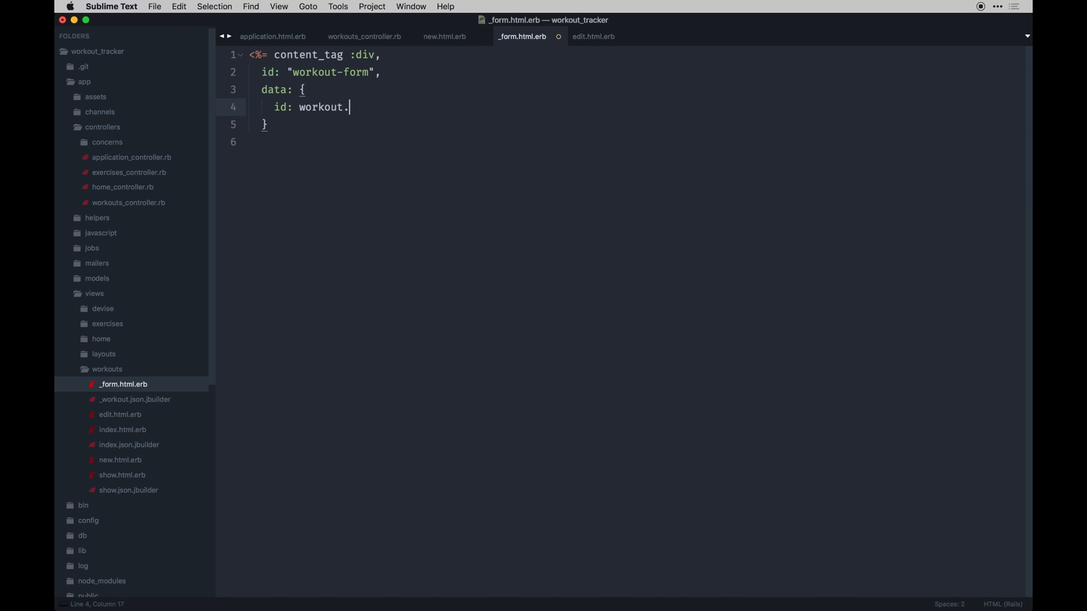
type("idm")
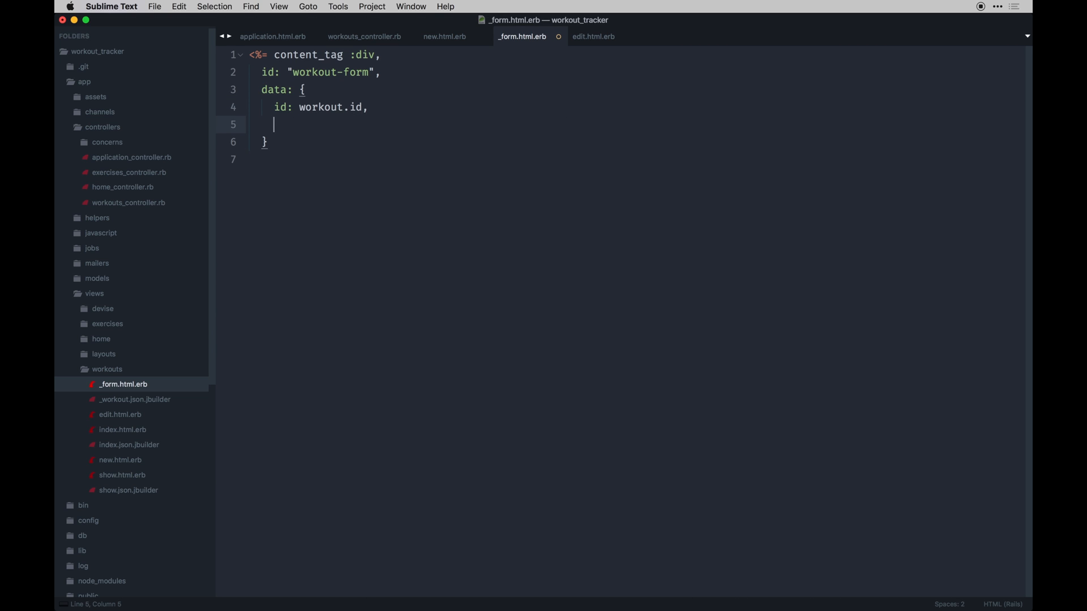
Add a workout entry to the data hash, serialized with to_json and excluded fields.
type("workout")
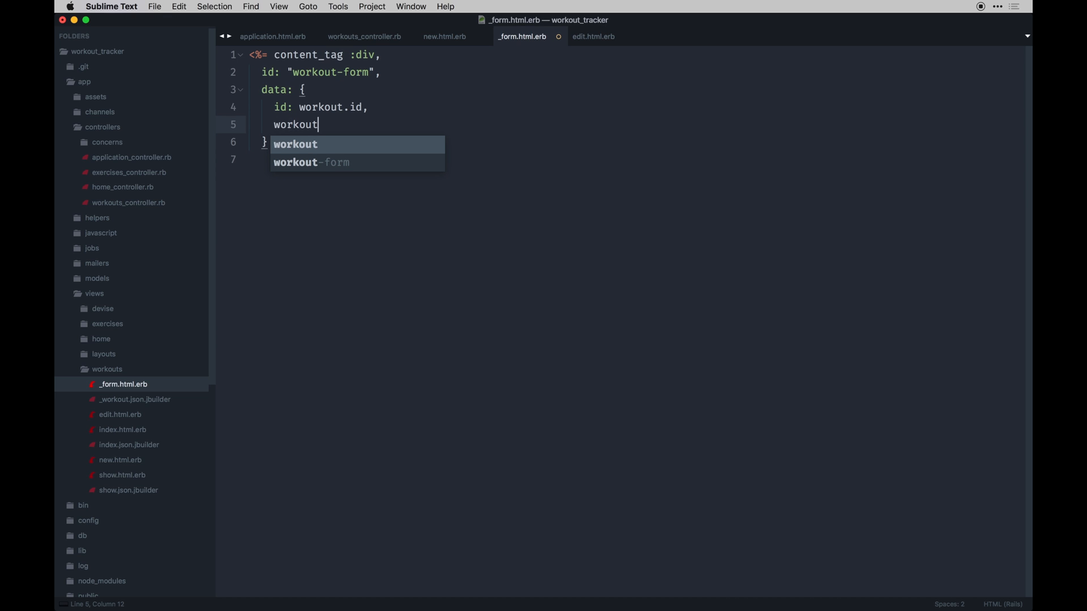
type("\": \"")
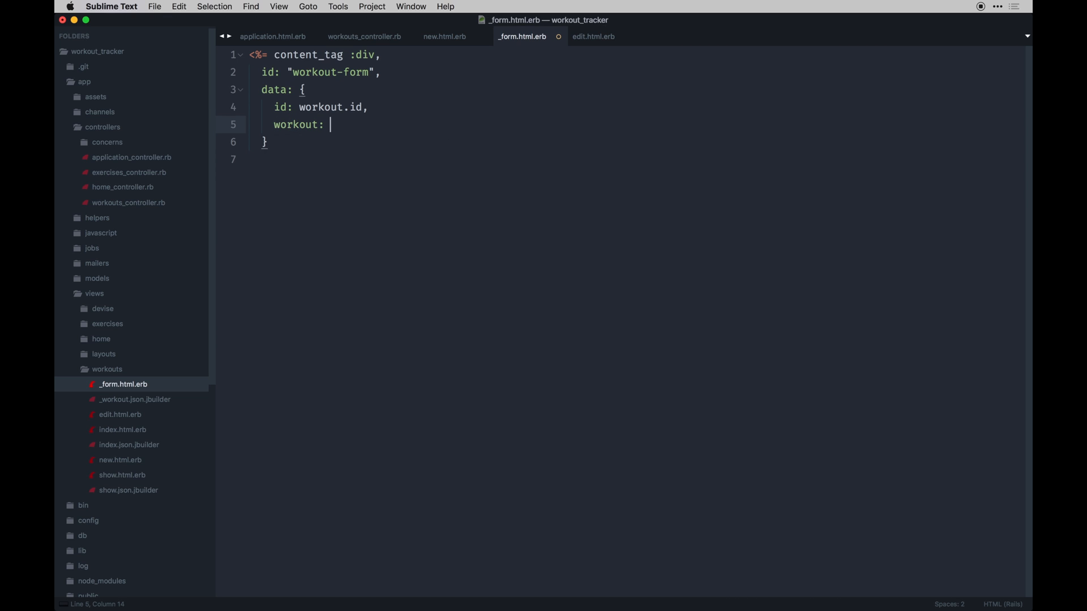
type("workout_")
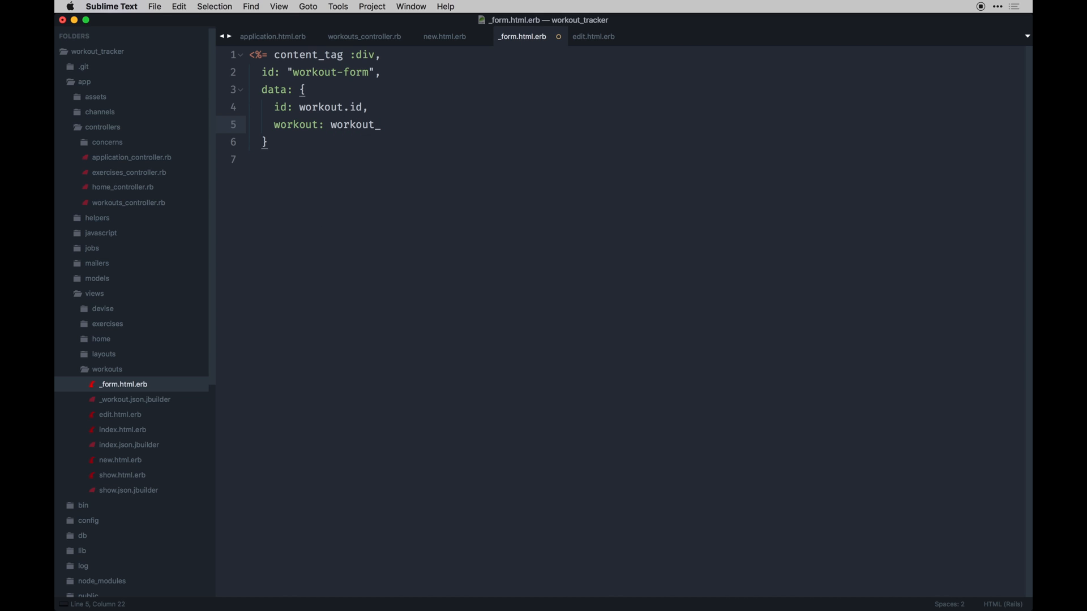
type(".to")
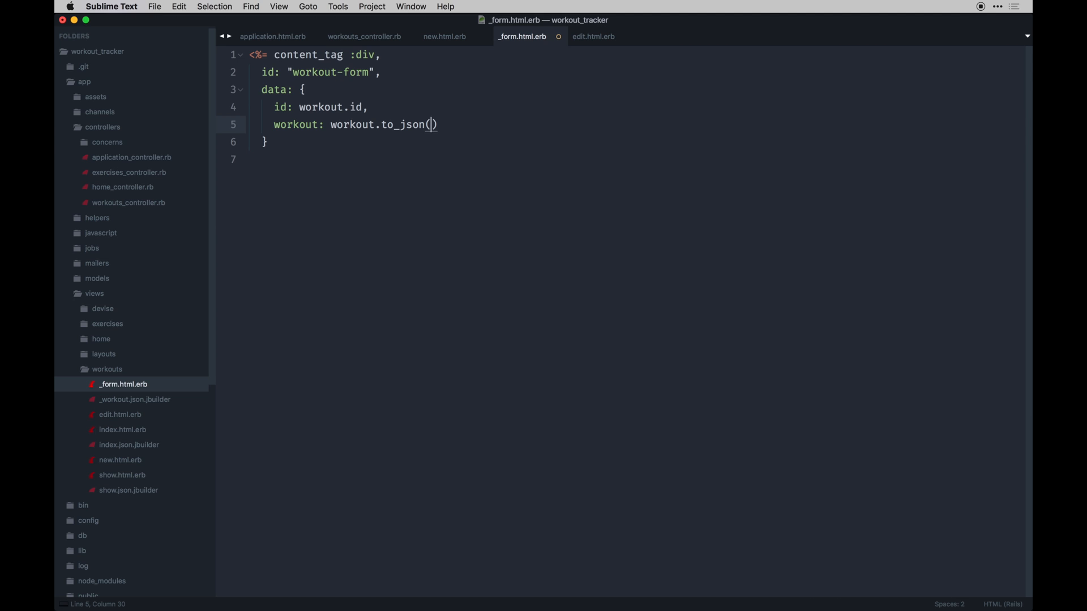
type("except: [:")
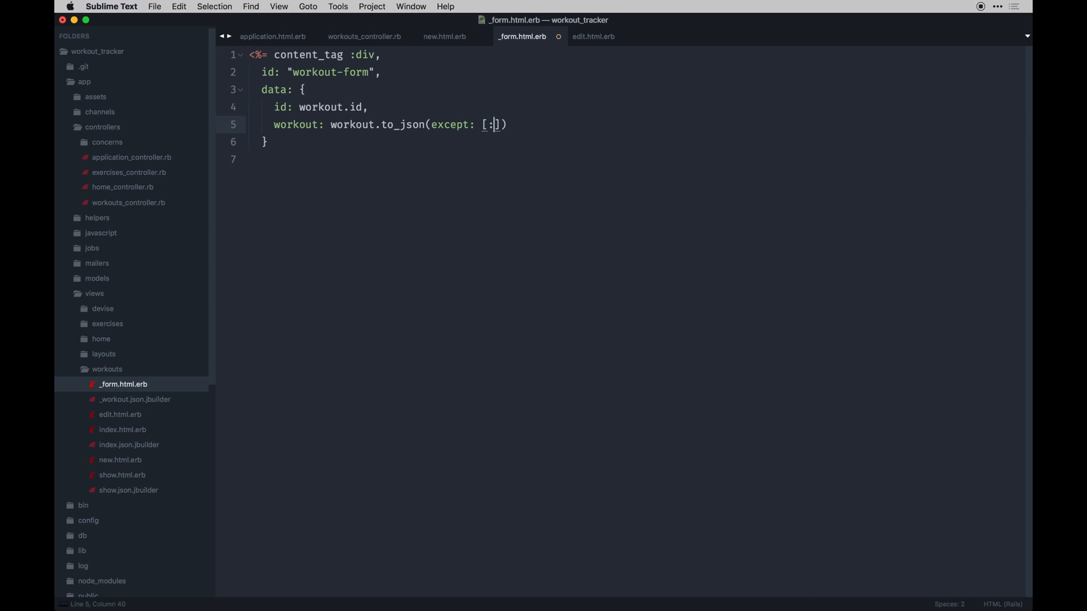
type("id, :created_at, :uo")
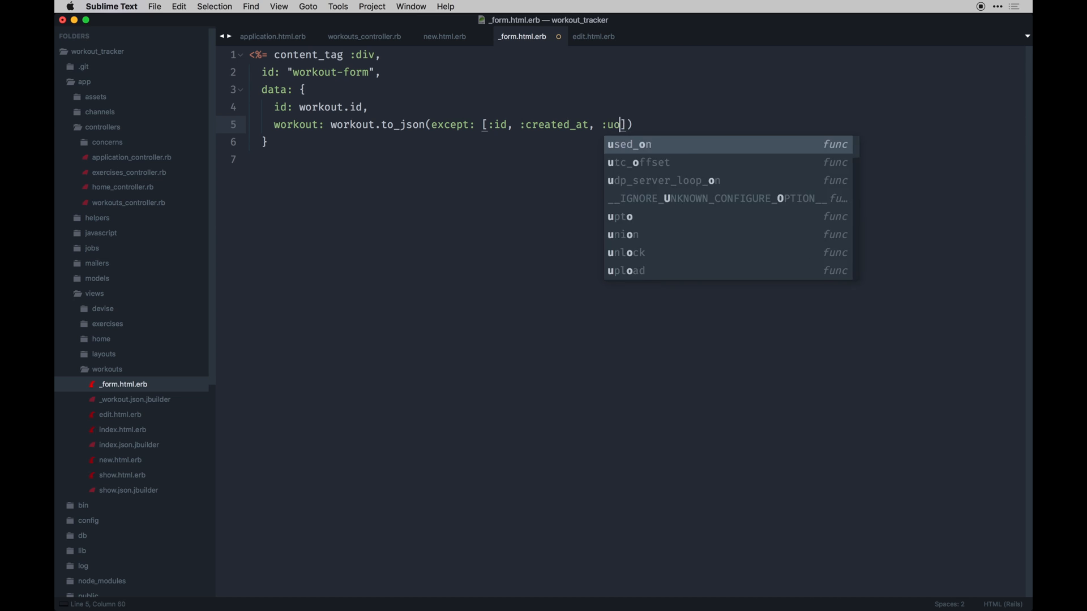
type("pdated_at")
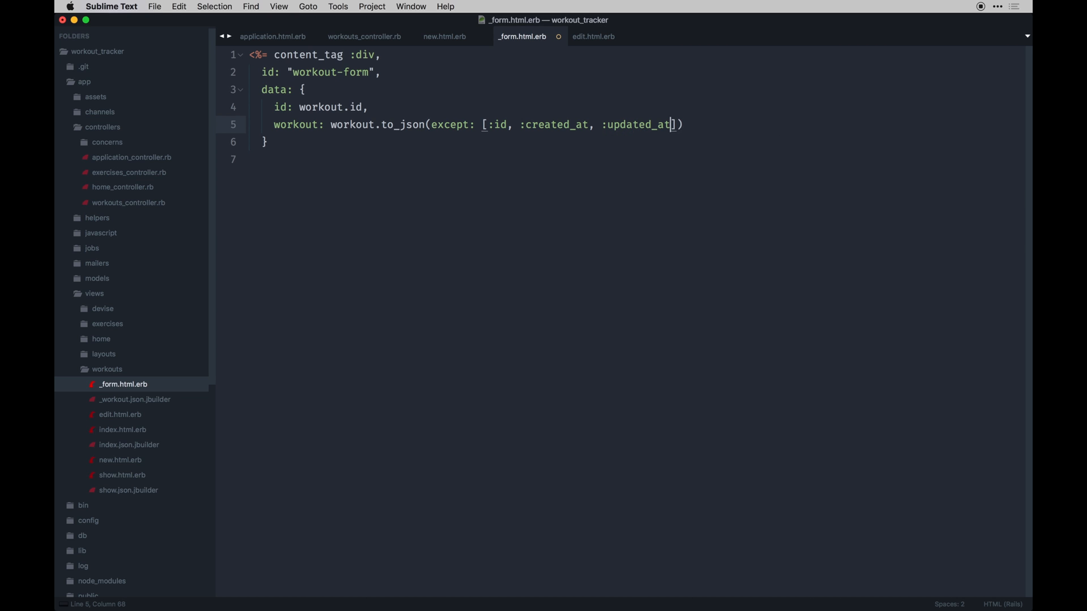
type(",")
type("exercie")
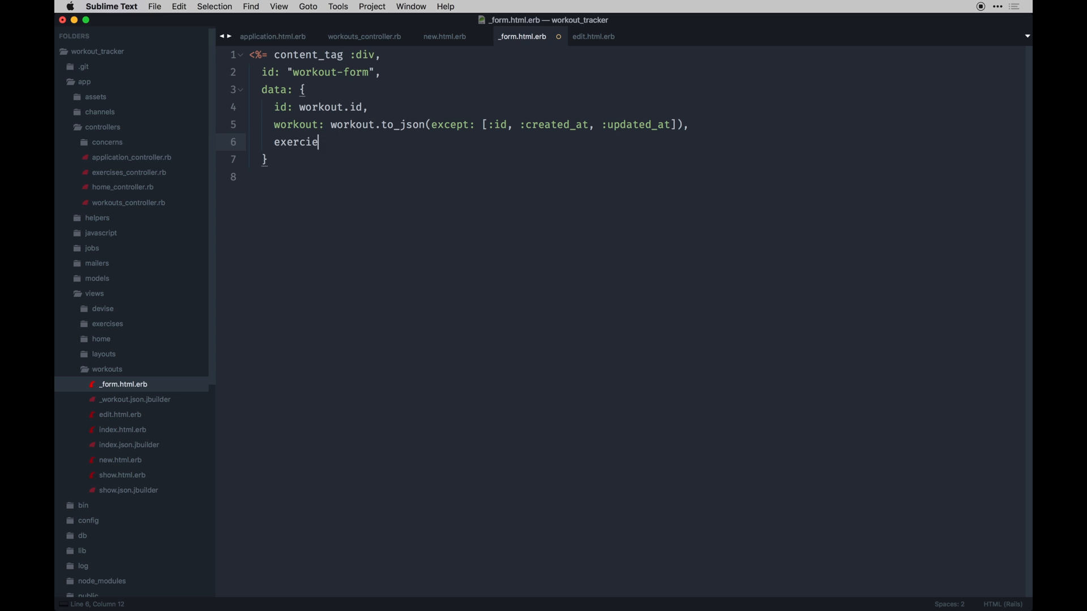
Name the exercises_attributes key after checking permitted params in workouts_controller.rb.
key("backspace")
type("ses_attr")
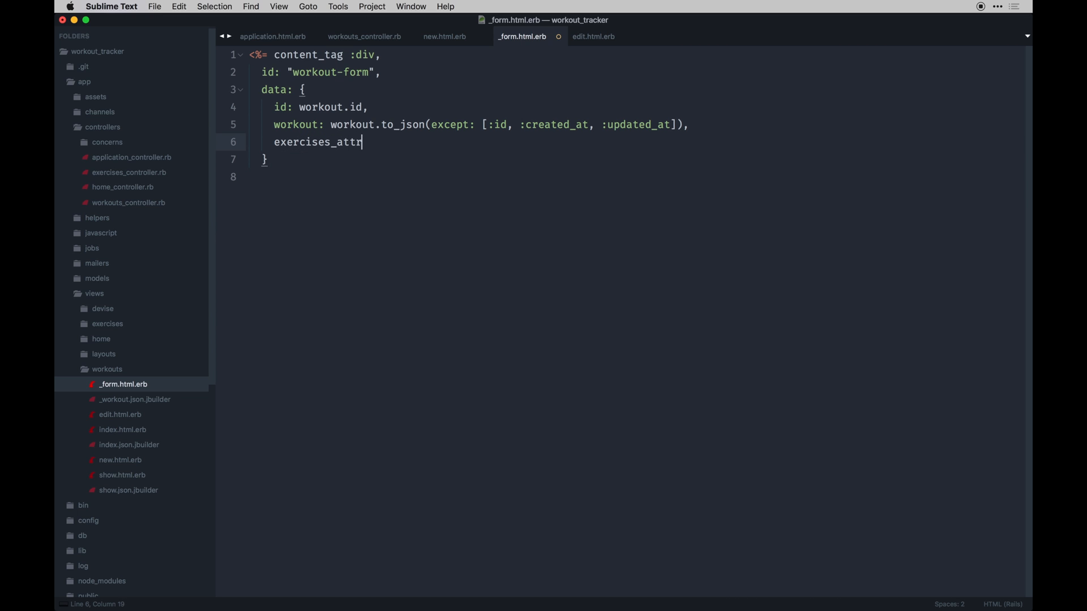
type("ibutes:")
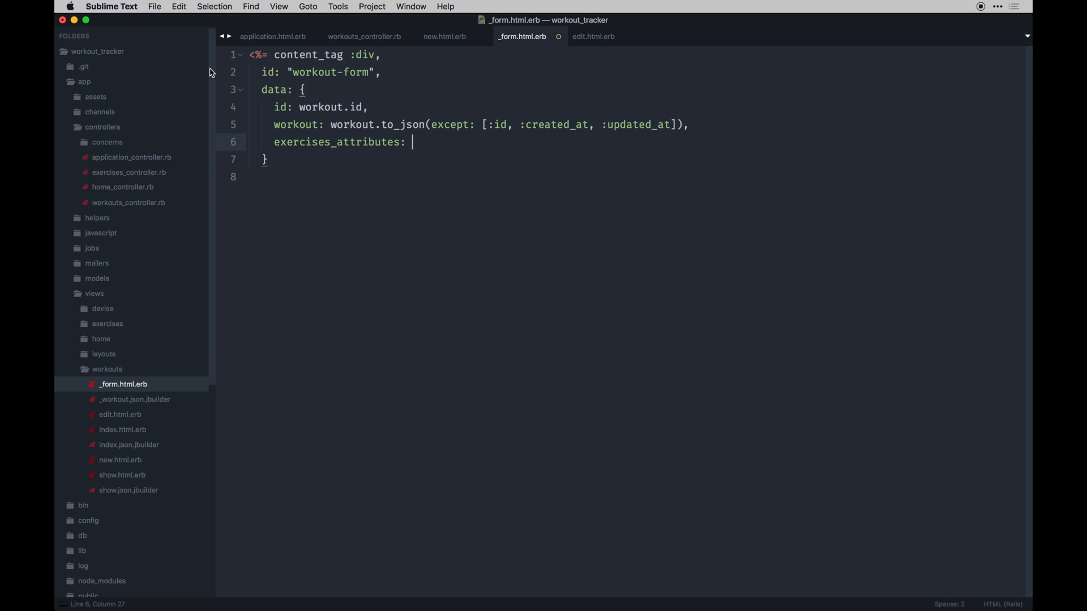
left_click(364, 36)
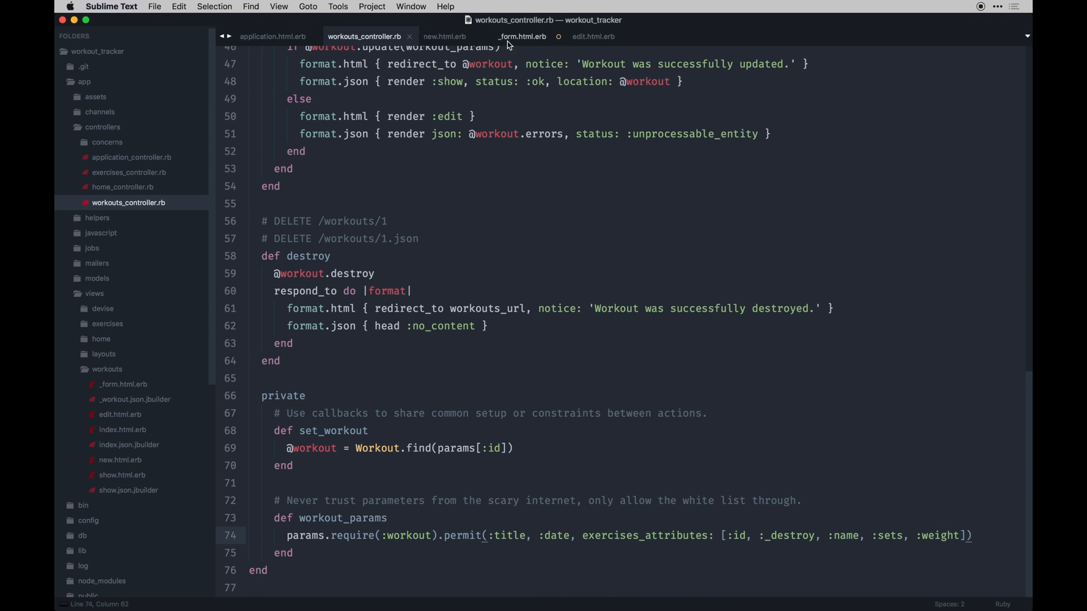
left_click(521, 36)
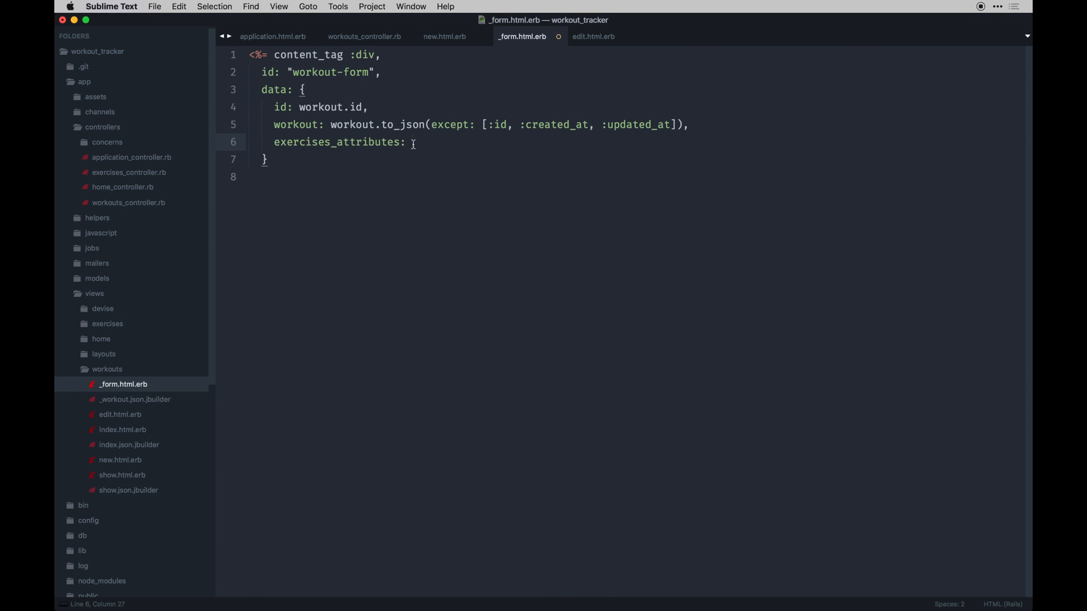
Set exercises_attributes to workout.exercies.to_json excluding workout_id, created_at and update_at.
type("workou")
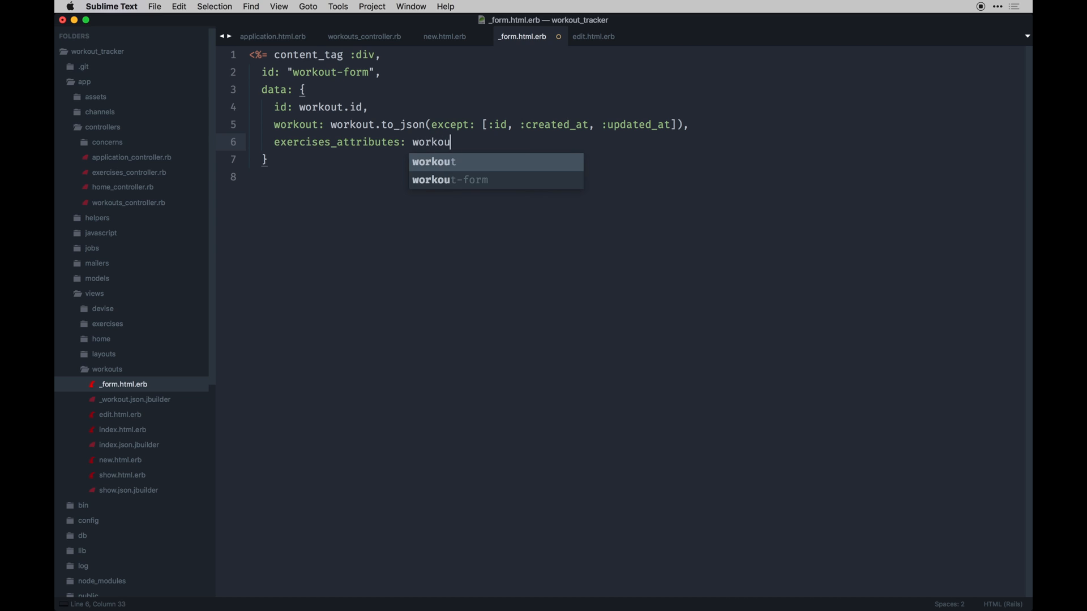
type("t.exercies.t")
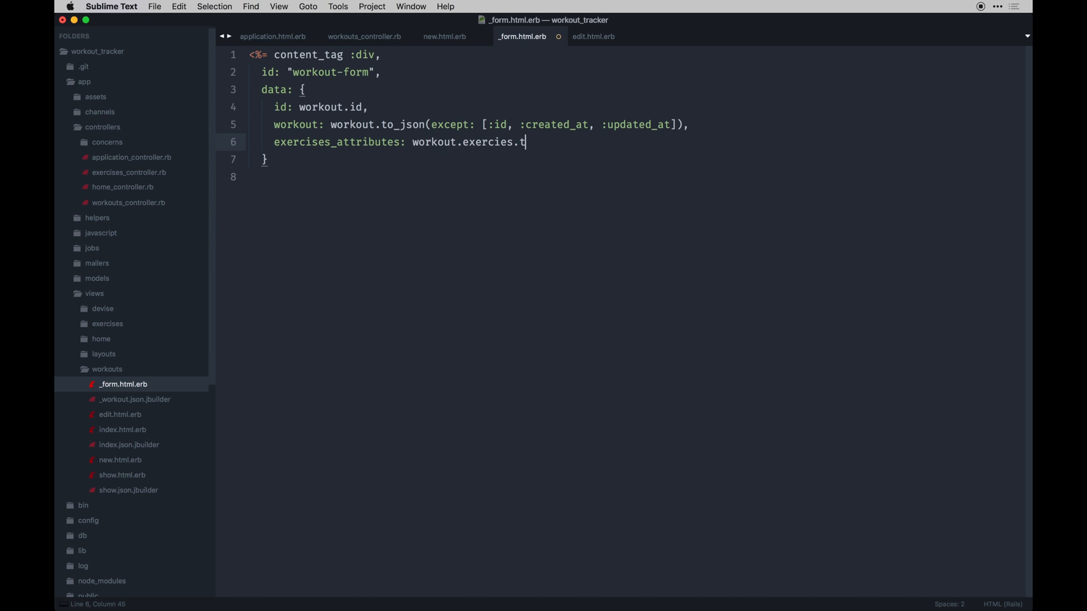
type("o_json(")
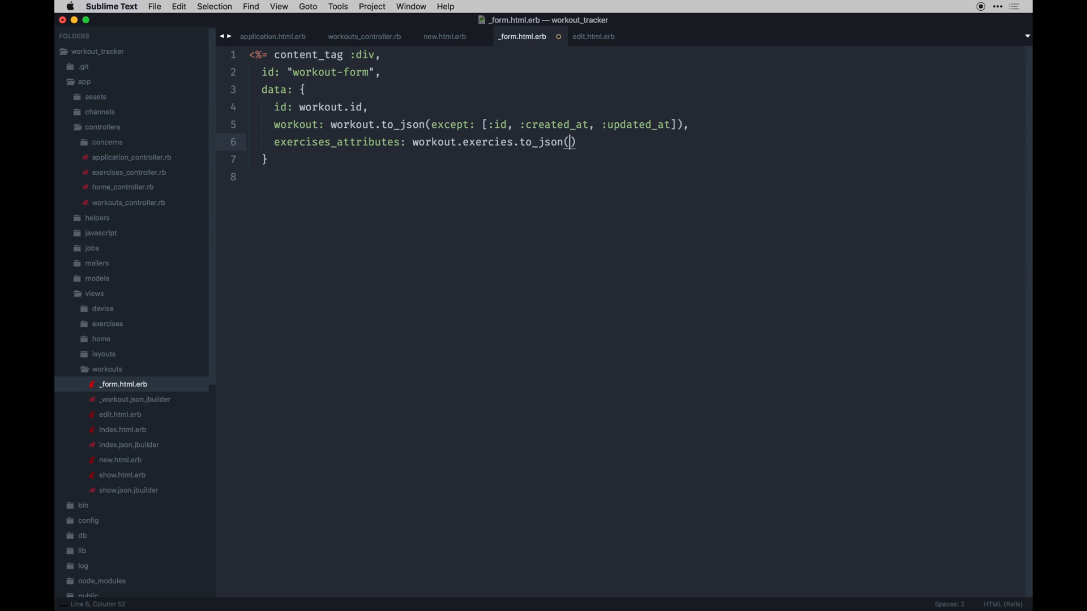
type("except: [")
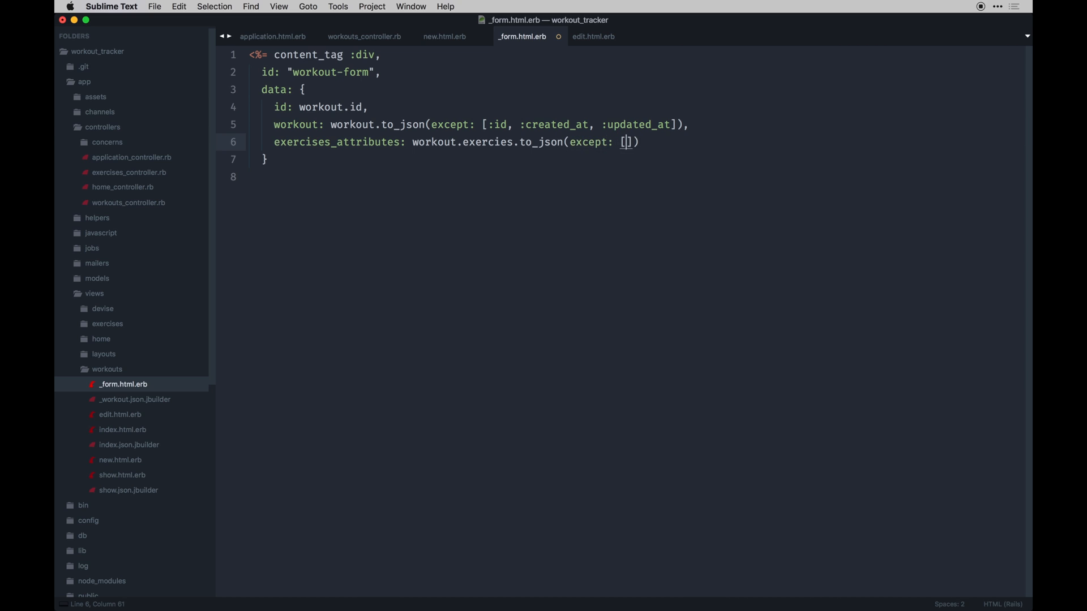
type(":workout_")
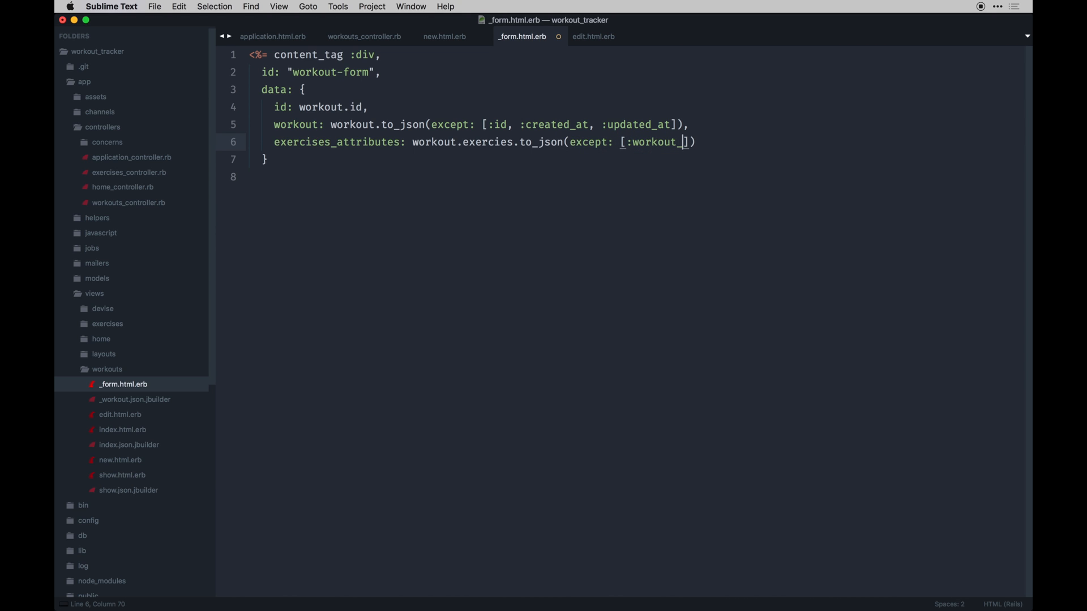
type("id, :")
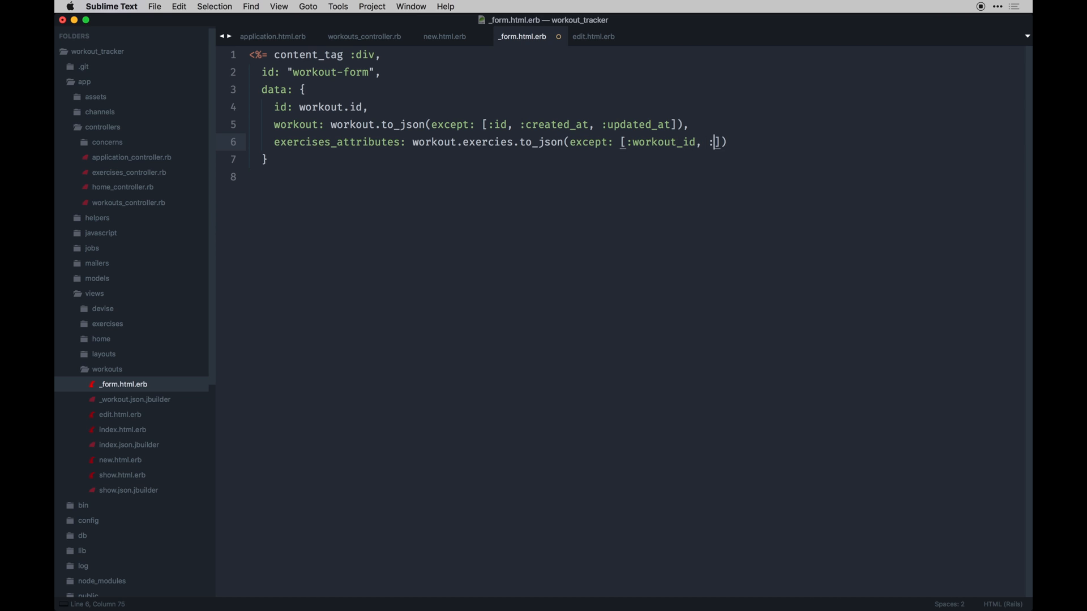
type("created_at,")
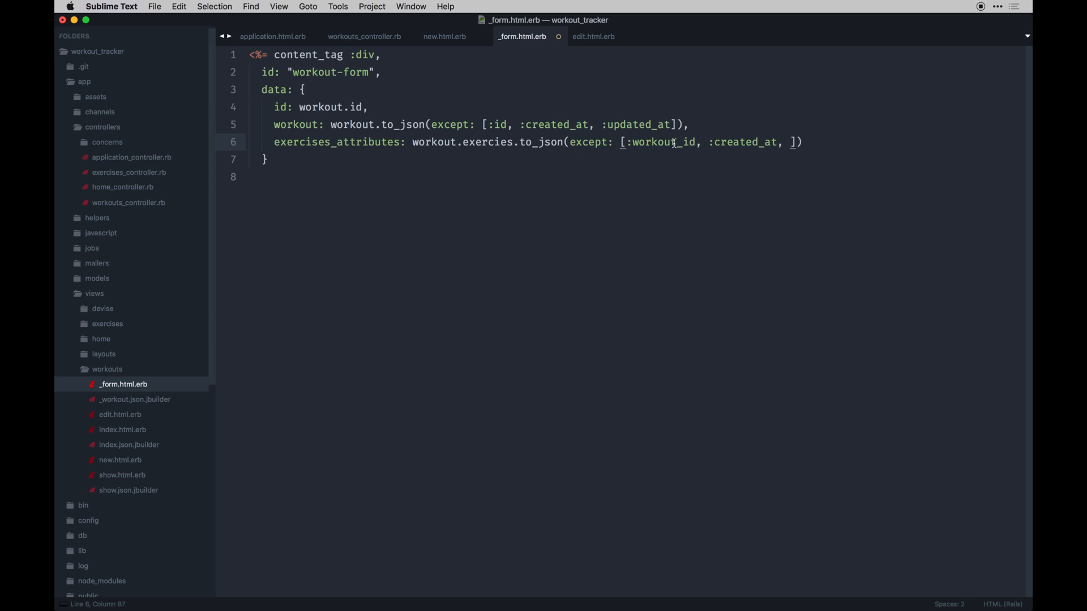
mouse_move(778, 137)
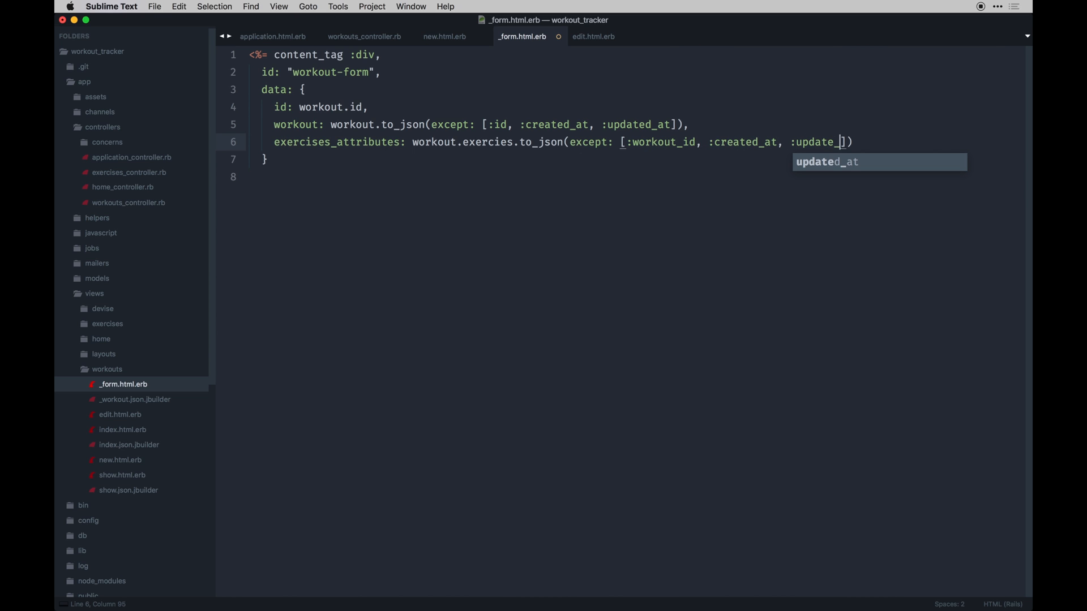
type("at")
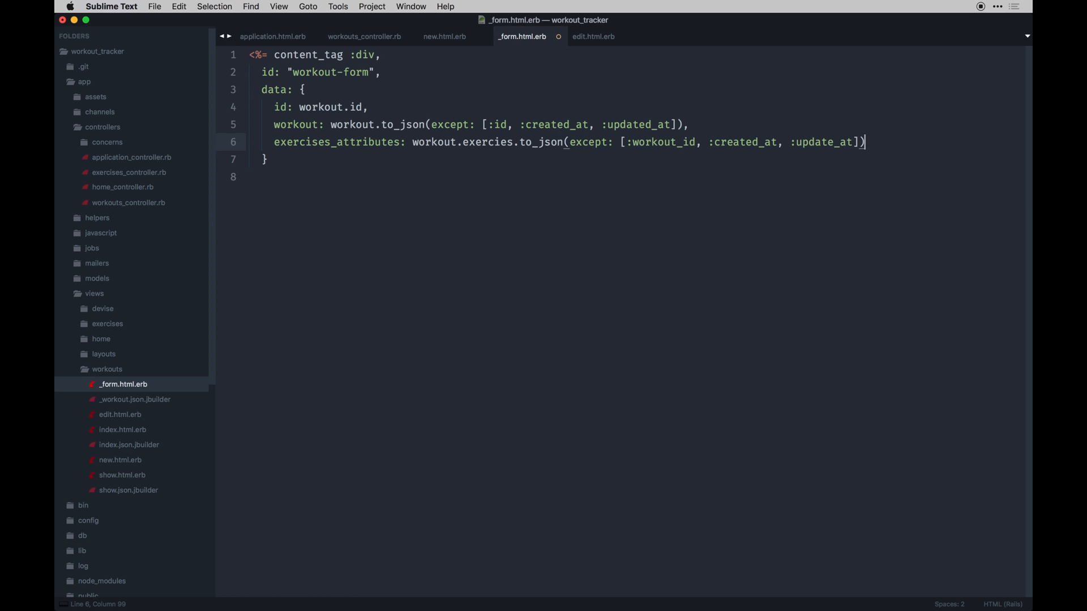
type(",")
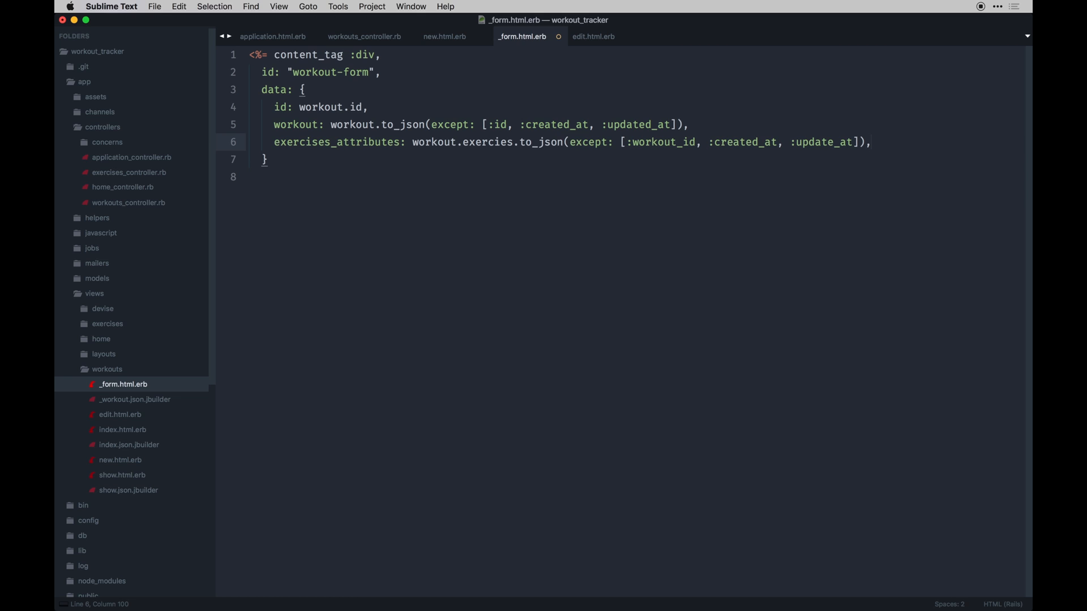
left_click(269, 160)
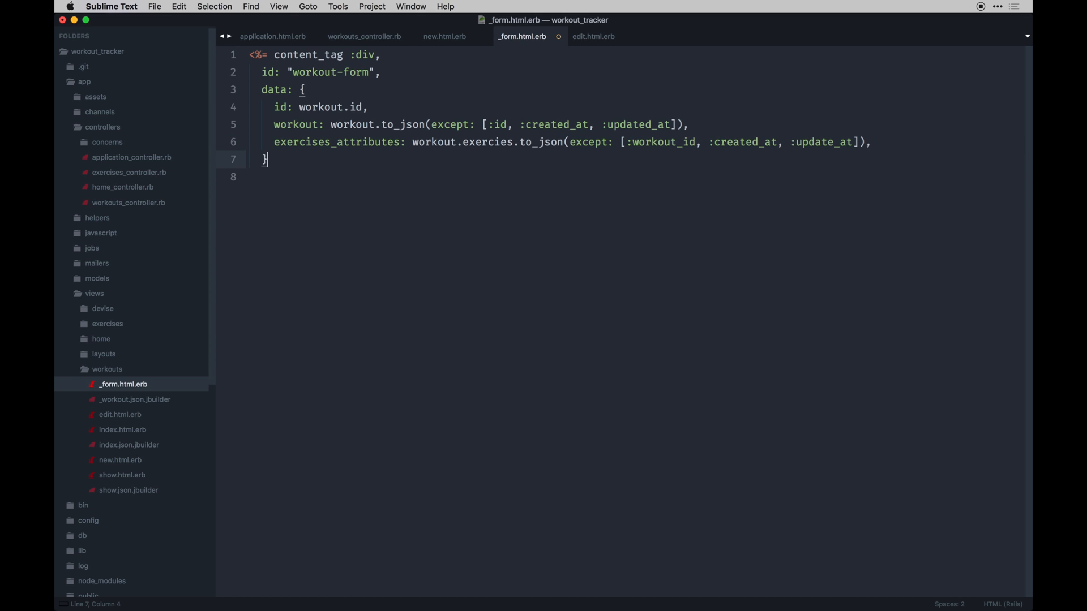
Close the content_tag with do %> … <% end %> and open blank lines inside.
type("d")
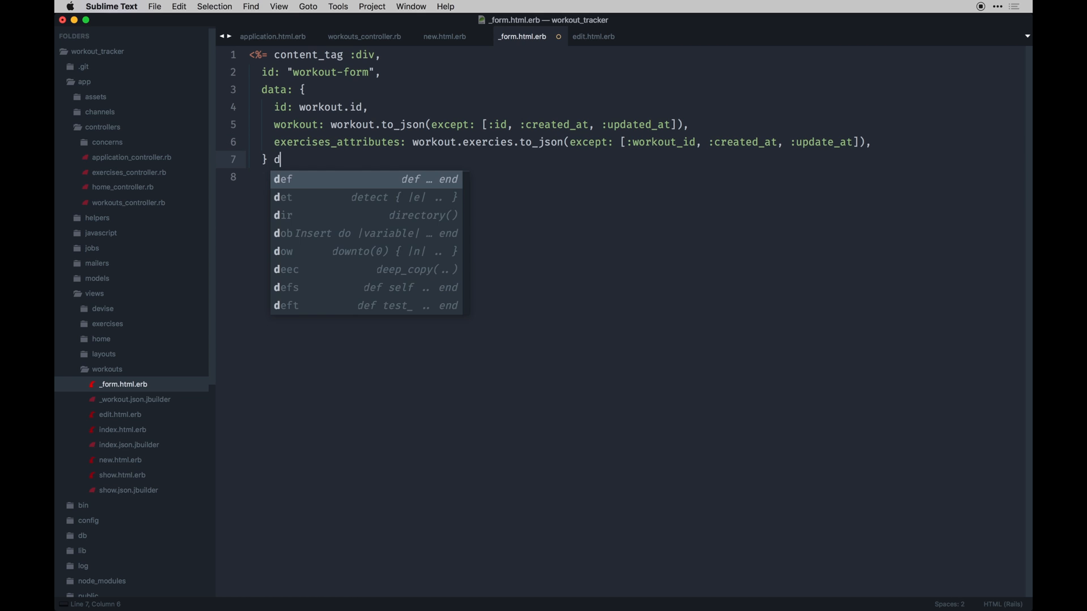
type("o %>")
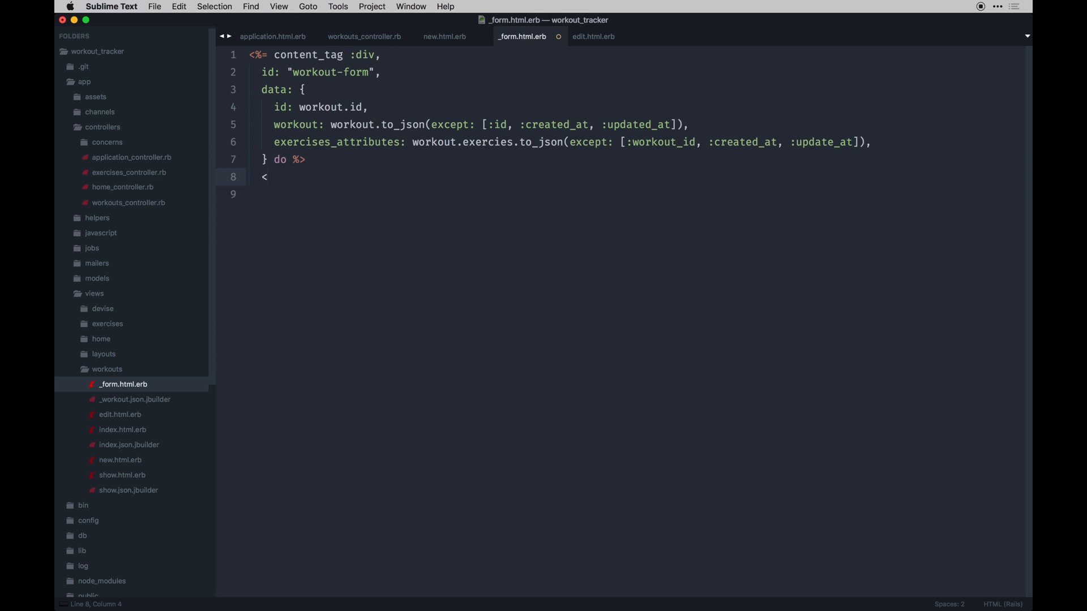
type("% end %>")
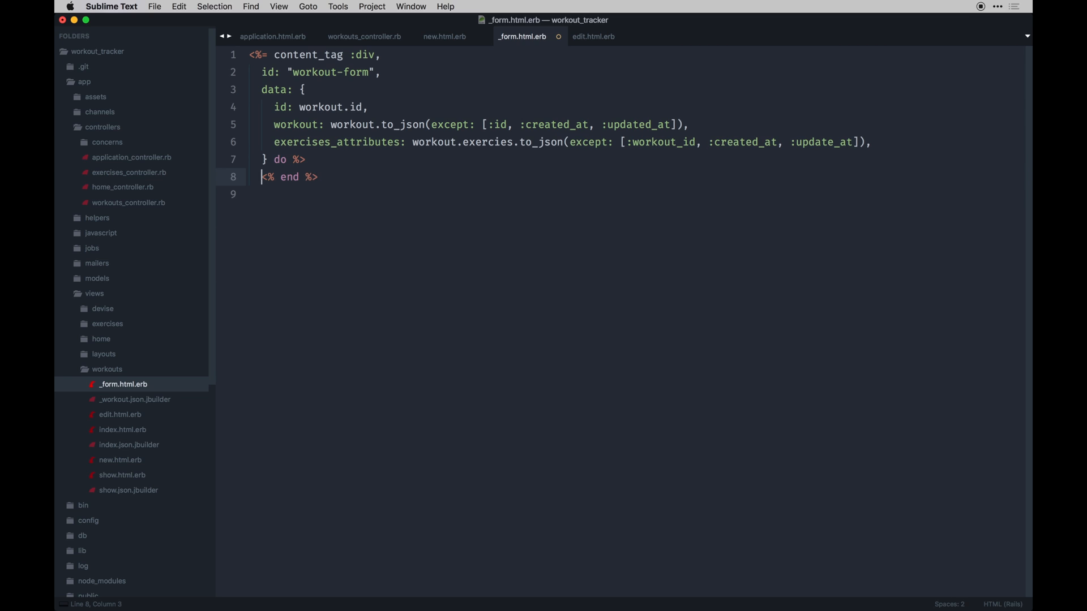
key("enter")
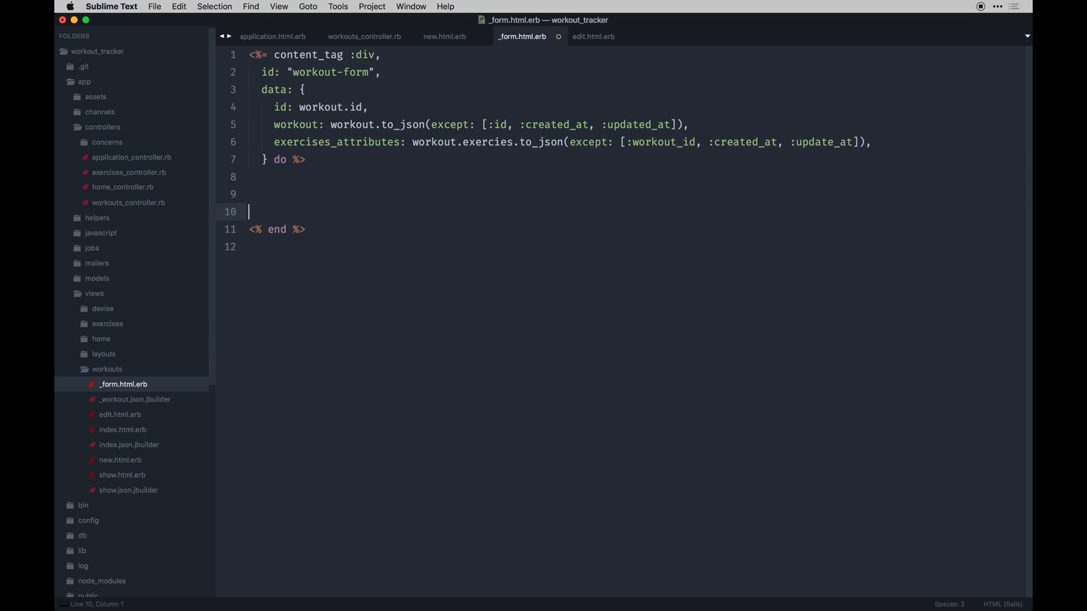
type("'")
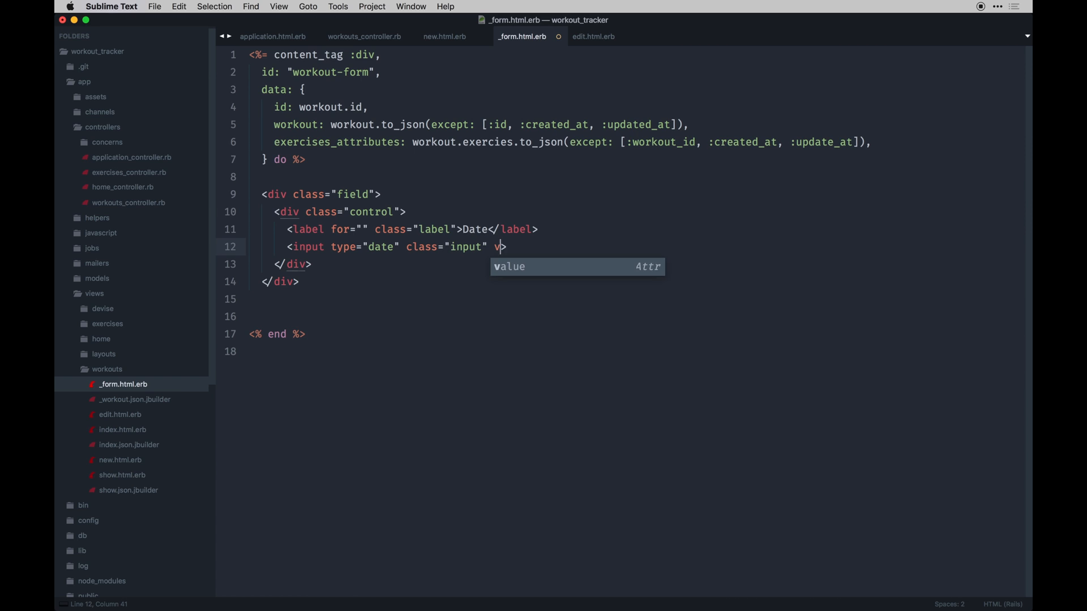
Bind the Date input with v-model="workout.date" and paste a copy above labelled Title.
type("-model=\"\"")
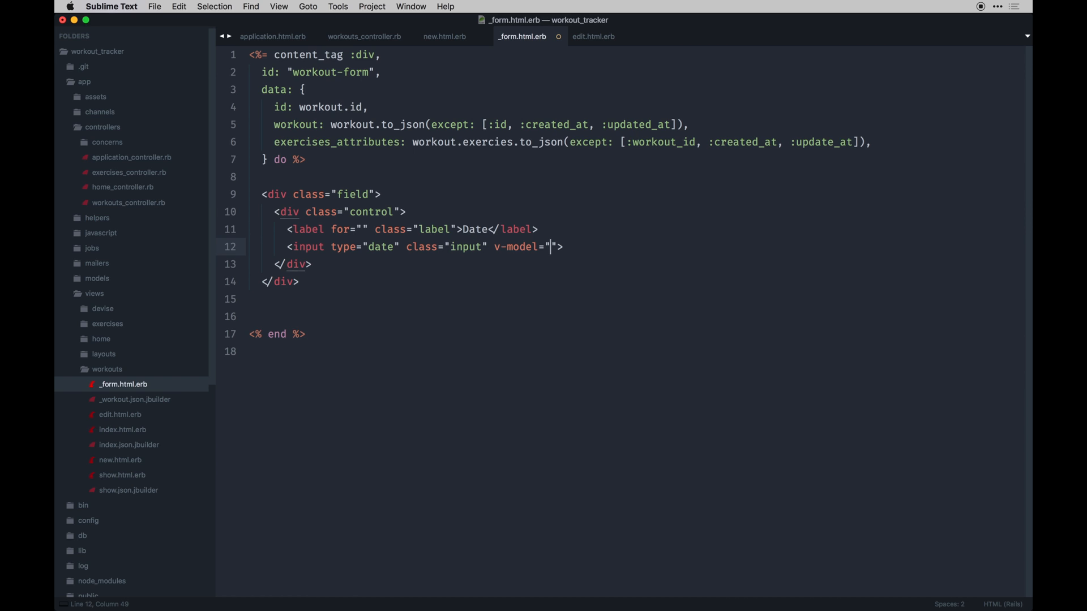
type("workou")
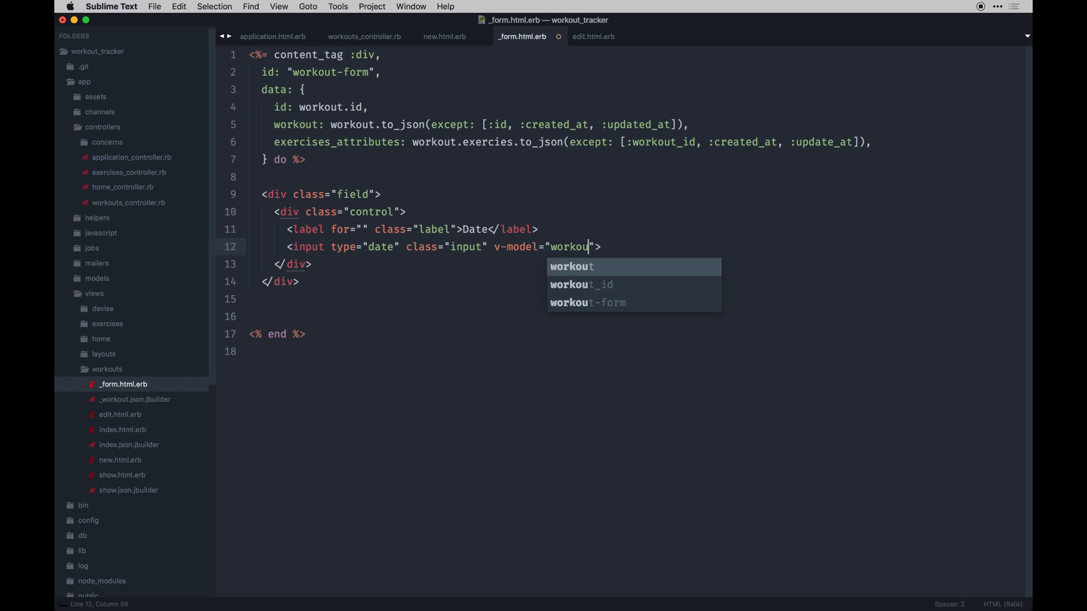
type(".date")
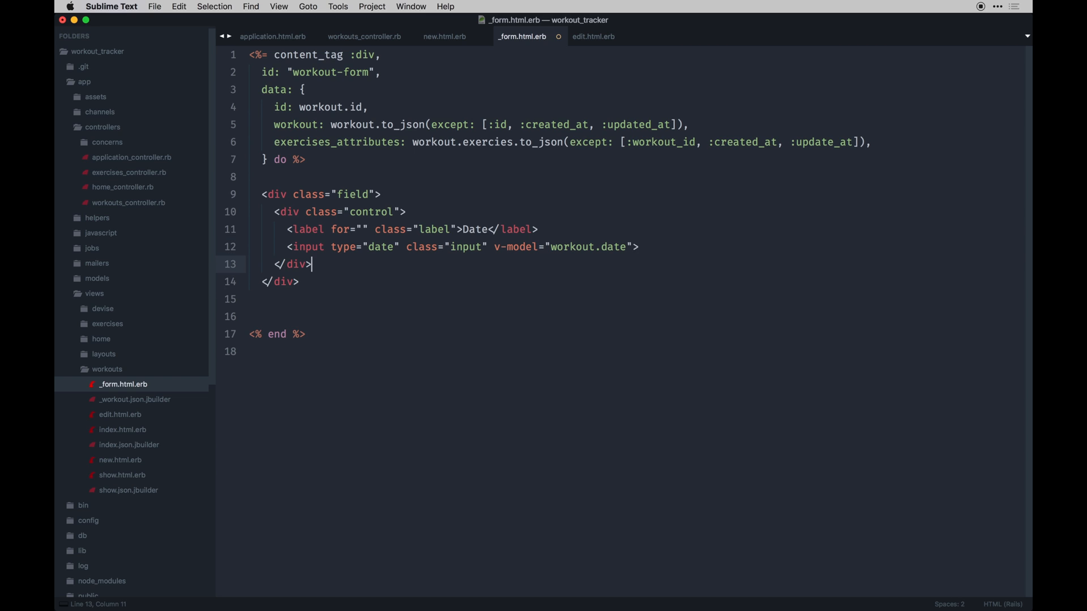
key("enter")
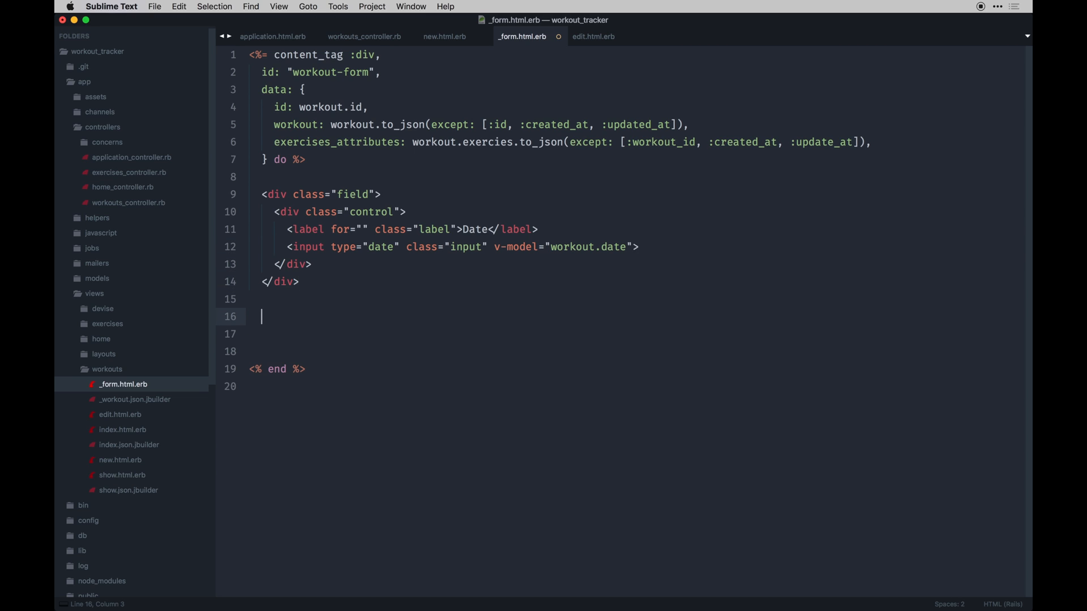
mouse_move(313, 247)
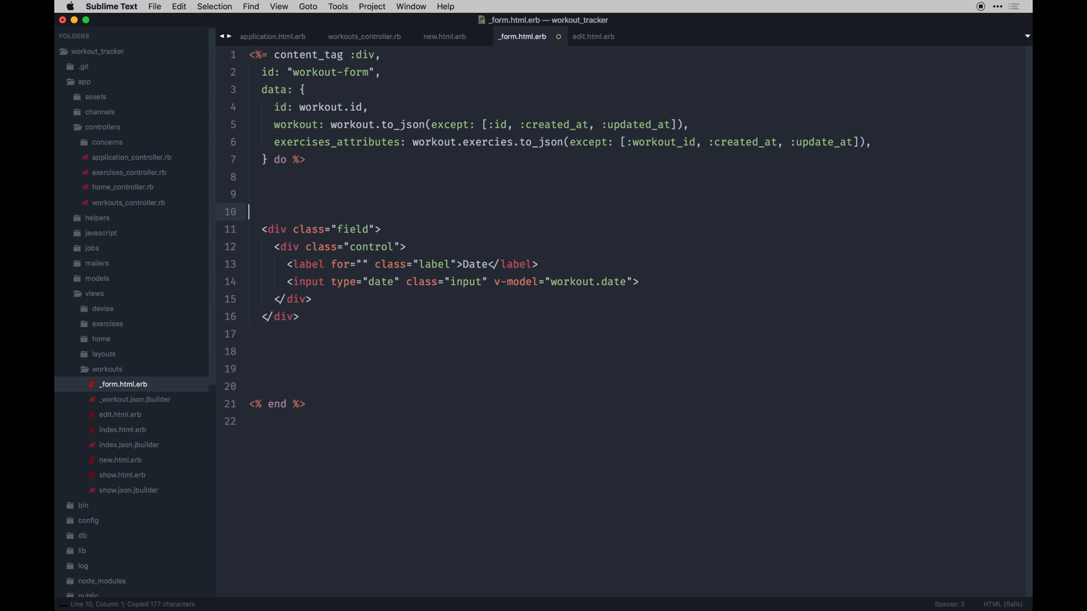
key("cmd+v")
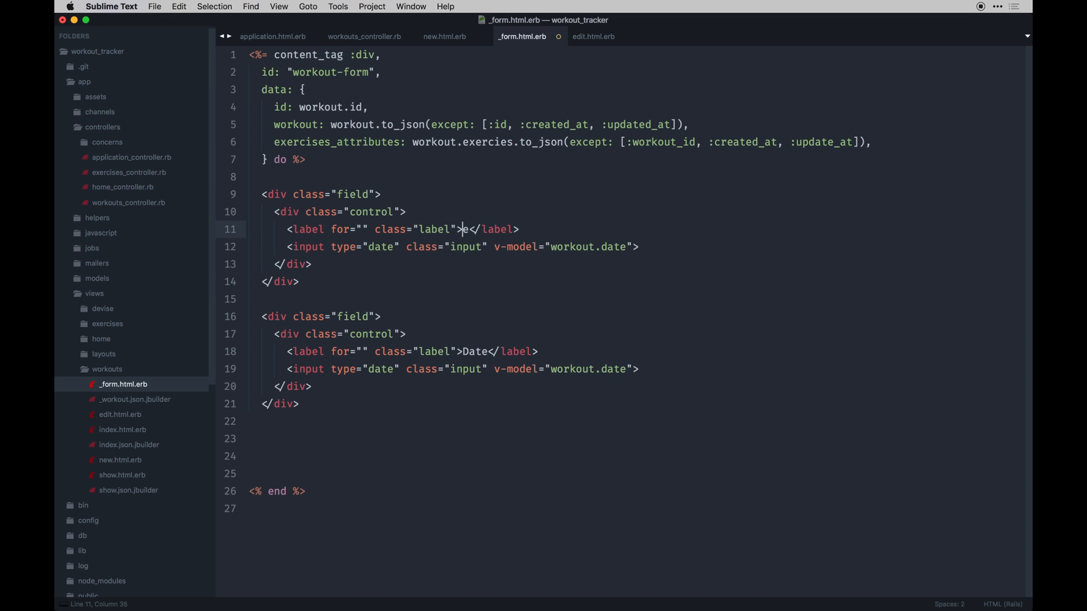
type("Title")
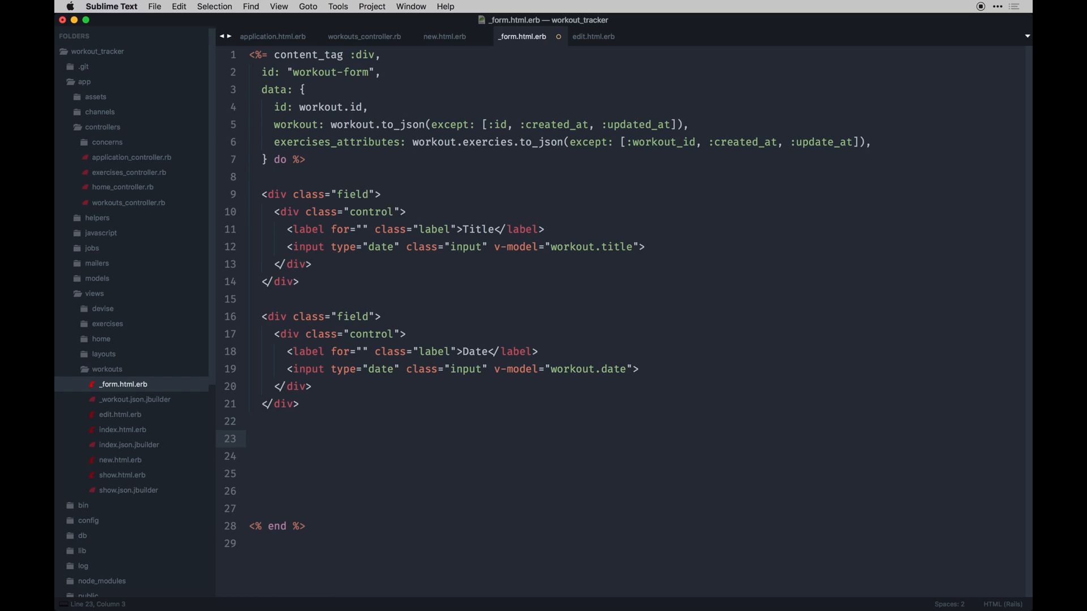
Add an 'Exercises' heading with classes title is-4 mt3 below the fields.
type("<h3")
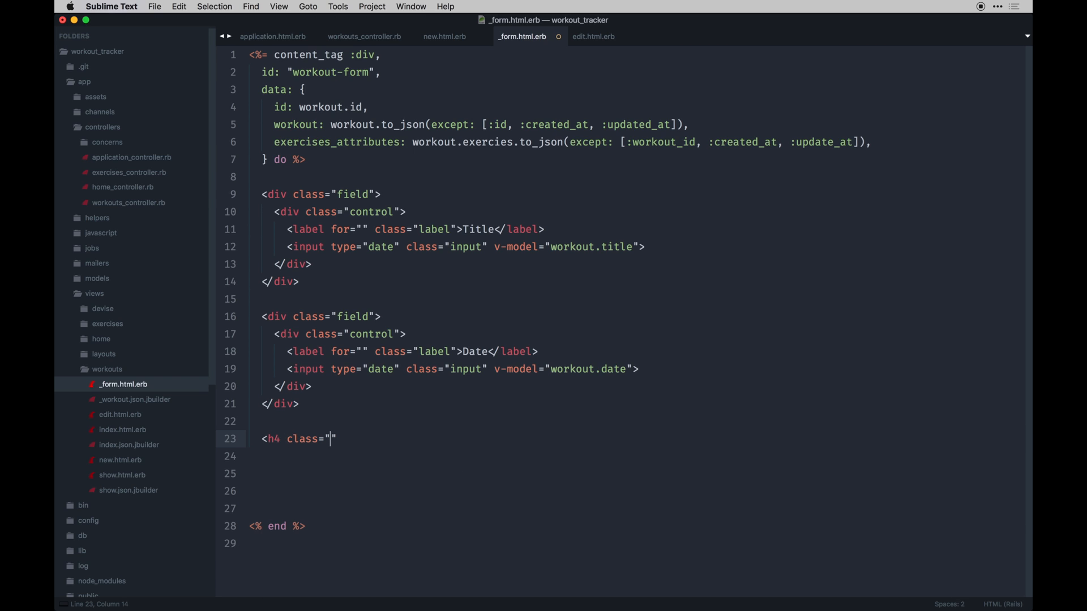
type("title is-4")
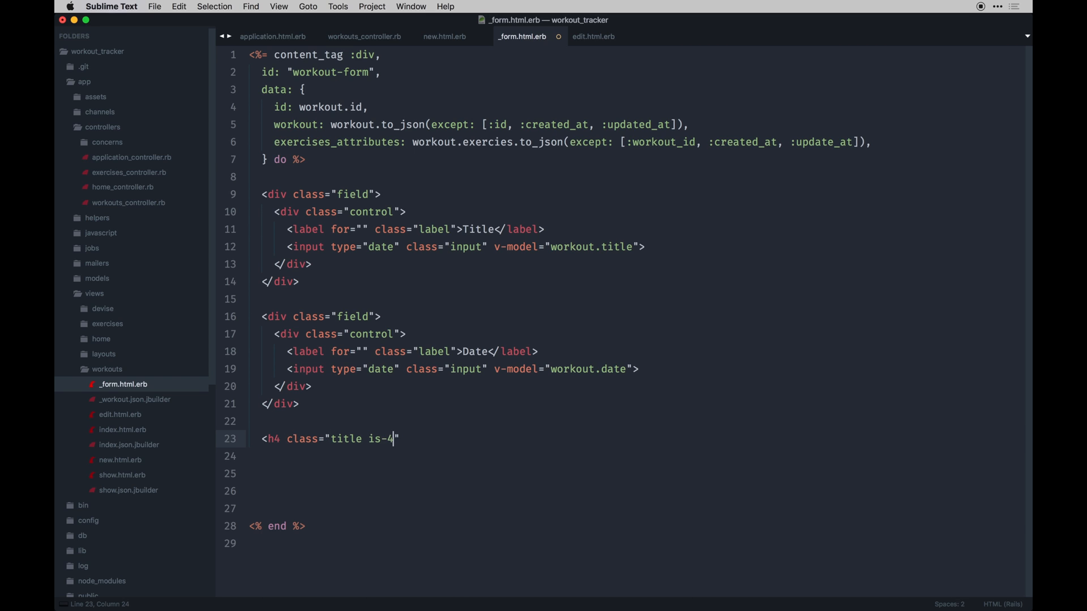
type("mt3")
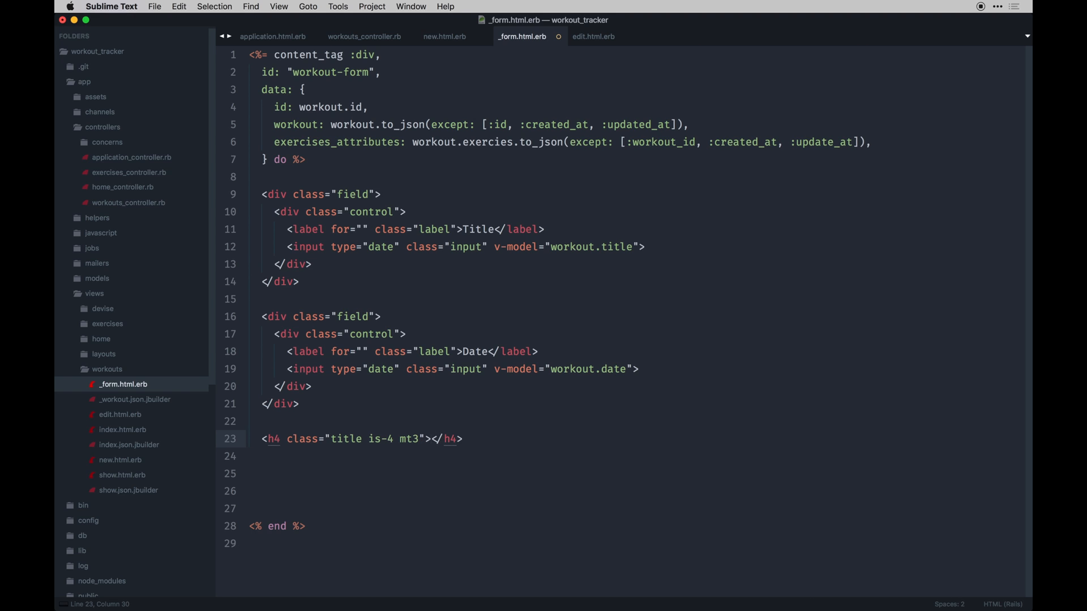
type("E")
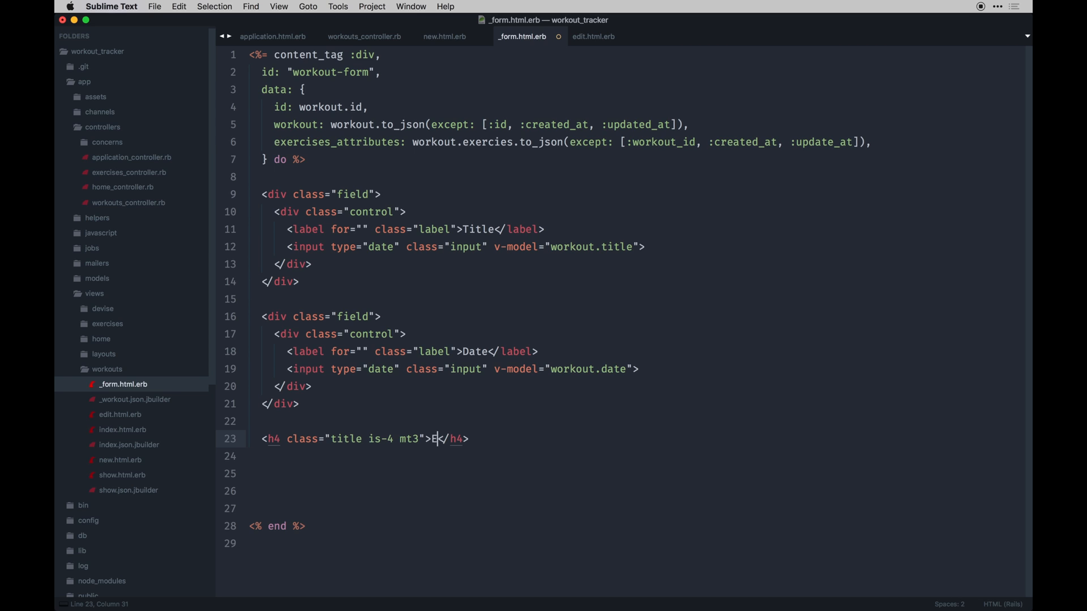
type("xercises")
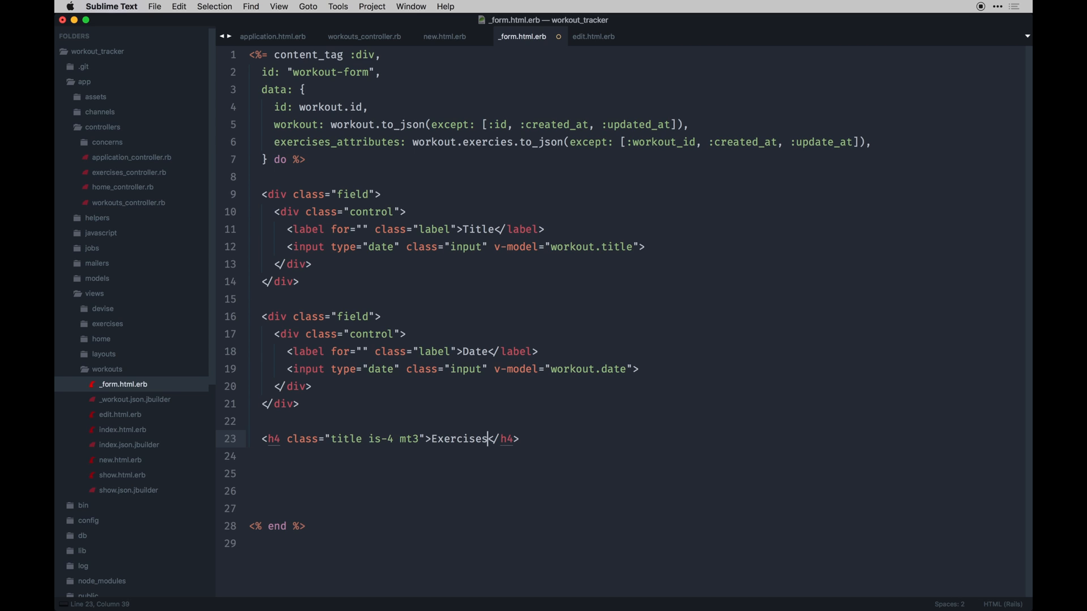
key("enter")
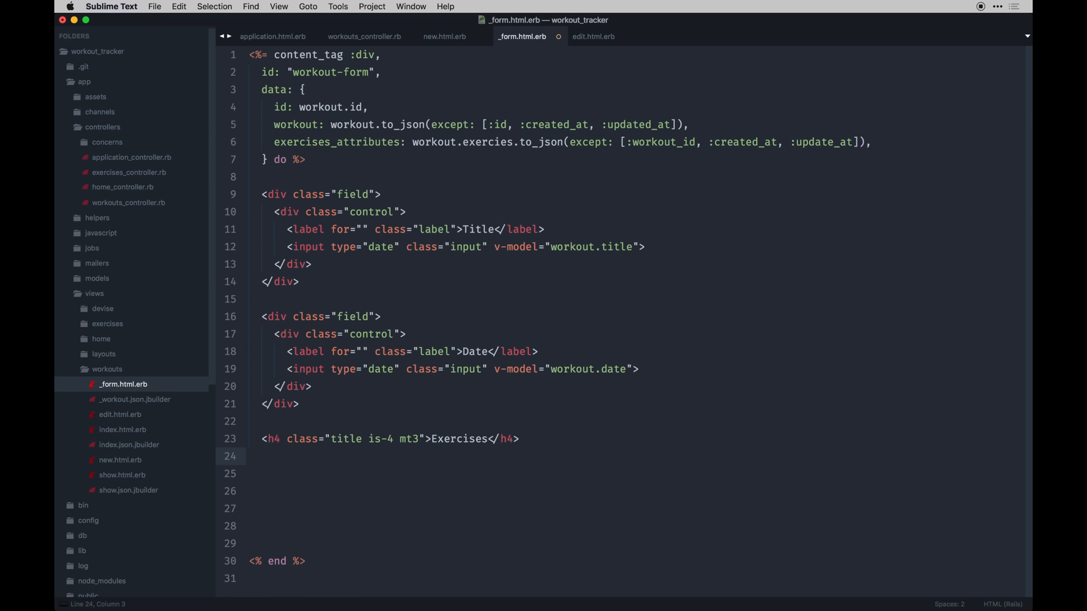
type("d")
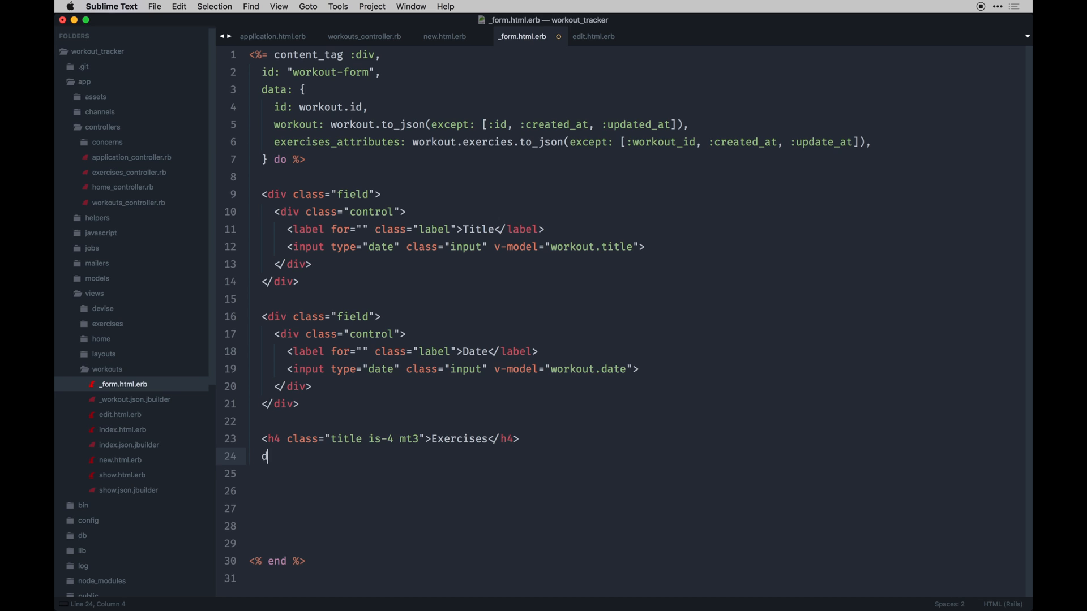
Add a div with v-for="(exercise, index) in workout.exercises_attributes" holding an empty inner div.
type("<div></div>")
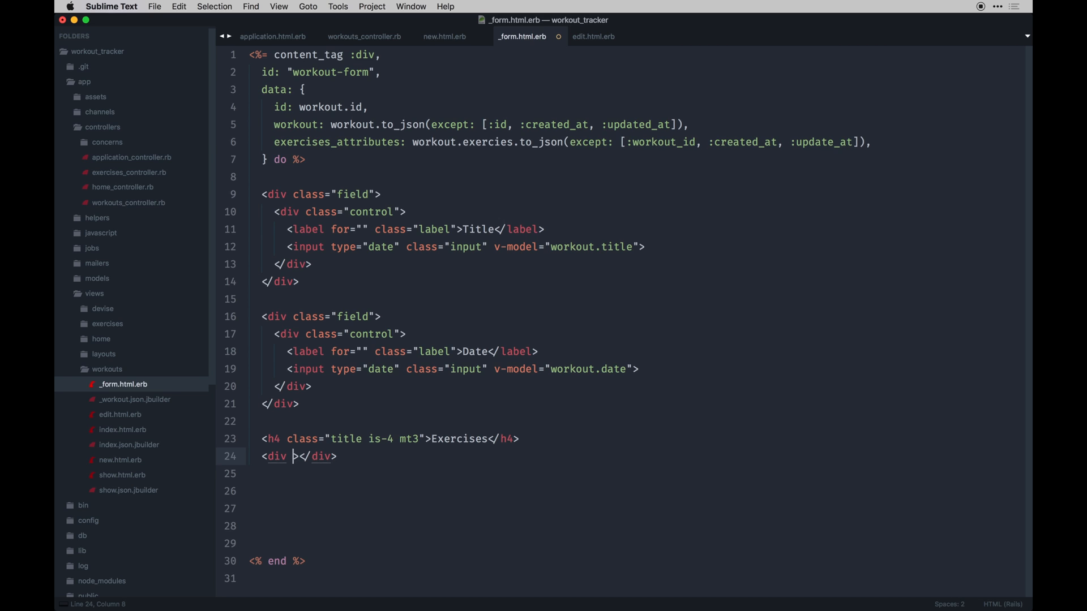
type("v-for")
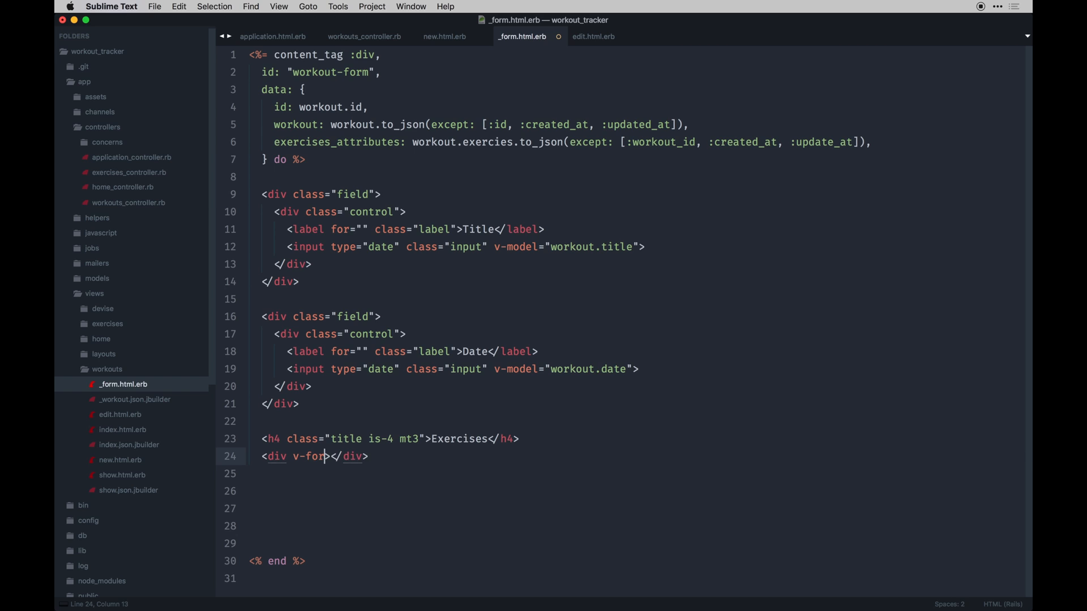
type("=\"\"")
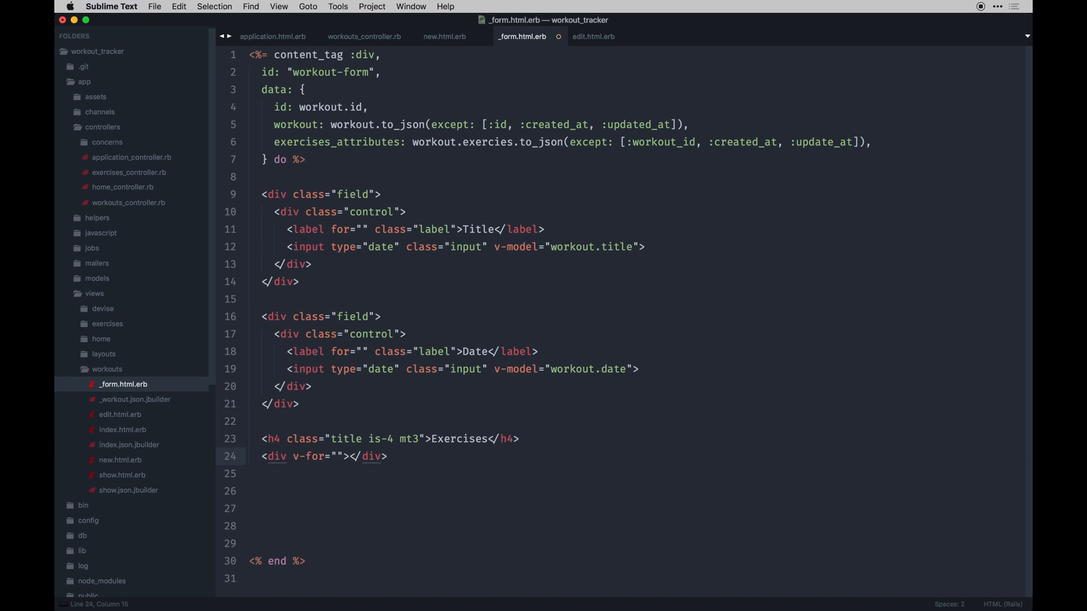
type("(exercise, index")
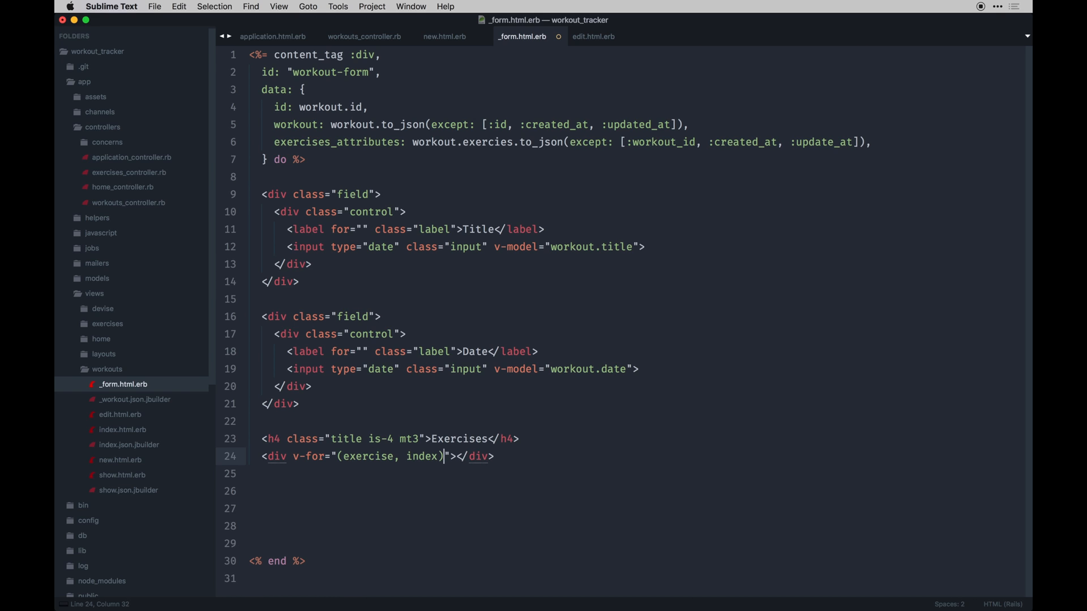
type("i")
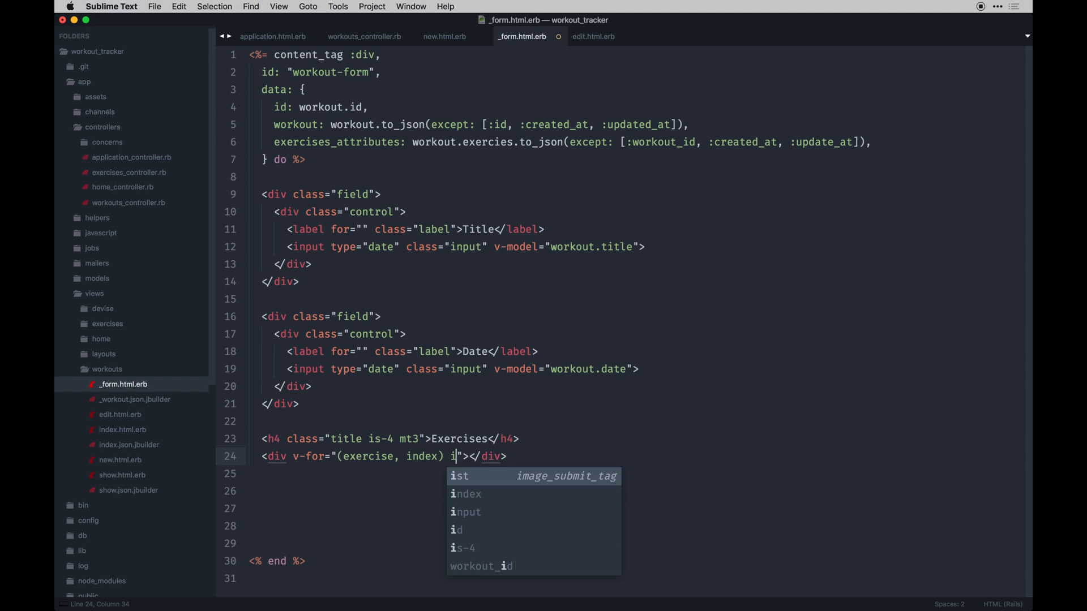
type("n workout.re")
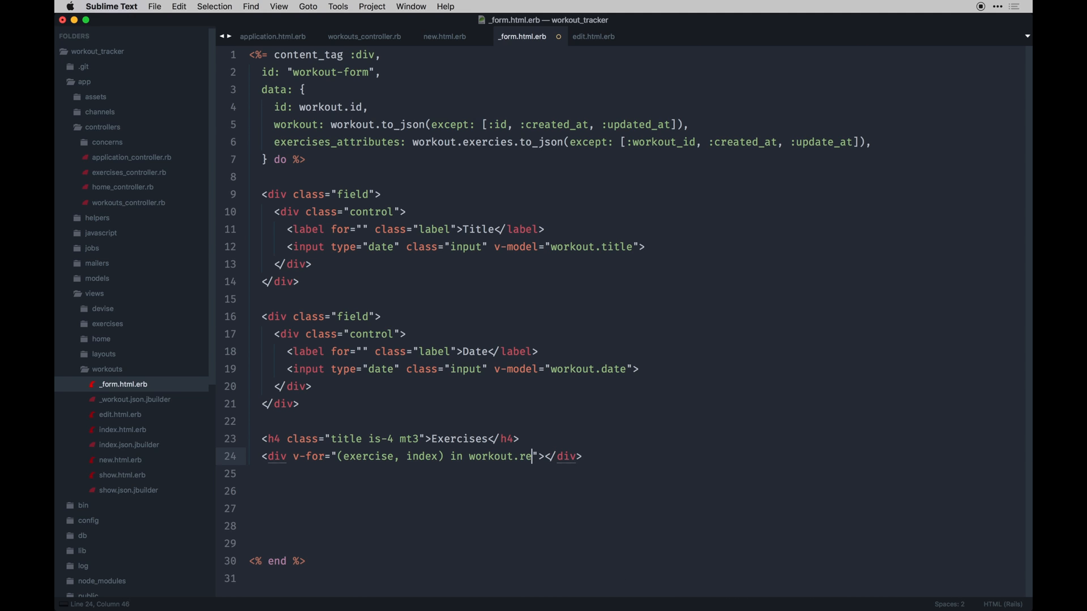
key("backspace")
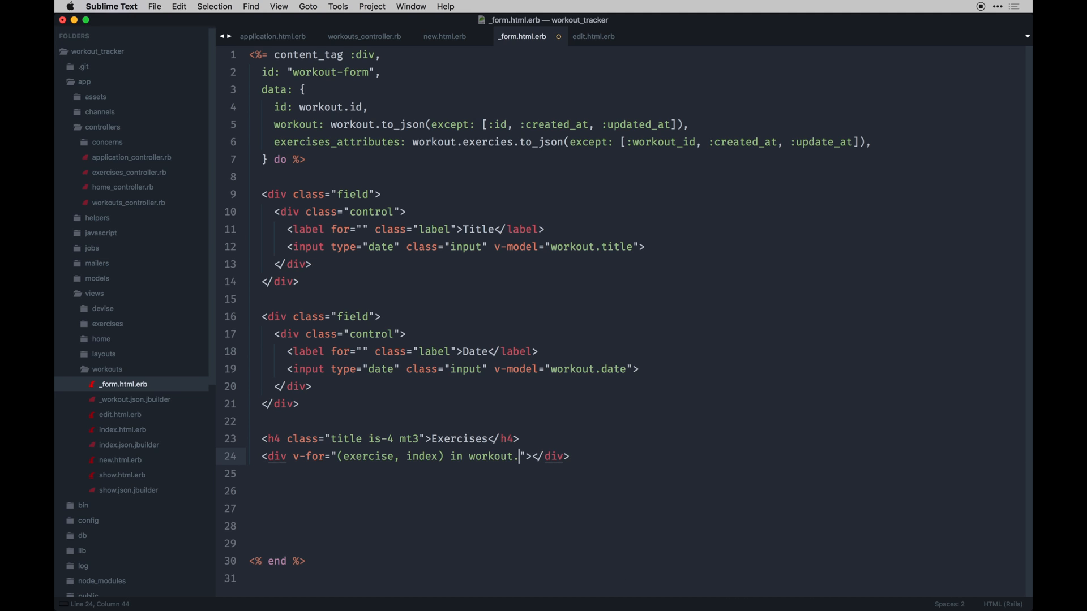
type("exercises")
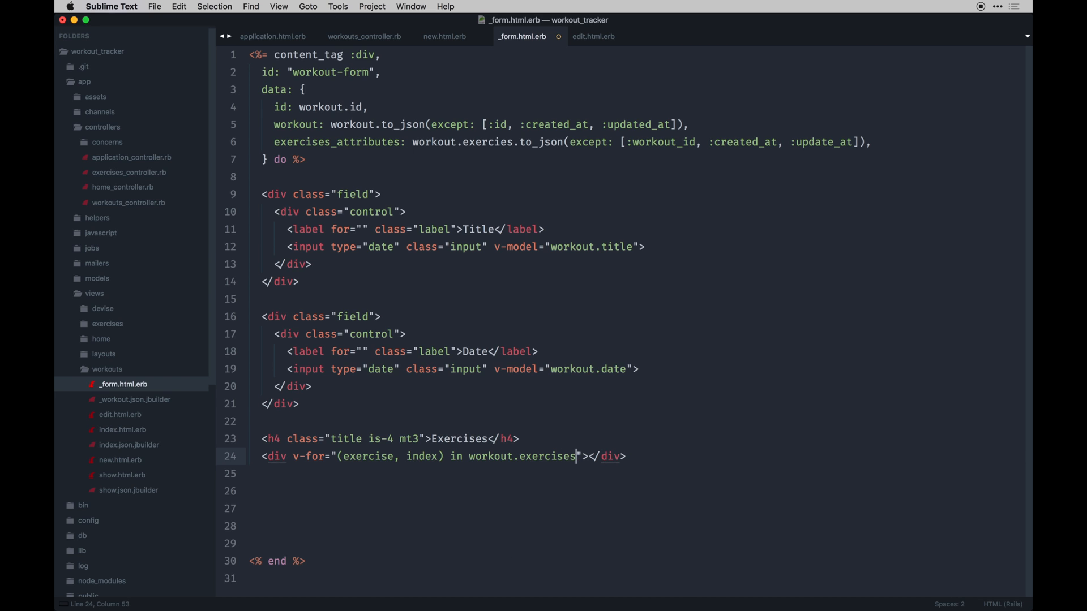
type("_attributes")
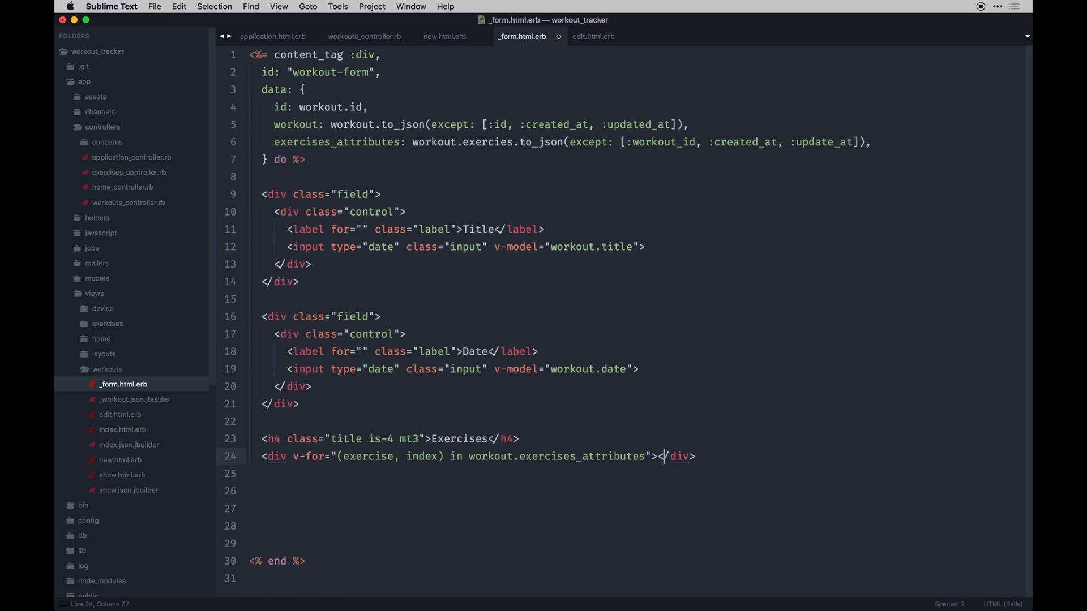
key("enter")
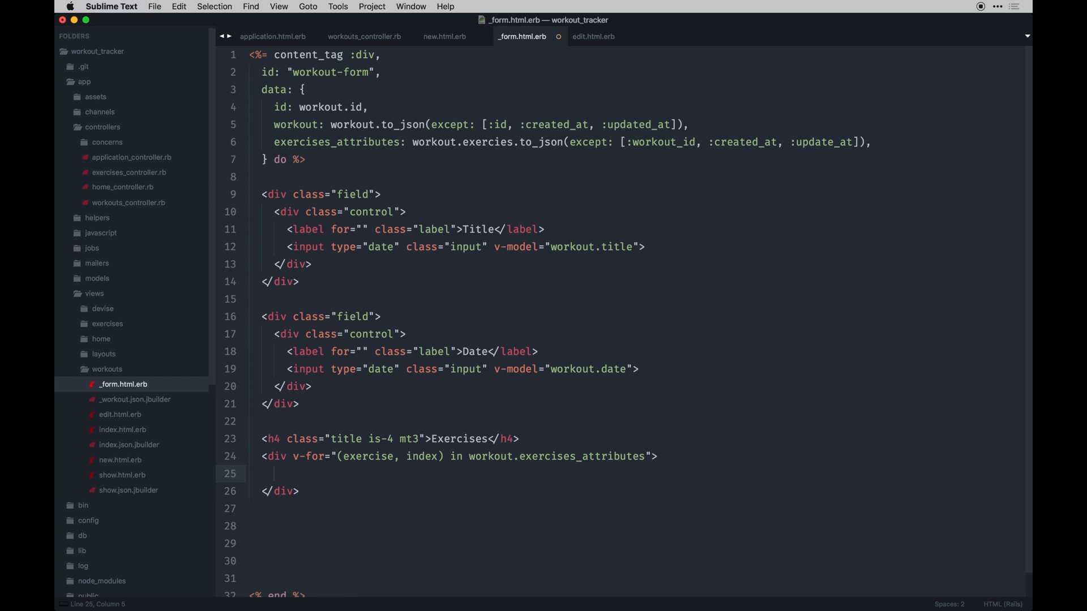
type("<div></div>")
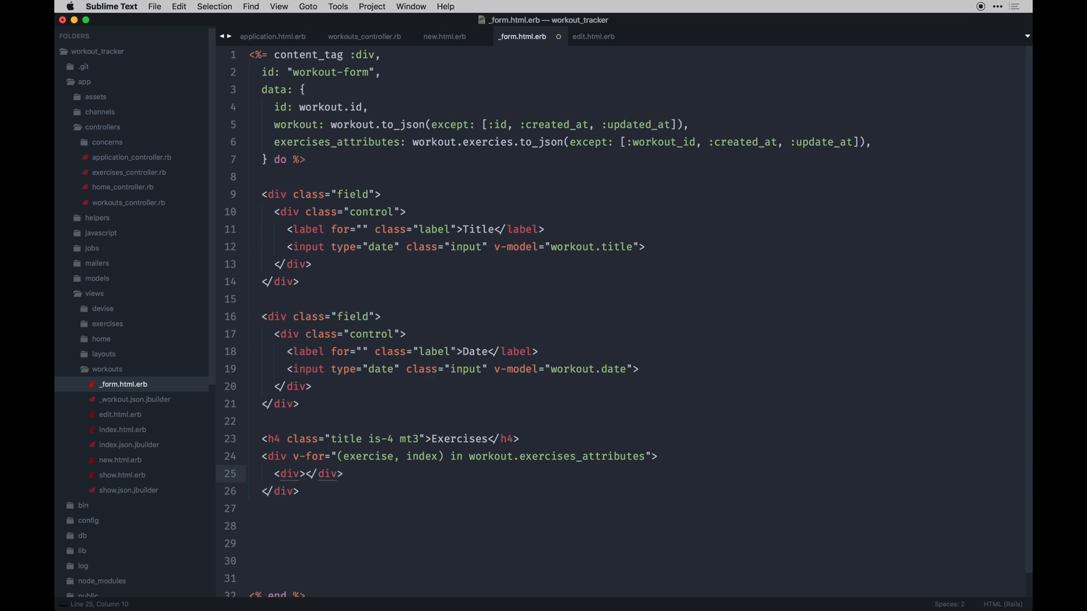
Make the inner div show when exercise._destroy == '1' with a 'will be removed.' notice.
type("v-if=\"\"")
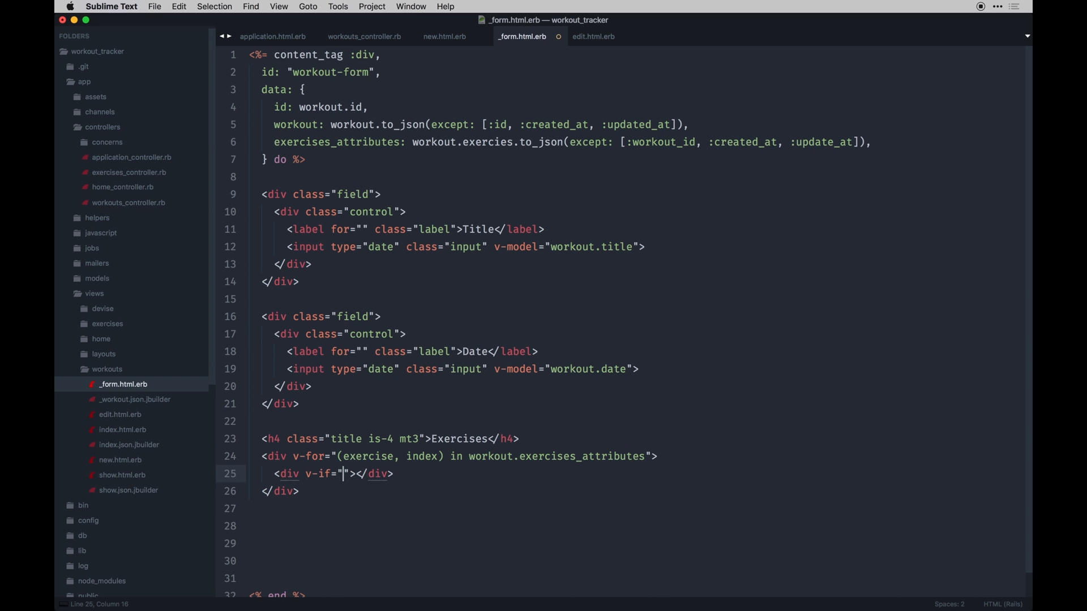
type("exercise")
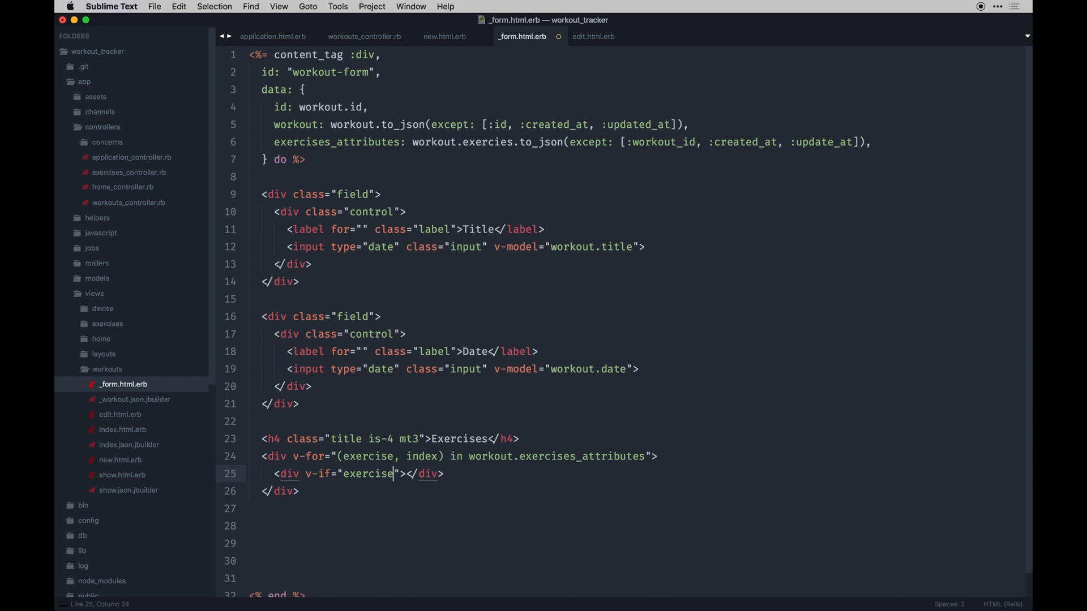
type("._d")
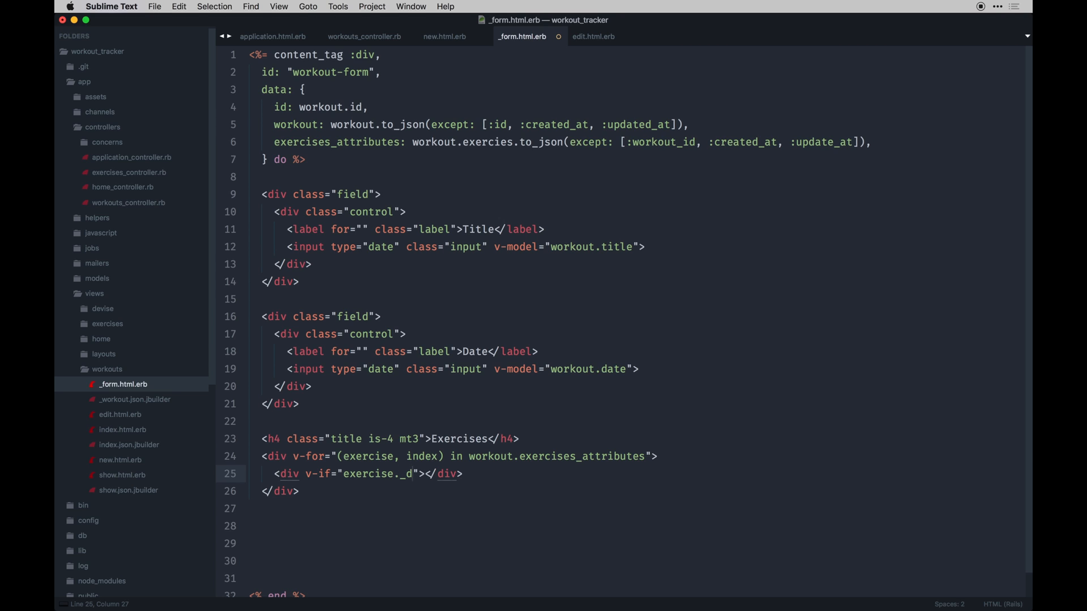
type("estroy")
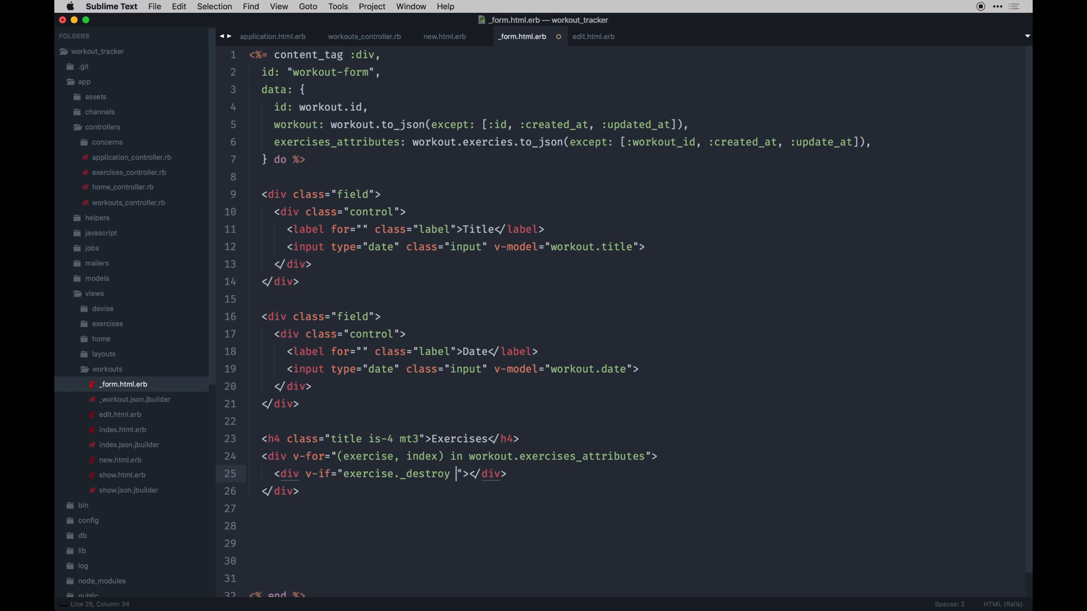
type("==")
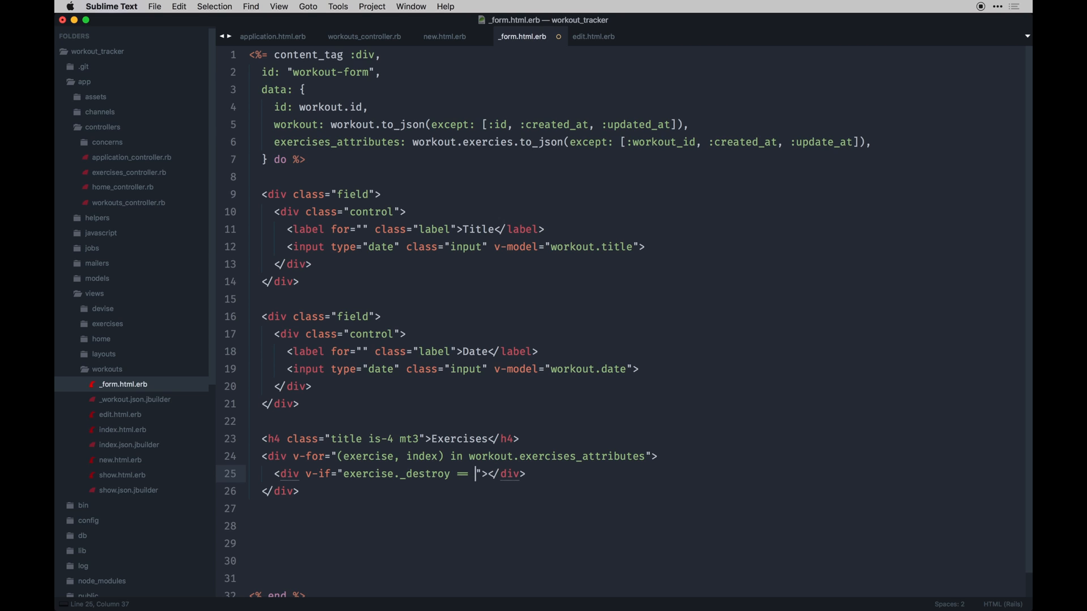
type("'1'")
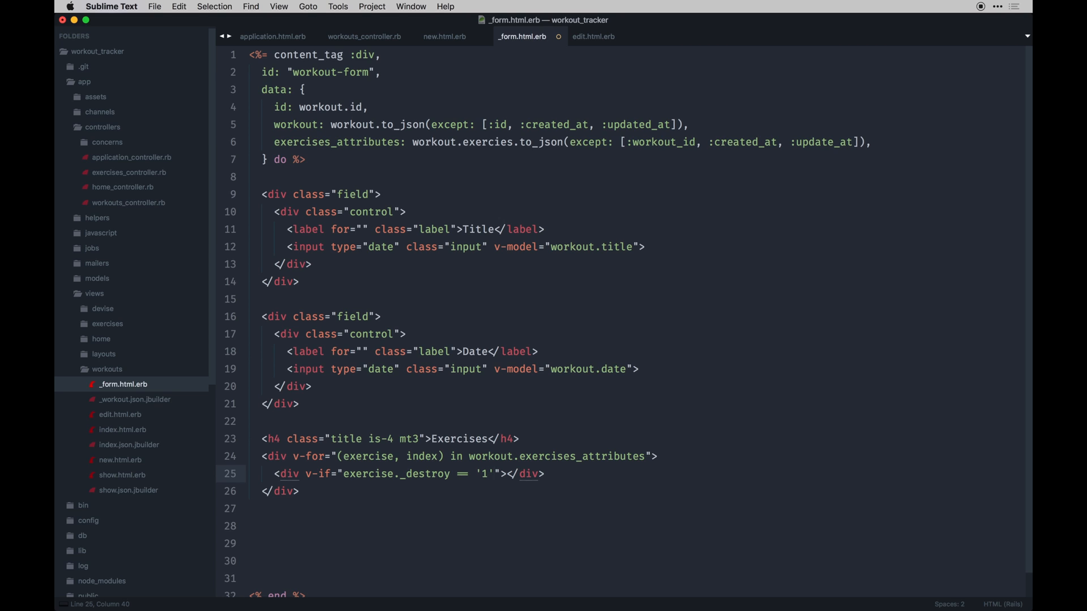
left_click(506, 474)
type("{{ exercise.name ")
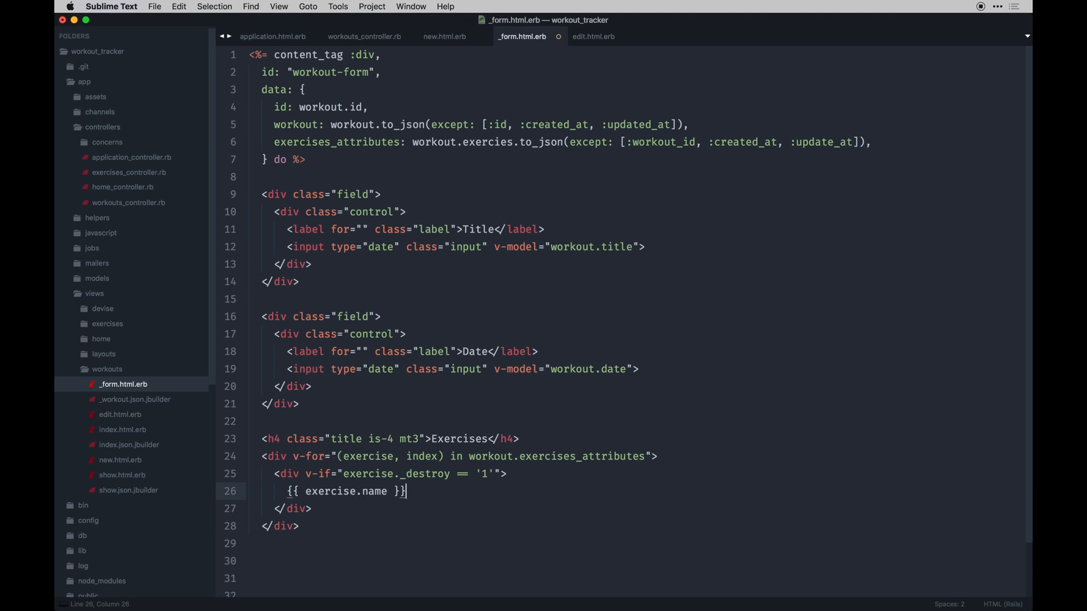
type("will be remov")
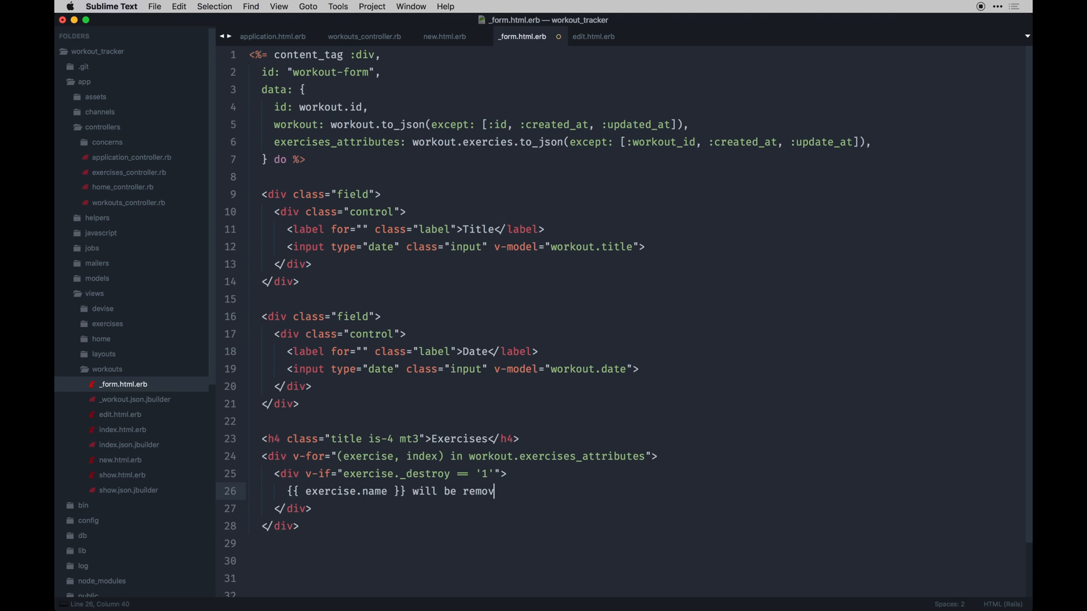
type("ed.")
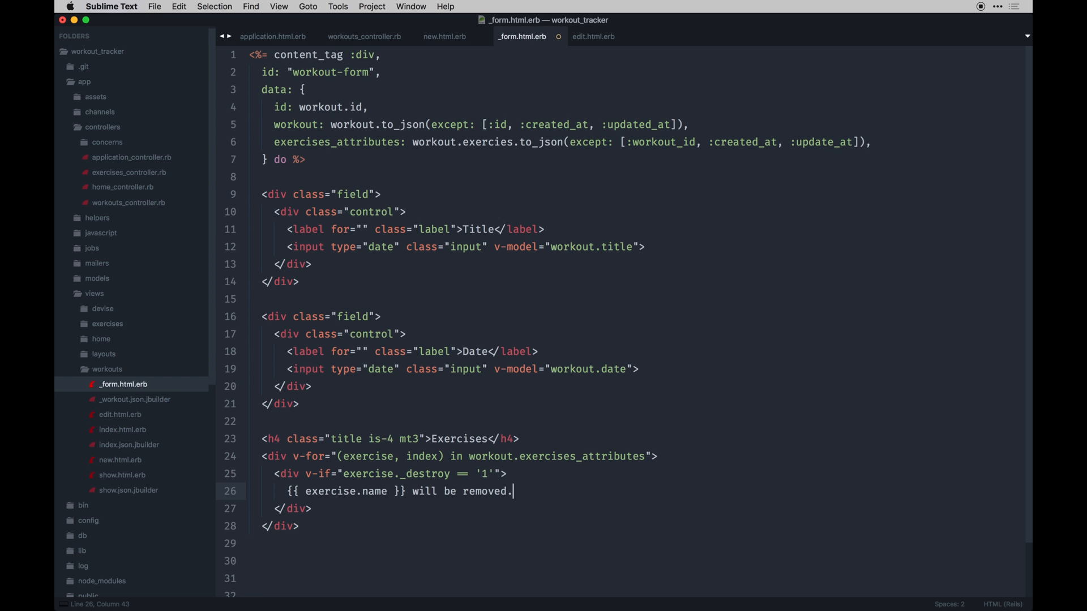
Add an Undo button calling undoRemove(index) with class button is-light.
type("<button></button>")
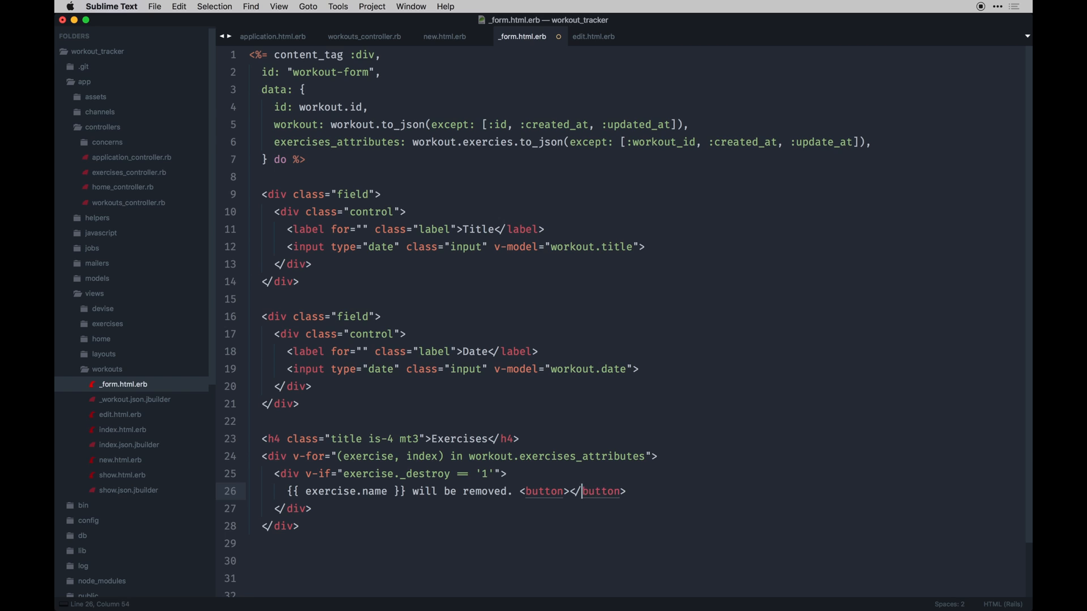
type("cl")
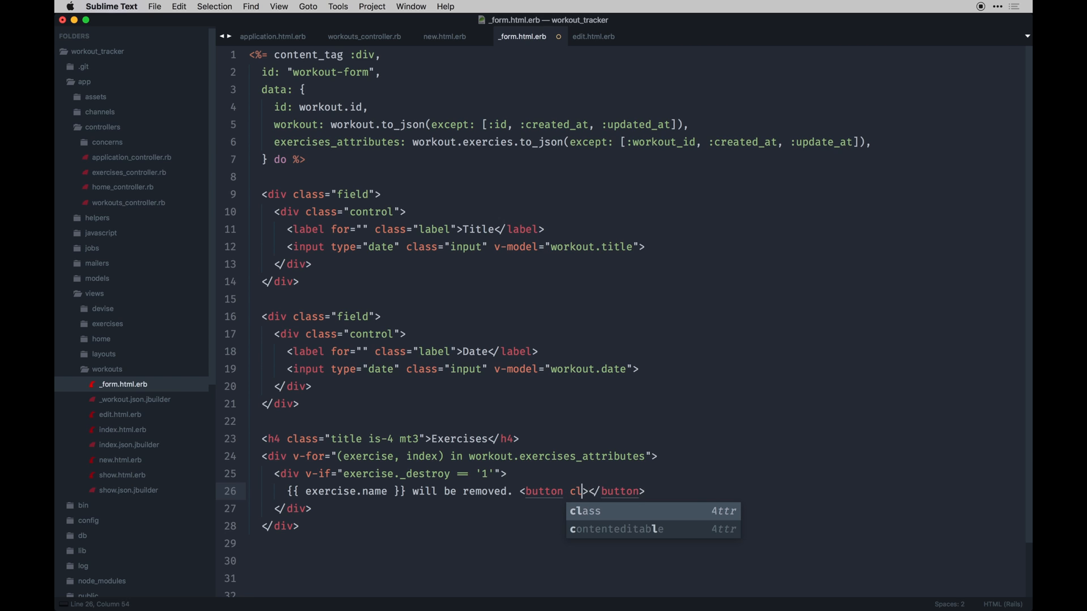
type("v-on")
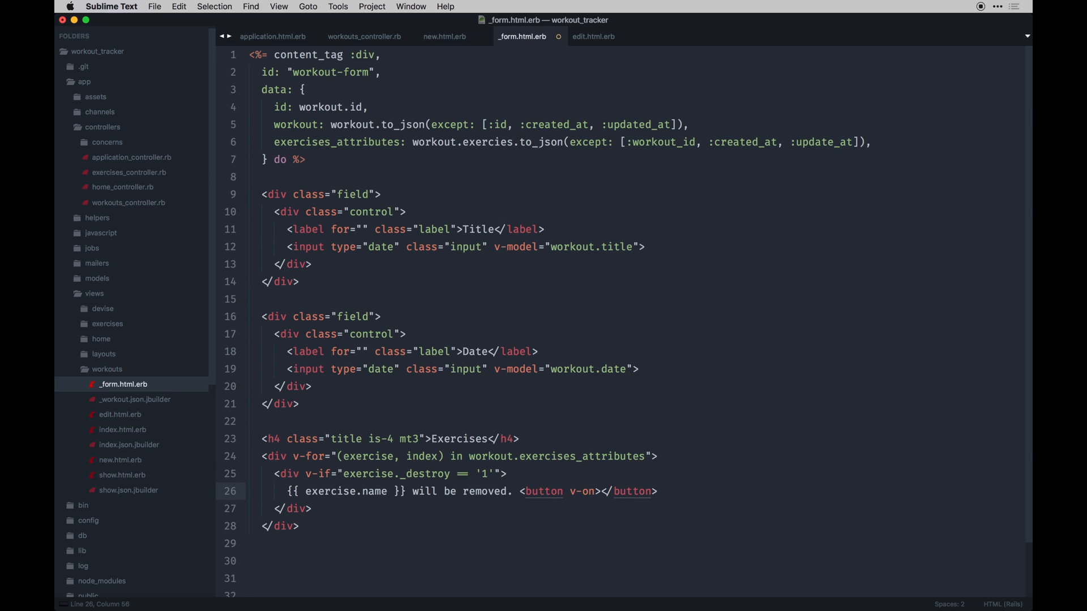
type(":click=\"\"")
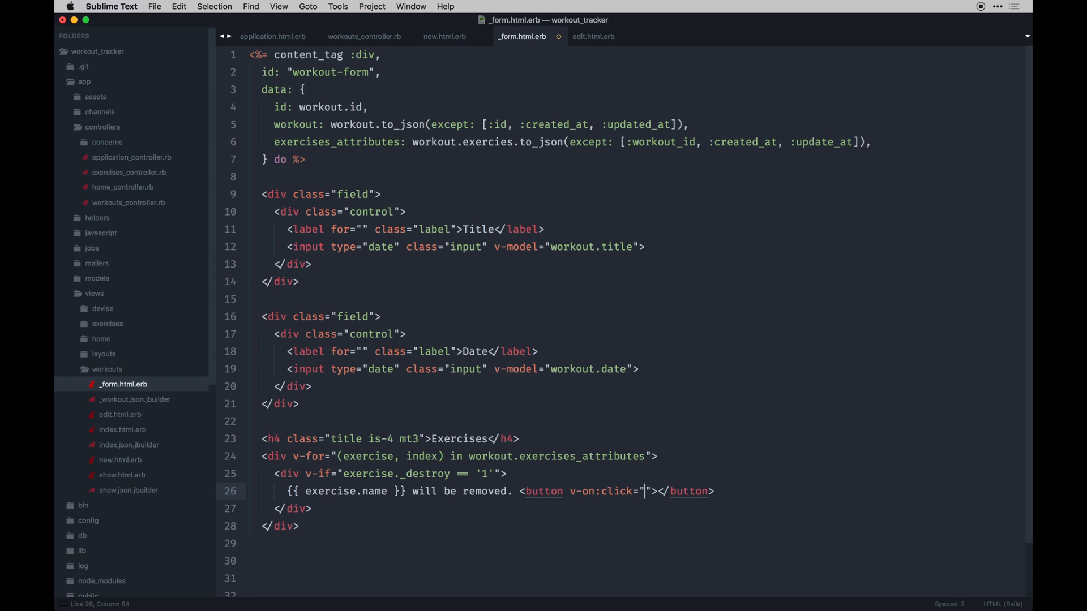
type("unde")
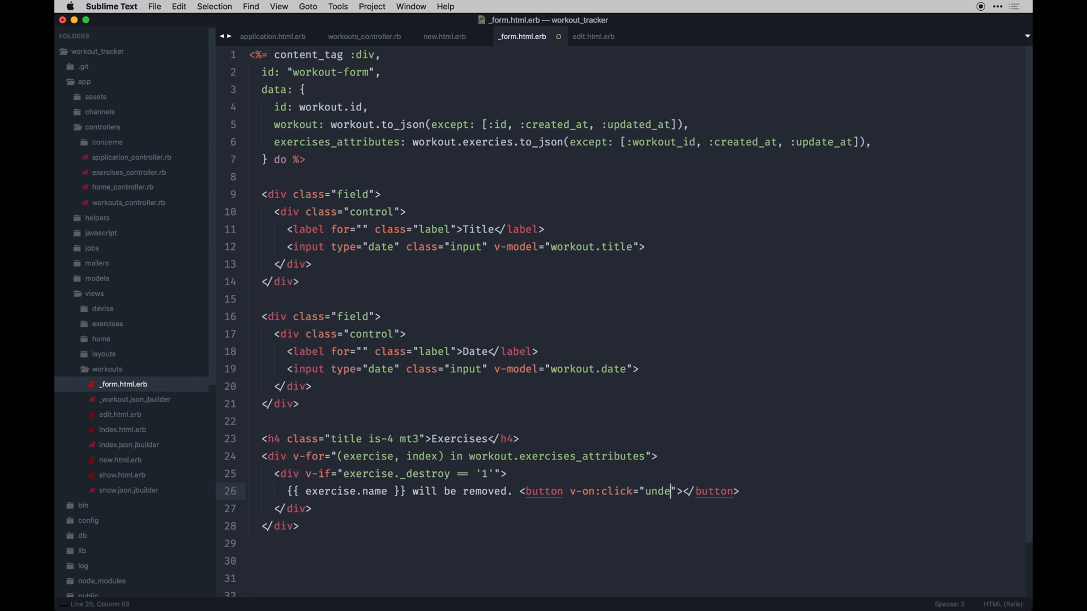
type("Remove(")
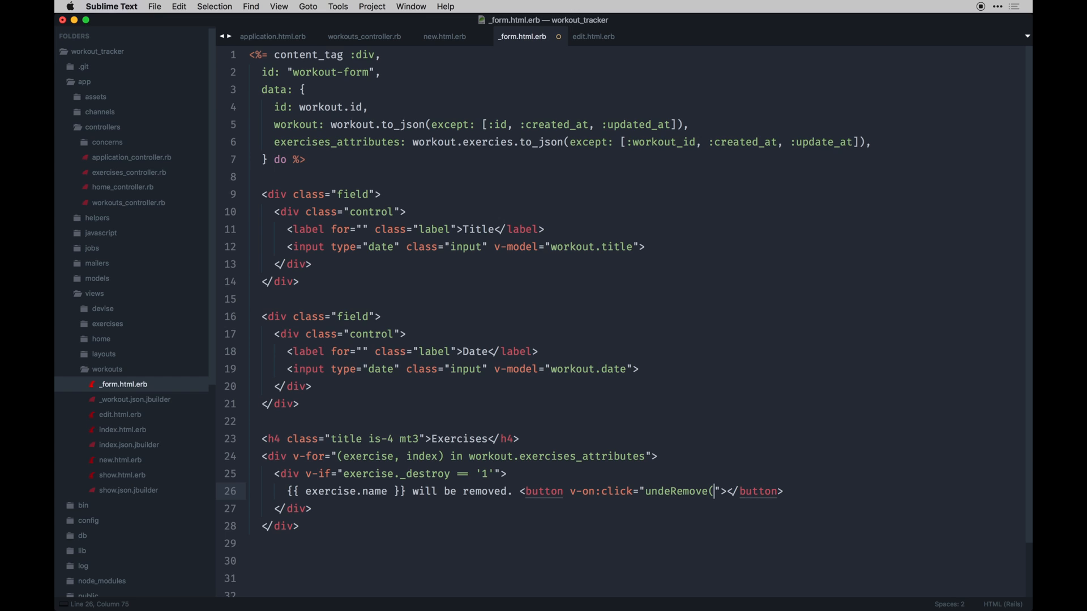
type("index")
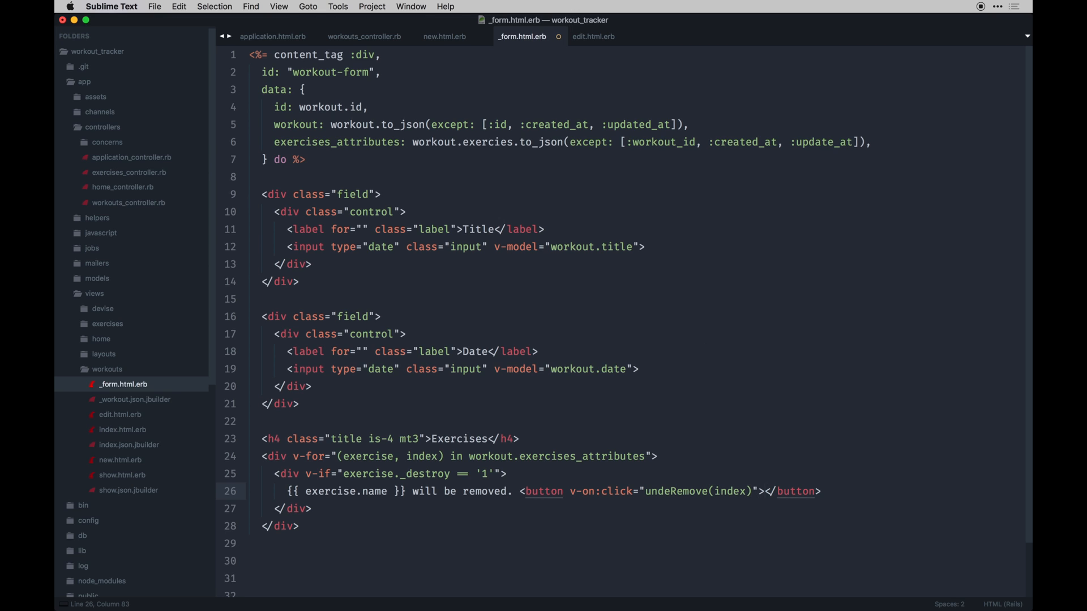
type("class=\"button is-ligh")
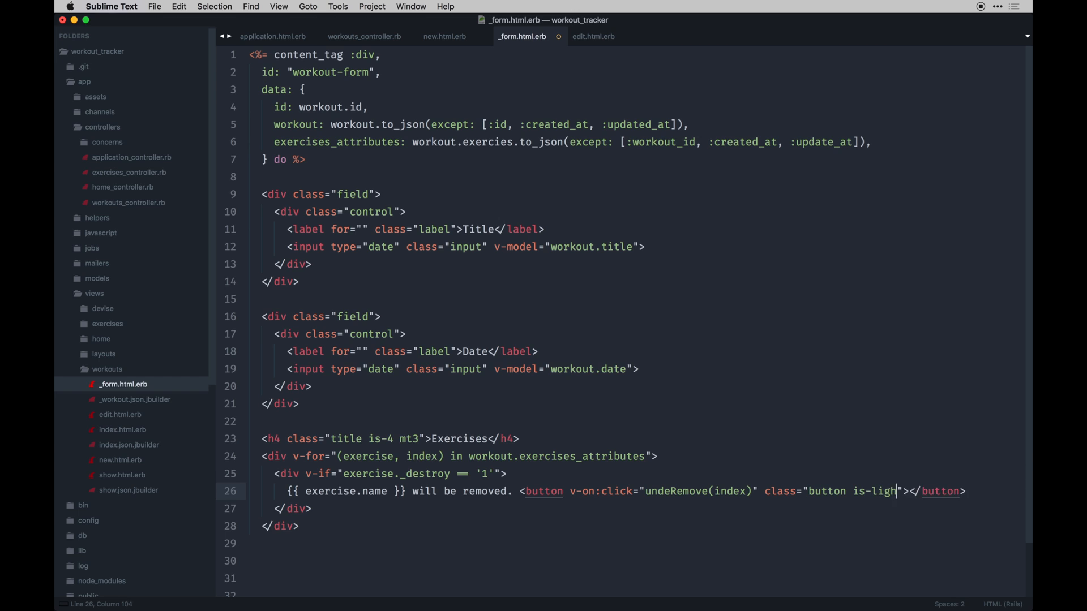
type("t")
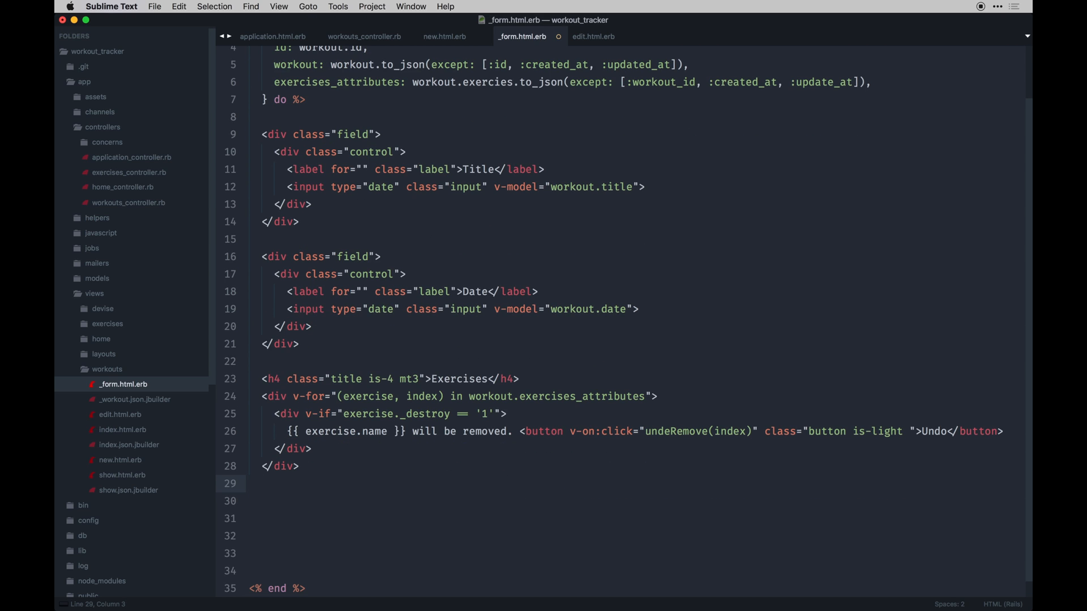
Add a v-else div holding Exercise name, Sets and Weight inputs in columns.
left_click(263, 448)
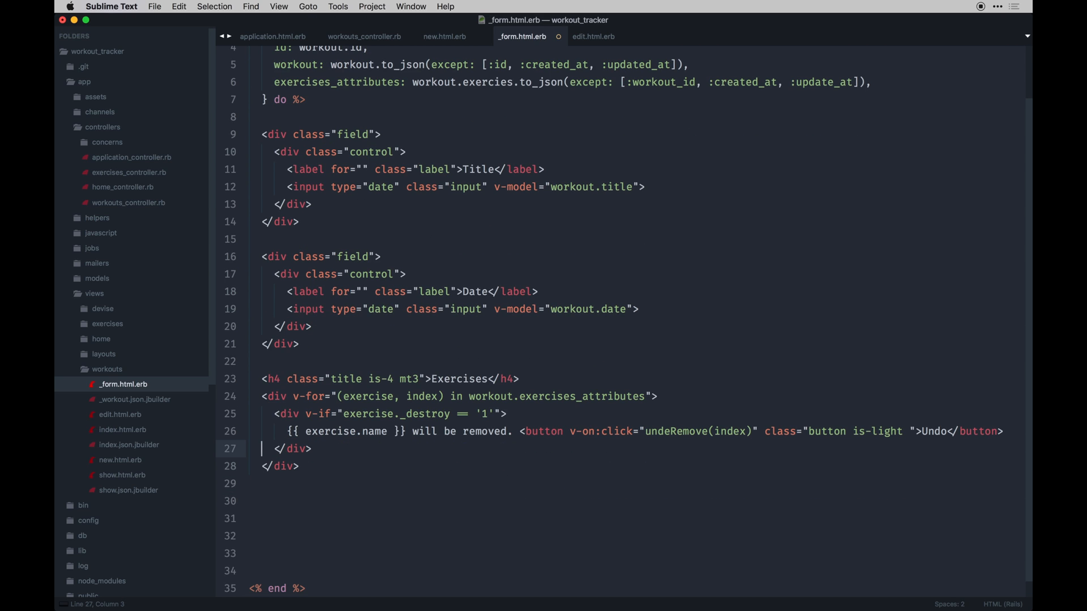
type("div v-else")
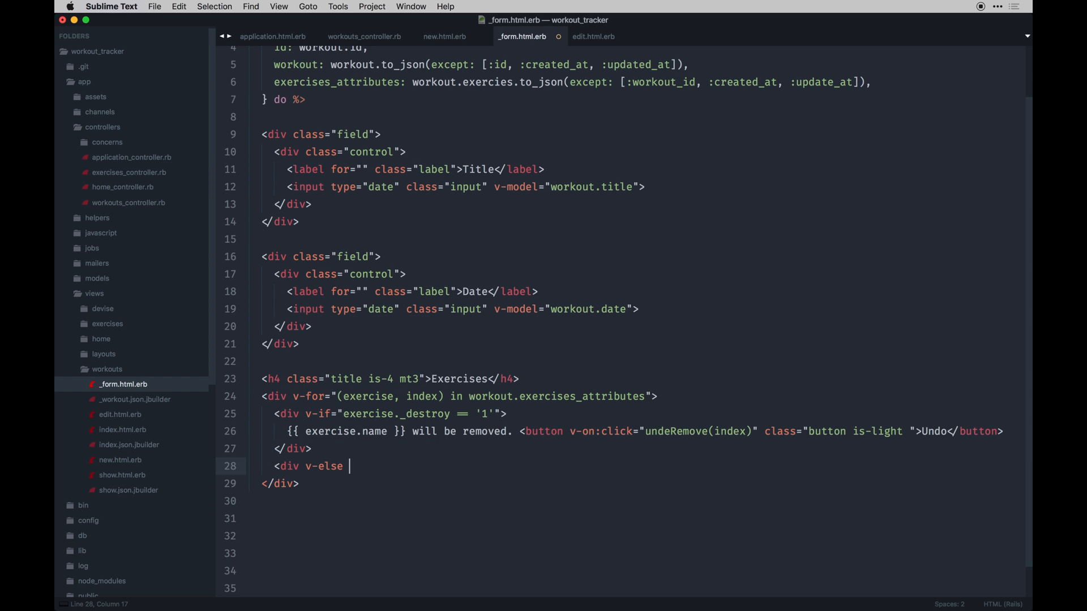
type("><?")
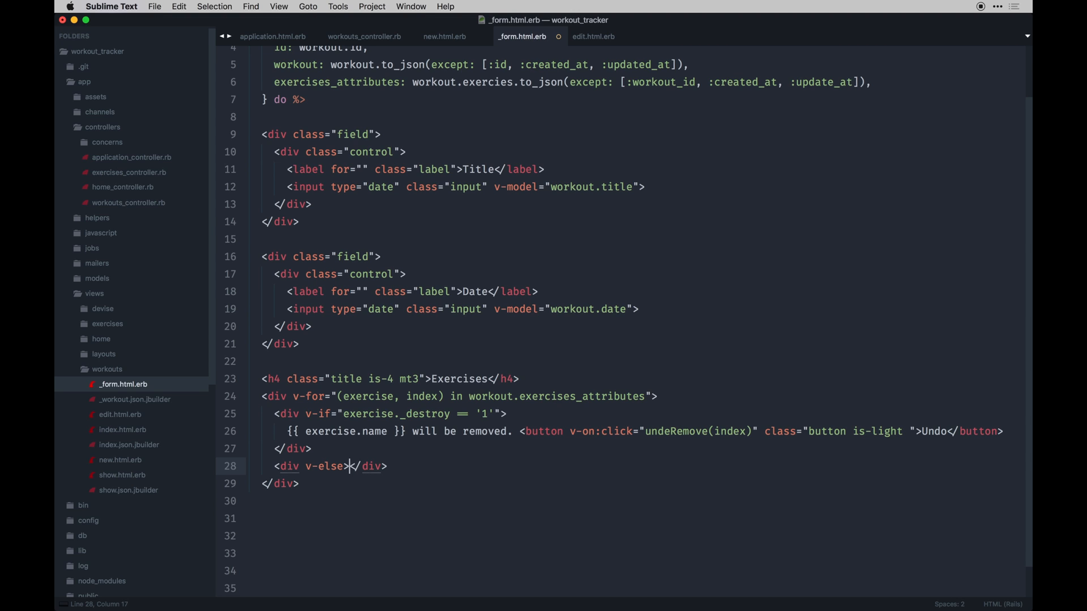
key("enter")
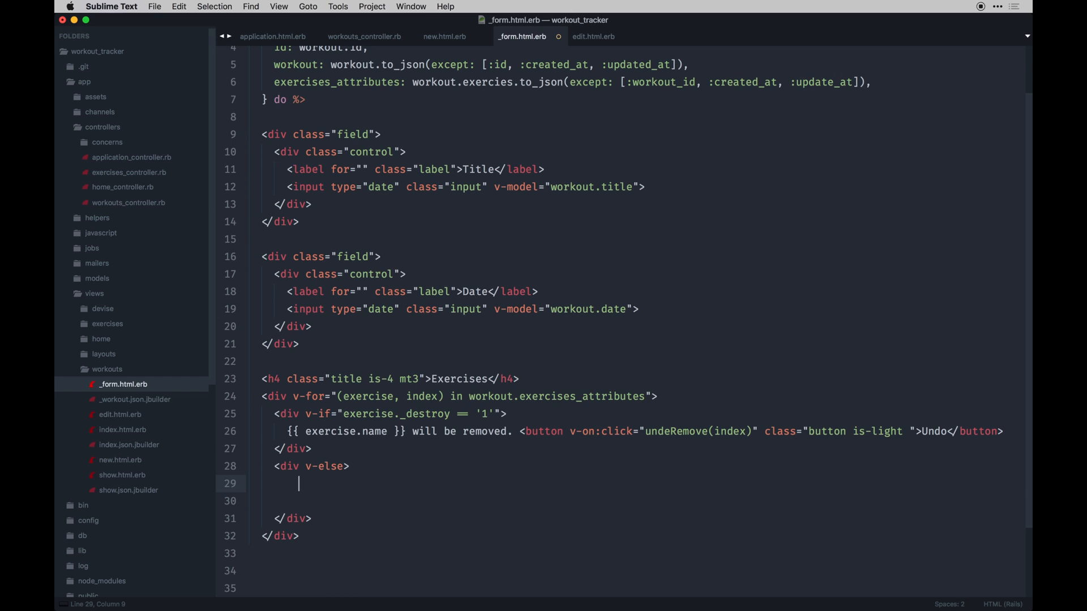
type("<")
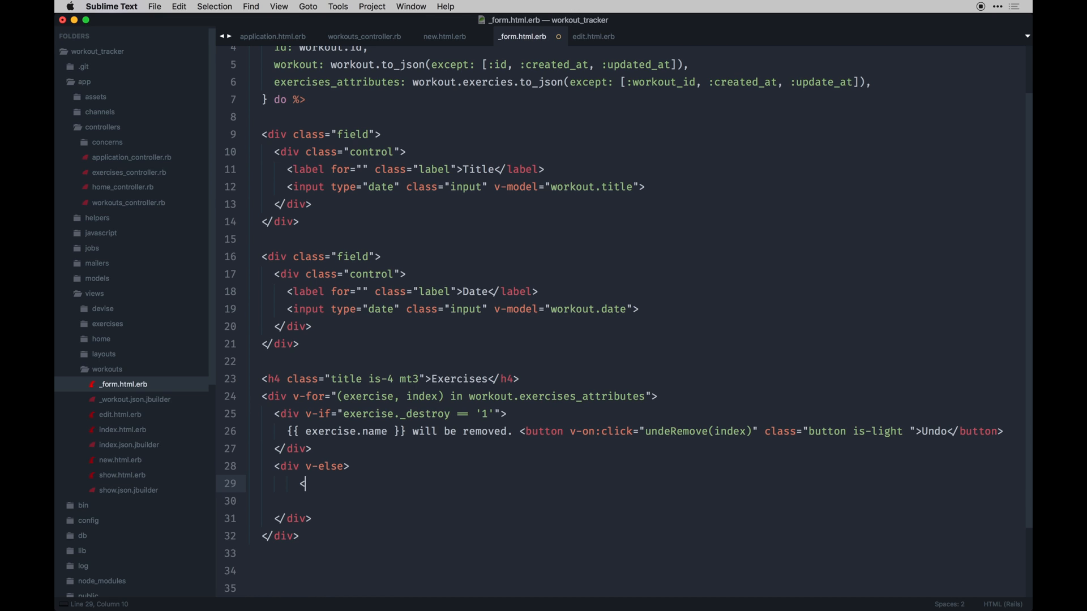
key("backspace")
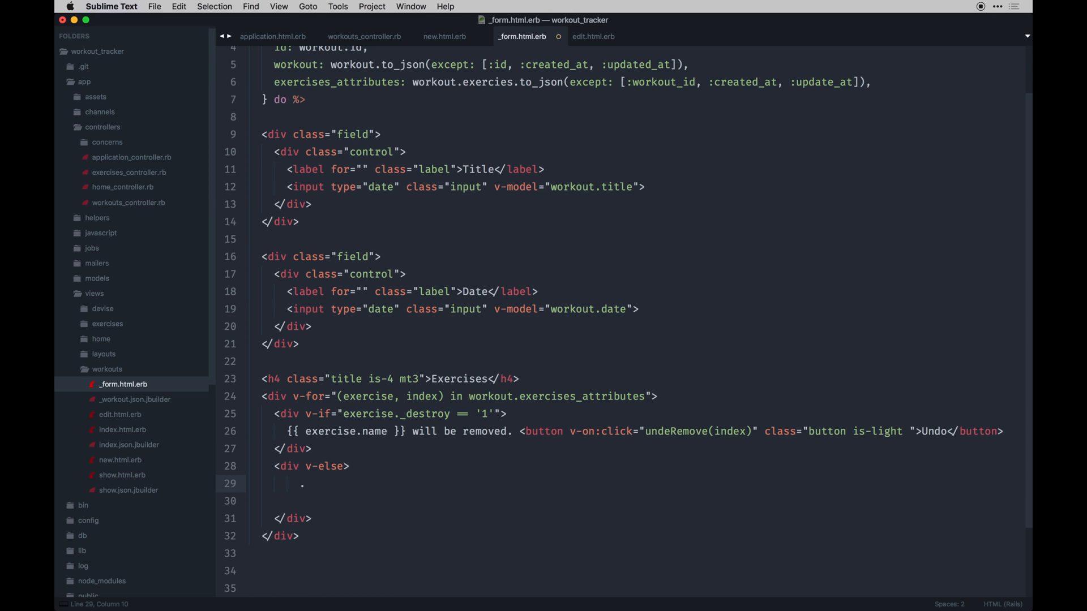
type("pa4.b")
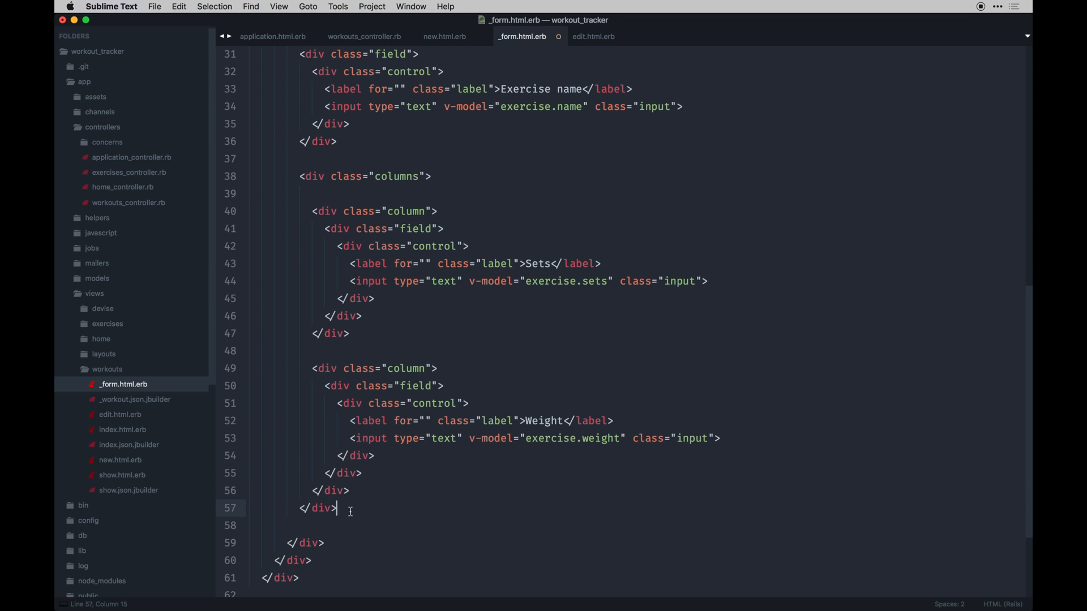
Add the Remove, Add Exercise (addExercise, button is-dark) and Save Workout buttons.
type("<button v-on:click=")
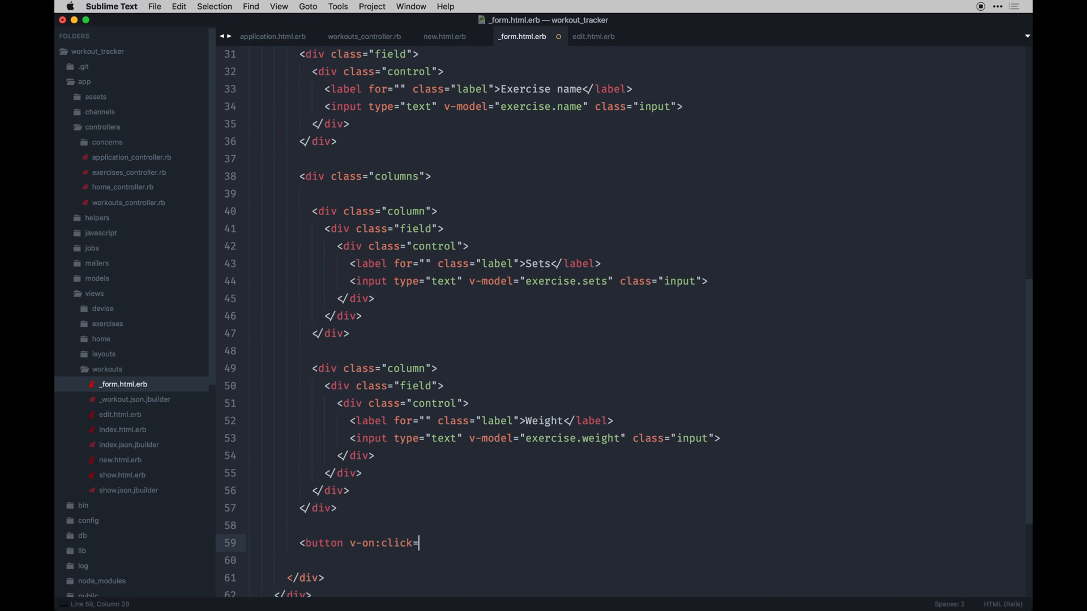
type("\"addExercise\" class=\"button is-dark\">Add Exercise</button>")
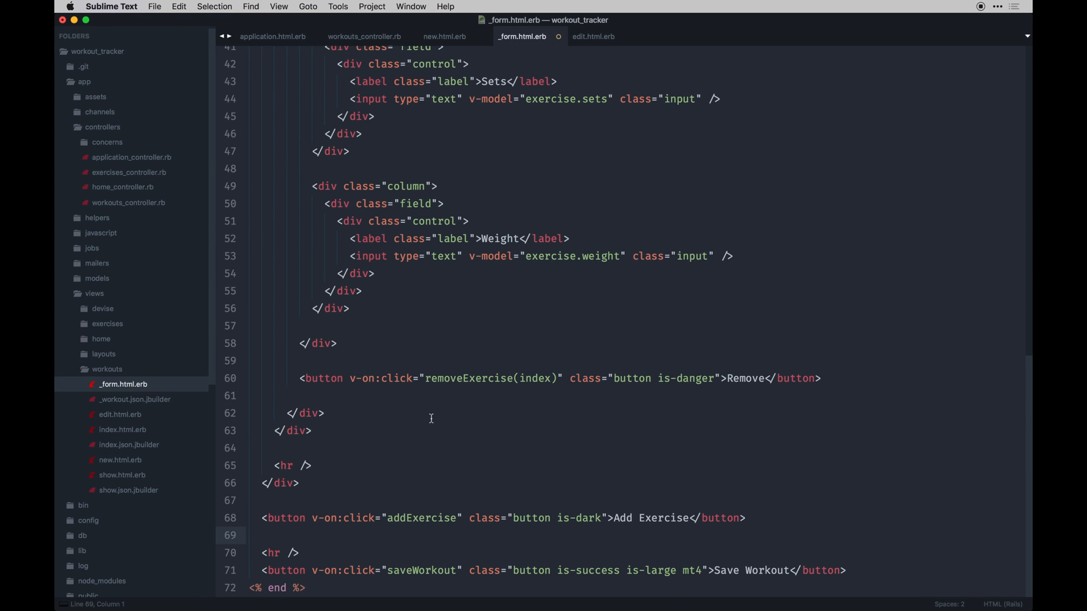
left_click(489, 378)
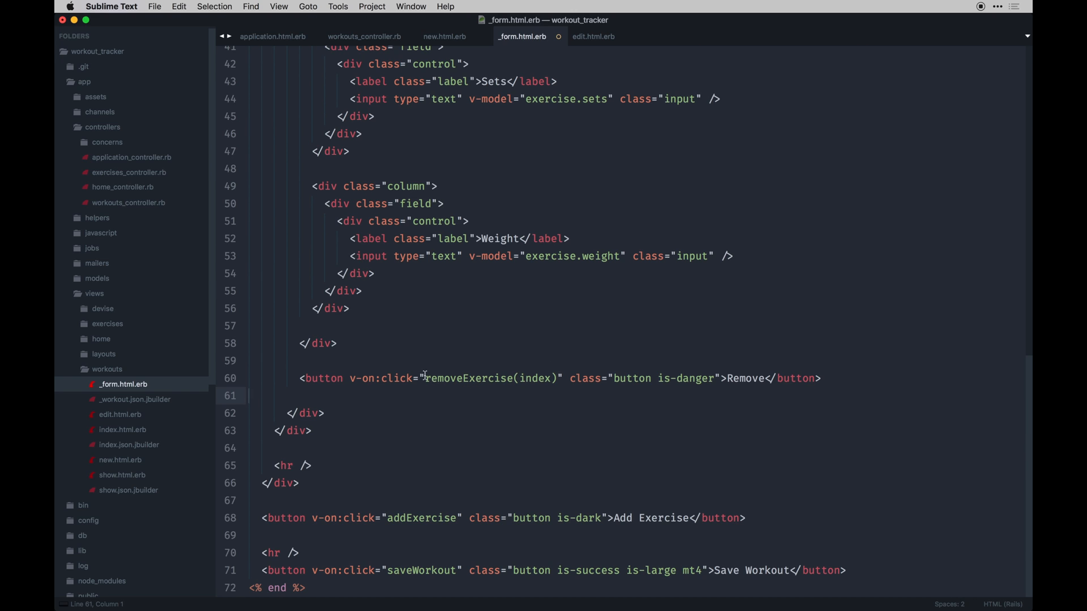
left_click(398, 518)
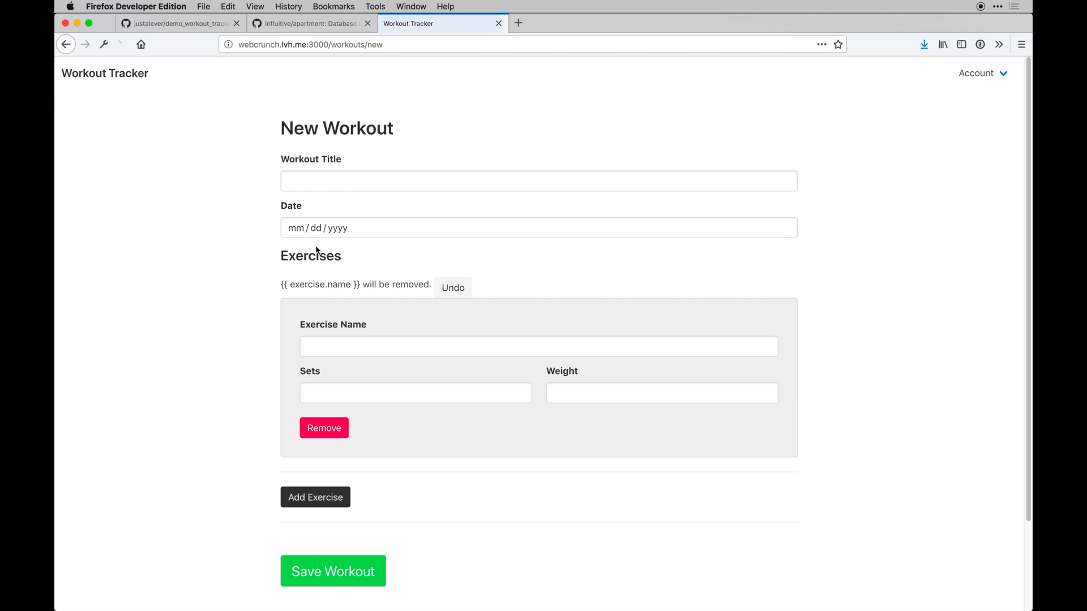
scroll("down", 3)
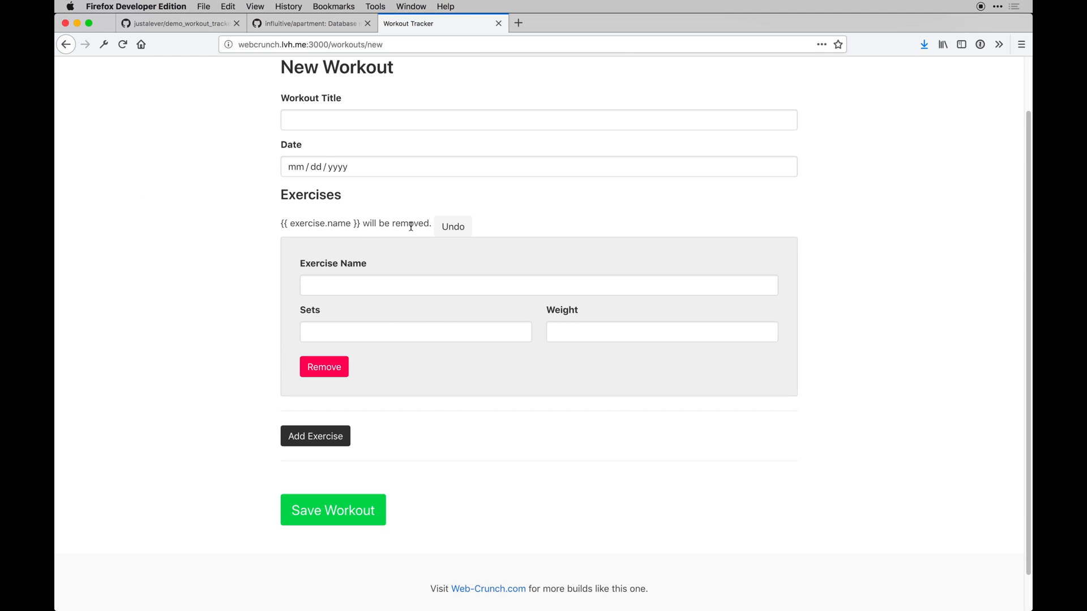
mouse_move(804, 134)
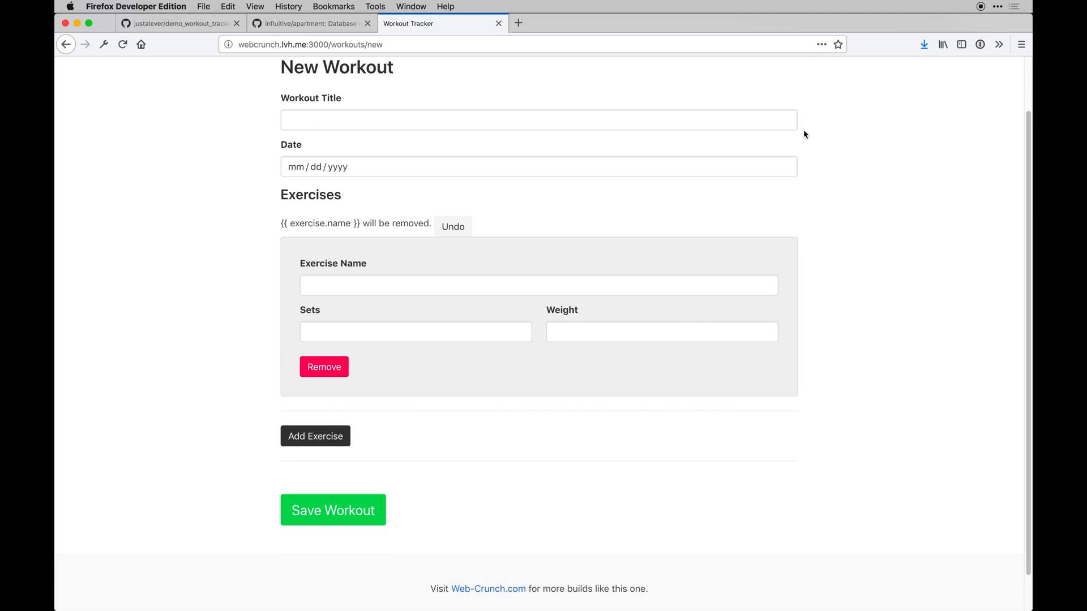
mouse_move(427, 226)
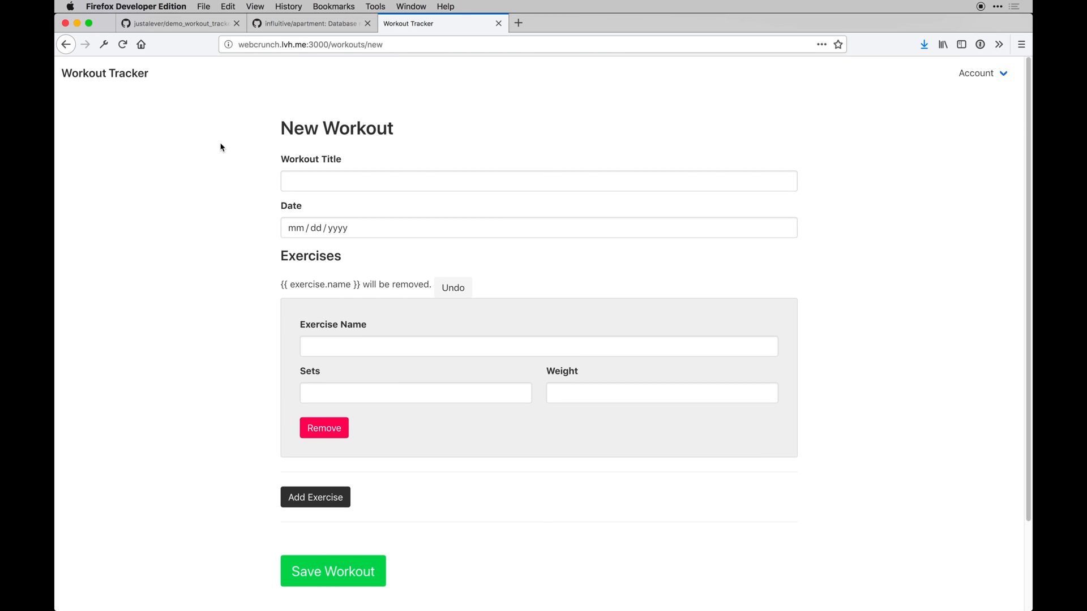
mouse_move(404, 249)
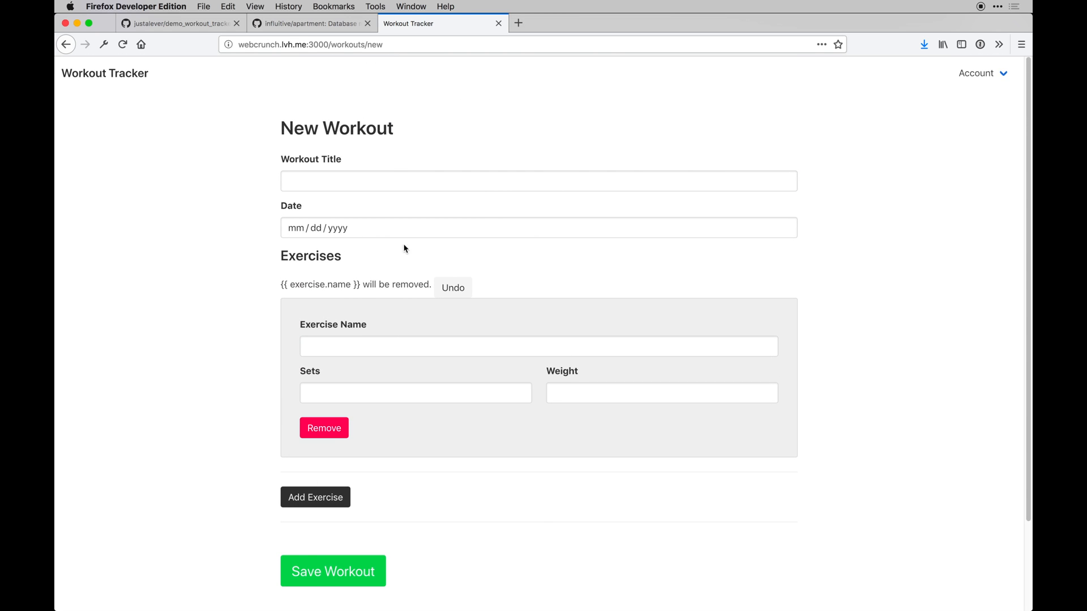
scroll("down", 3)
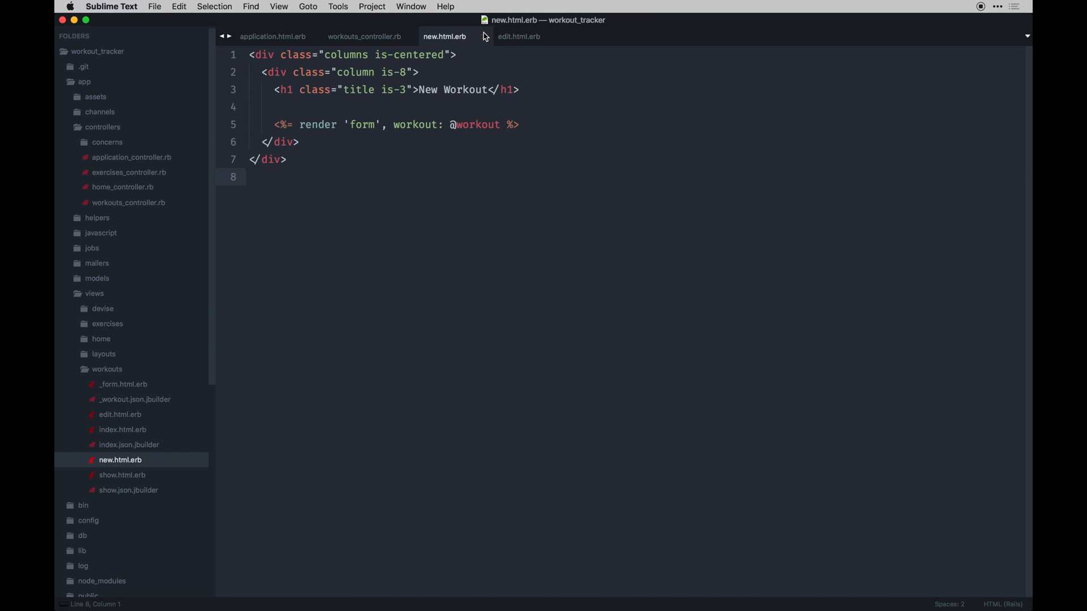
Close the new workout view and workouts controller tabs, then open workouts/index.html.erb.
left_click(363, 36)
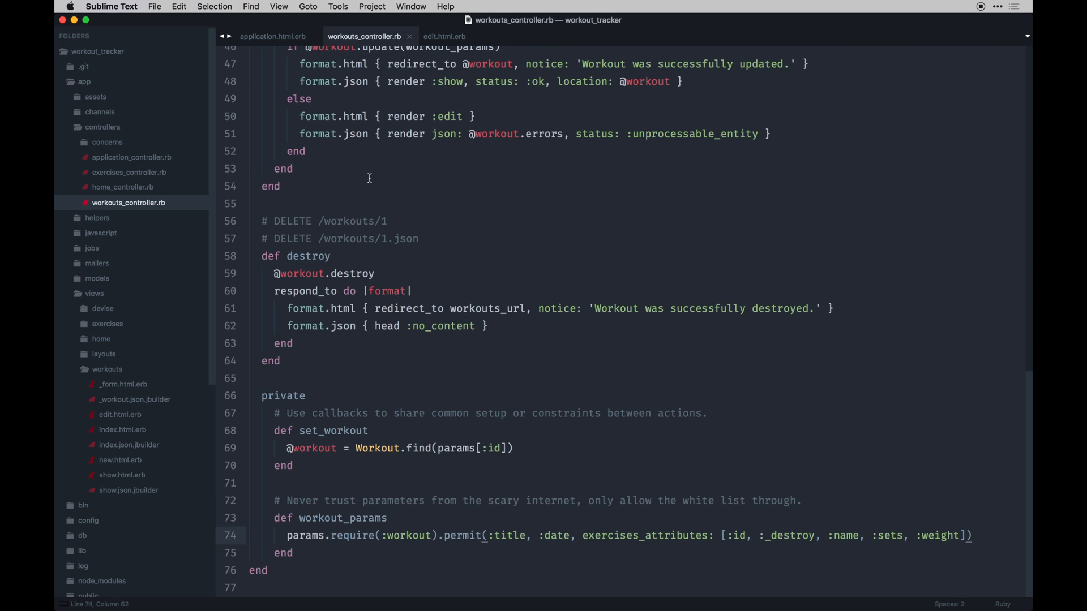
left_click(273, 36)
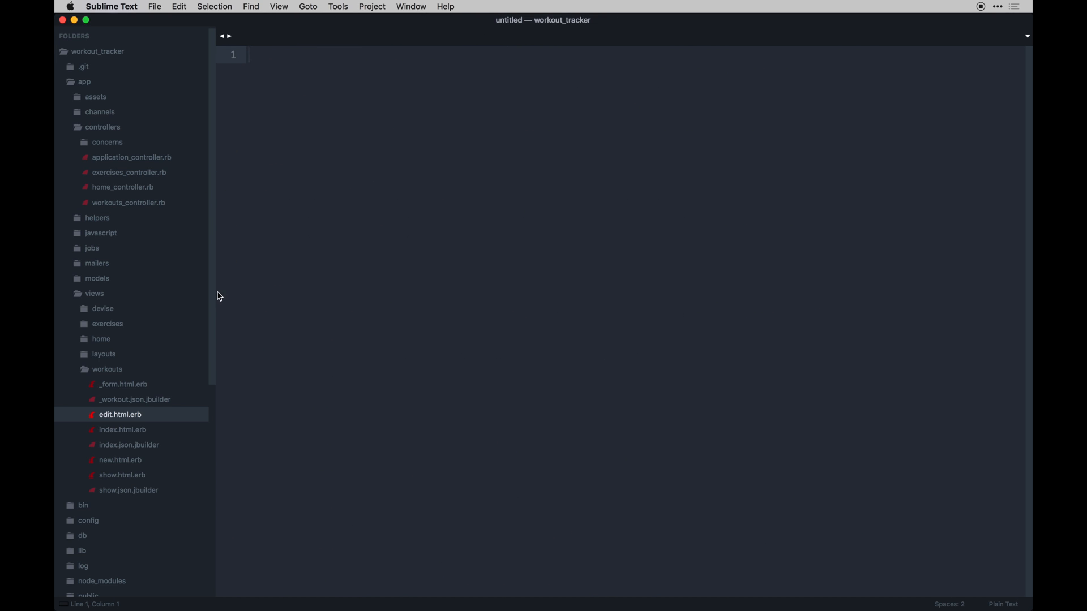
left_click(122, 430)
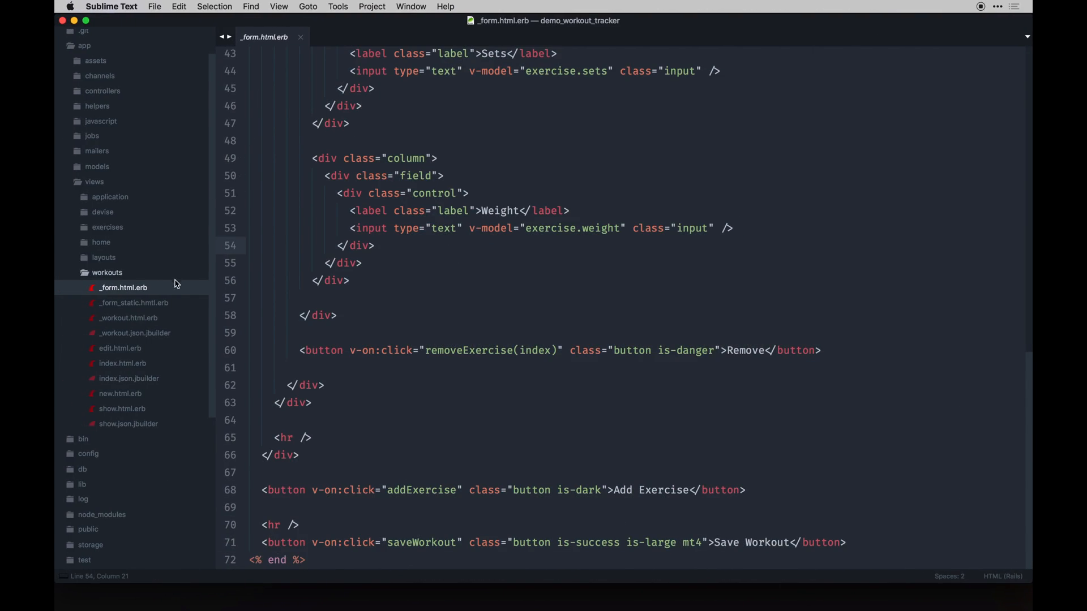
left_click(123, 363)
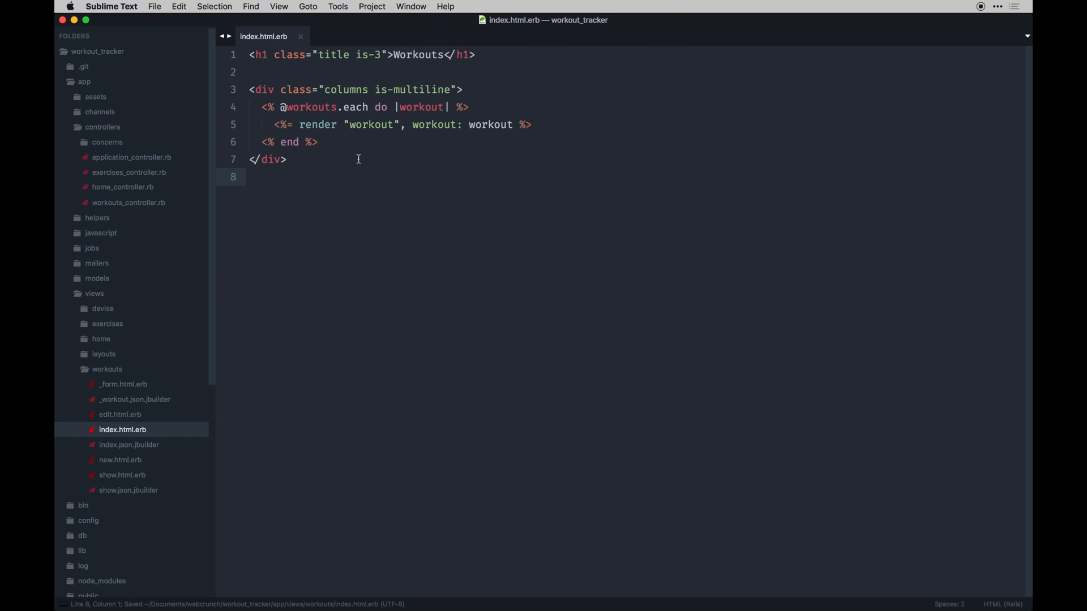
mouse_move(442, 127)
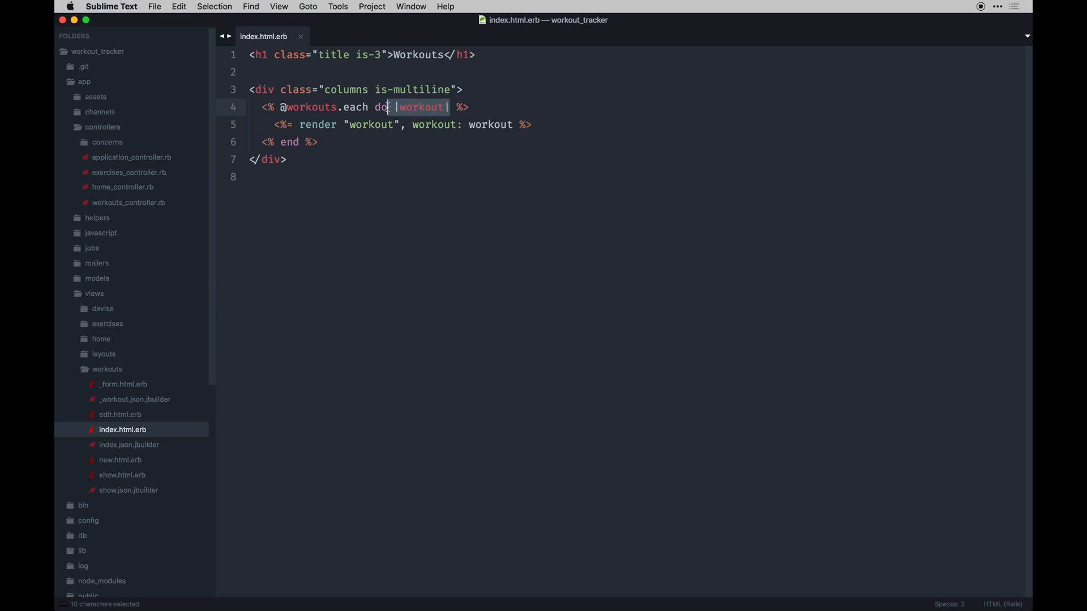
mouse_move(379, 156)
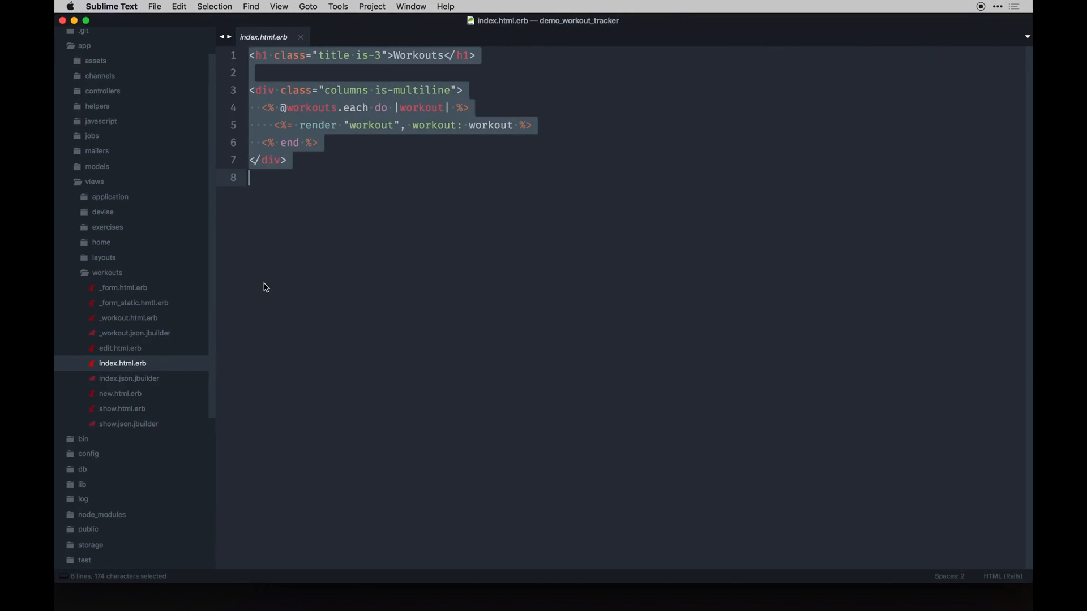
Switch back to the workout tracker project in the sidebar.
left_click(128, 317)
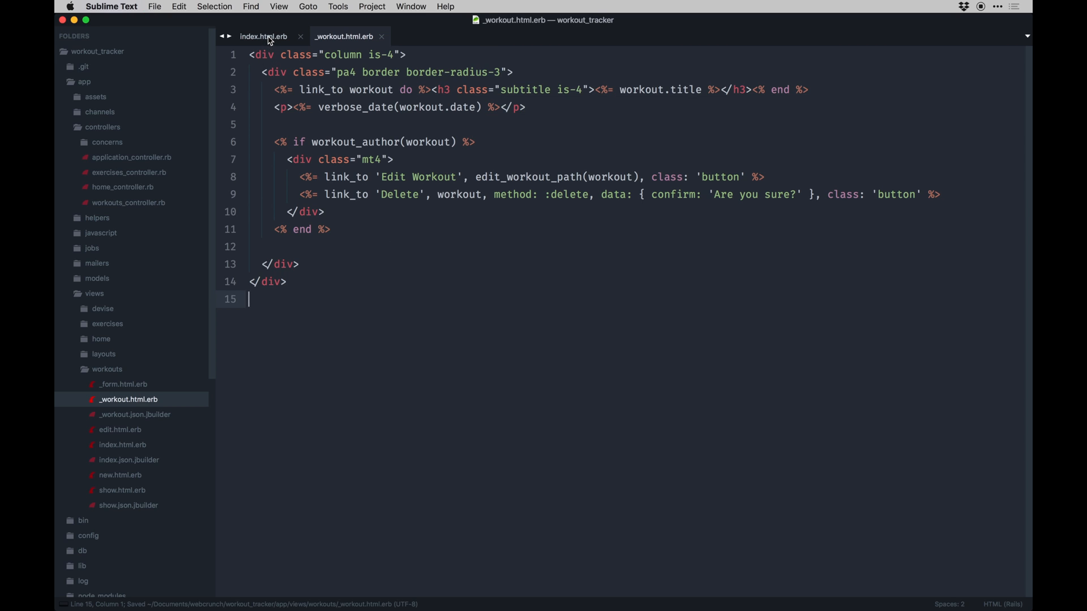
left_click(263, 36)
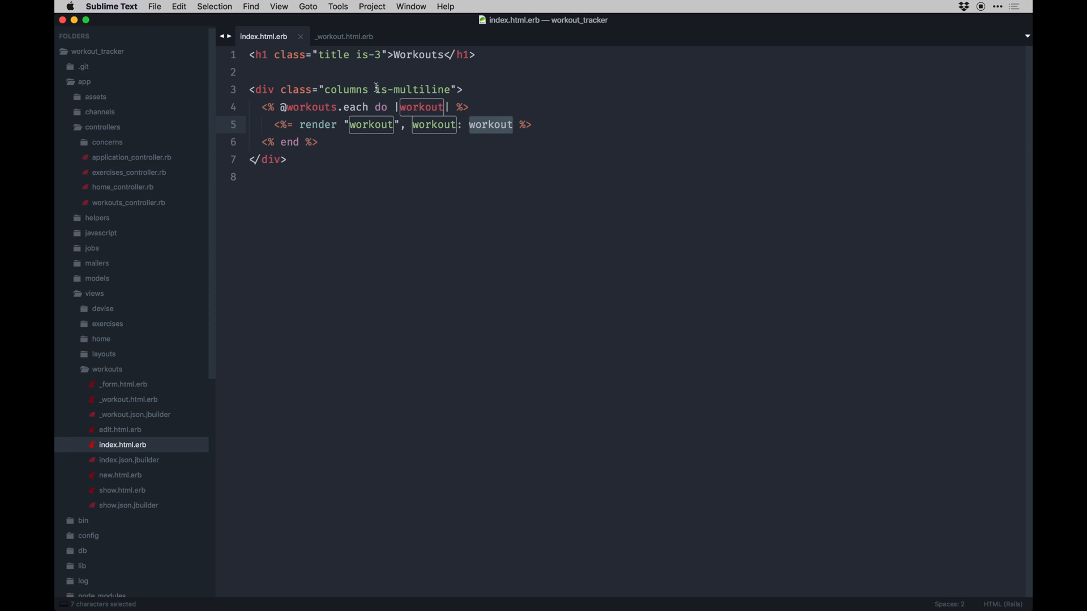
left_click(342, 36)
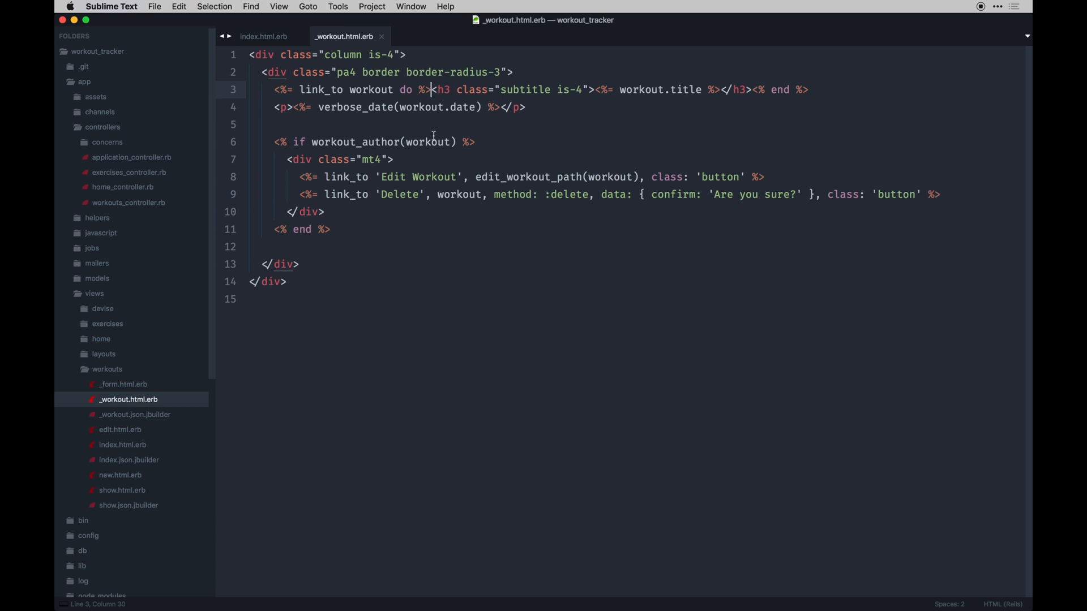
left_click(408, 142)
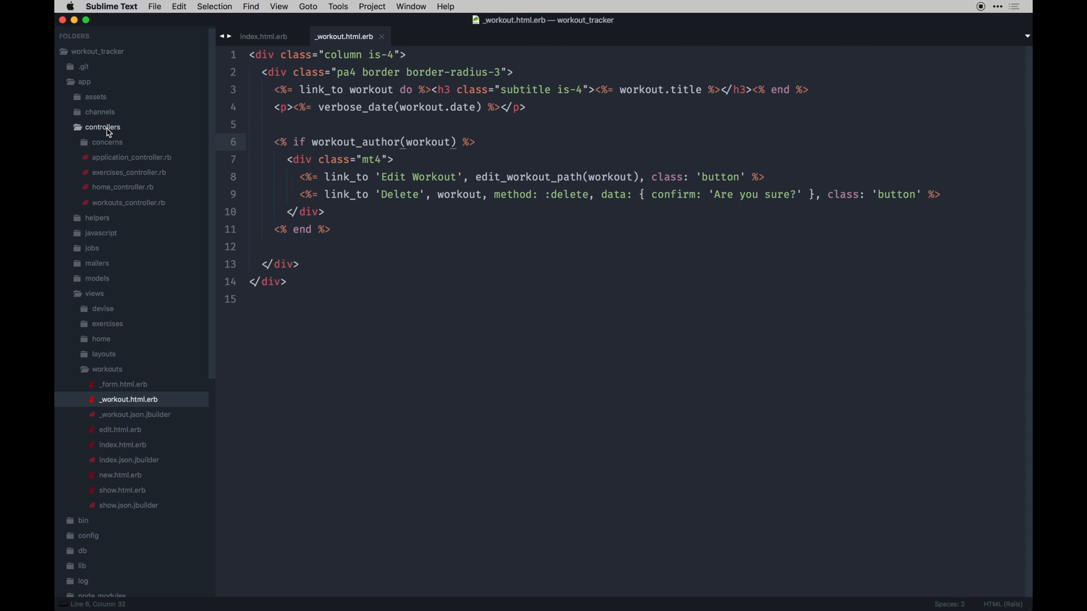
Open app/helpers/application_helper.rb and make room inside the ApplicationHelper module.
left_click(103, 126)
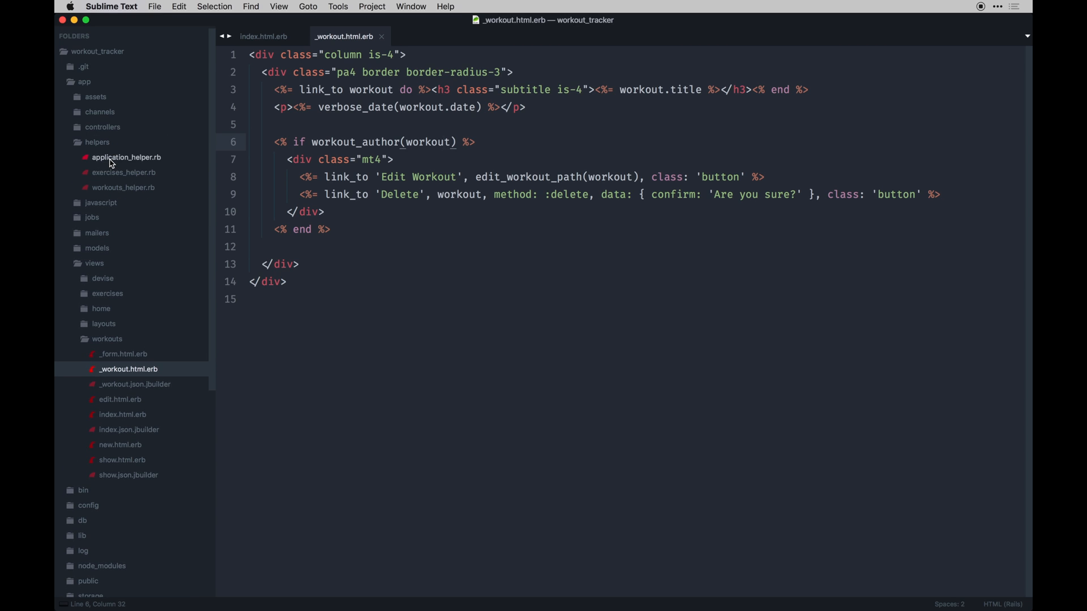
left_click(126, 157)
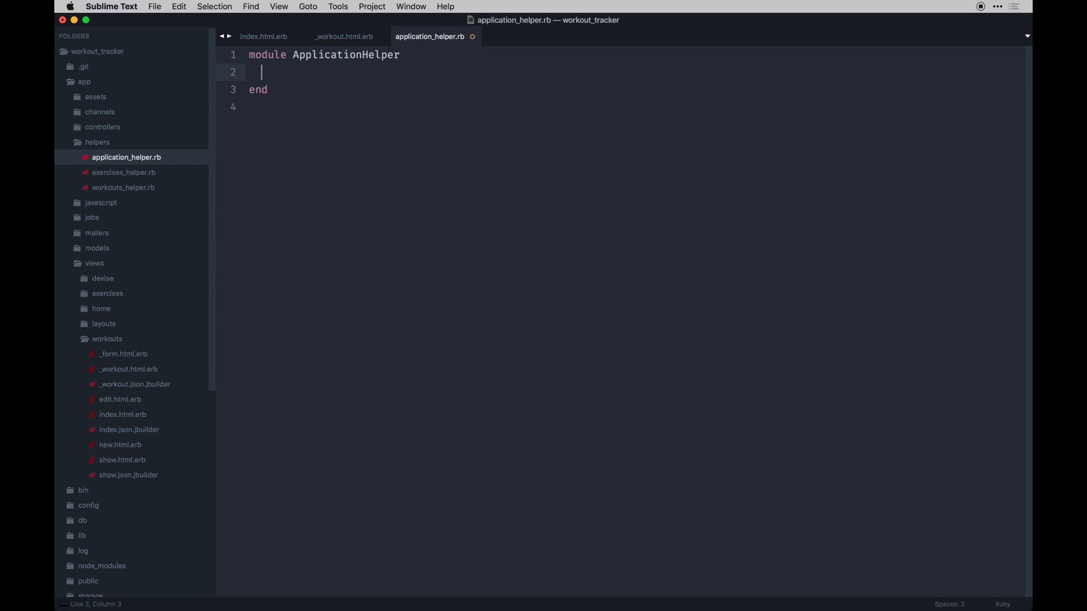
key("enter")
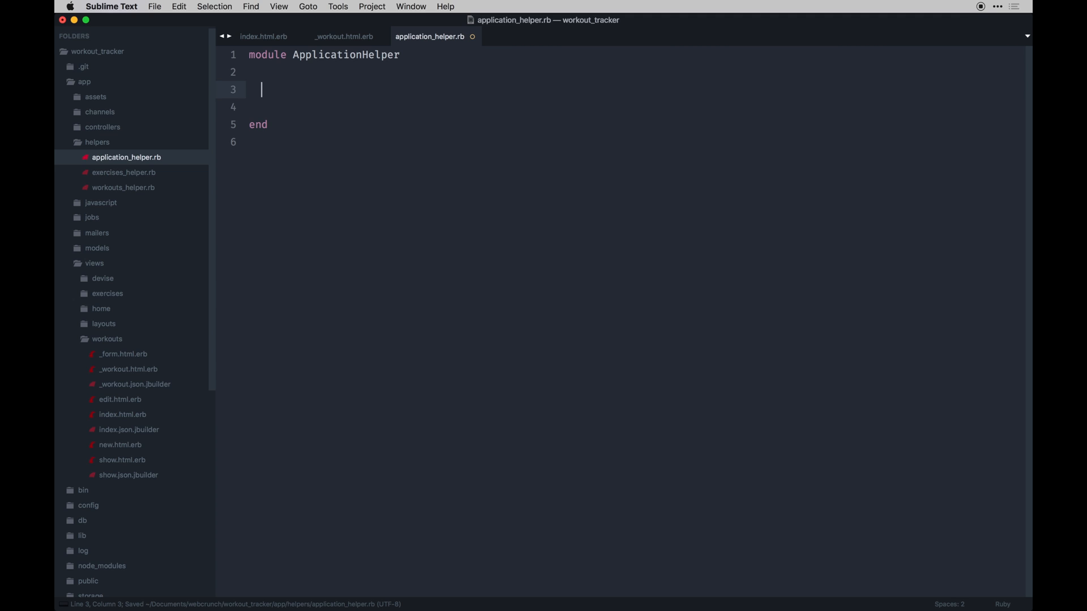
mouse_move(124, 188)
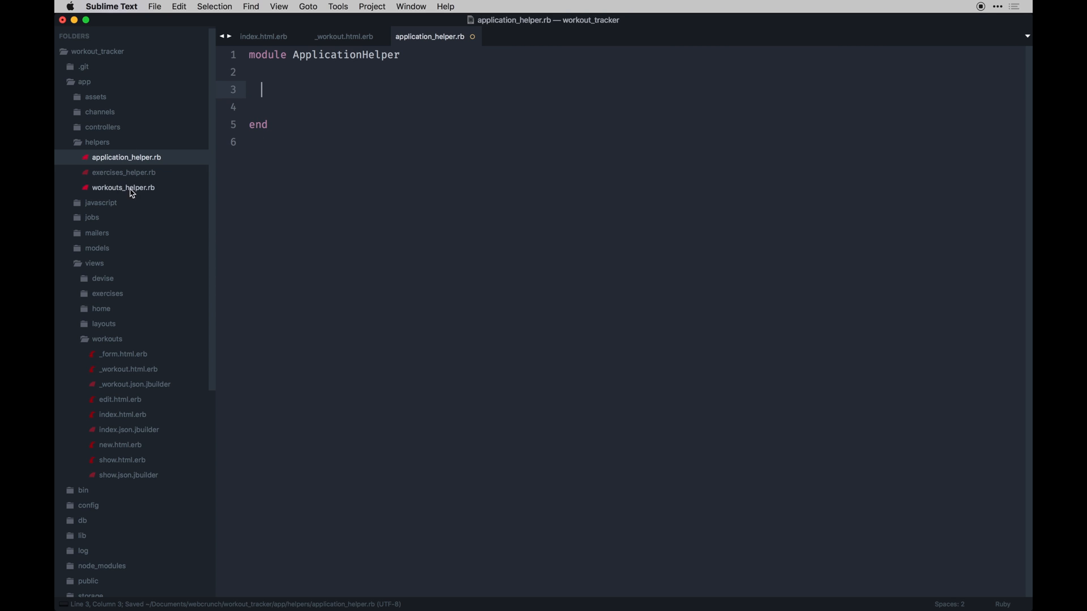
Define workout_author(workout) returning user_signed_in? && current_user.id == workout.user_id.
type("d")
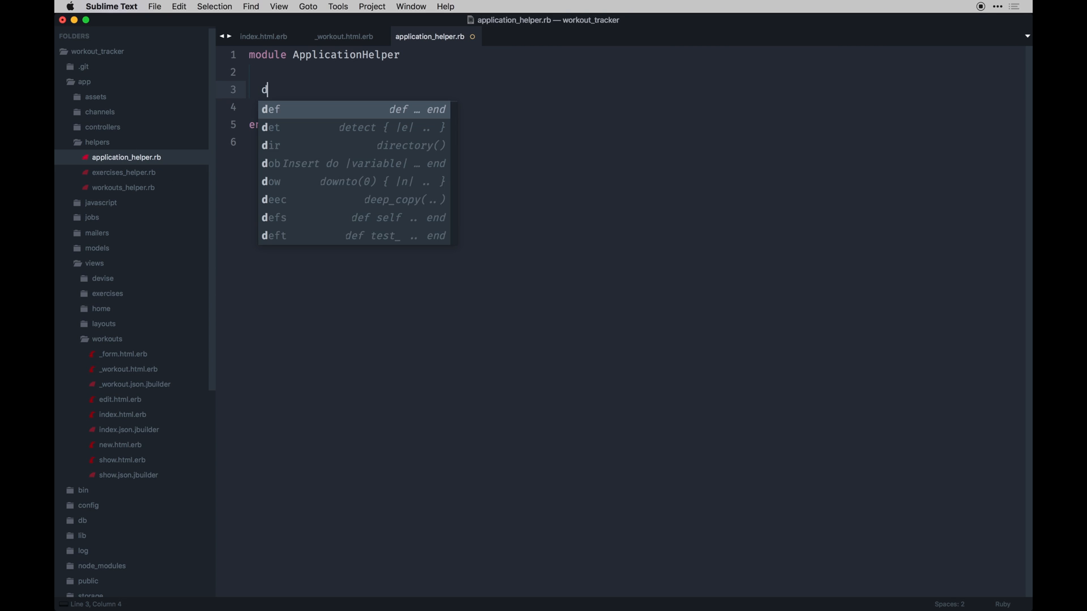
type("ef work")
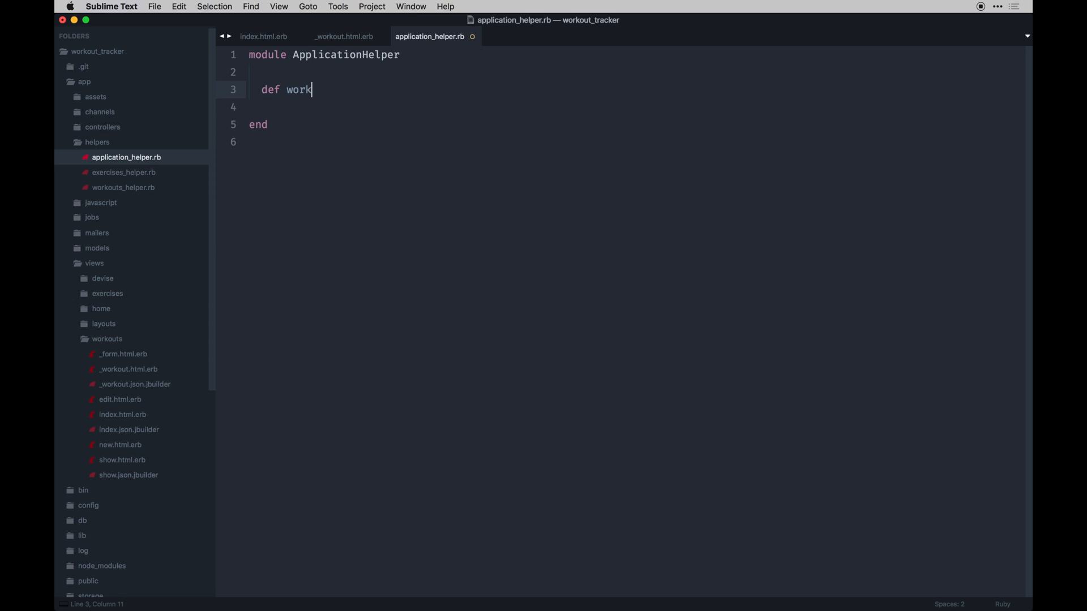
type("out_author")
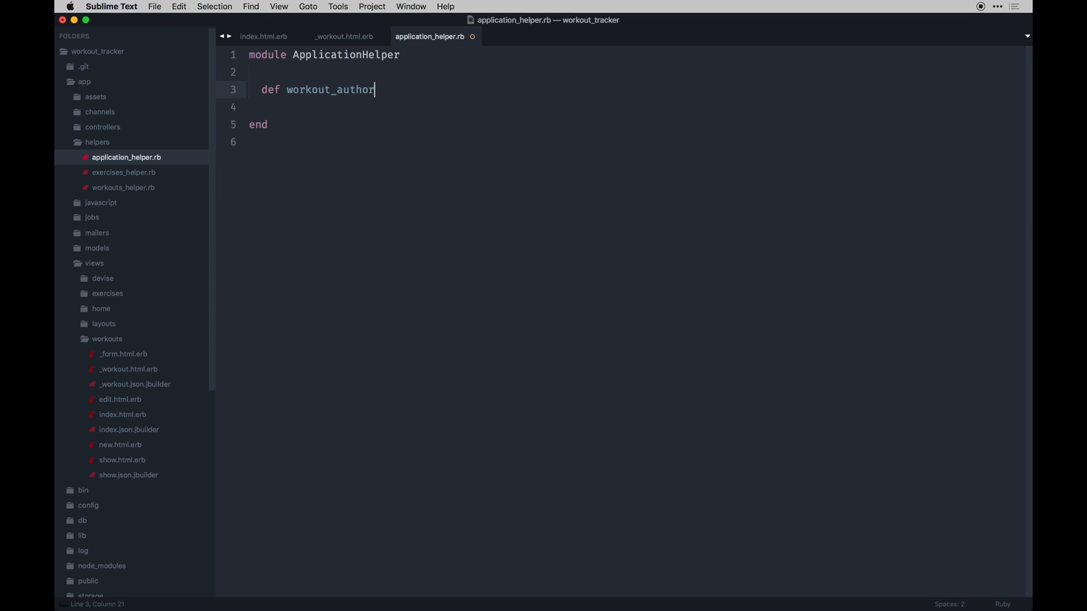
type("(word")
left_click(380, 107)
type("end")
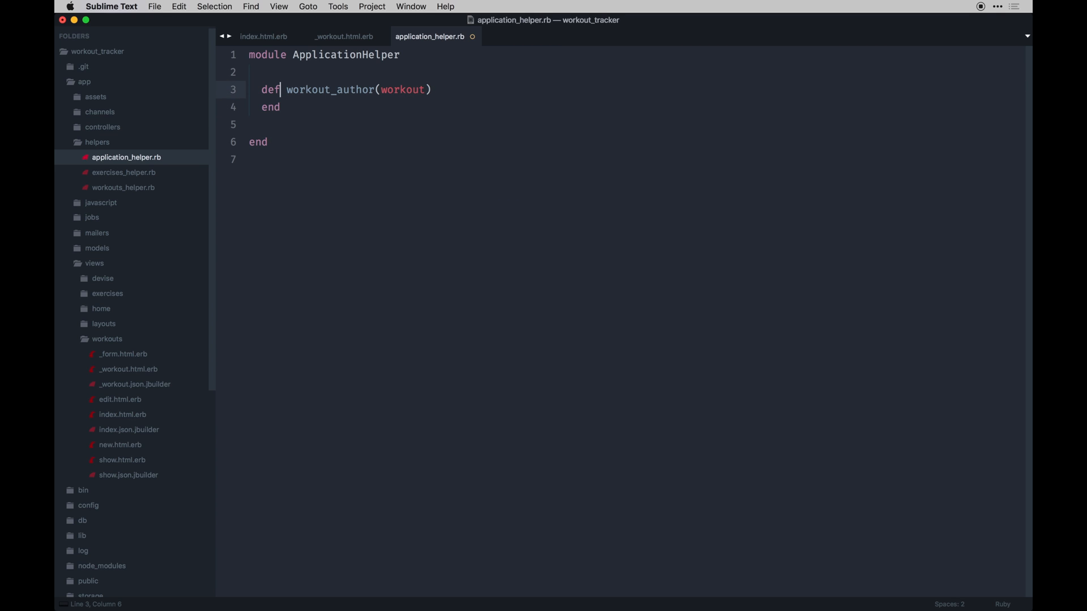
type("user_signed")
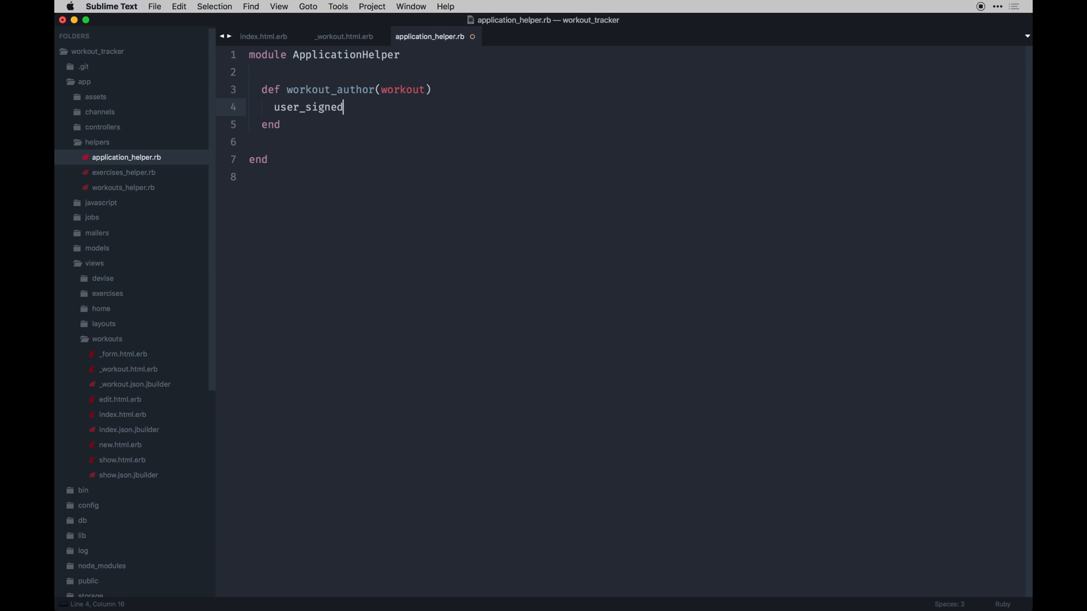
type("_in?")
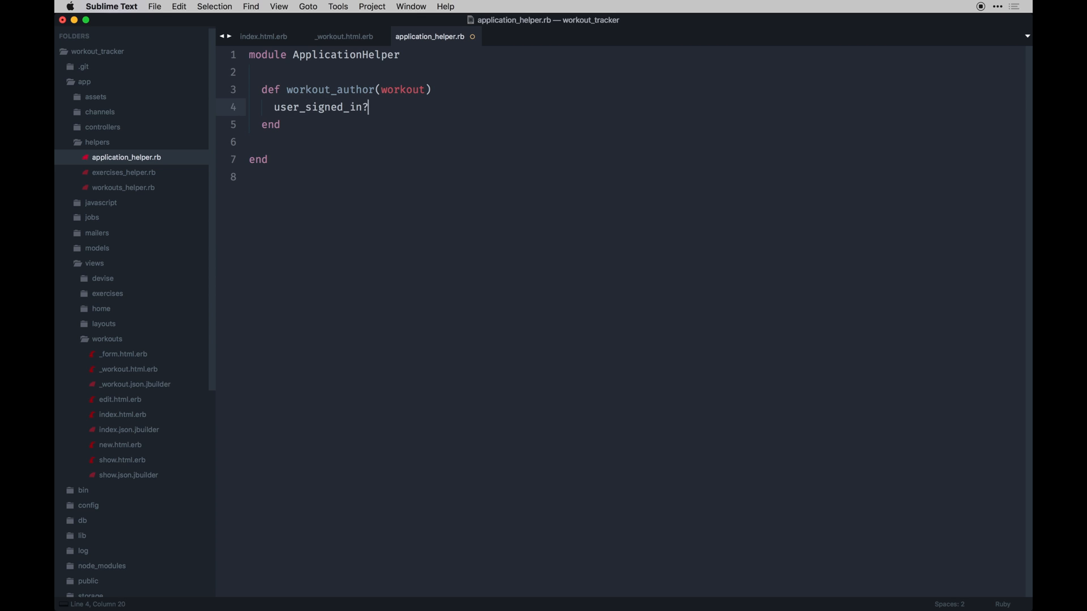
type("&& curren")
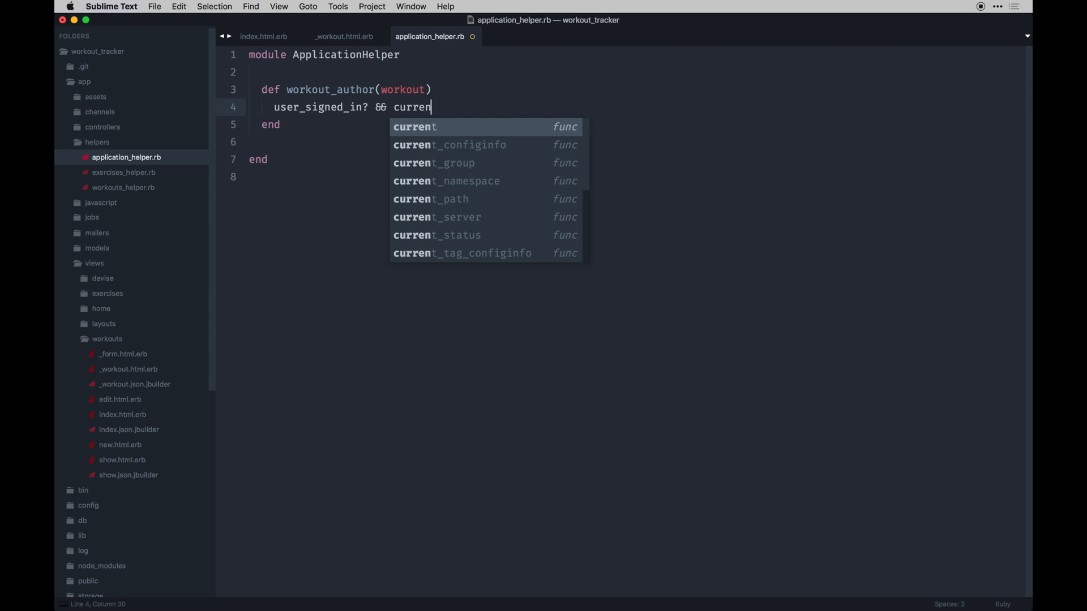
type("_user.id ==")
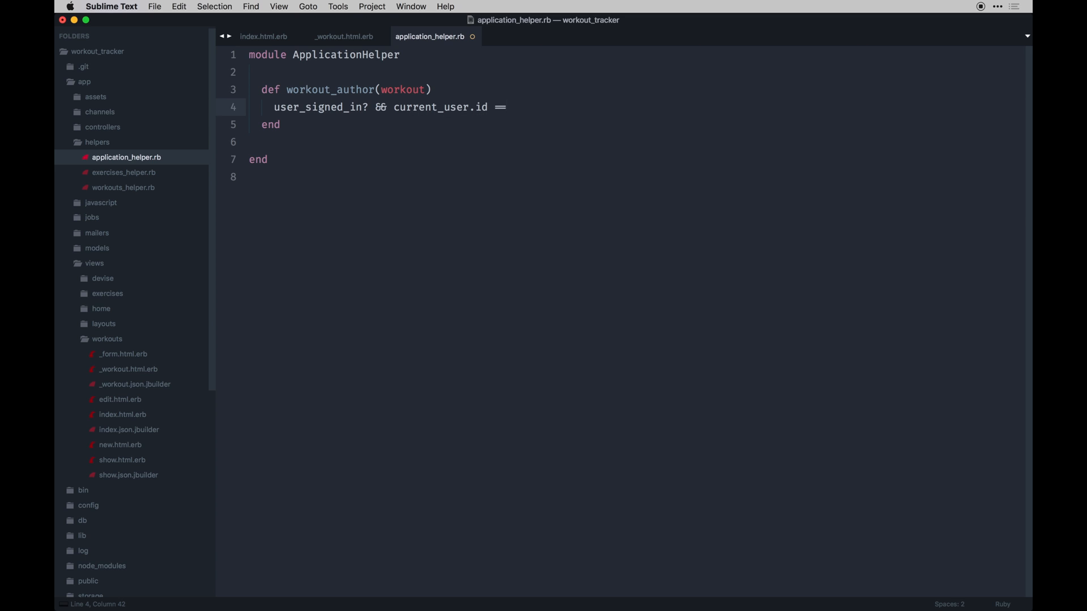
type("work")
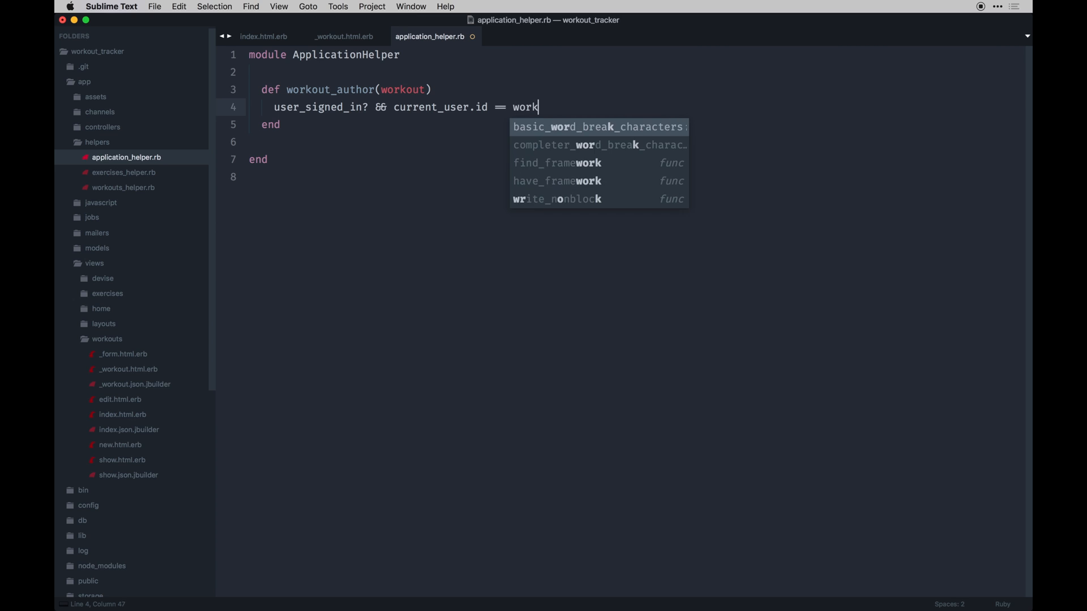
type("out.user_i")
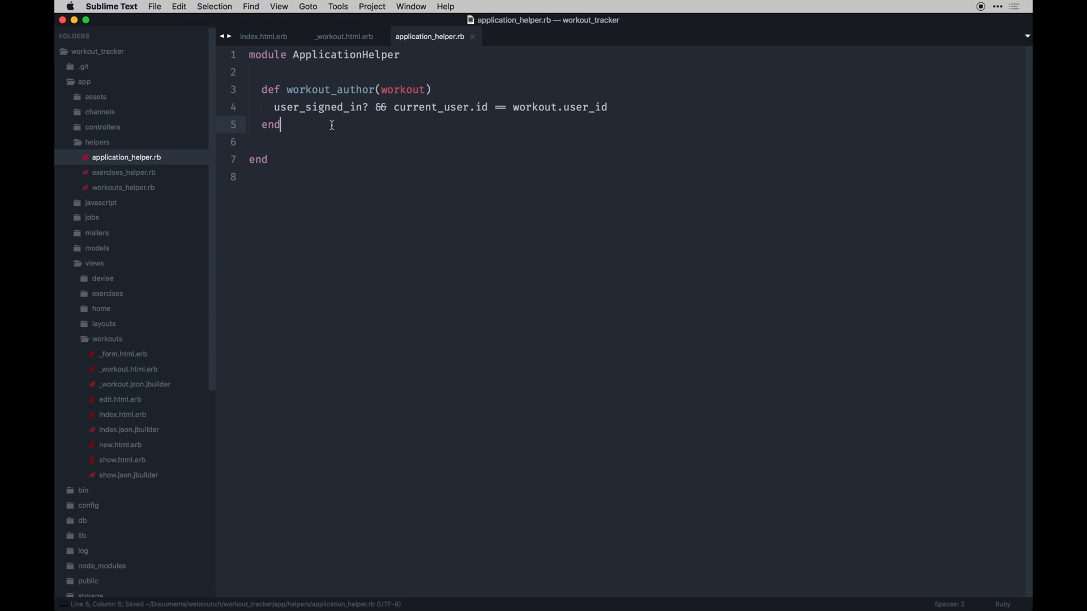
Add verbose_date(date) returning date.strftime('%B %d %Y'), with a new line below.
type("def")
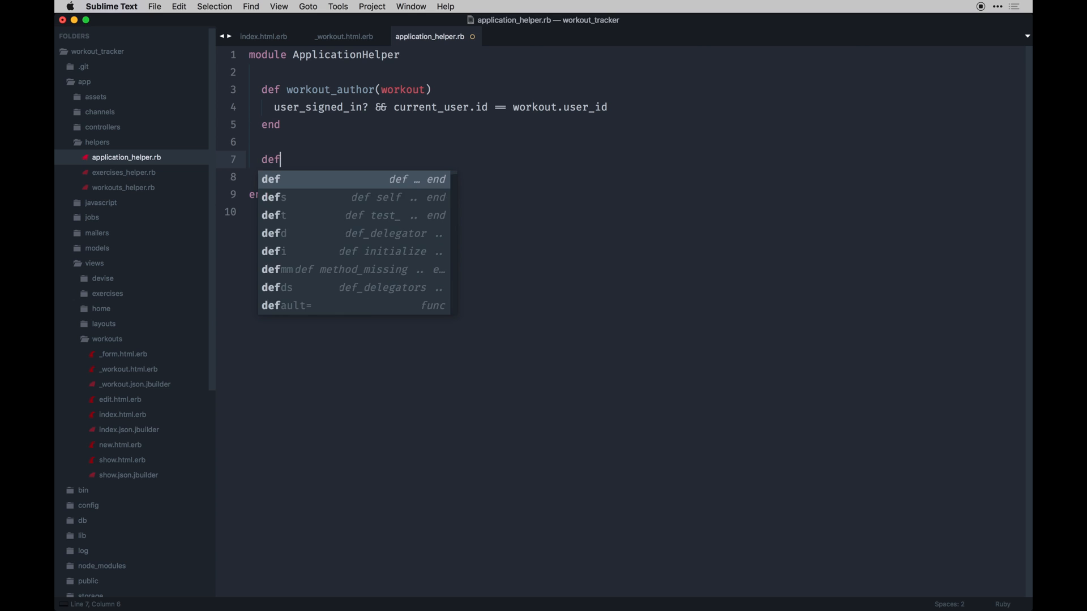
type("ve")
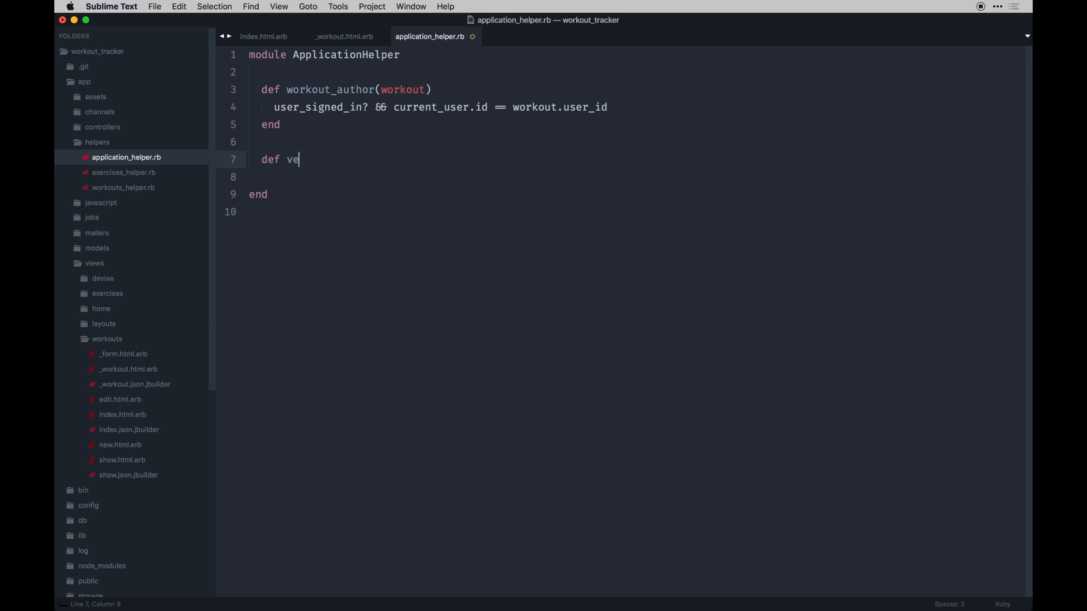
type("rbose_date")
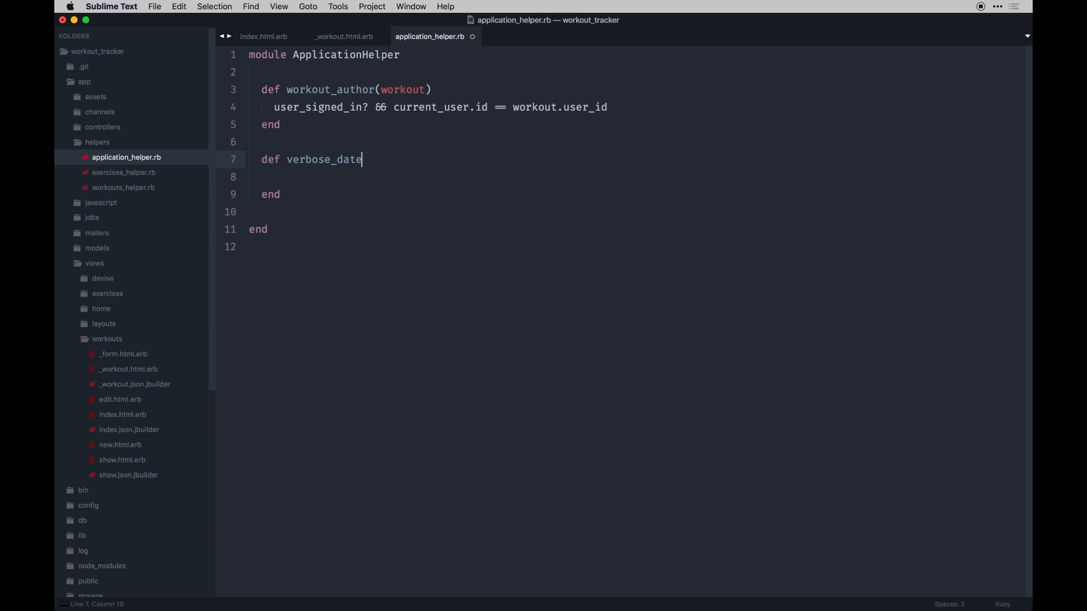
type("(date)")
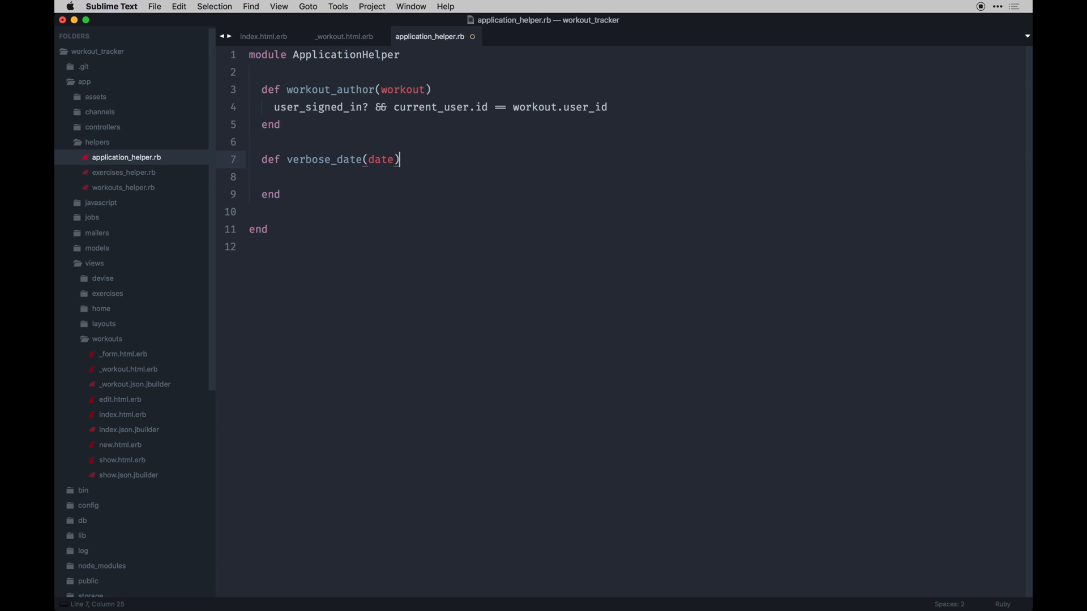
type("d")
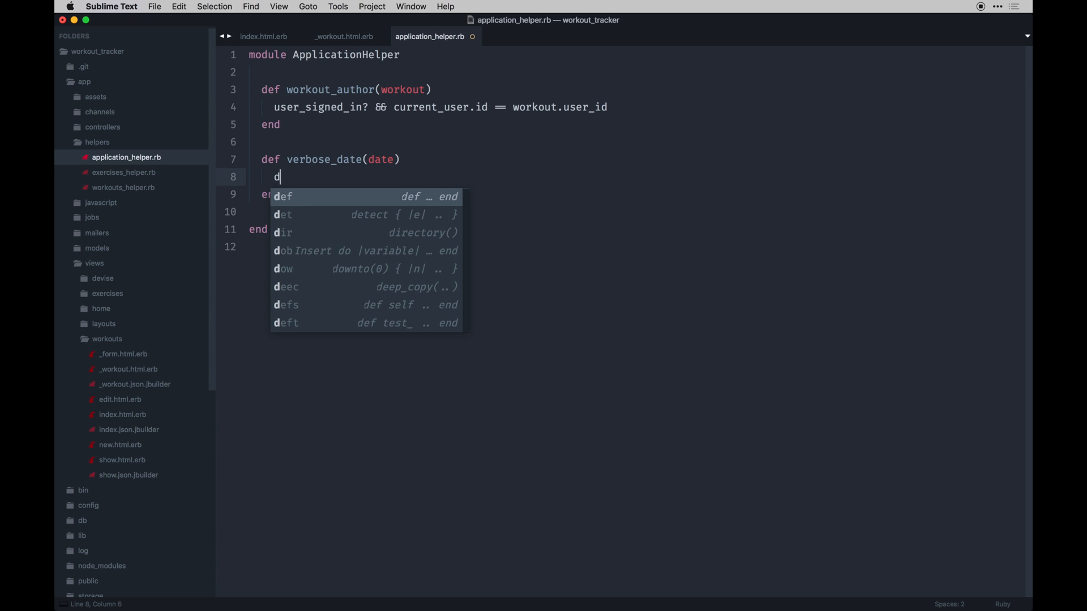
type("ate.")
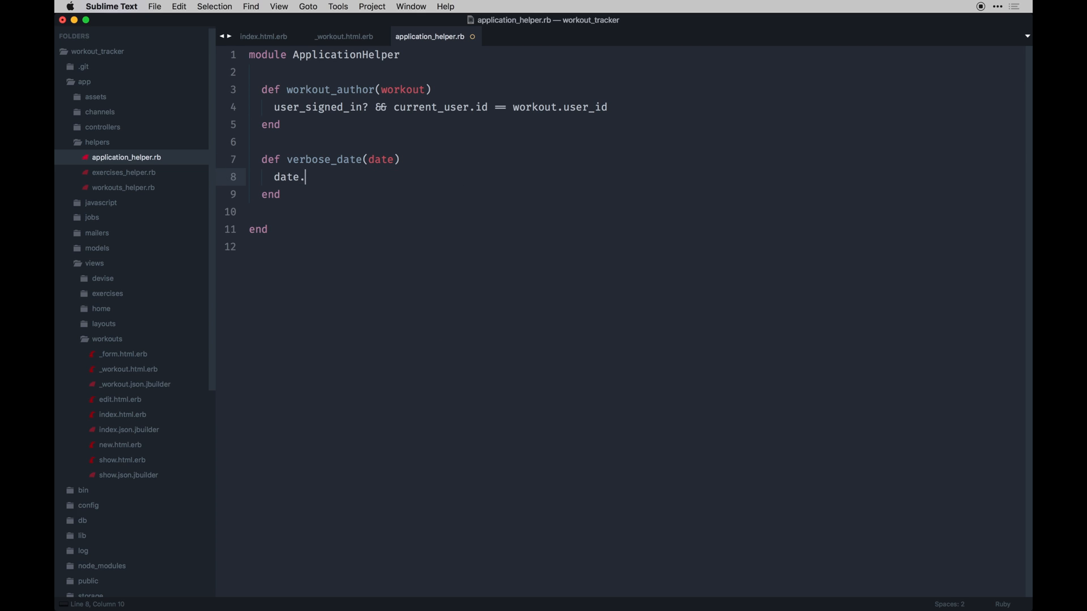
type("strftime(")
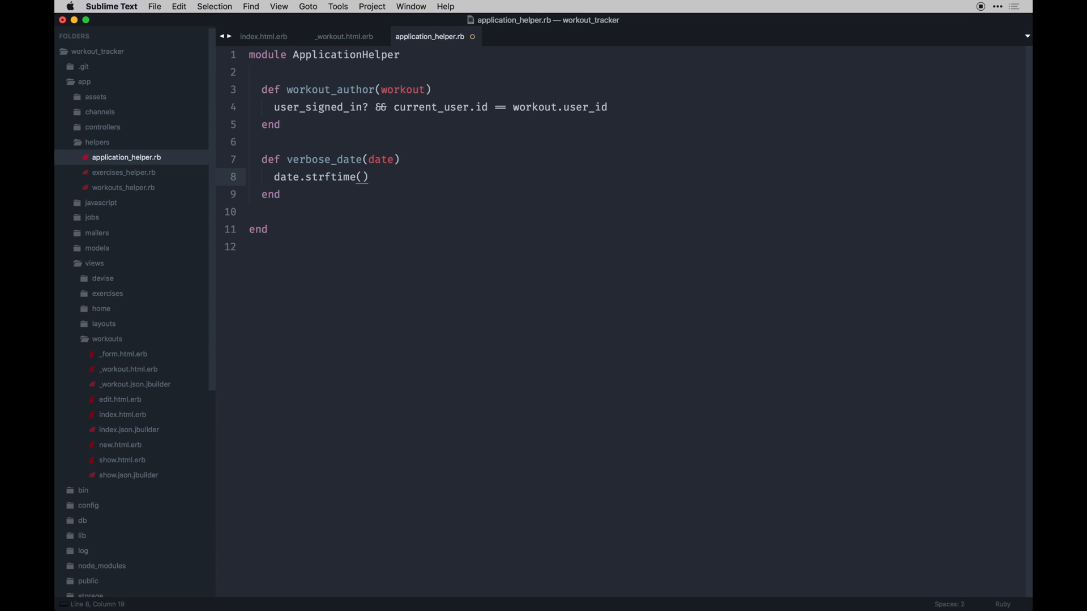
type("''")
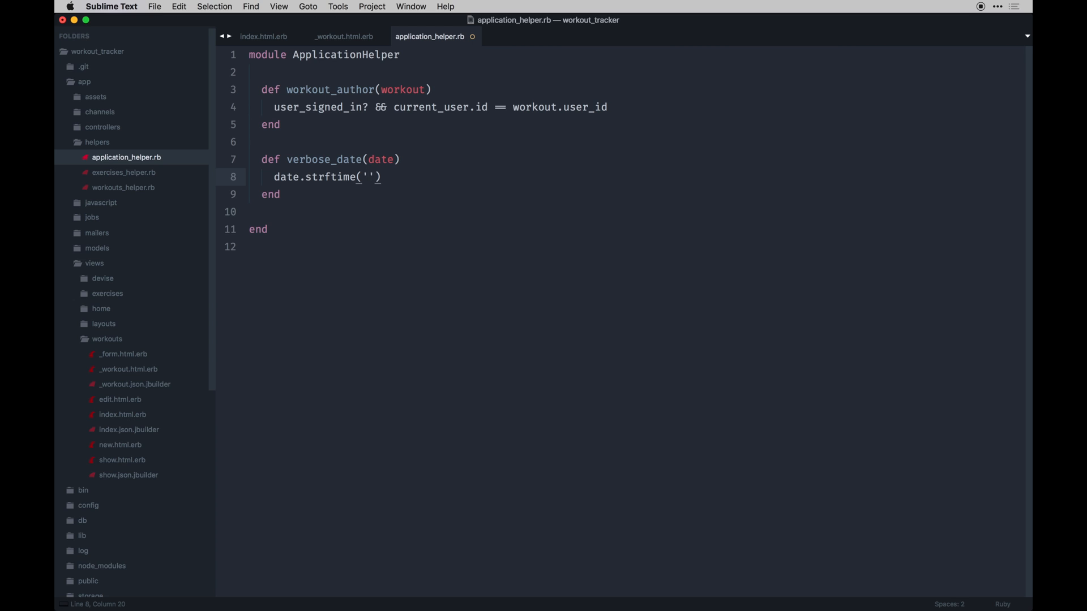
type("%B")
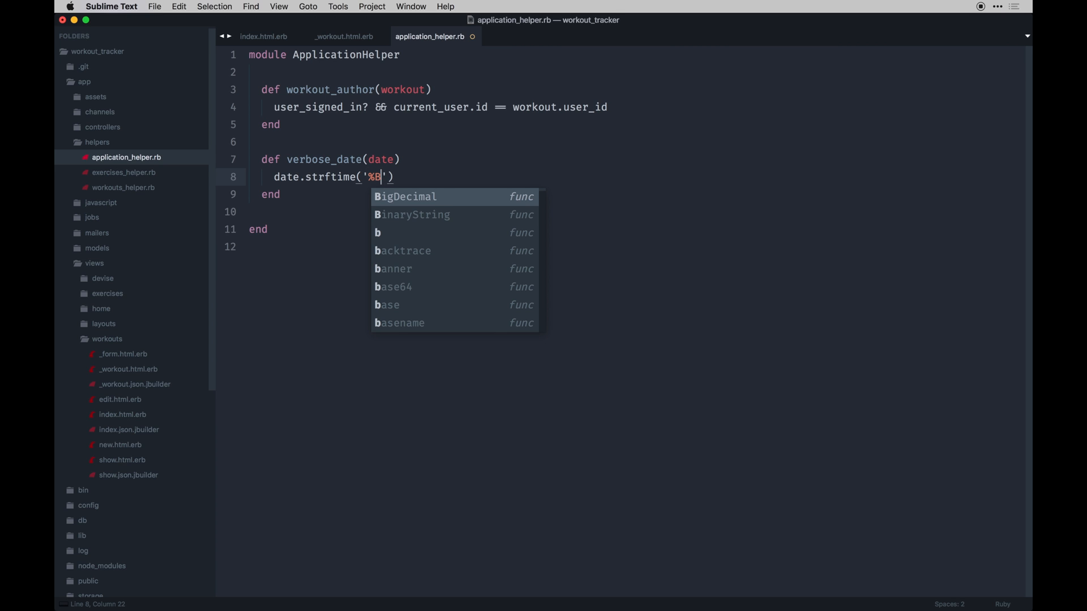
type("%")
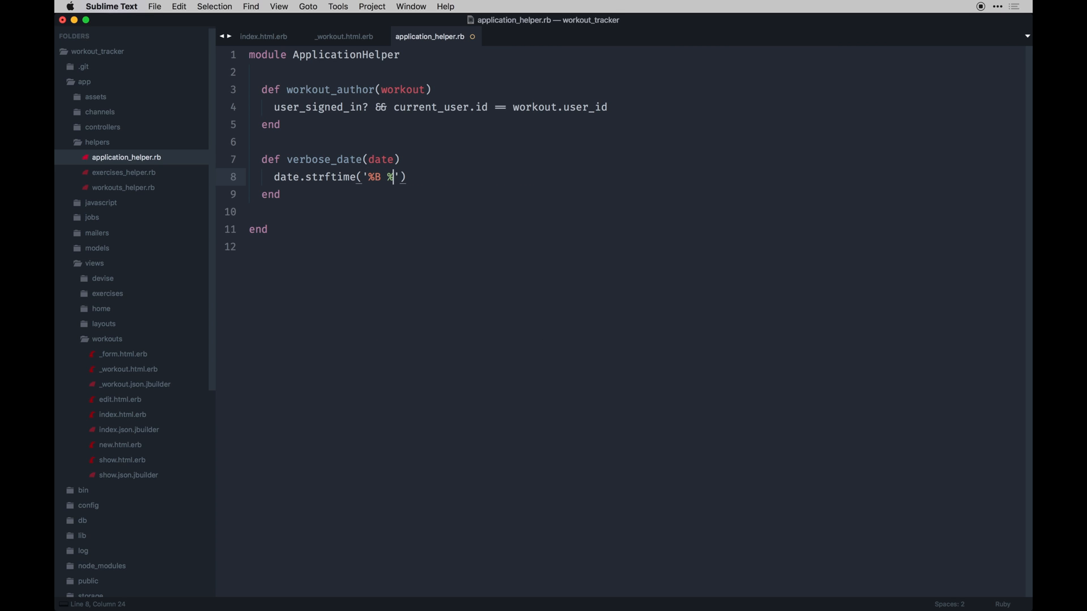
type("d %Y")
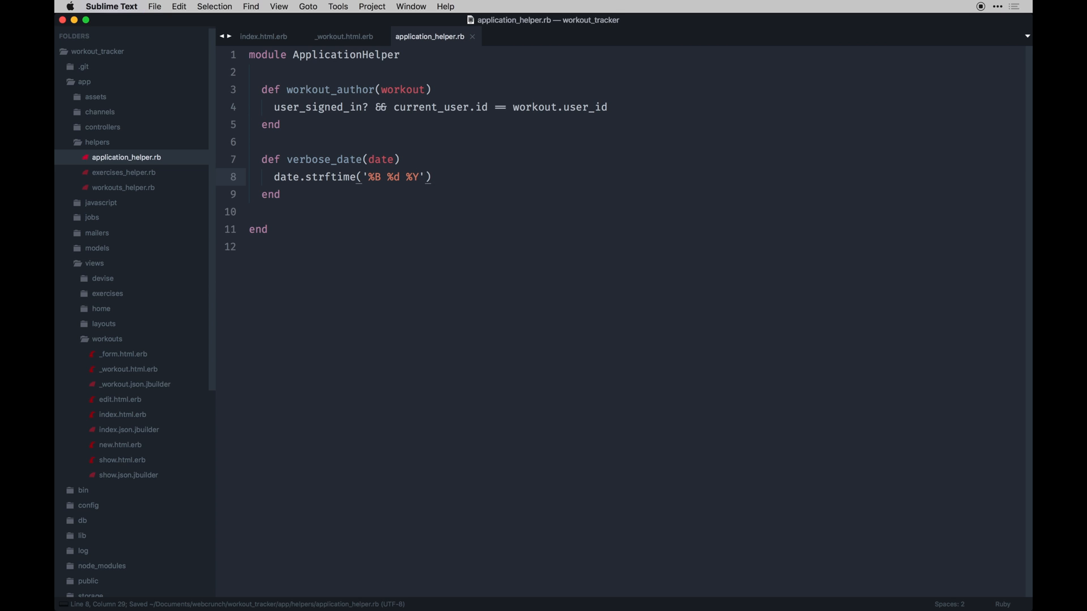
key("enter")
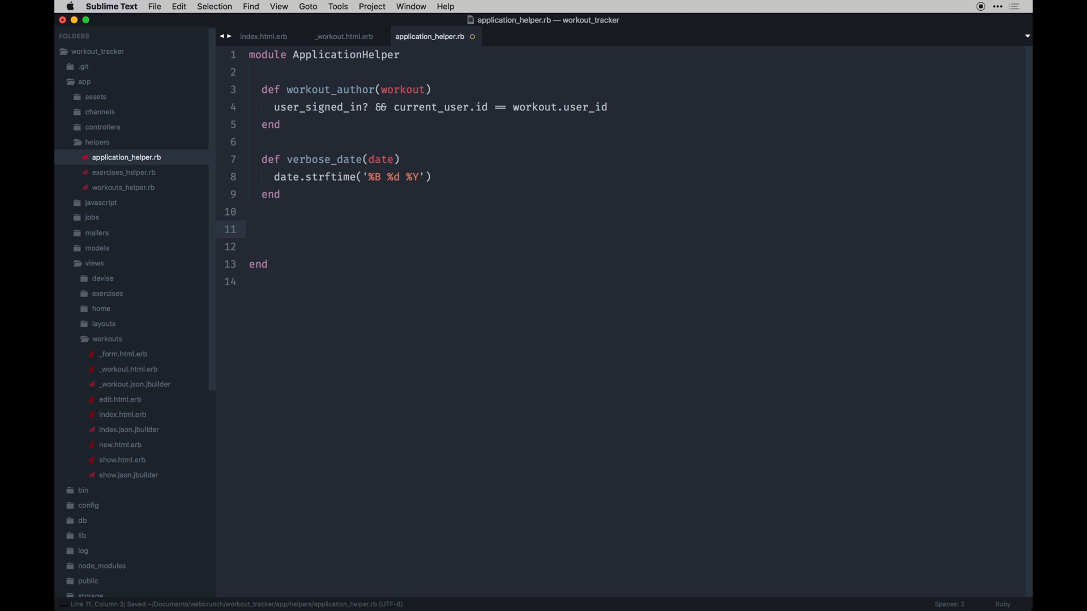
Add has_subdomain returning user_signed_in? && current_user.subdomain, correcting the misspelling.
type("def su")
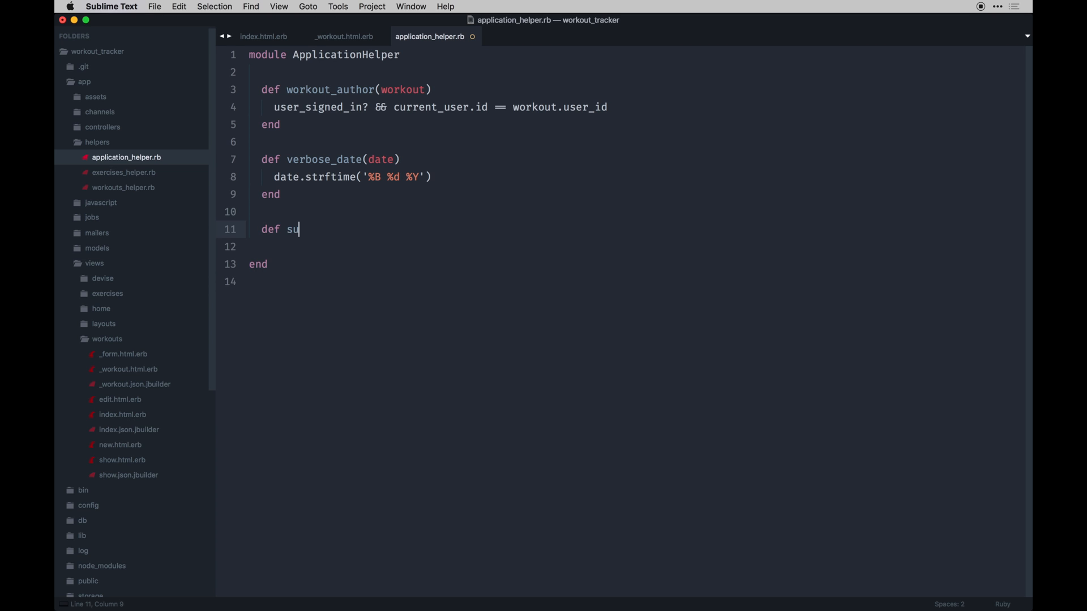
type("b")
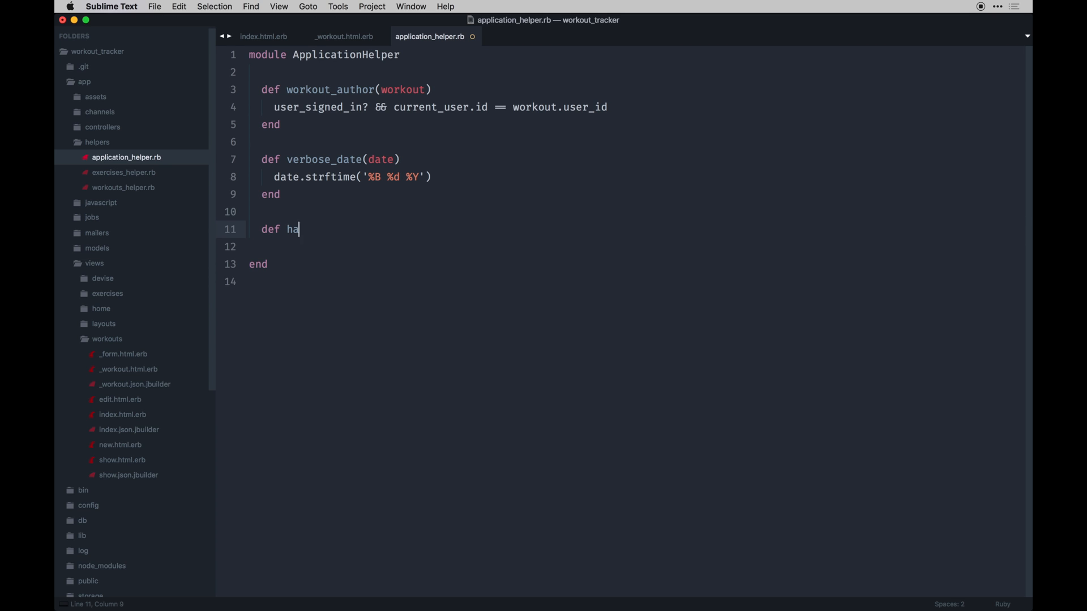
type("s_d")
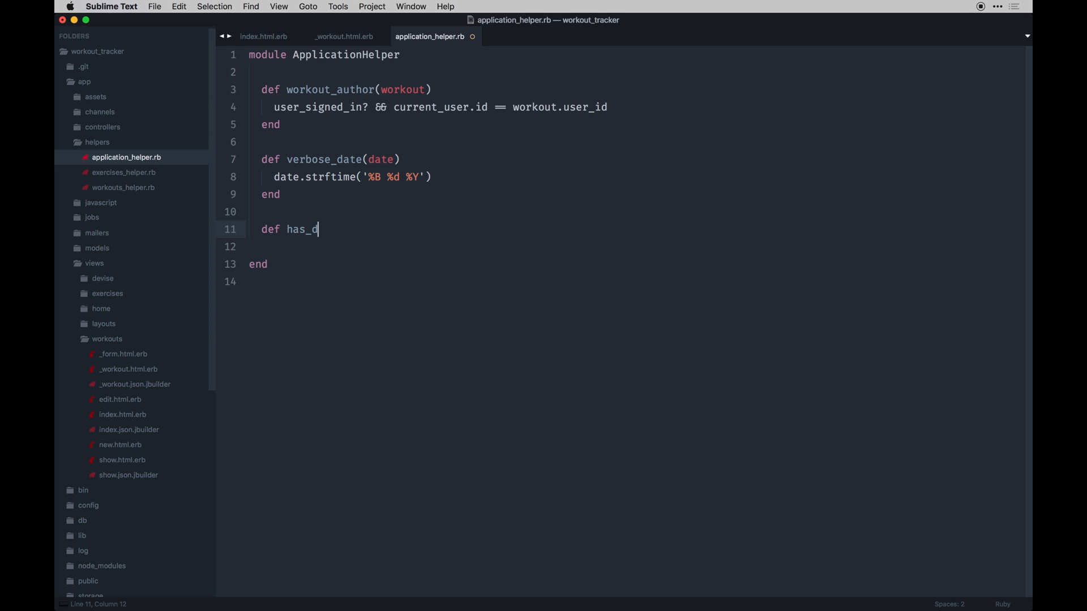
type("subdomain")
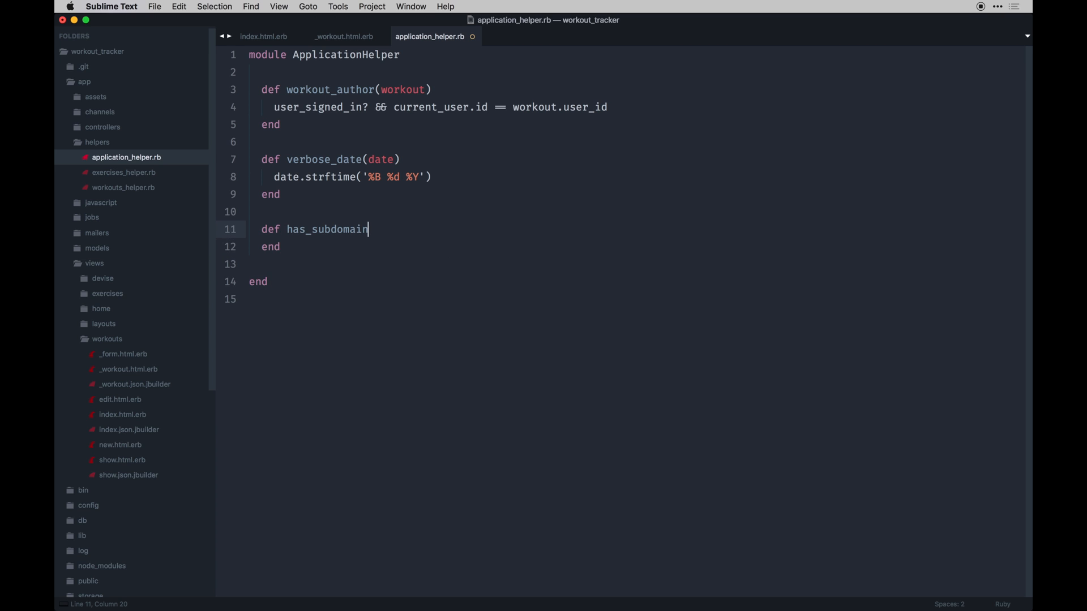
type("user")
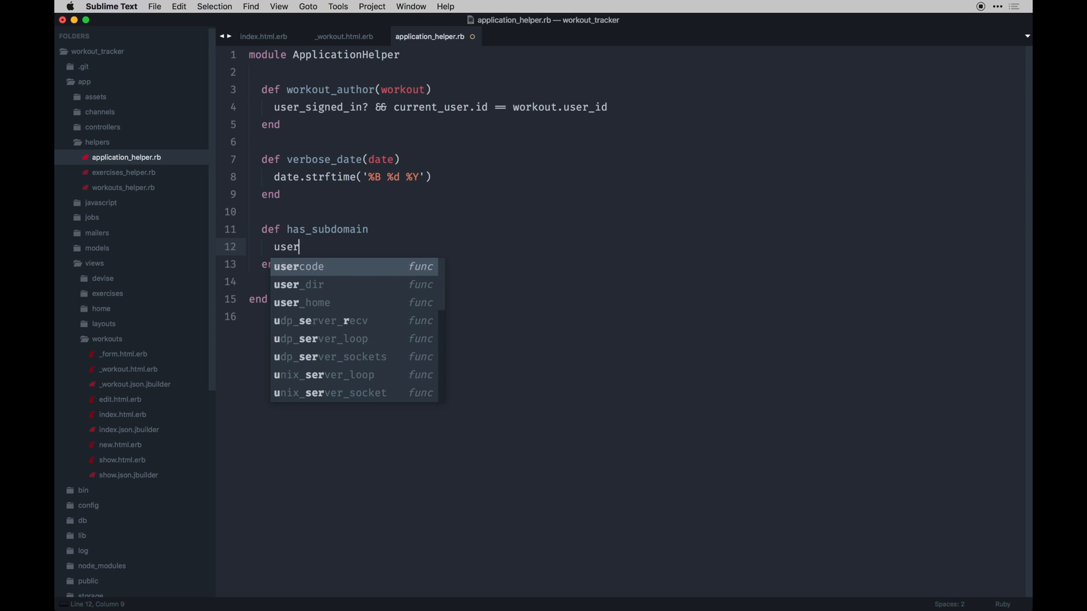
type("_signed_in?")
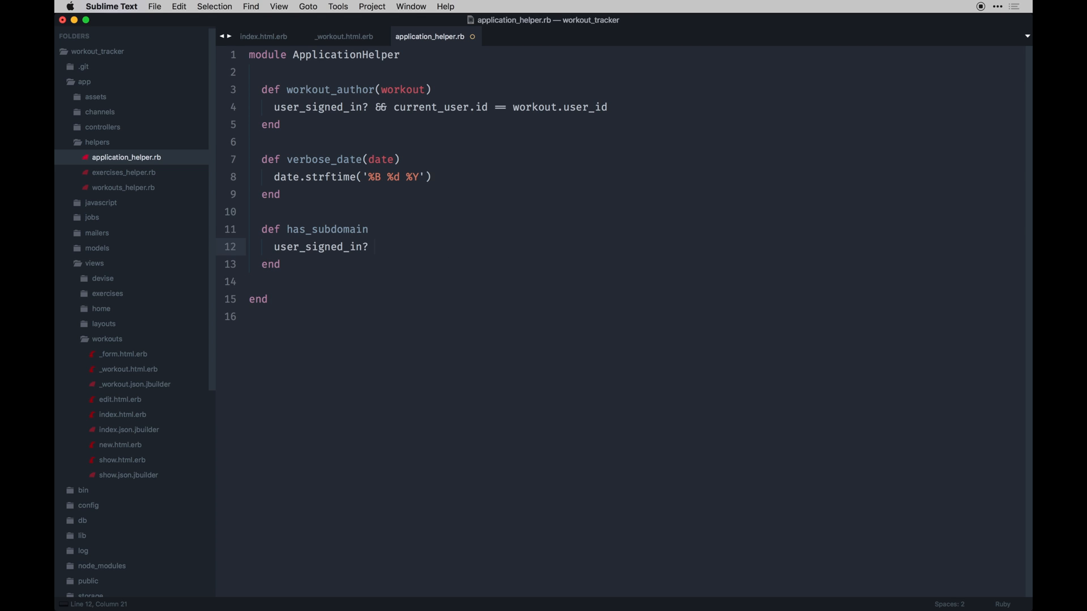
type("%")
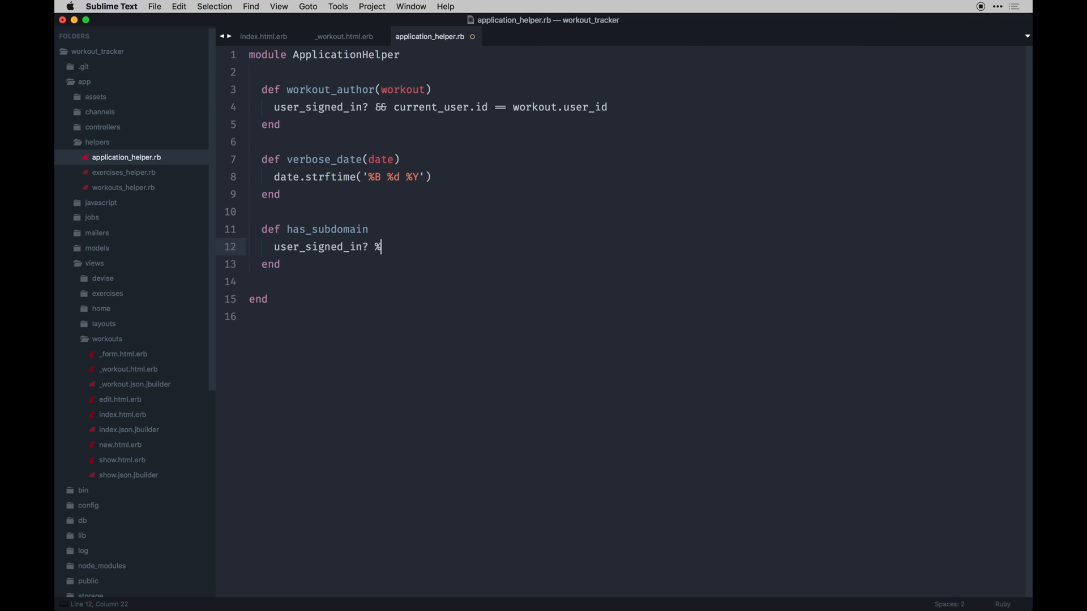
type("& current_user.submain")
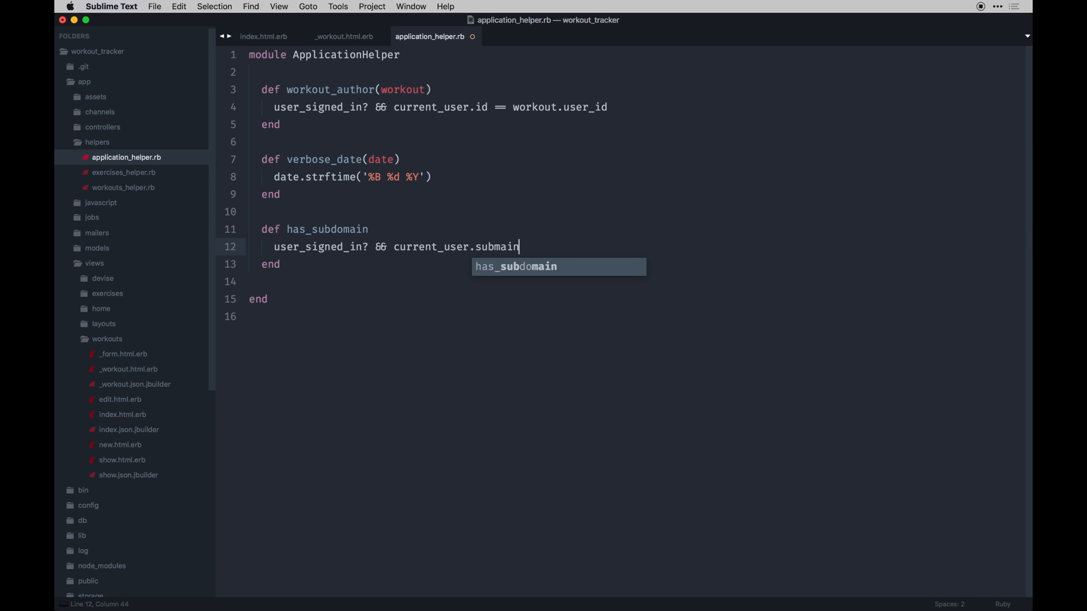
key("backspace")
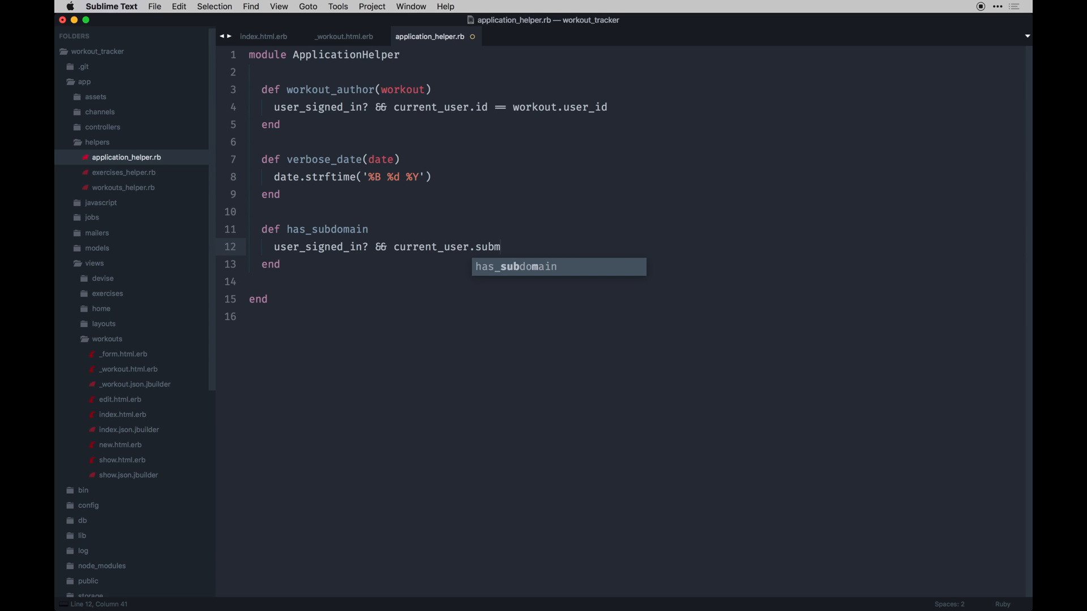
type("omain")
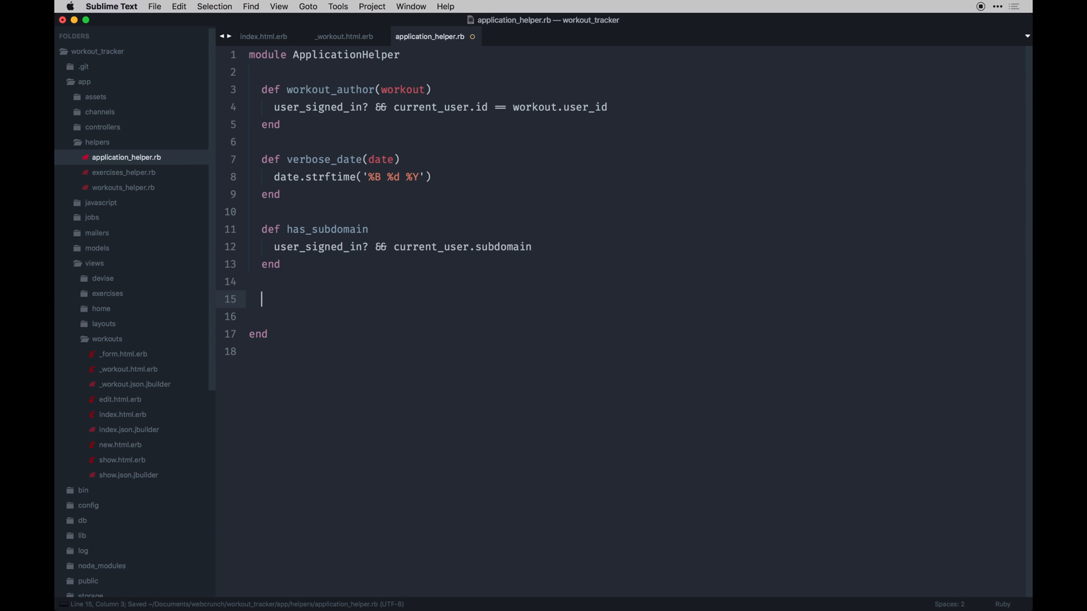
Add verify_subdomain_presence returning request.subdomains.present?
type("def verify_")
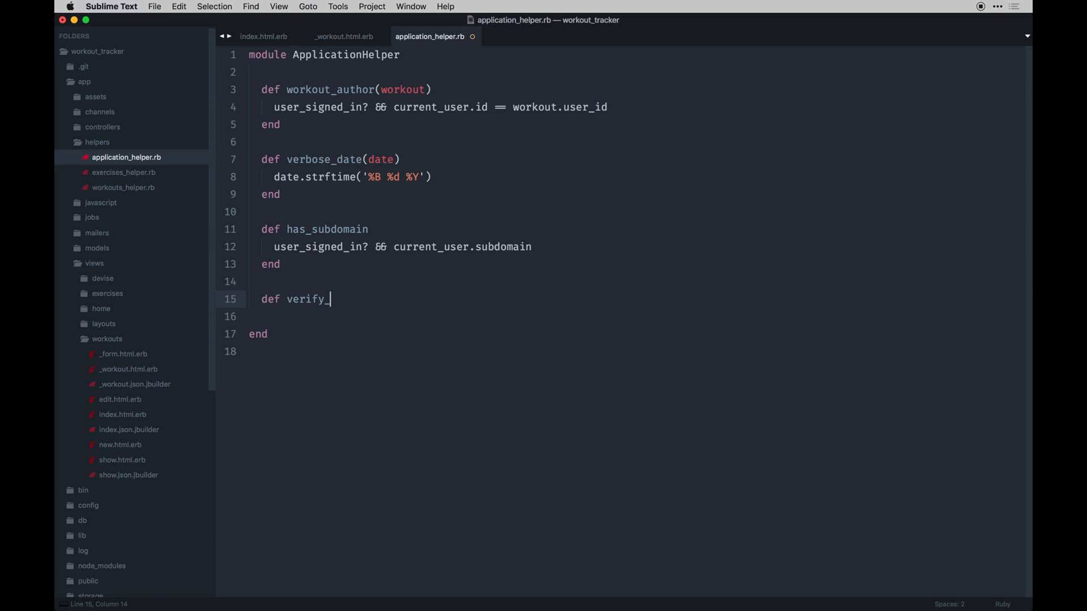
type("subdomain_presence")
left_click(636, 317)
type("request")
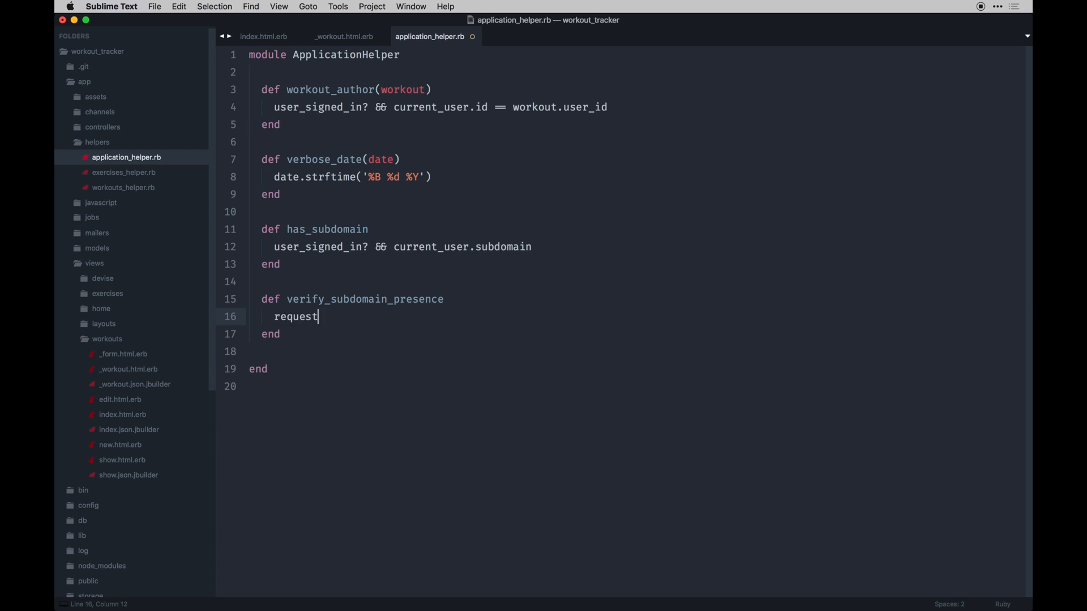
type(".subs")
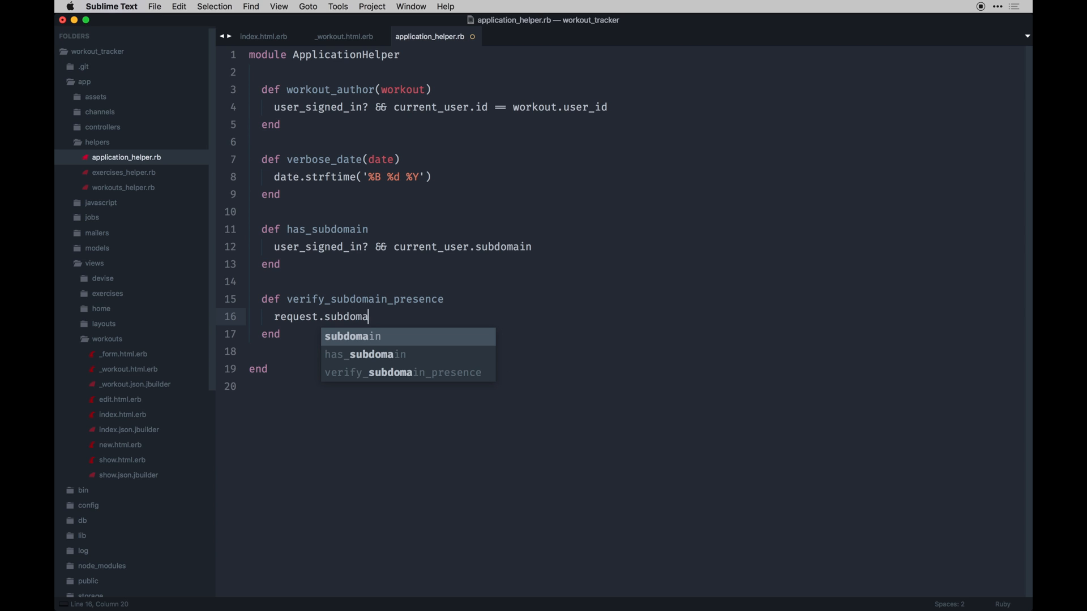
type("ins,")
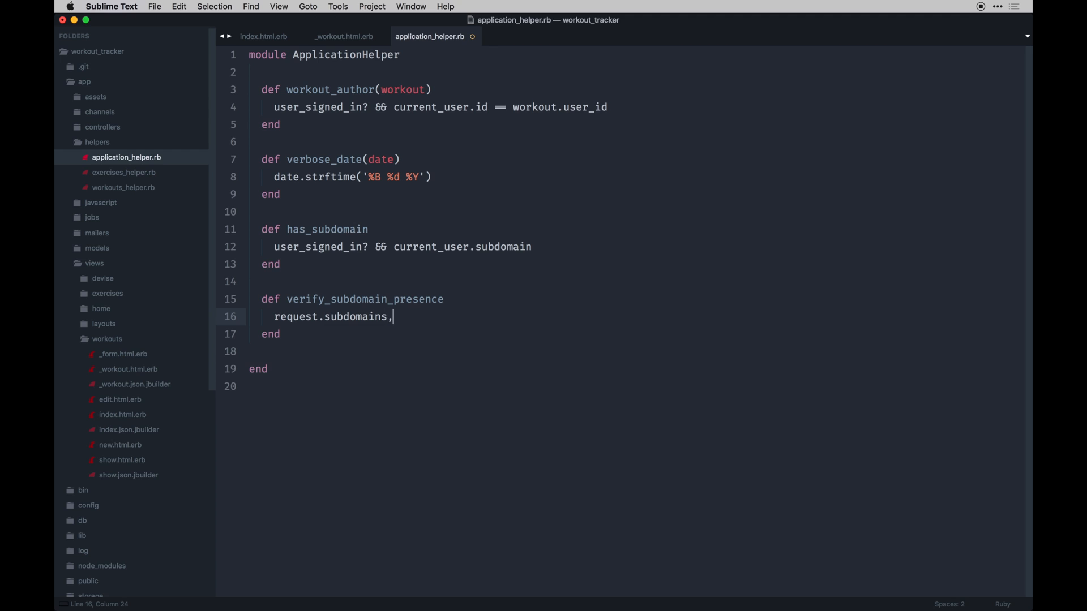
type(".present?")
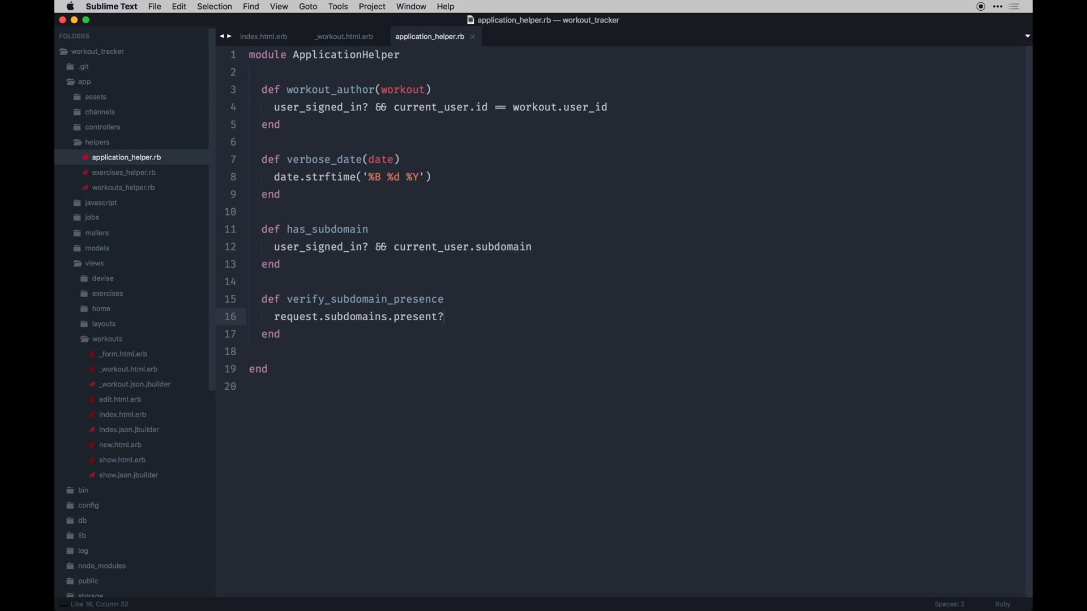
left_click(250, 71)
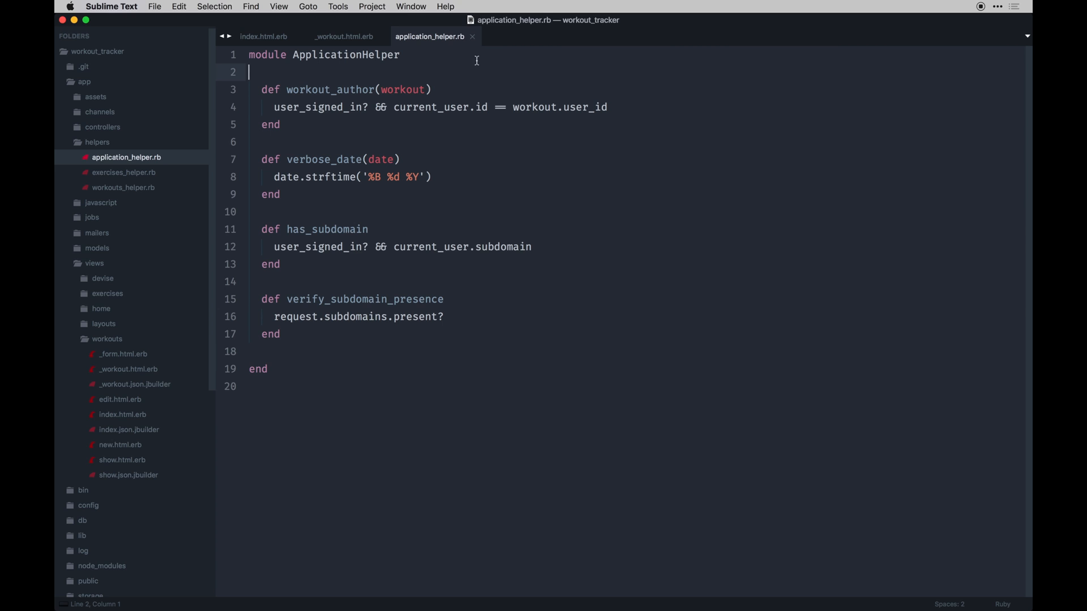
Show the _workout.html.erb partial and glance at Firefox Developer Edition.
left_click(342, 36)
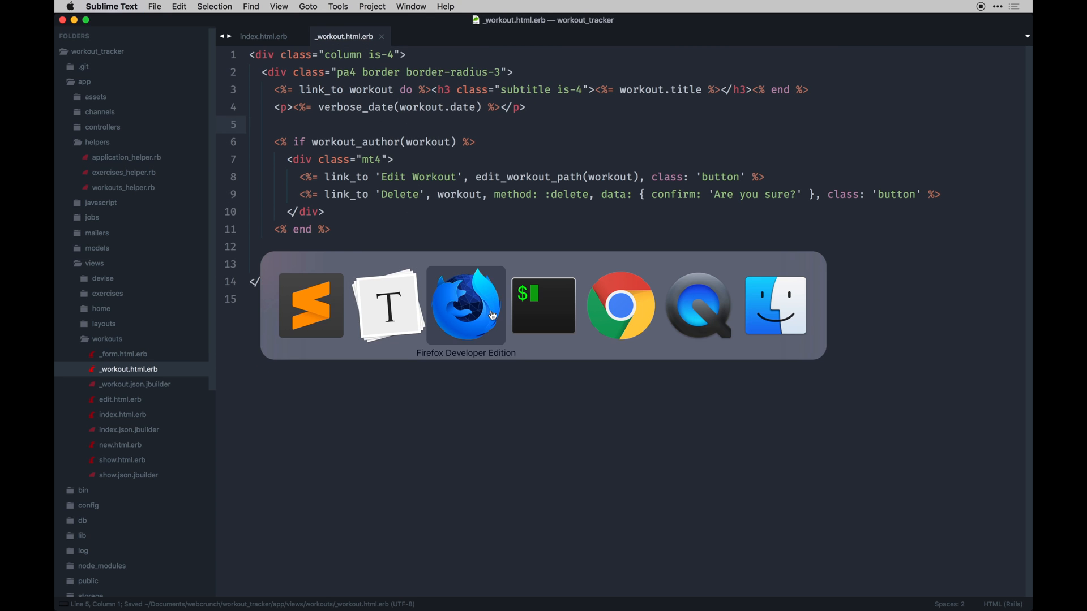
left_click(465, 306)
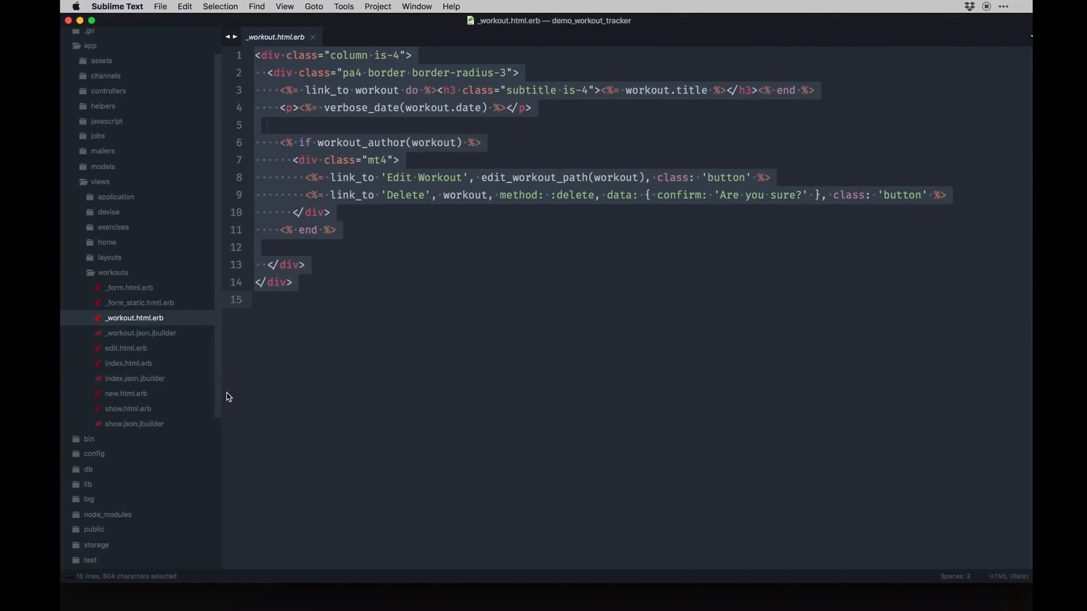
Open the demo and workout tracker show.html.erb views and check the content_for page name.
left_click(121, 408)
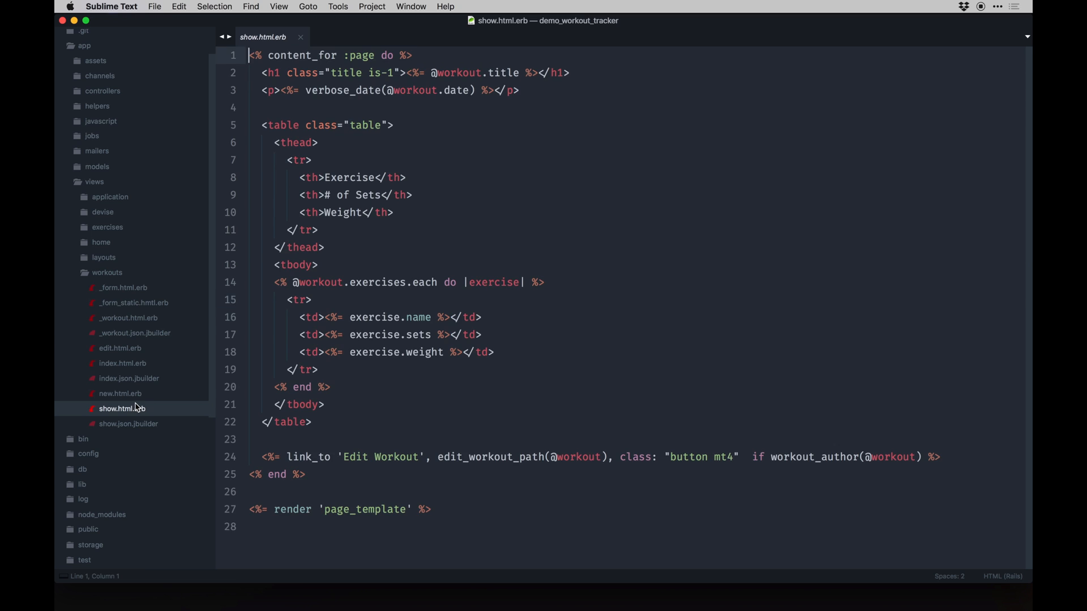
left_click(358, 361)
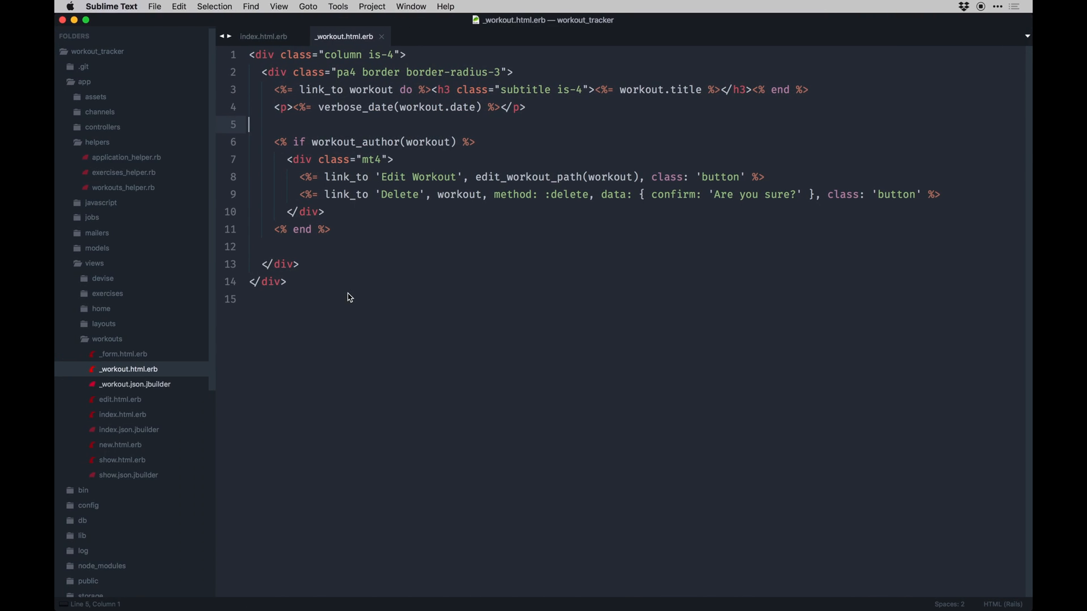
left_click(122, 459)
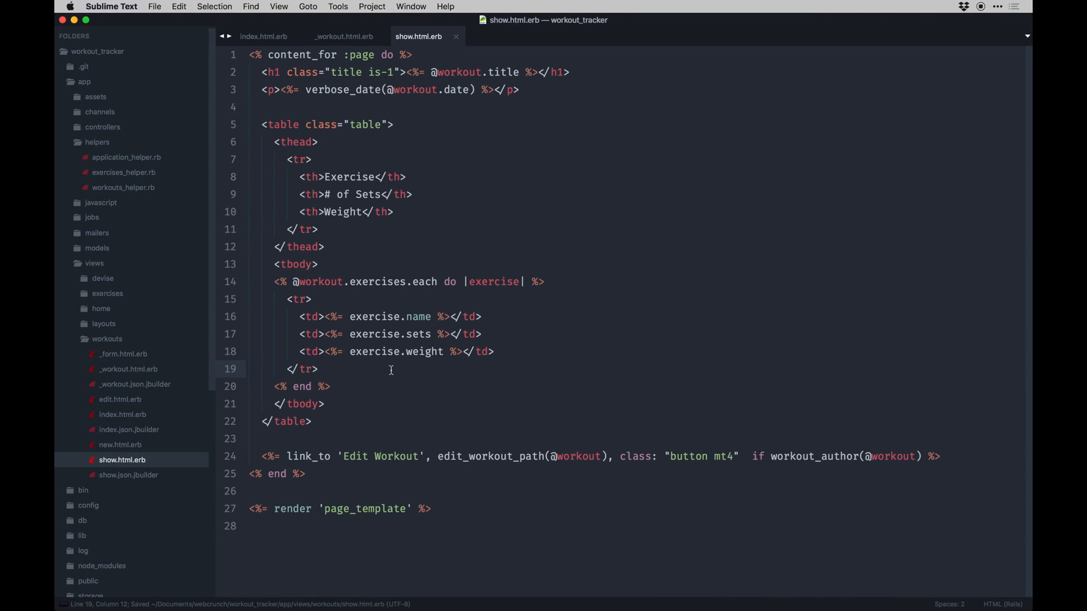
double_click(289, 55)
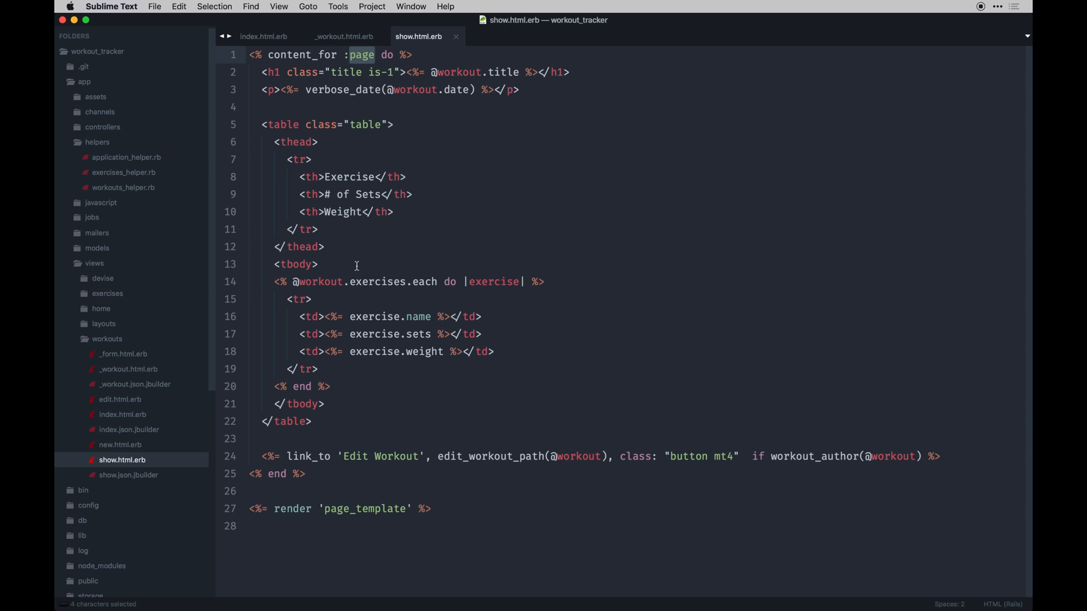
Collapse and re-expand the views and workouts folders in the sidebar.
left_click(94, 263)
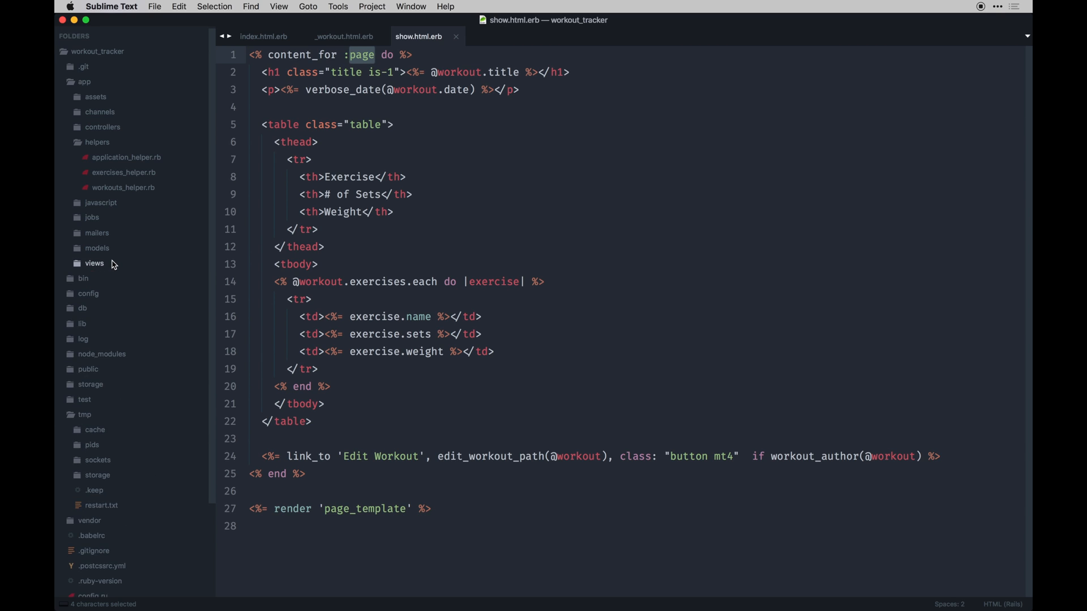
left_click(94, 263)
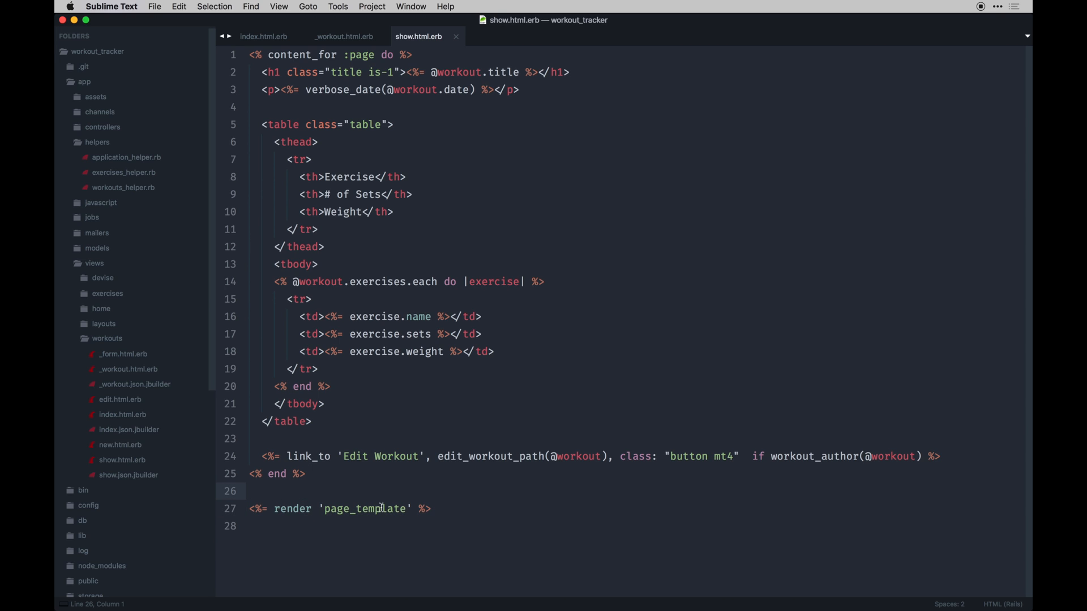
left_click(107, 338)
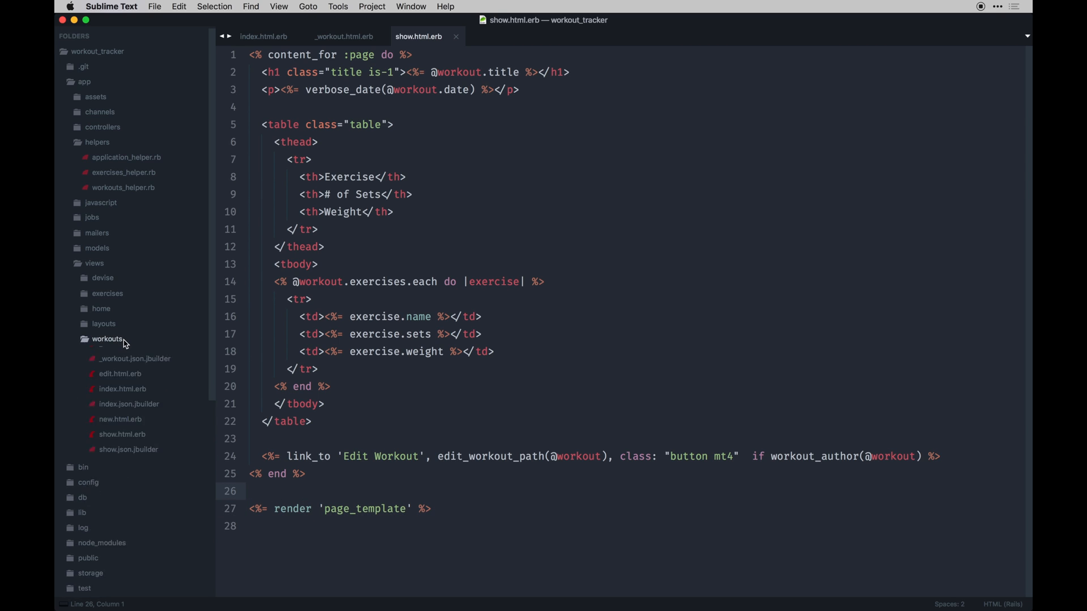
right_click(108, 339)
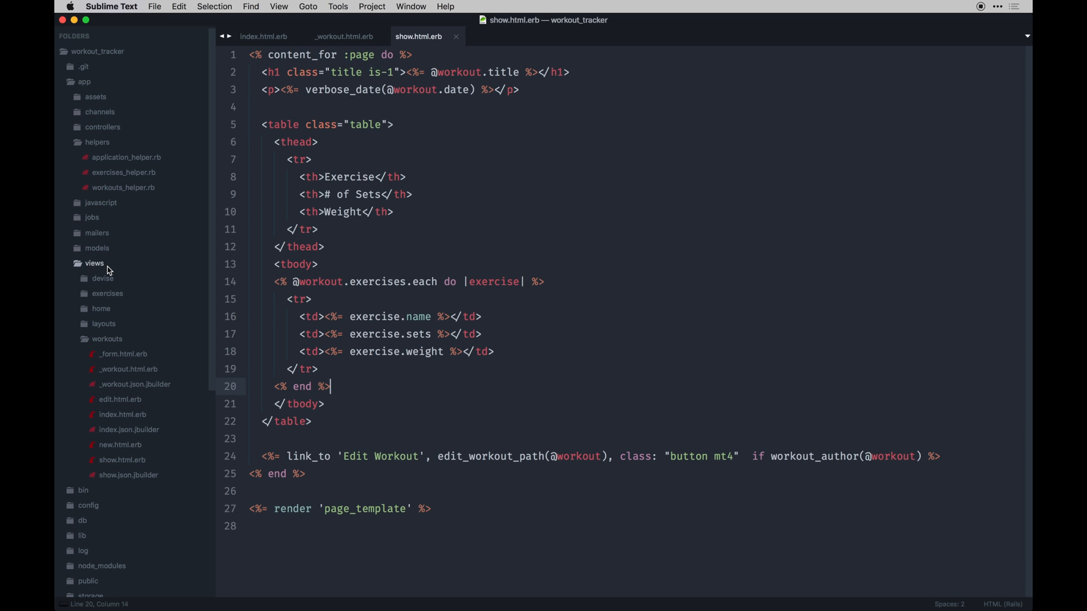
Create a views/application folder containing a new _page_template.html.erb file.
right_click(94, 263)
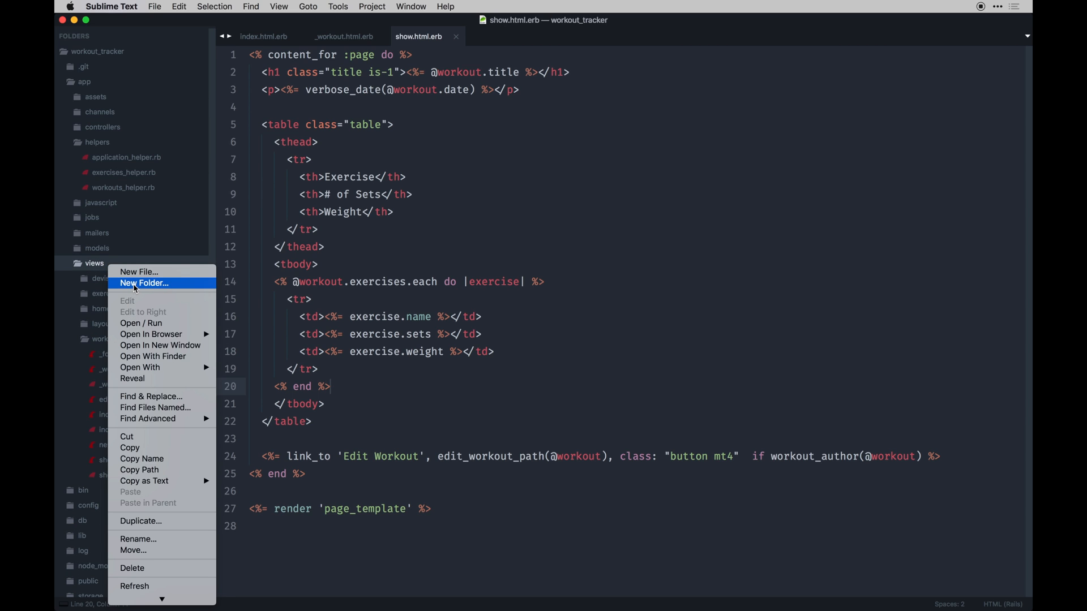
left_click(143, 283)
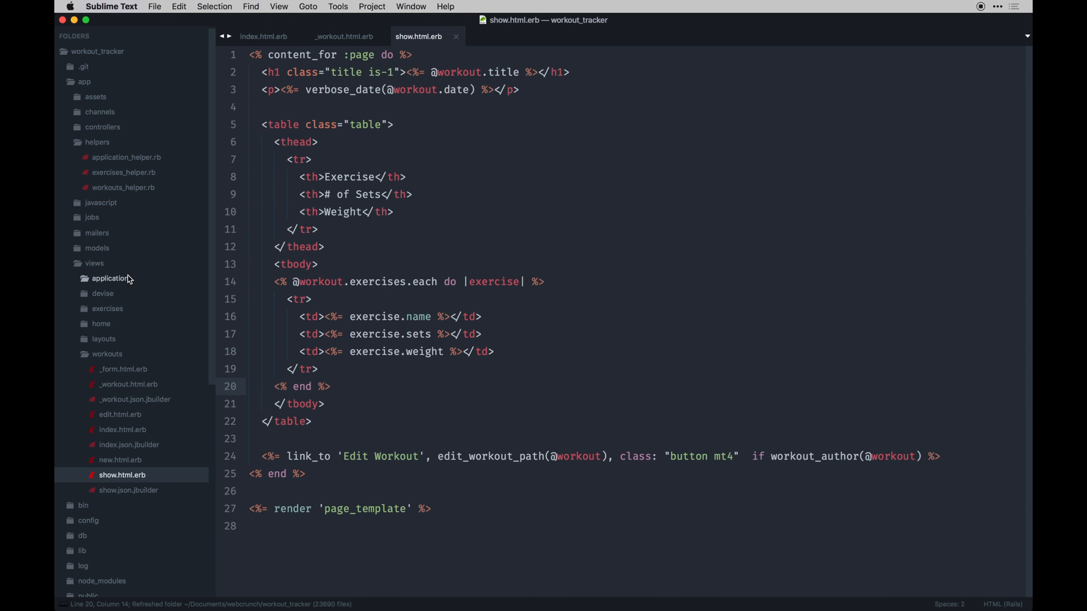
right_click(109, 278)
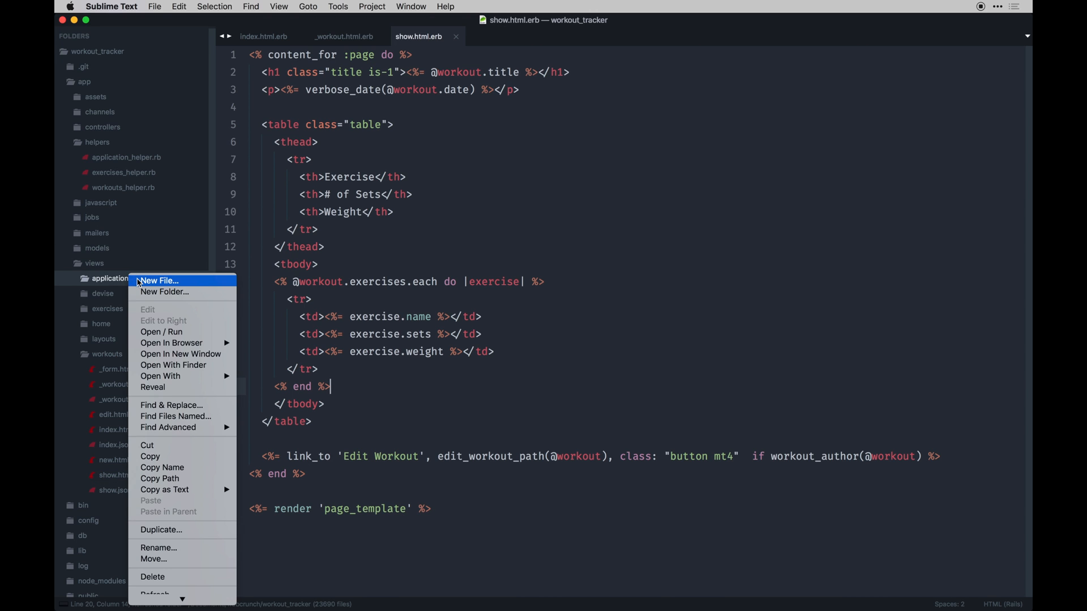
left_click(159, 281)
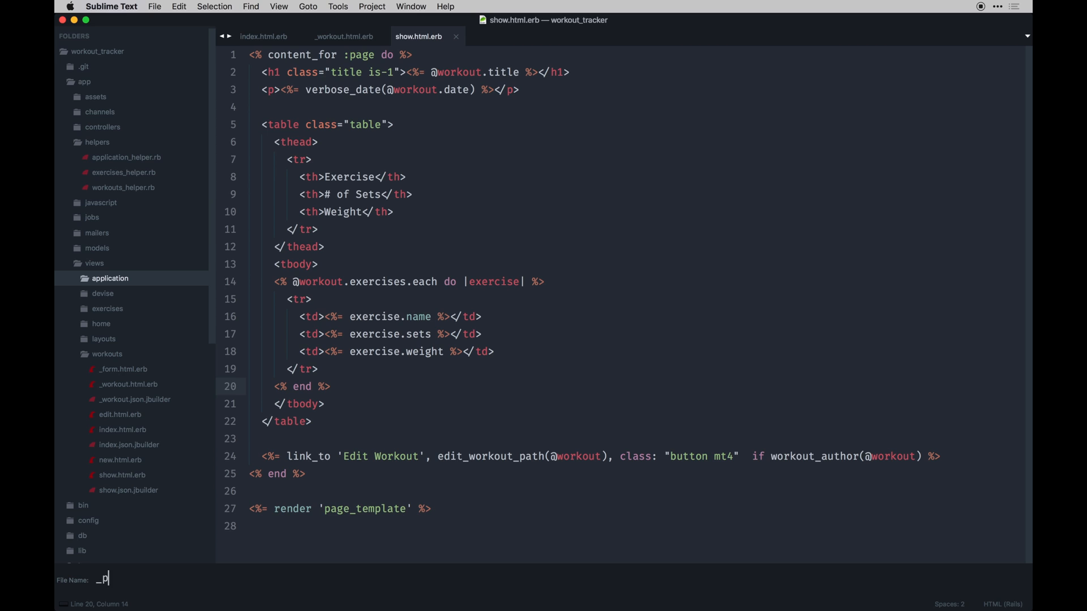
type("age_template.rb")
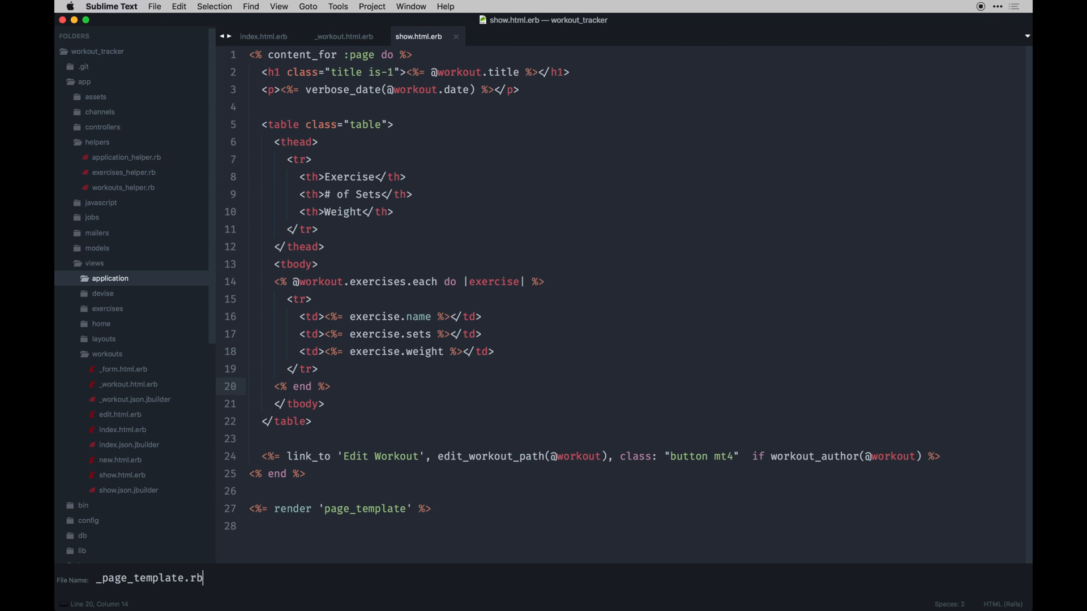
type(".html.erb")
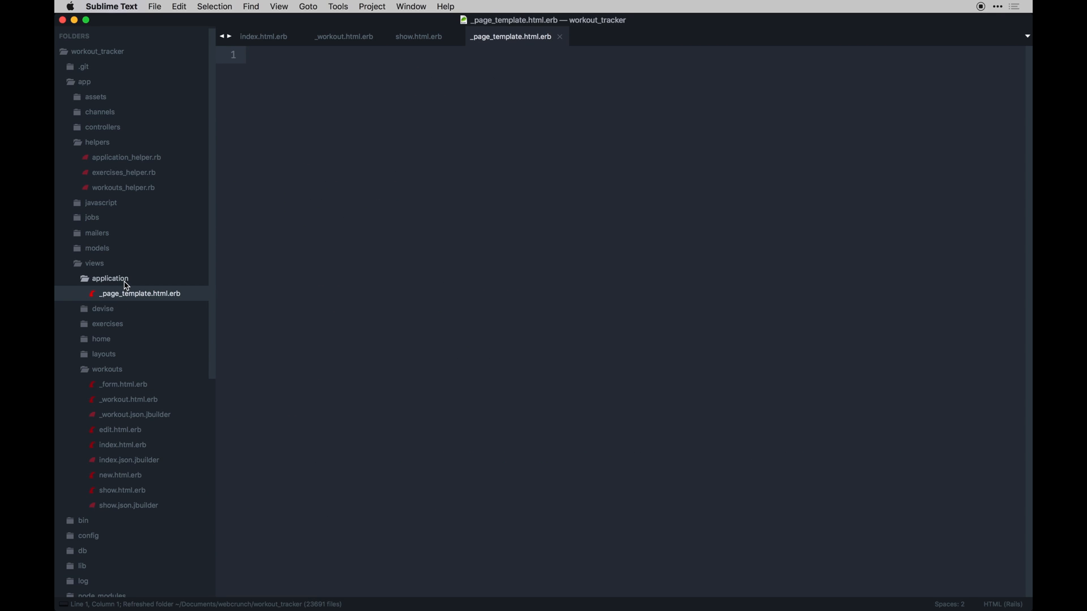
mouse_move(137, 482)
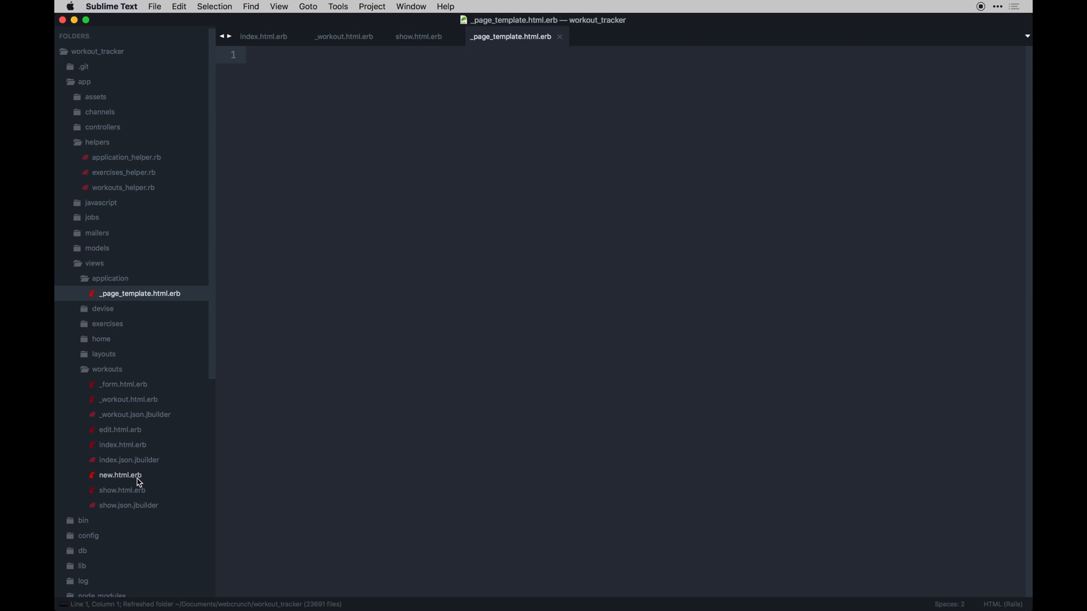
Compare show.html.erb with _page_template.html.erb, checking :page in the yield call.
left_click(122, 490)
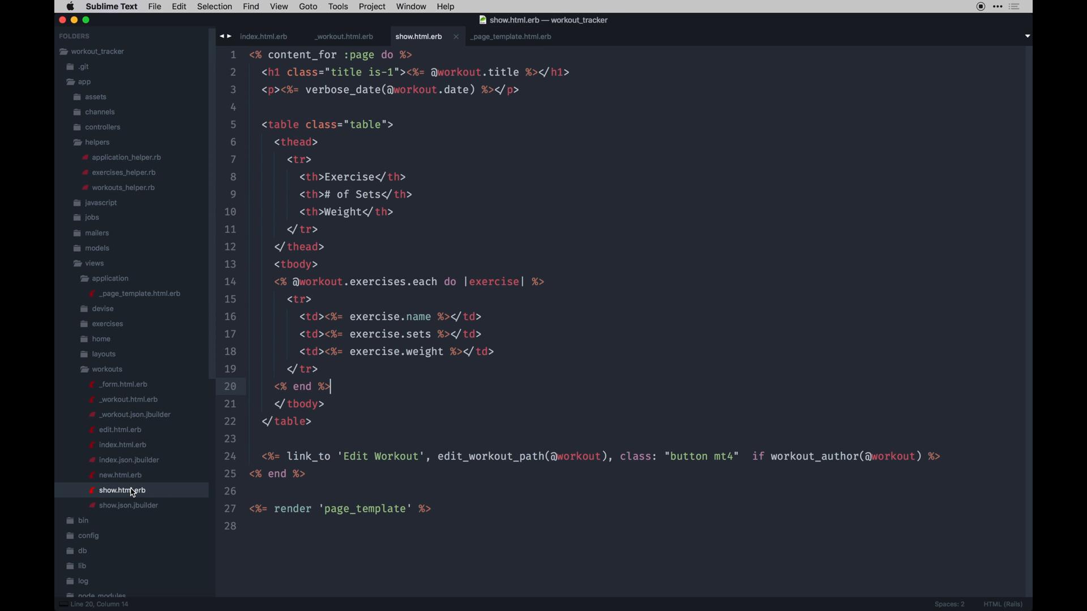
mouse_move(201, 387)
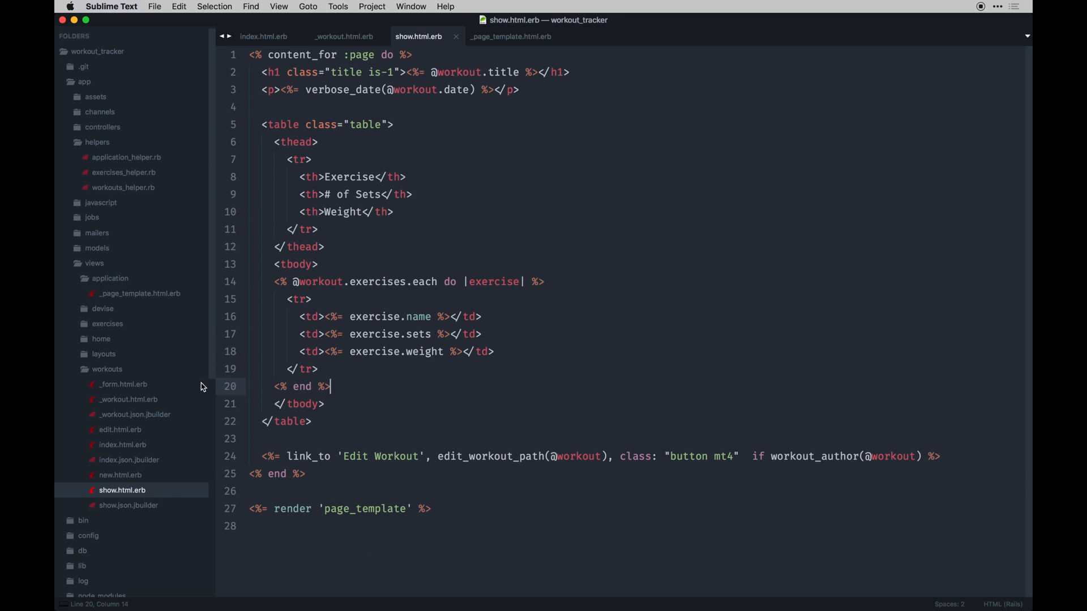
mouse_move(125, 284)
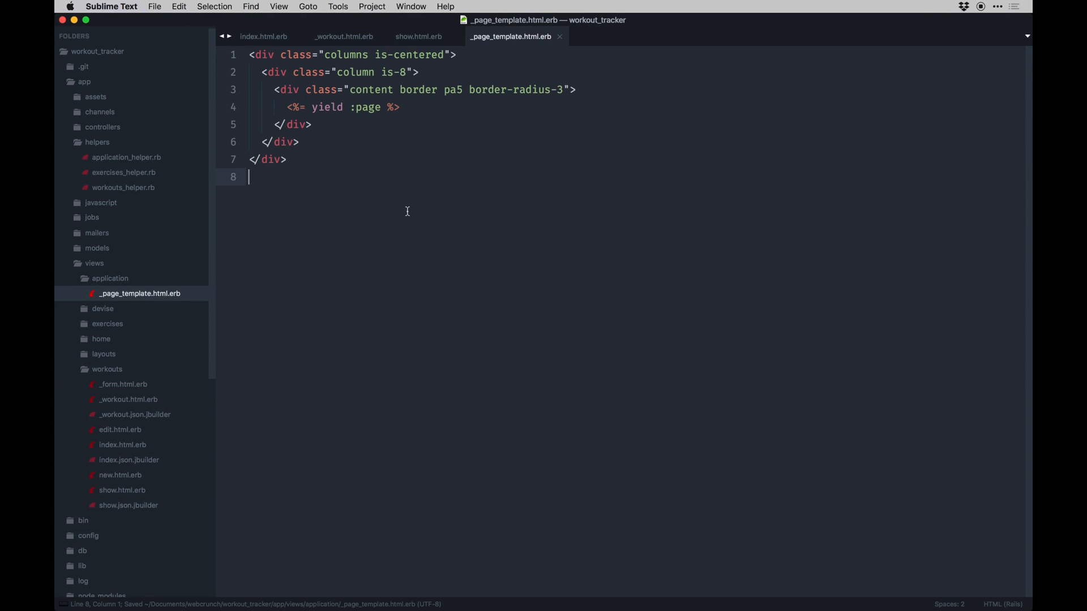
mouse_move(435, 179)
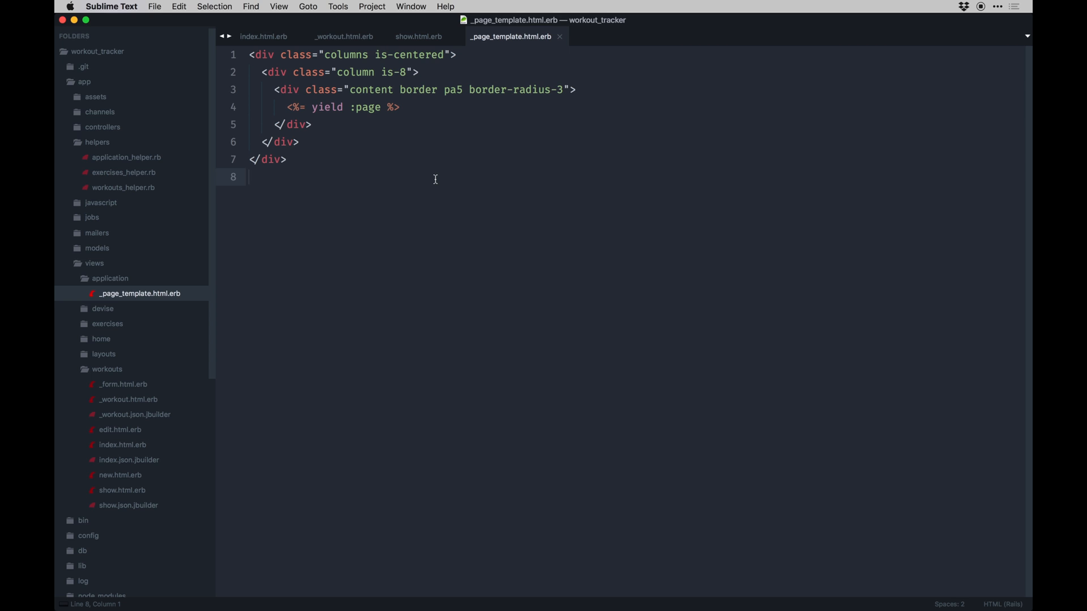
left_click(418, 36)
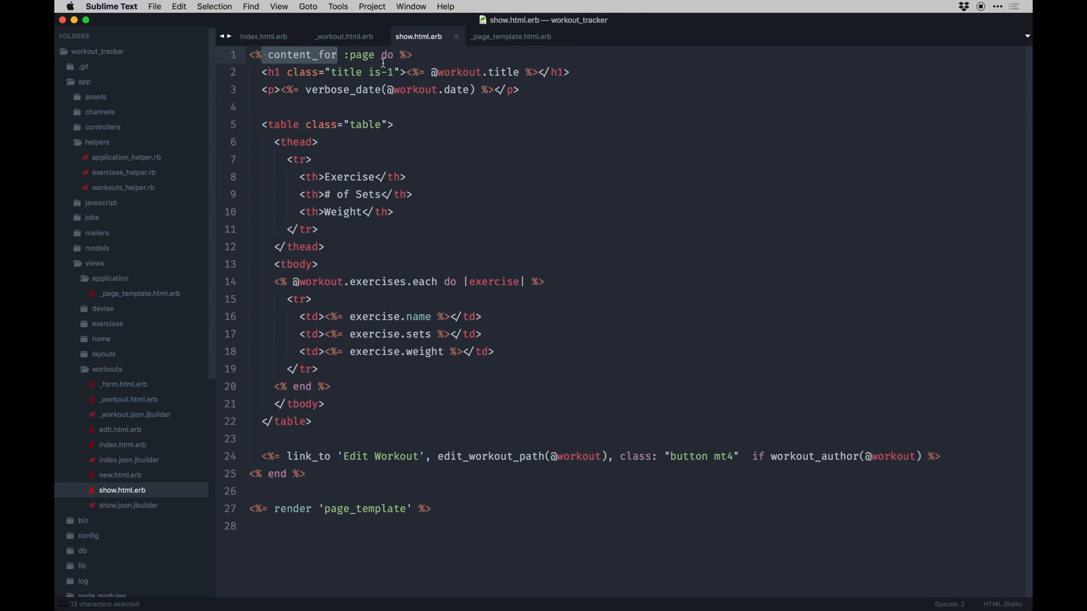
left_click(509, 36)
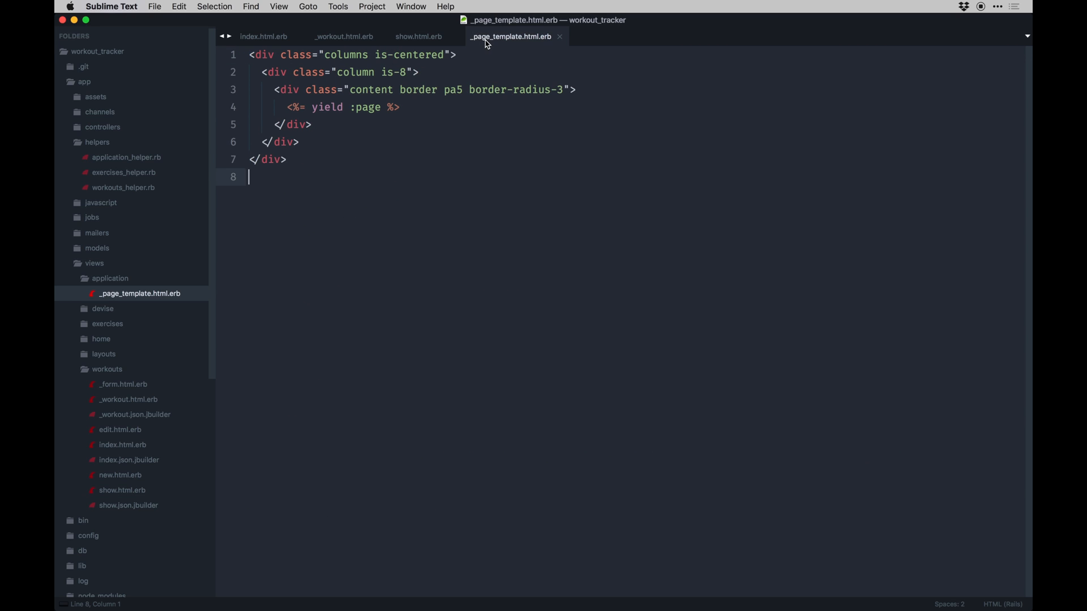
double_click(368, 107)
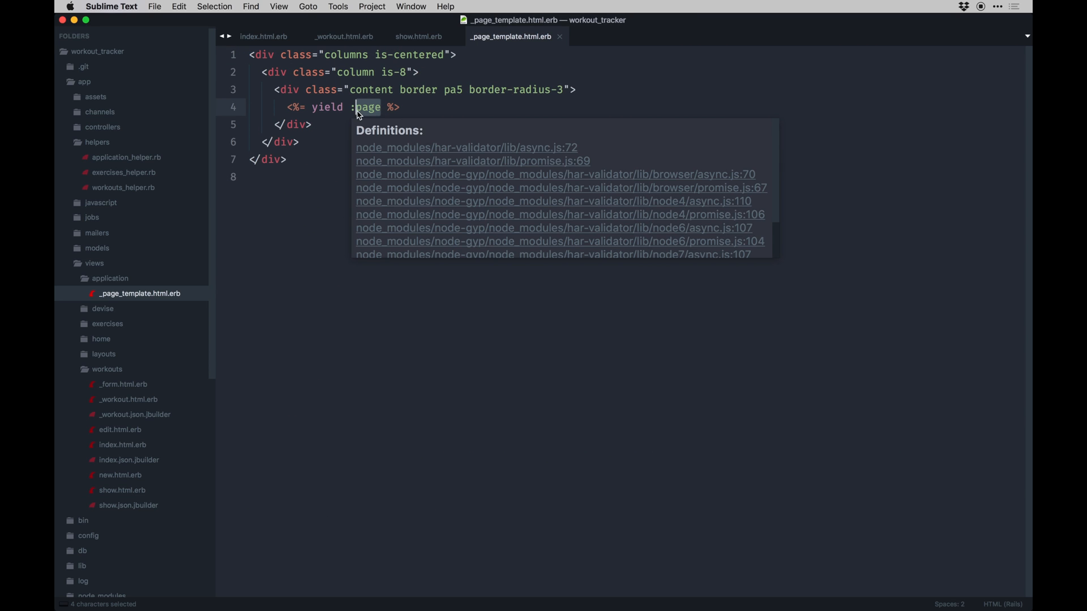
key("escape")
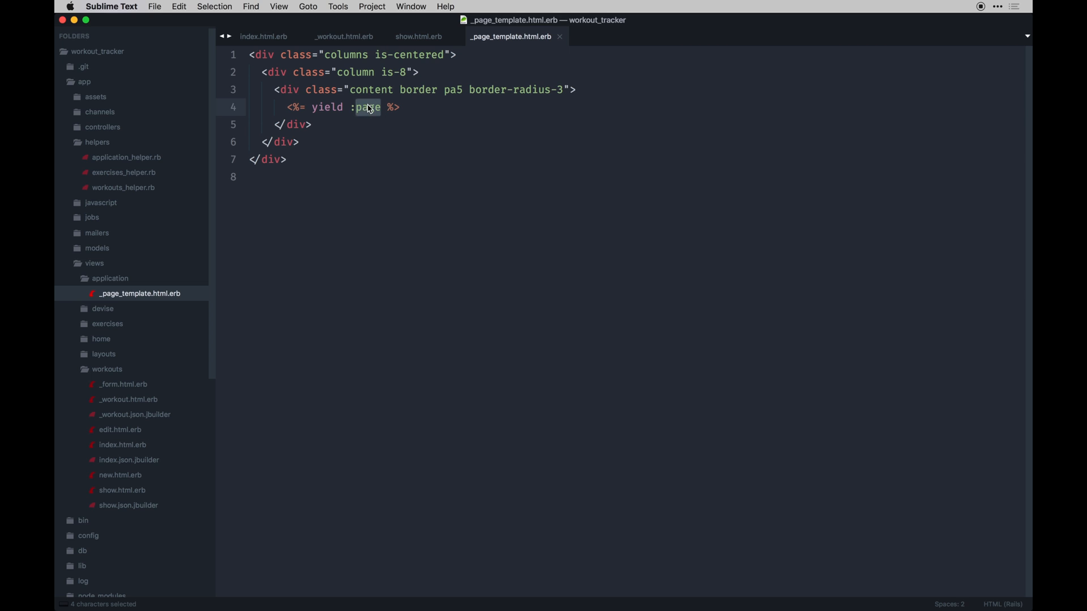
Review the content_for and render lines in show.html.erb, then switch to _workout.html.erb.
left_click(418, 37)
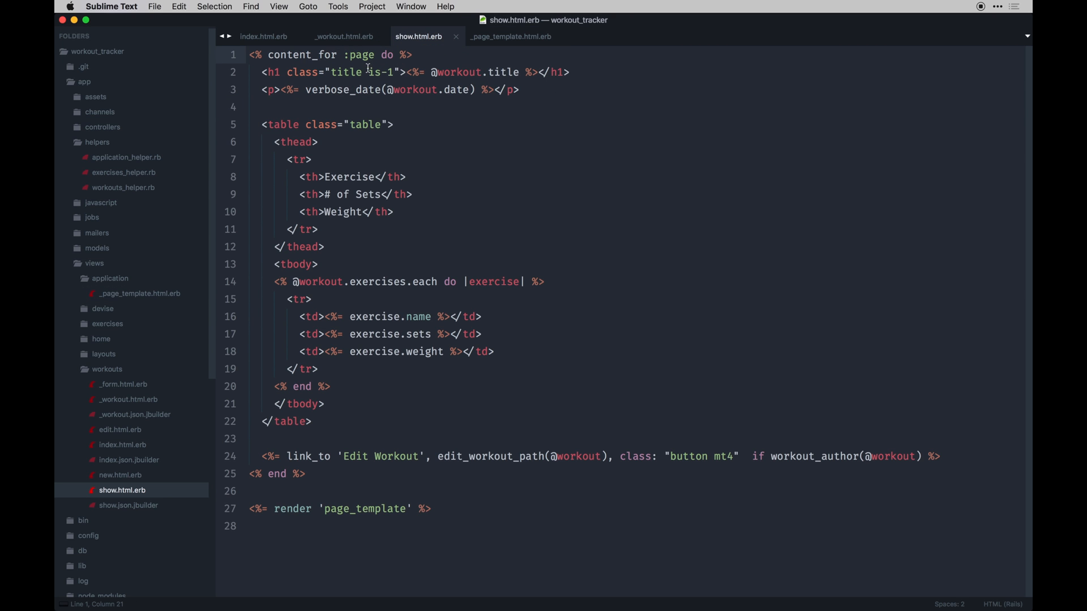
left_click(411, 55)
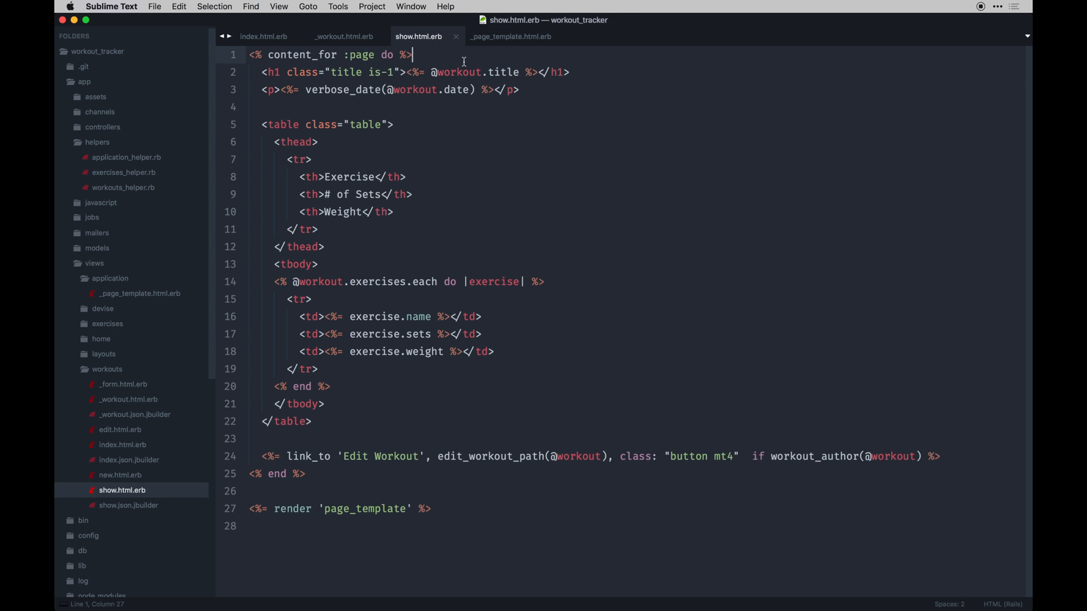
mouse_move(329, 132)
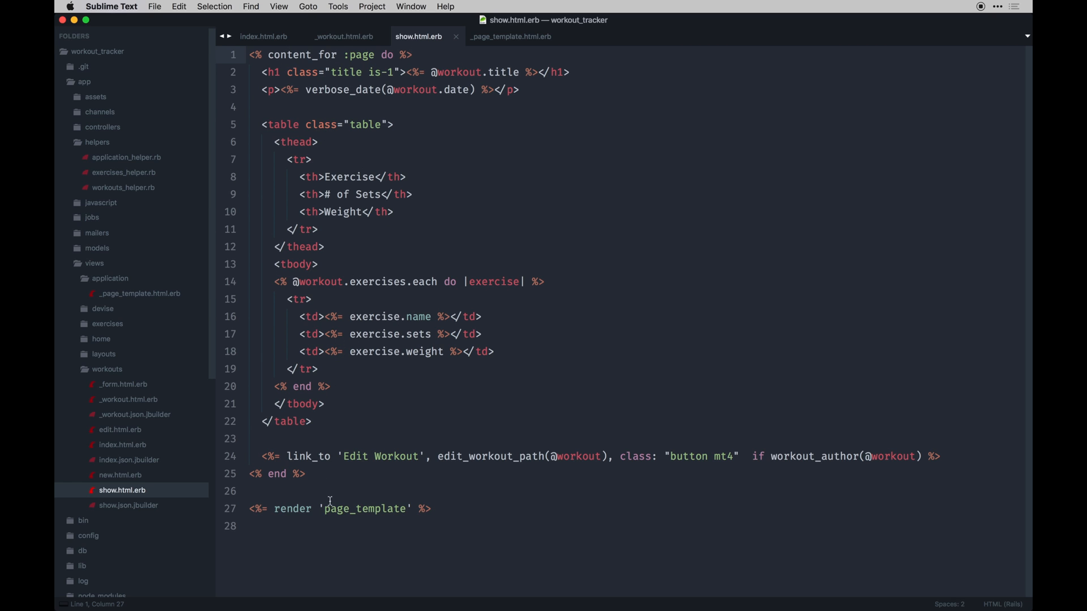
left_click(437, 509)
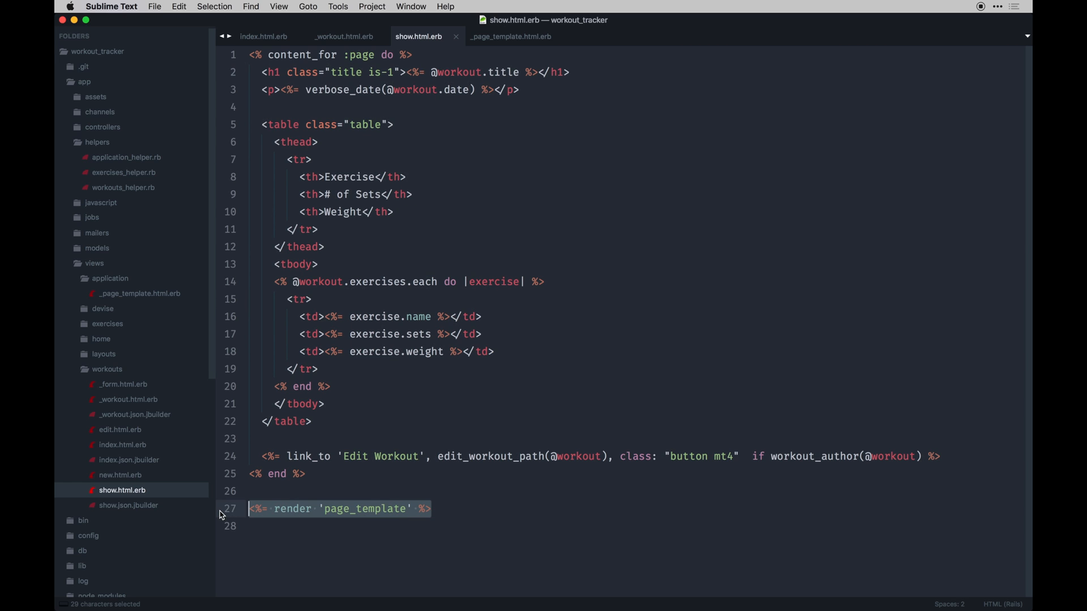
left_click(260, 526)
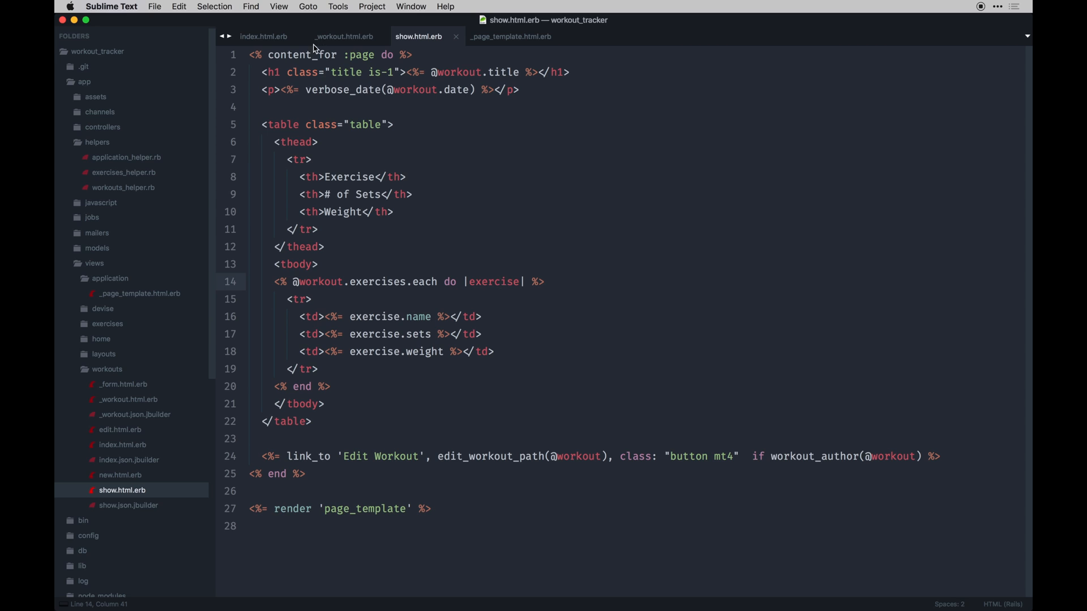
mouse_move(400, 248)
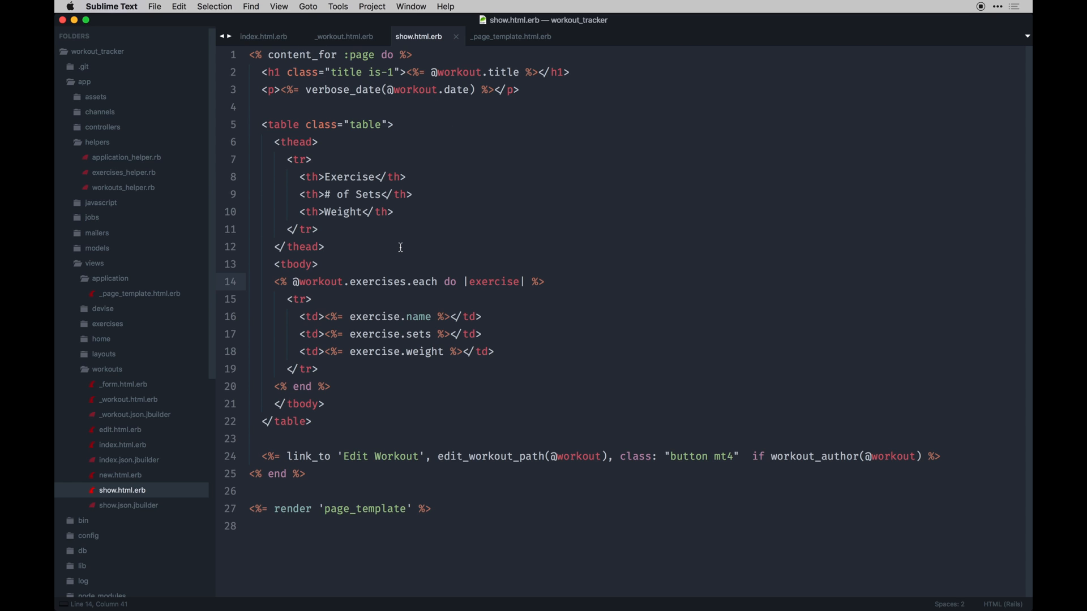
left_click(342, 37)
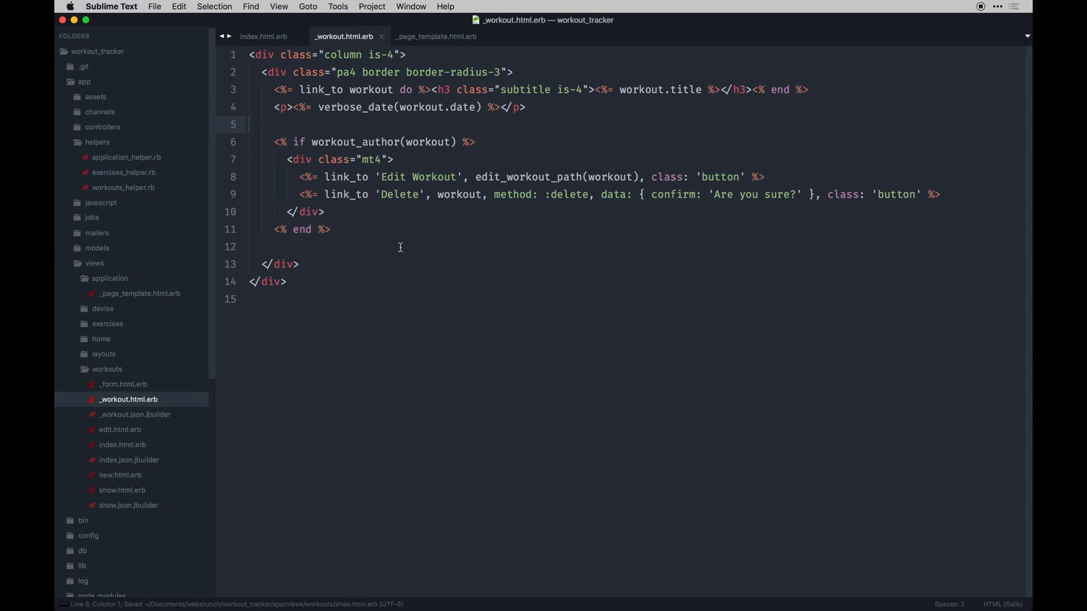
Close all open files, collapse the app folders, and open the workouts _form.html.erb partial.
left_click(435, 36)
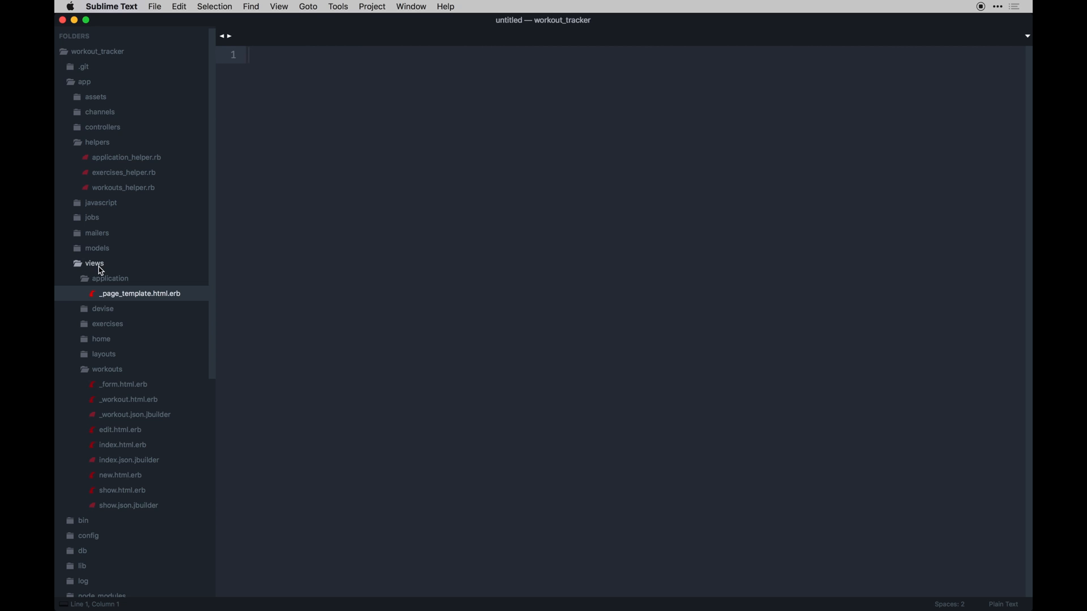
left_click(94, 263)
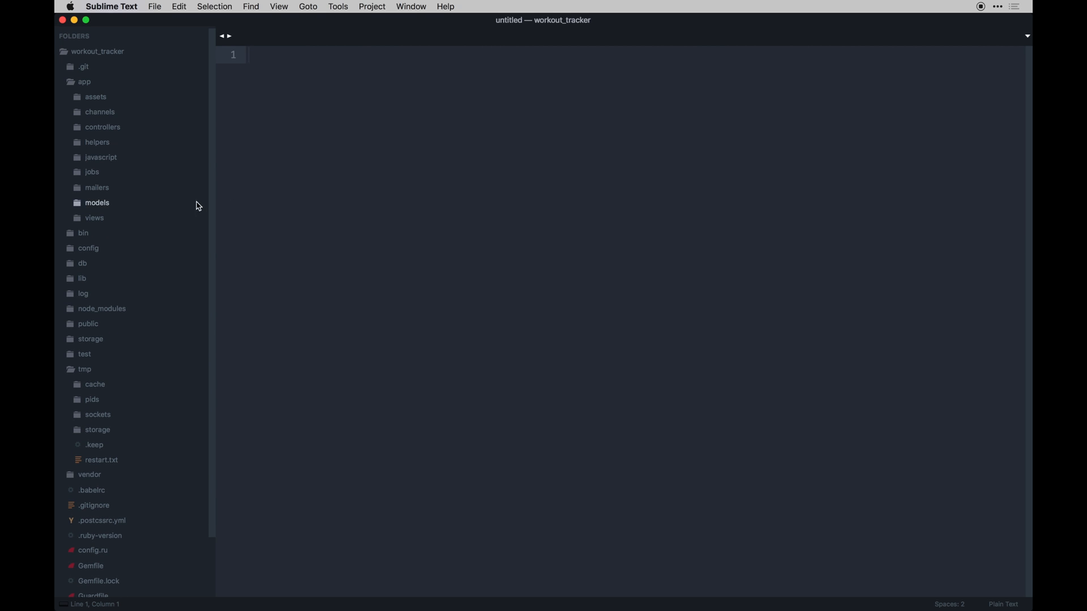
left_click(94, 217)
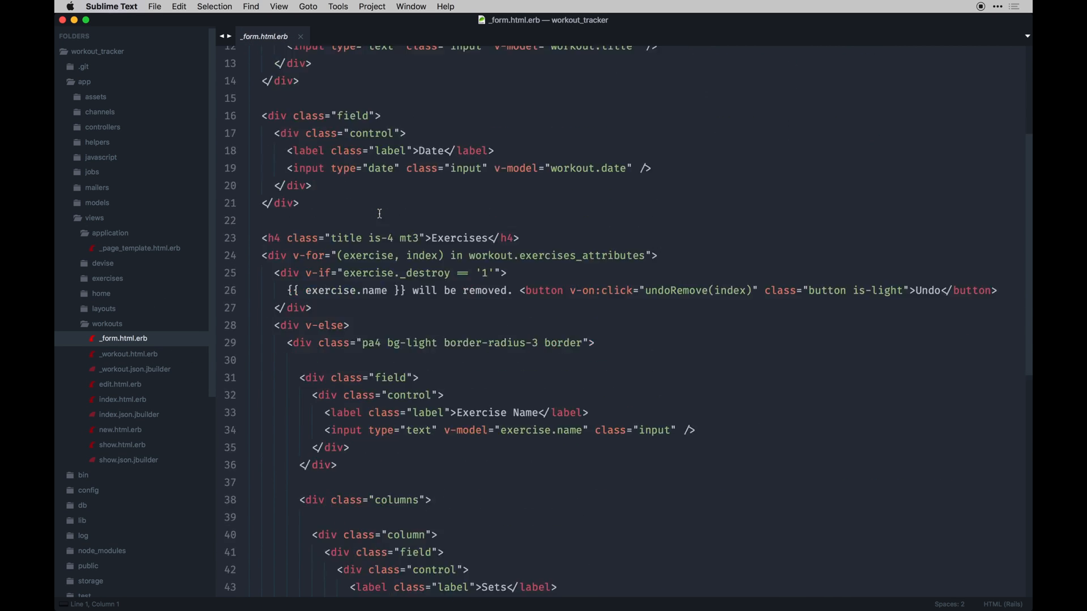
scroll("down", 3)
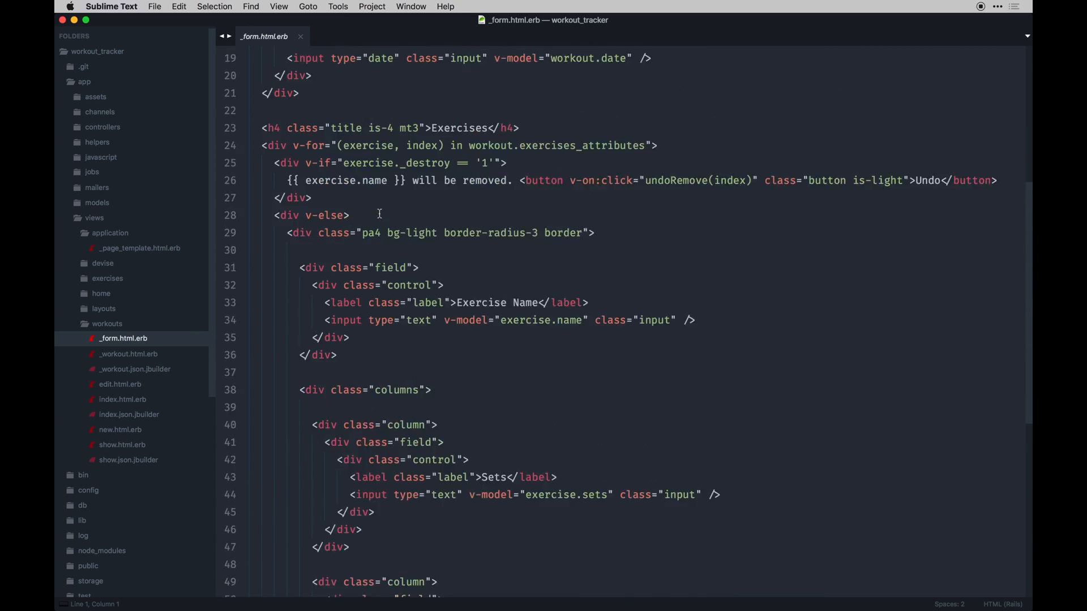
scroll("up", 3)
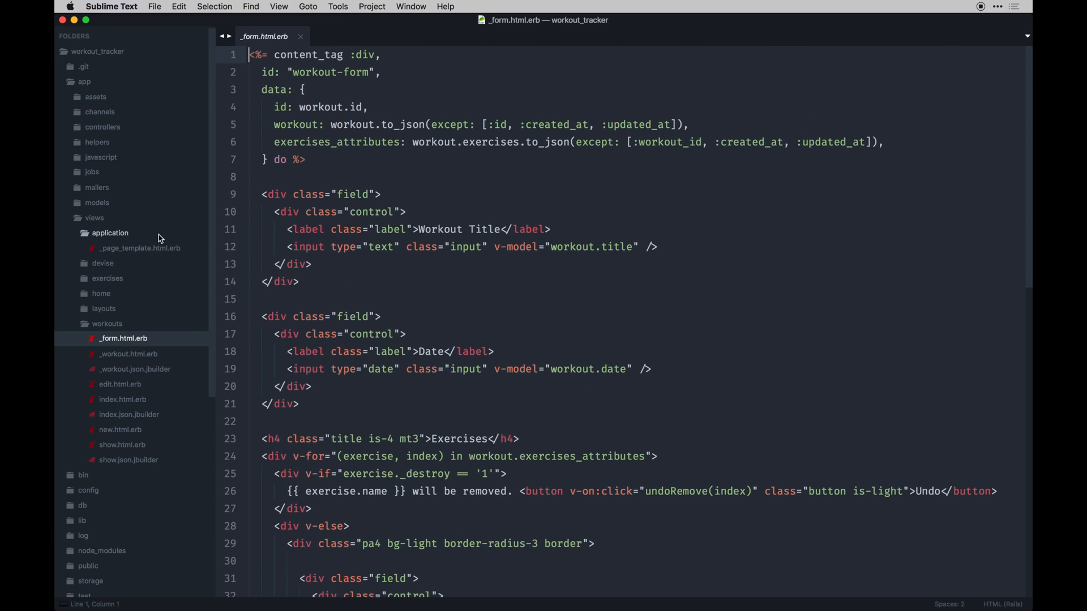
Open the workouts.js pack file, then views/home/index.html.erb from the home views folder.
left_click(118, 188)
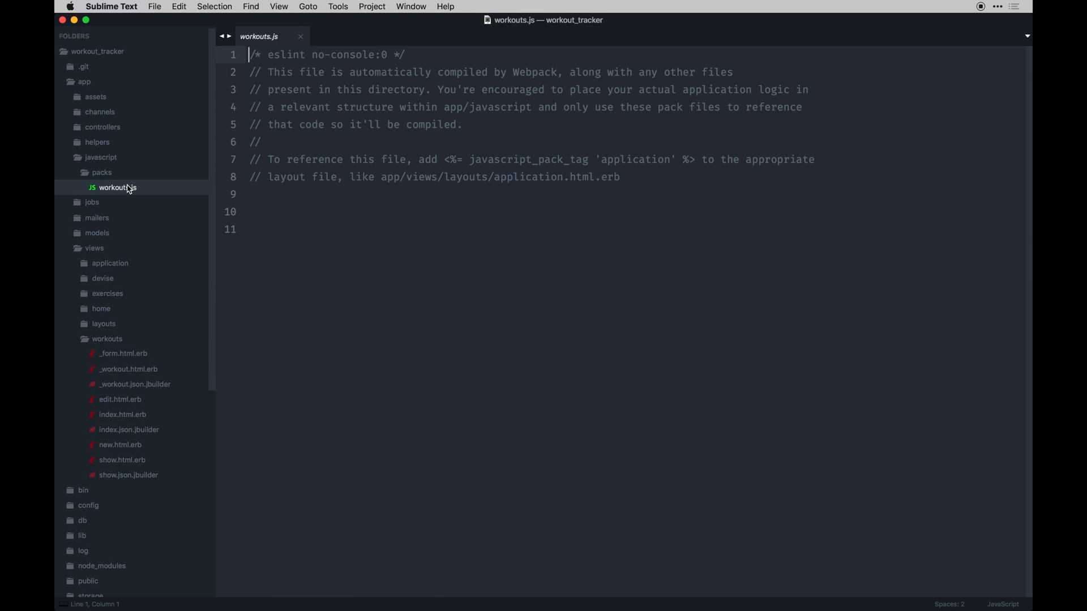
mouse_move(193, 310)
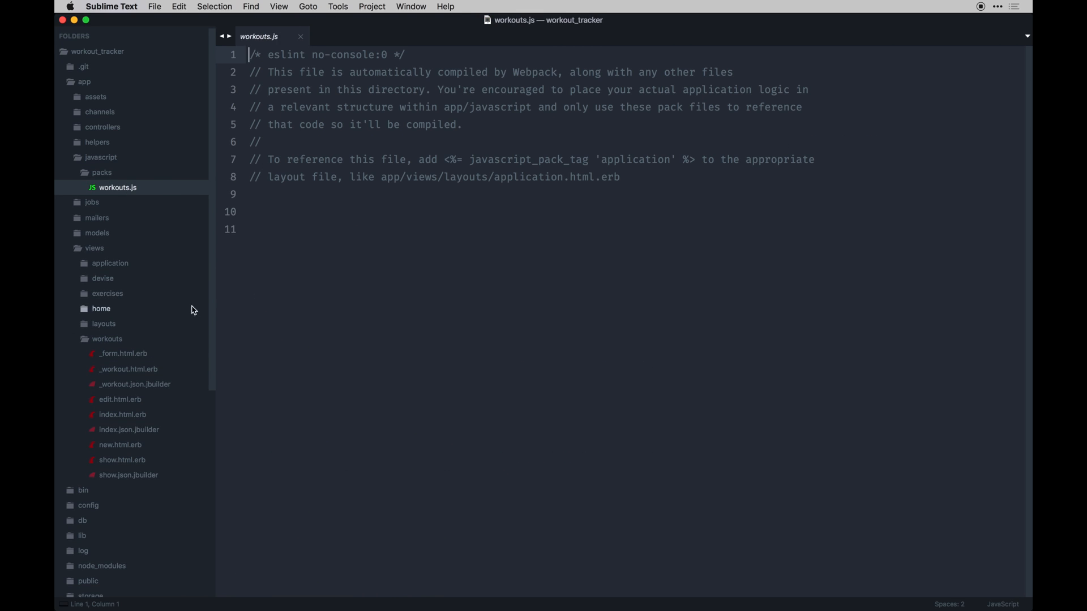
left_click(107, 339)
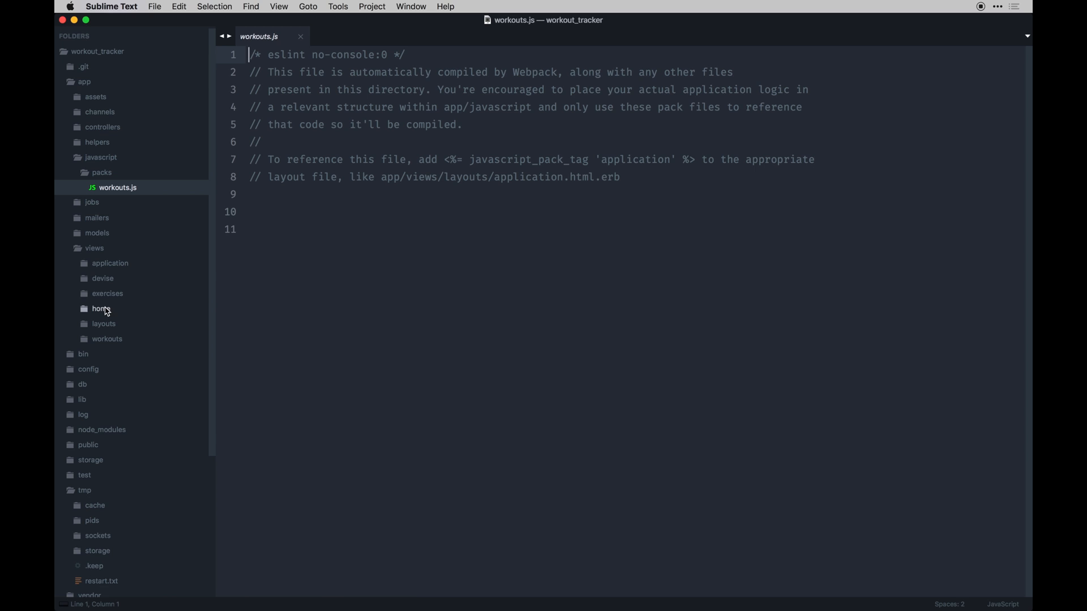
mouse_move(138, 313)
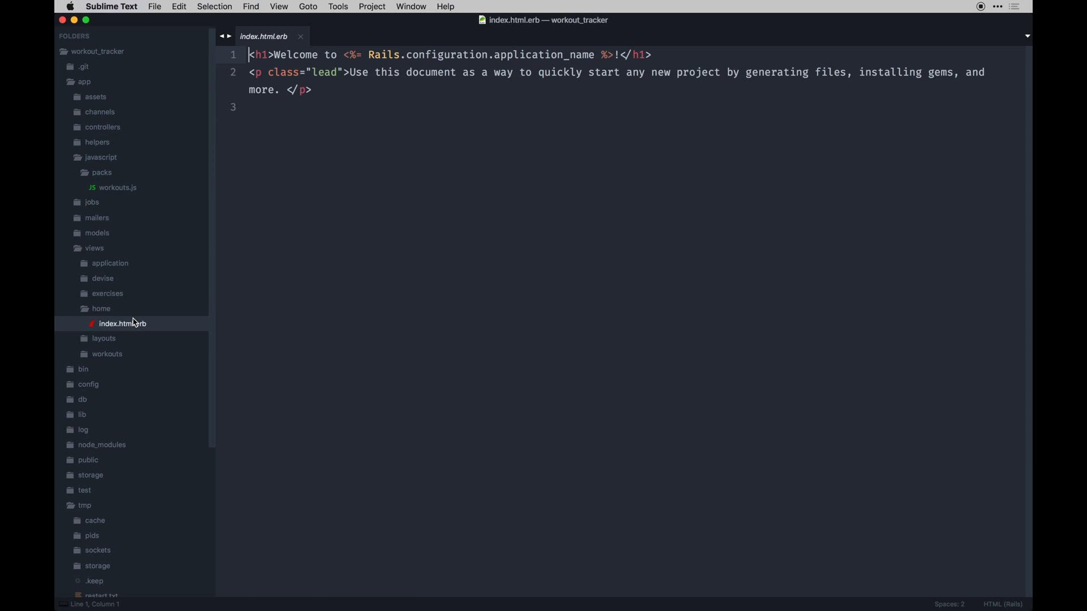
mouse_move(88, 450)
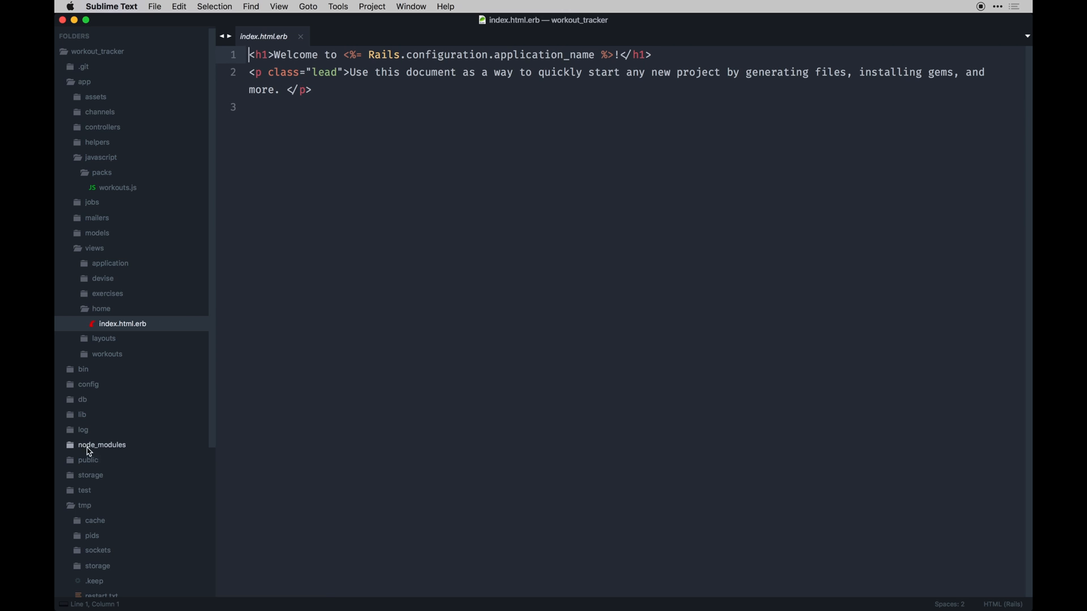
left_click(101, 309)
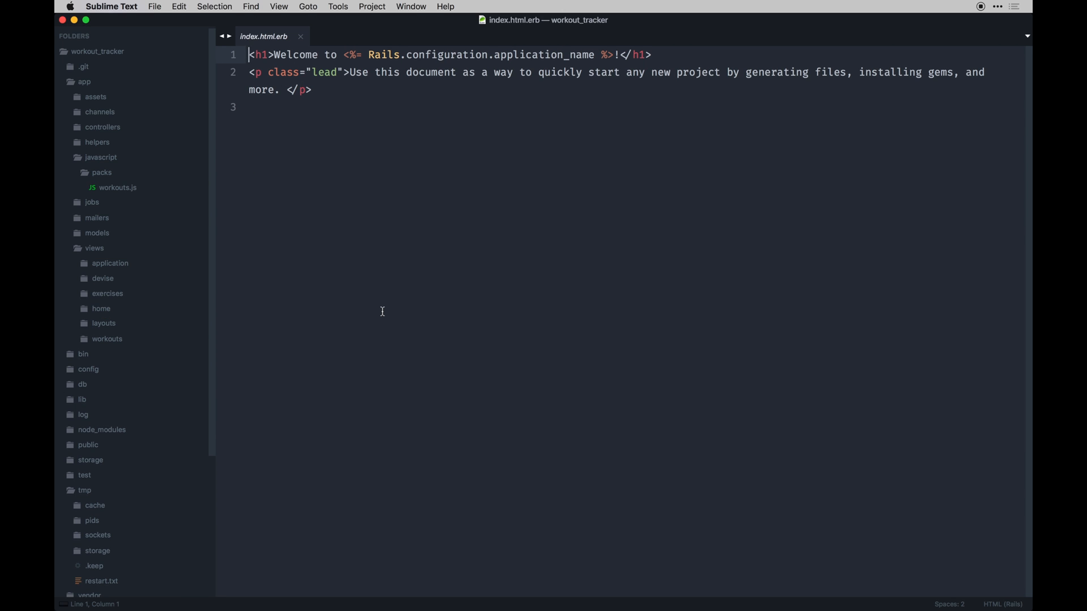